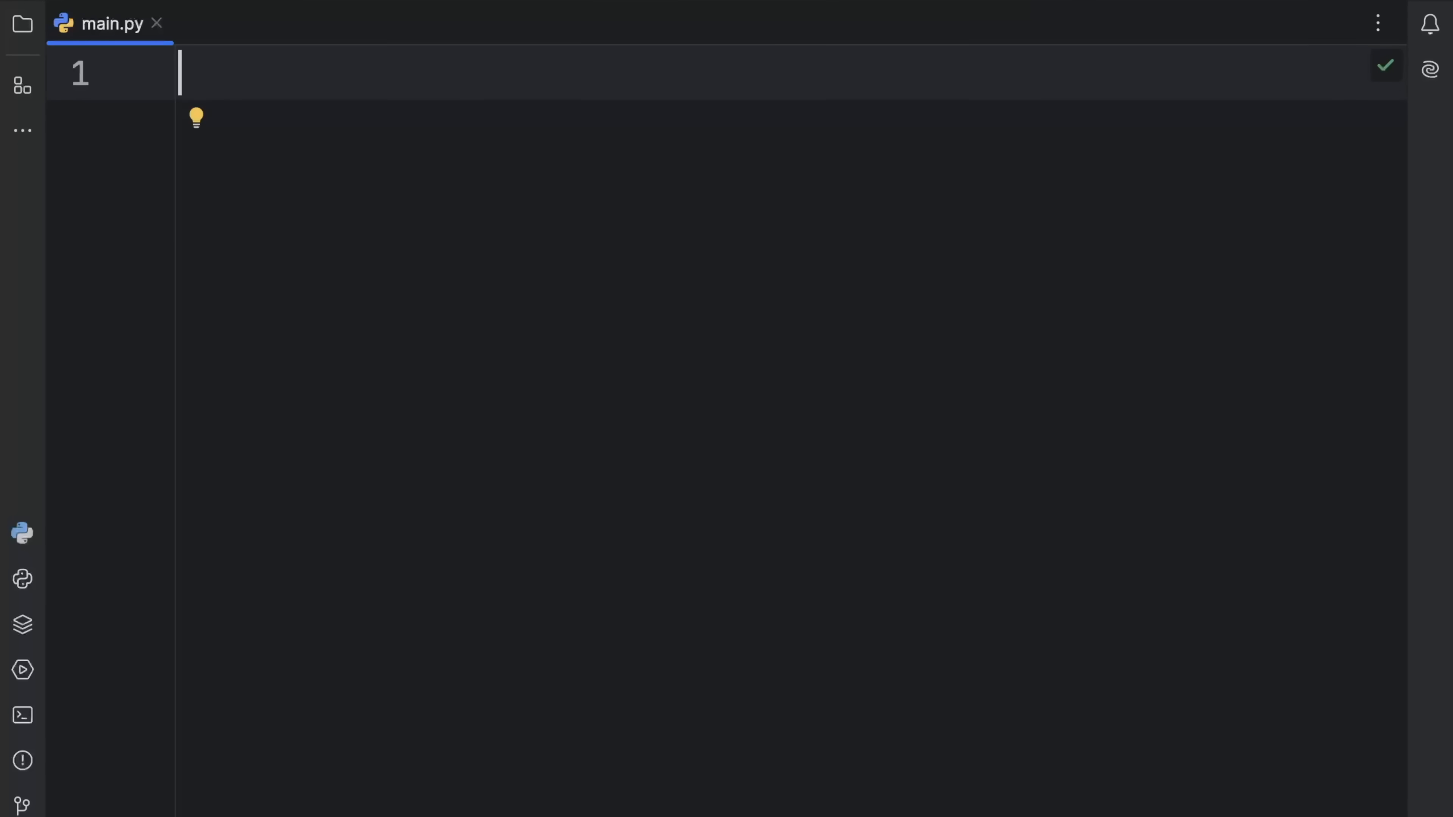
Begin a with block: with open('file.txt', 'r') as file:
type("with")
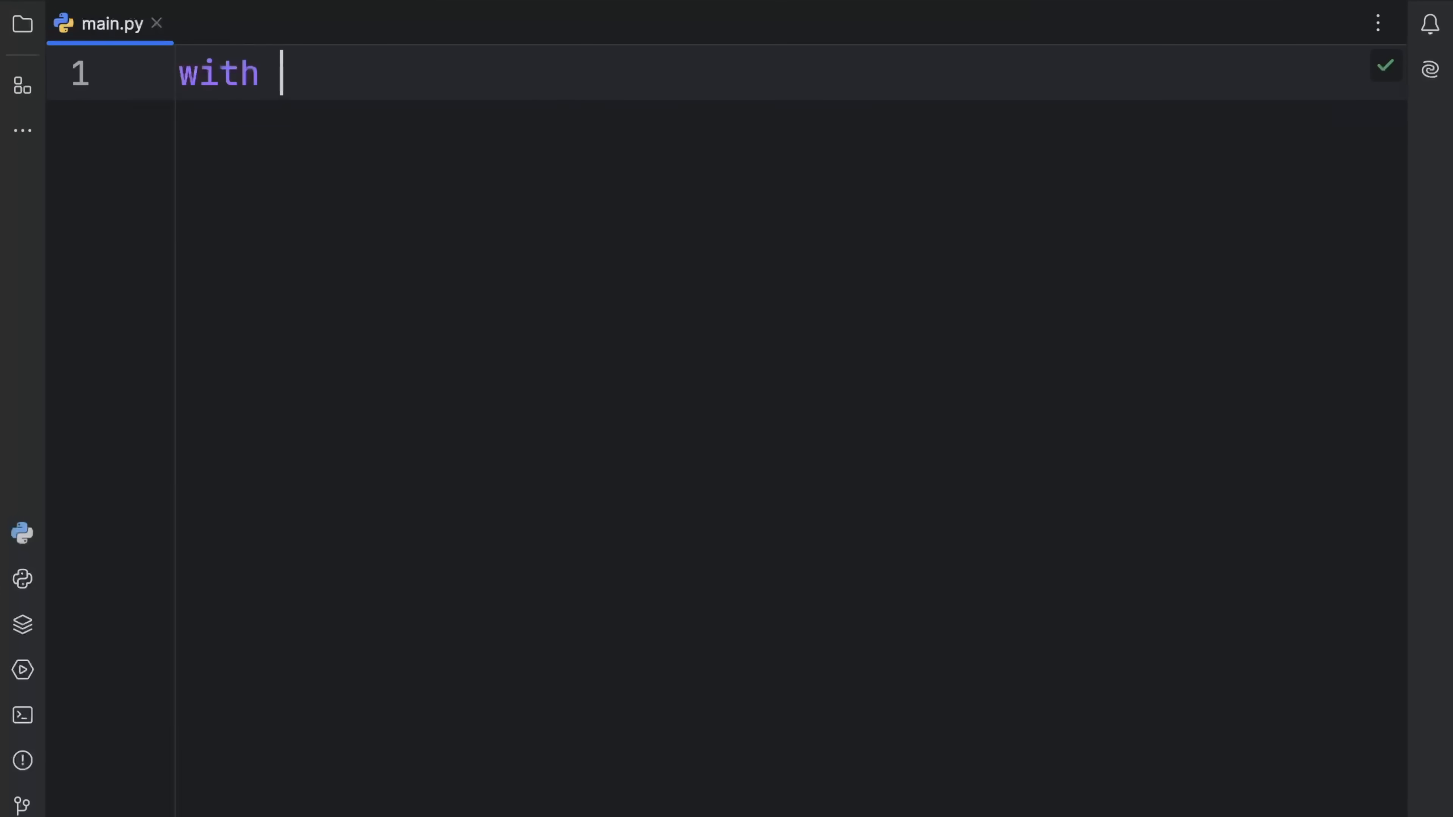
type("open()")
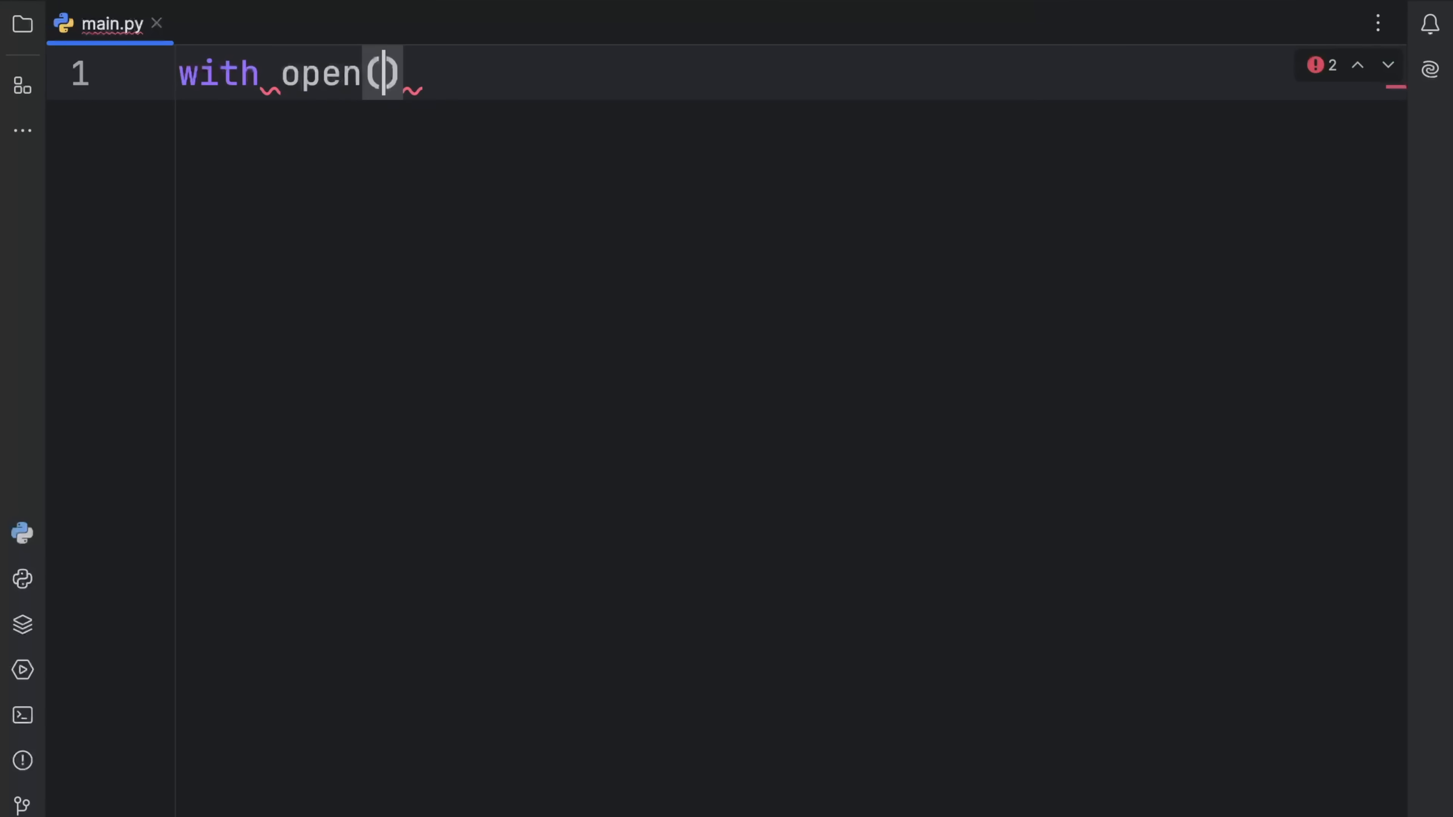
type("'file.txt'")
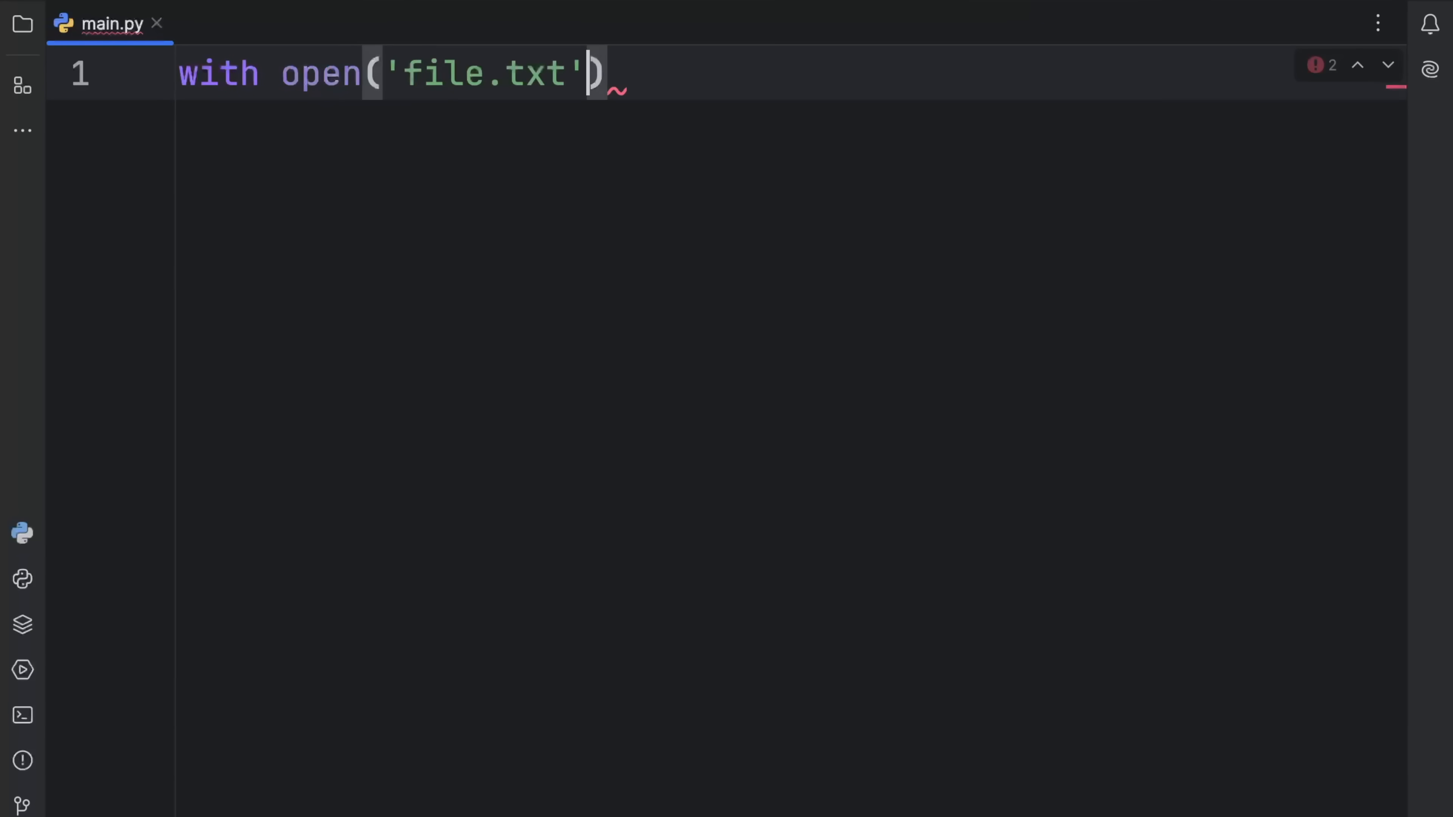
type(", 'r') as f")
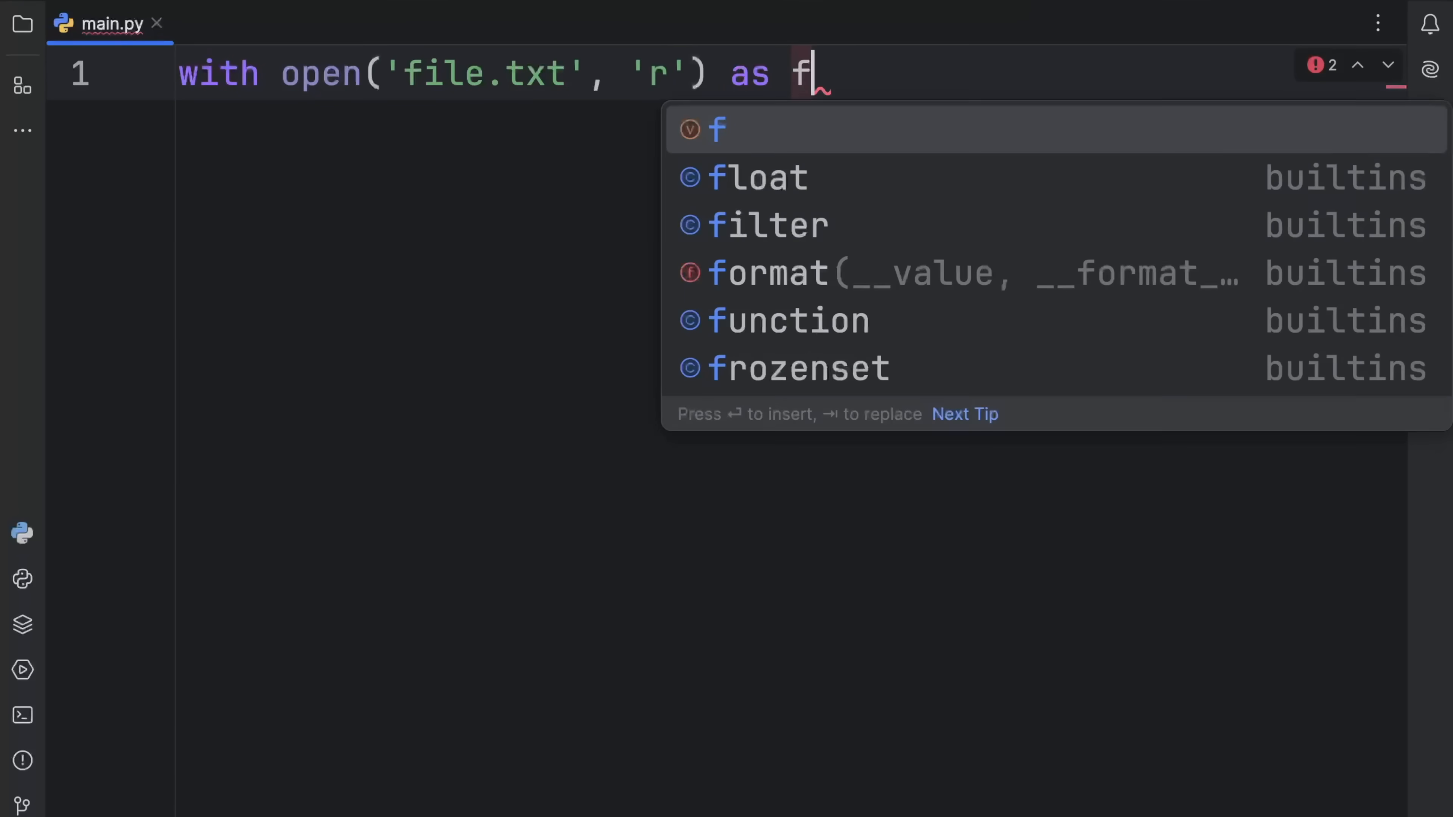
type("ile:")
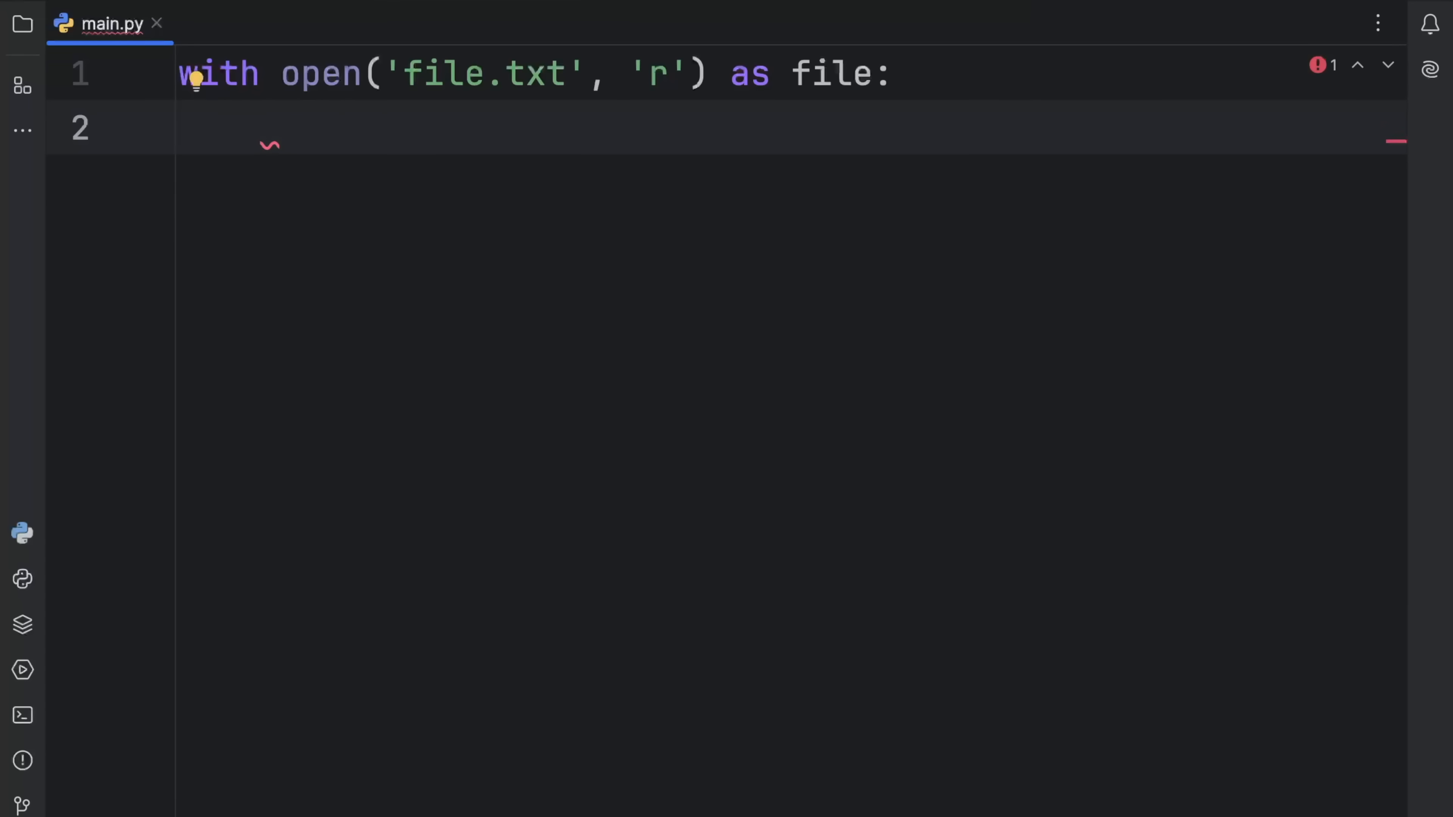
Read the file into data: str = file.read() and start printing data
type("data: s")
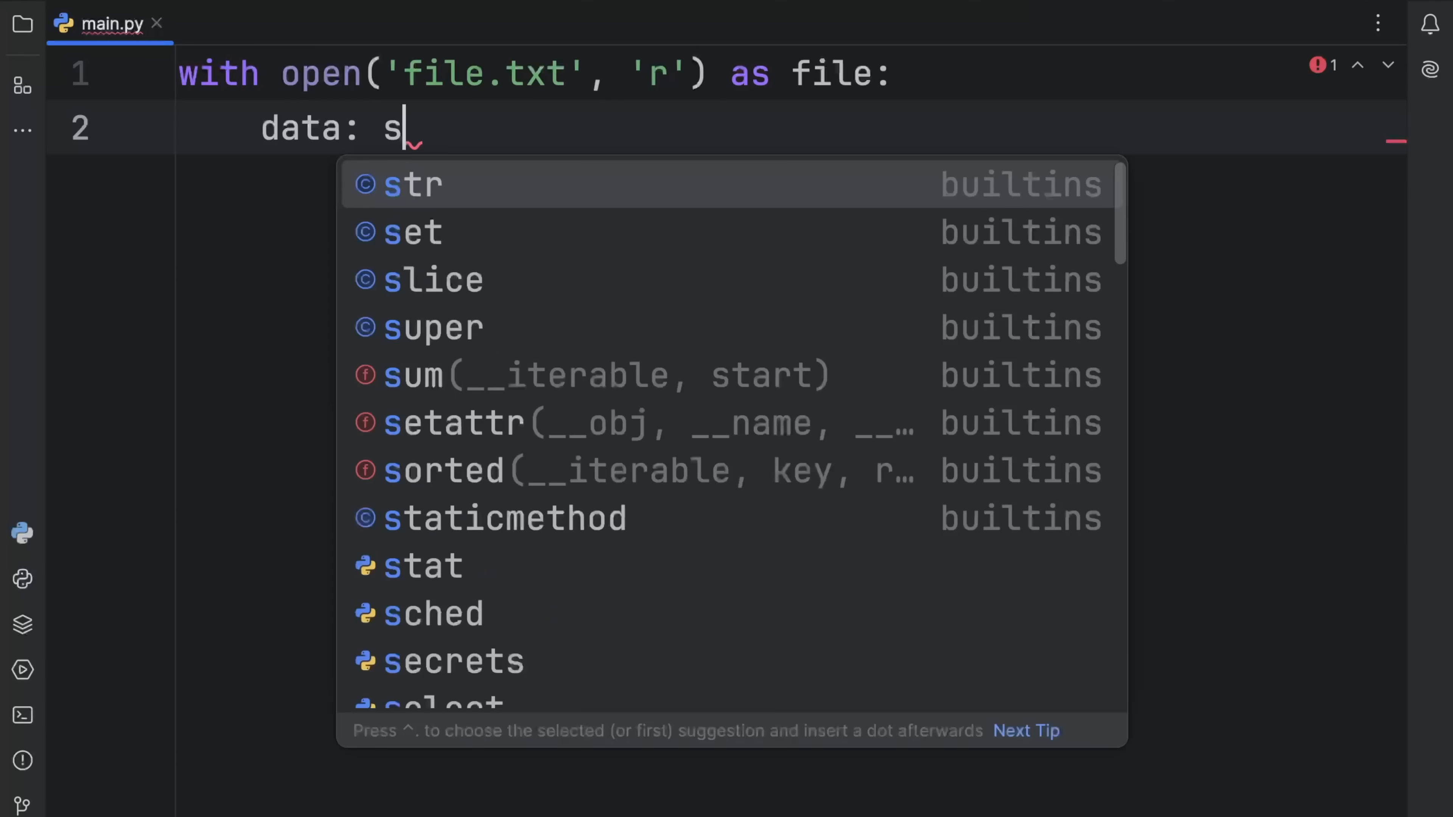
type("tr = file.")
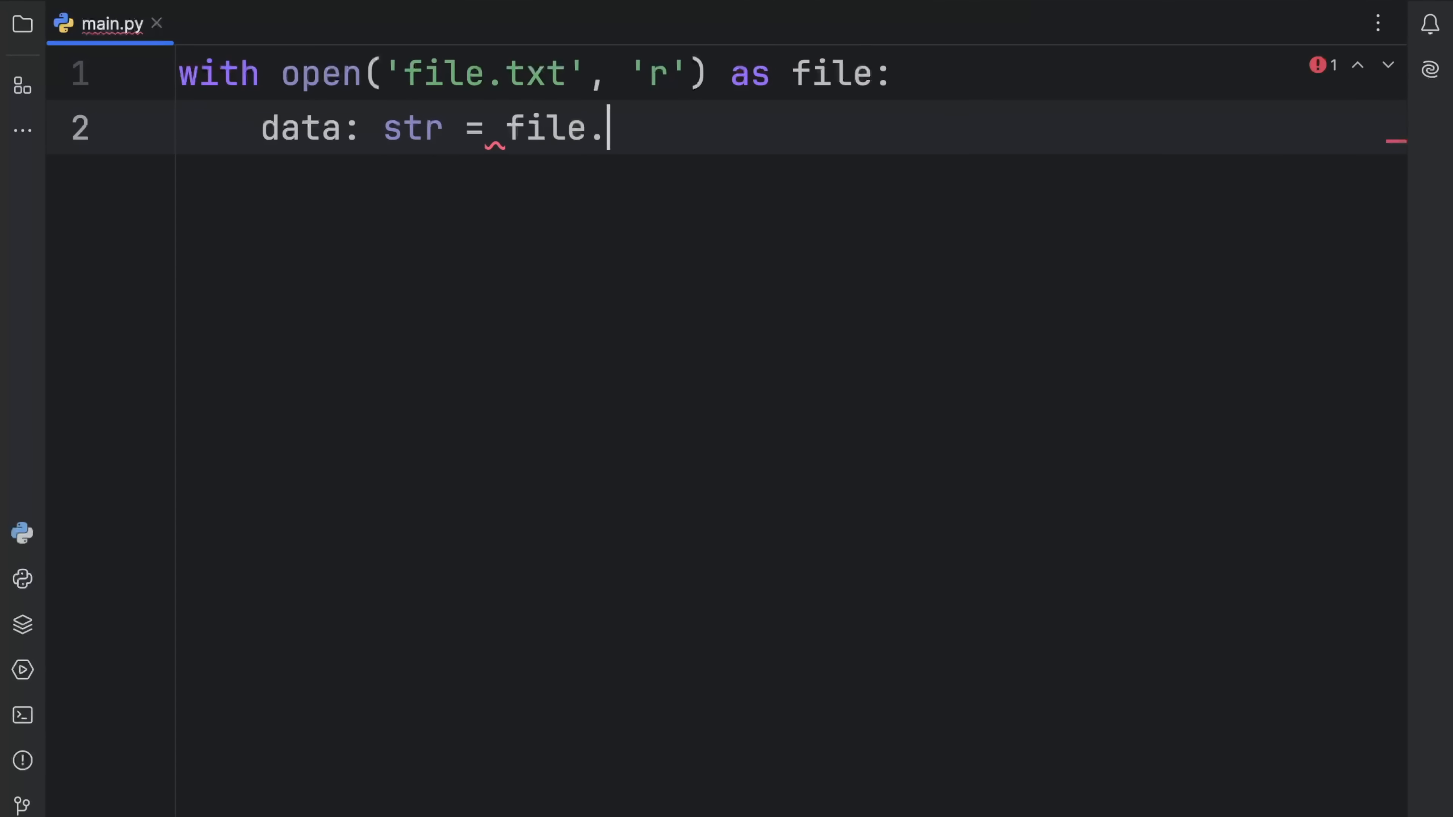
type("read()")
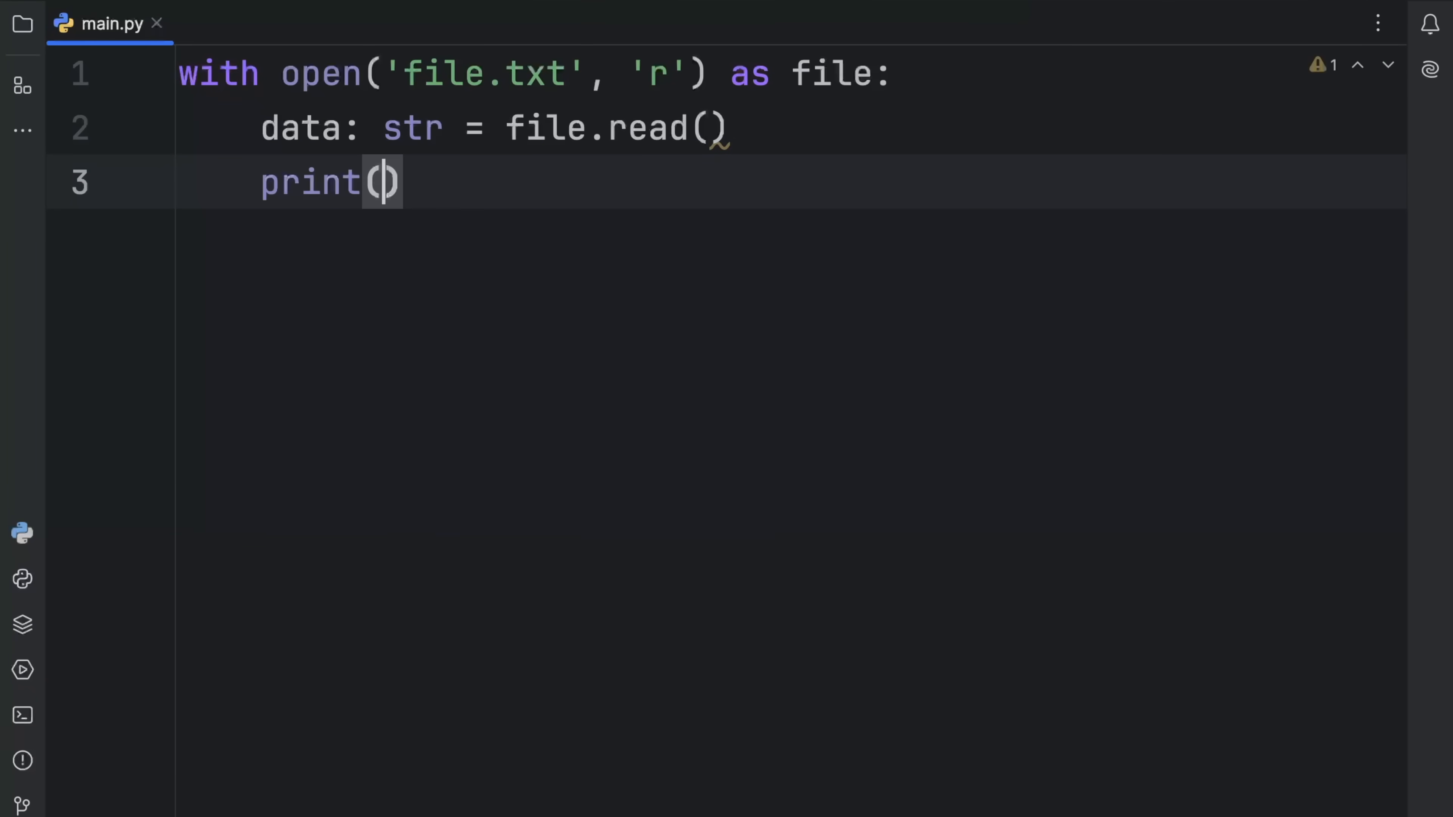
type("data")
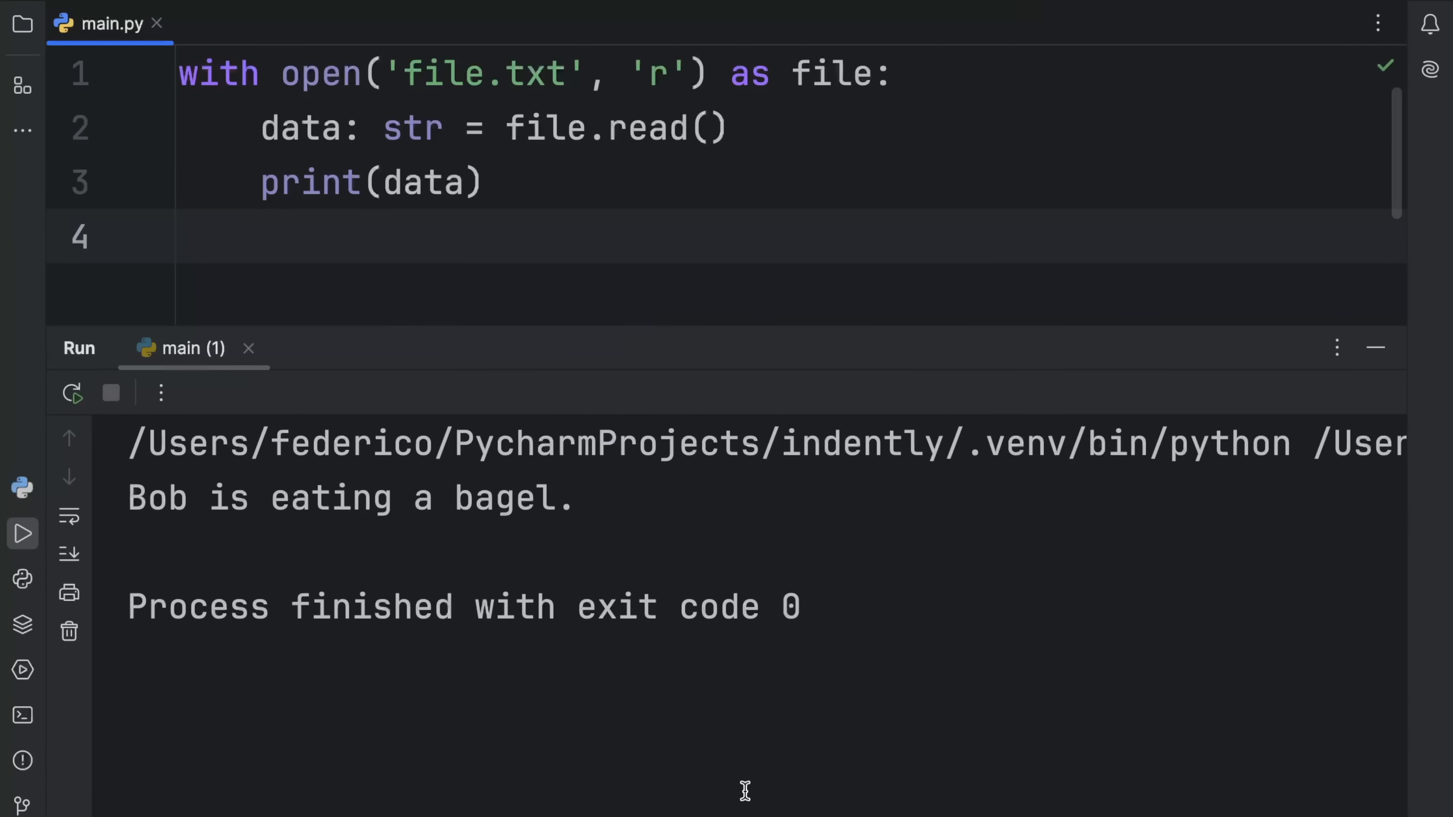
Hide the Run tool window after the script printed 'Bob is eating a bagel.'
double_click(350, 498)
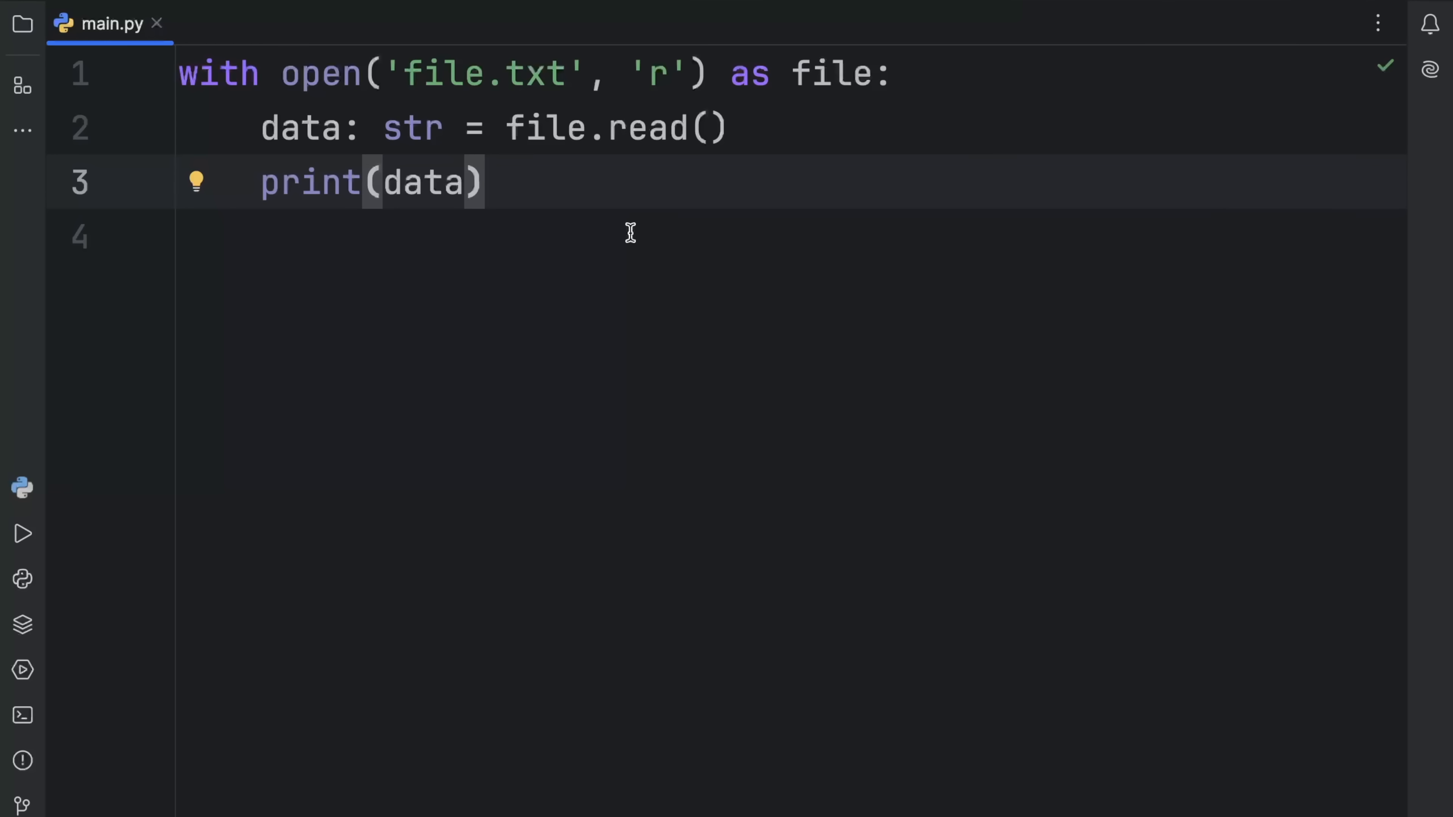
mouse_move(570, 206)
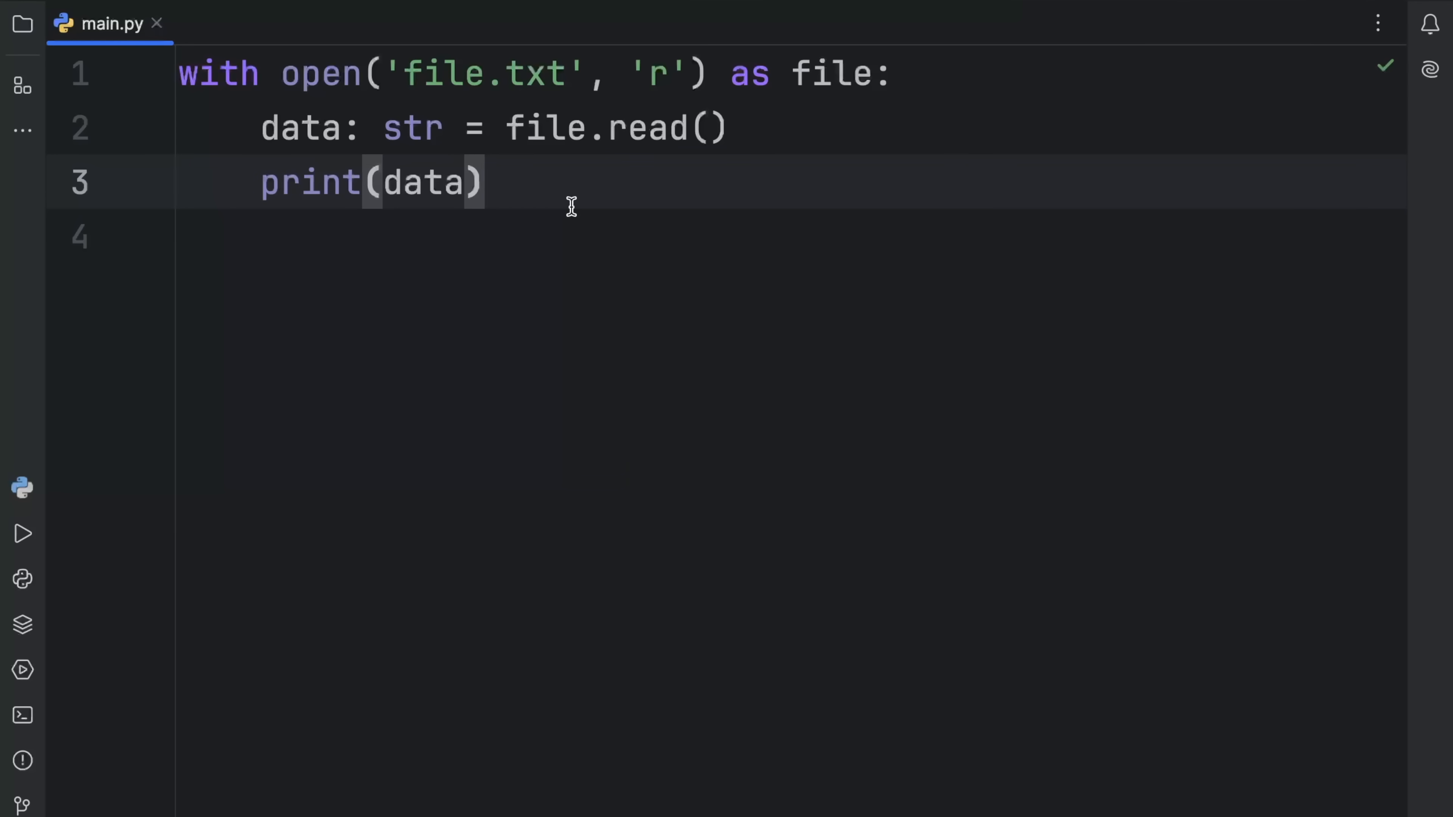
mouse_move(243, 63)
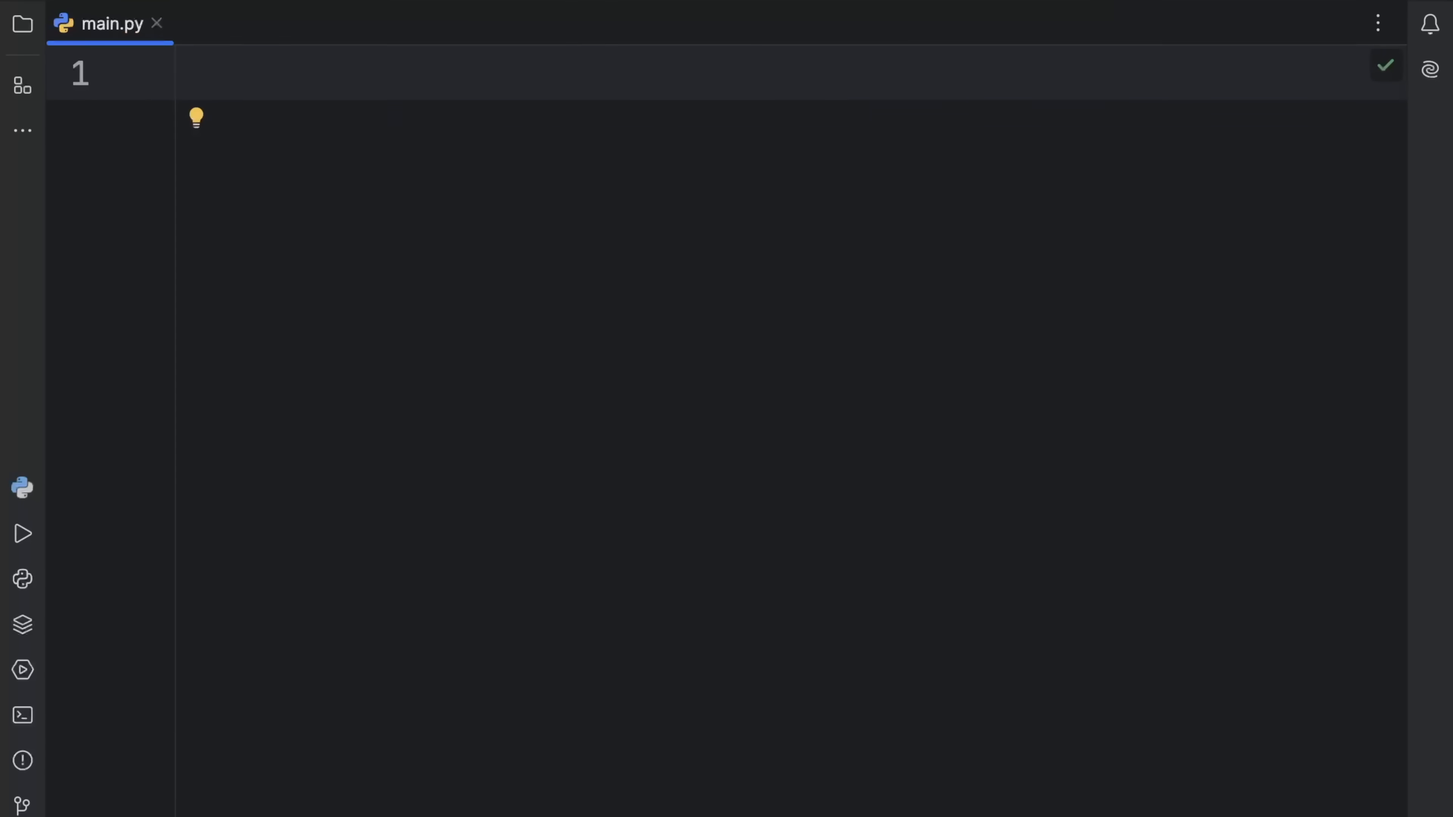
Replace the old code with imports of time, TracebackType, and Self, Any, Type from typing
type("i")
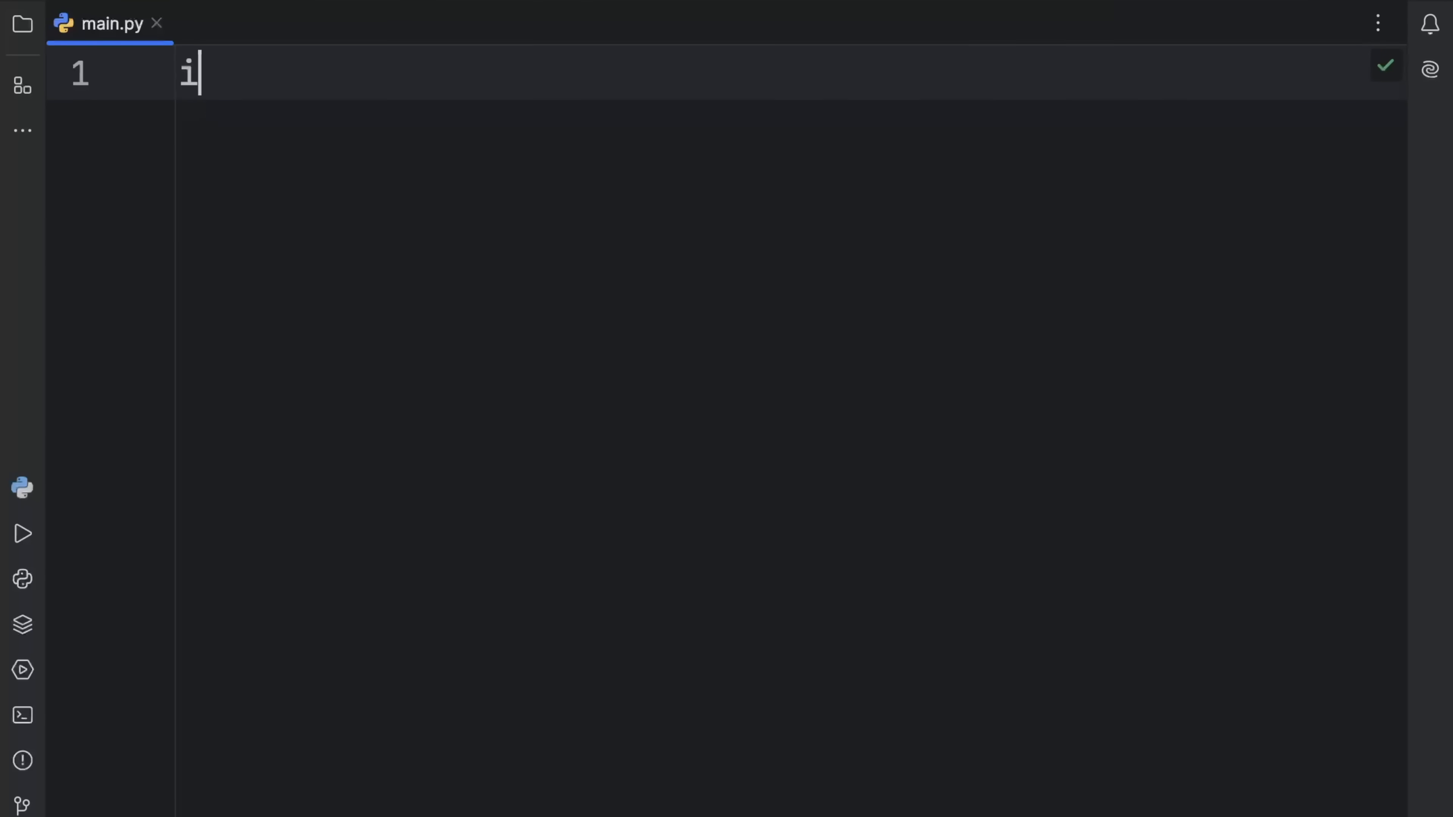
type("mport time")
type("from types iu")
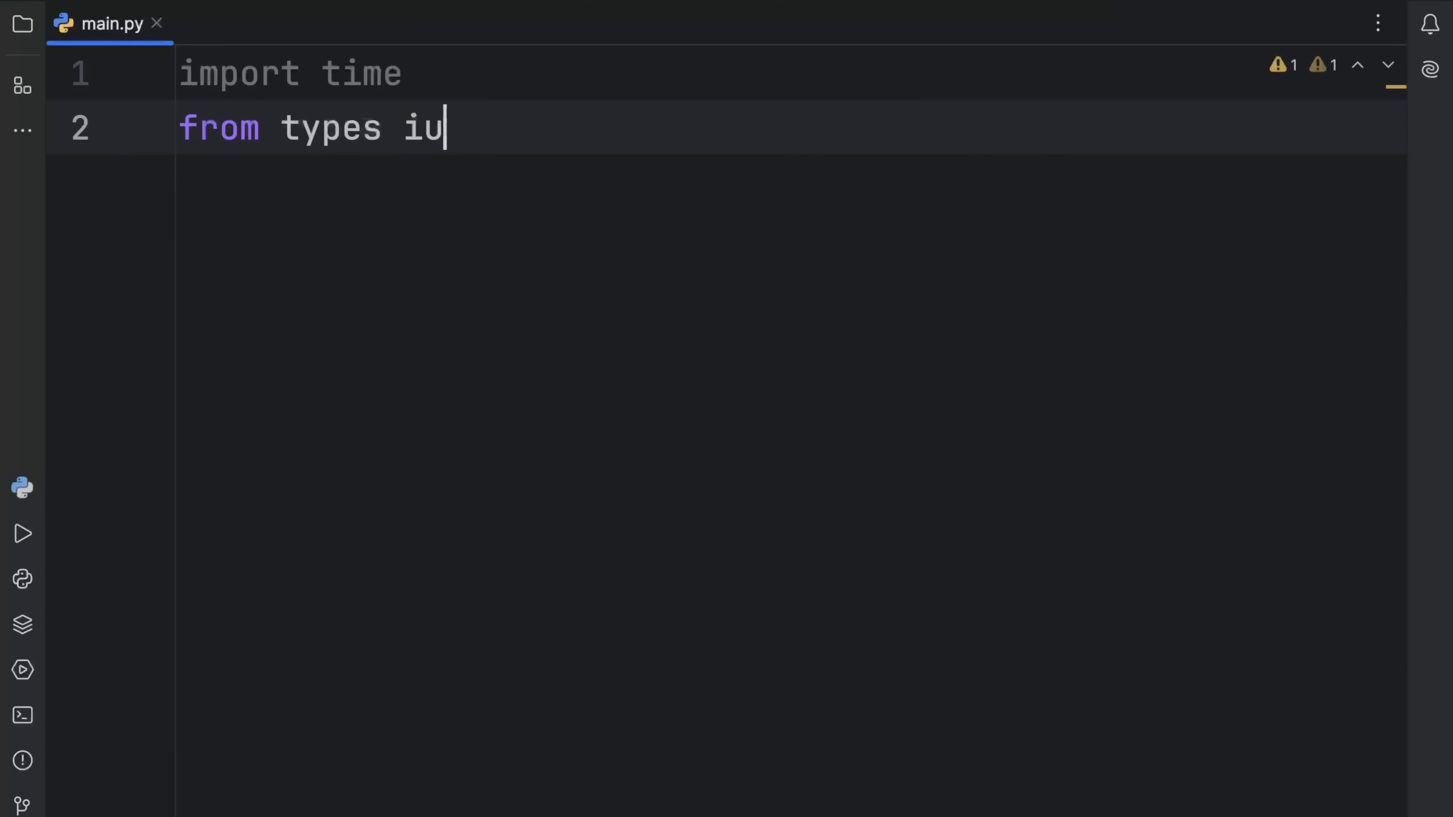
type("mport TracebackType")
type("fro")
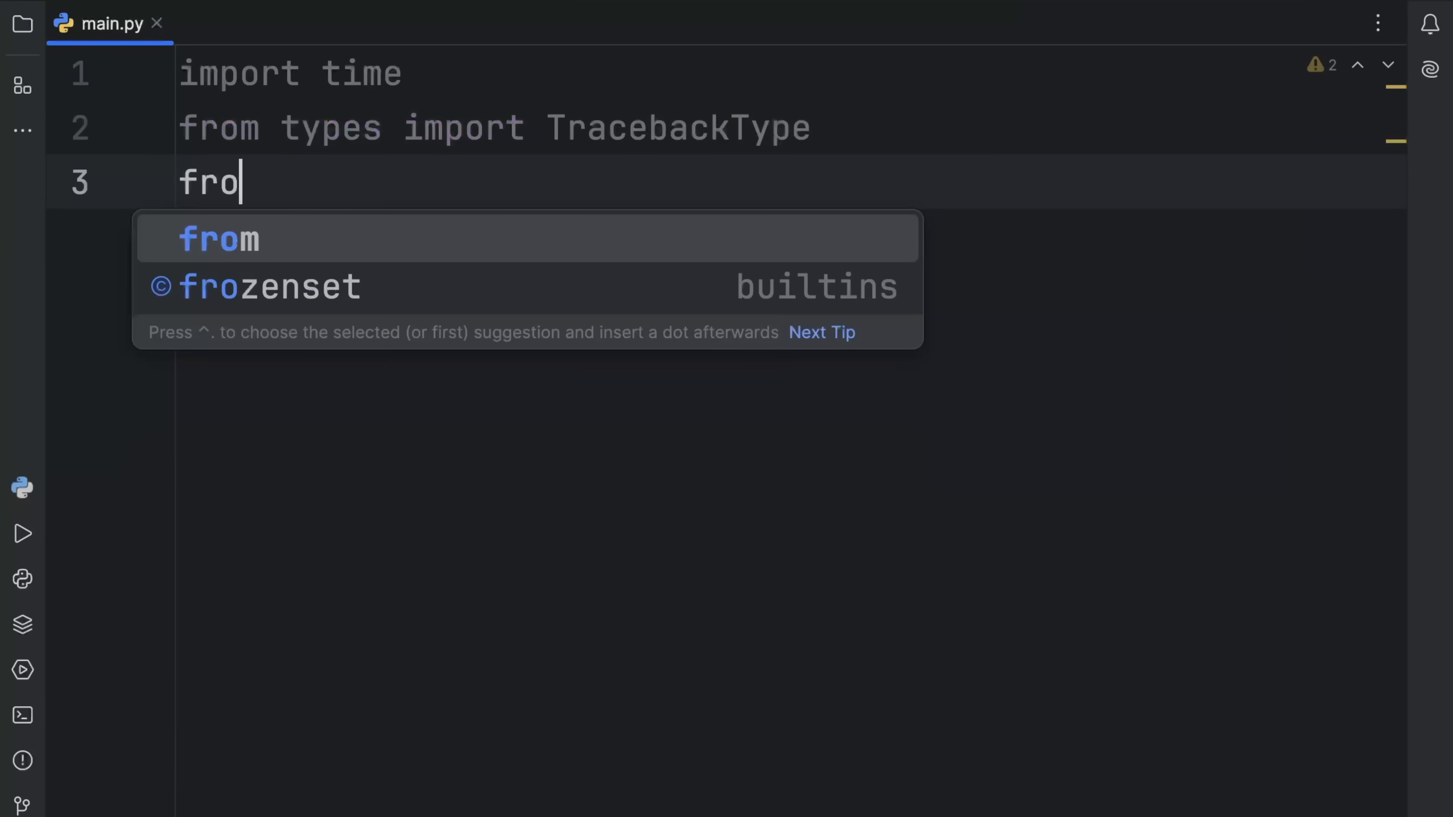
type("m typing import")
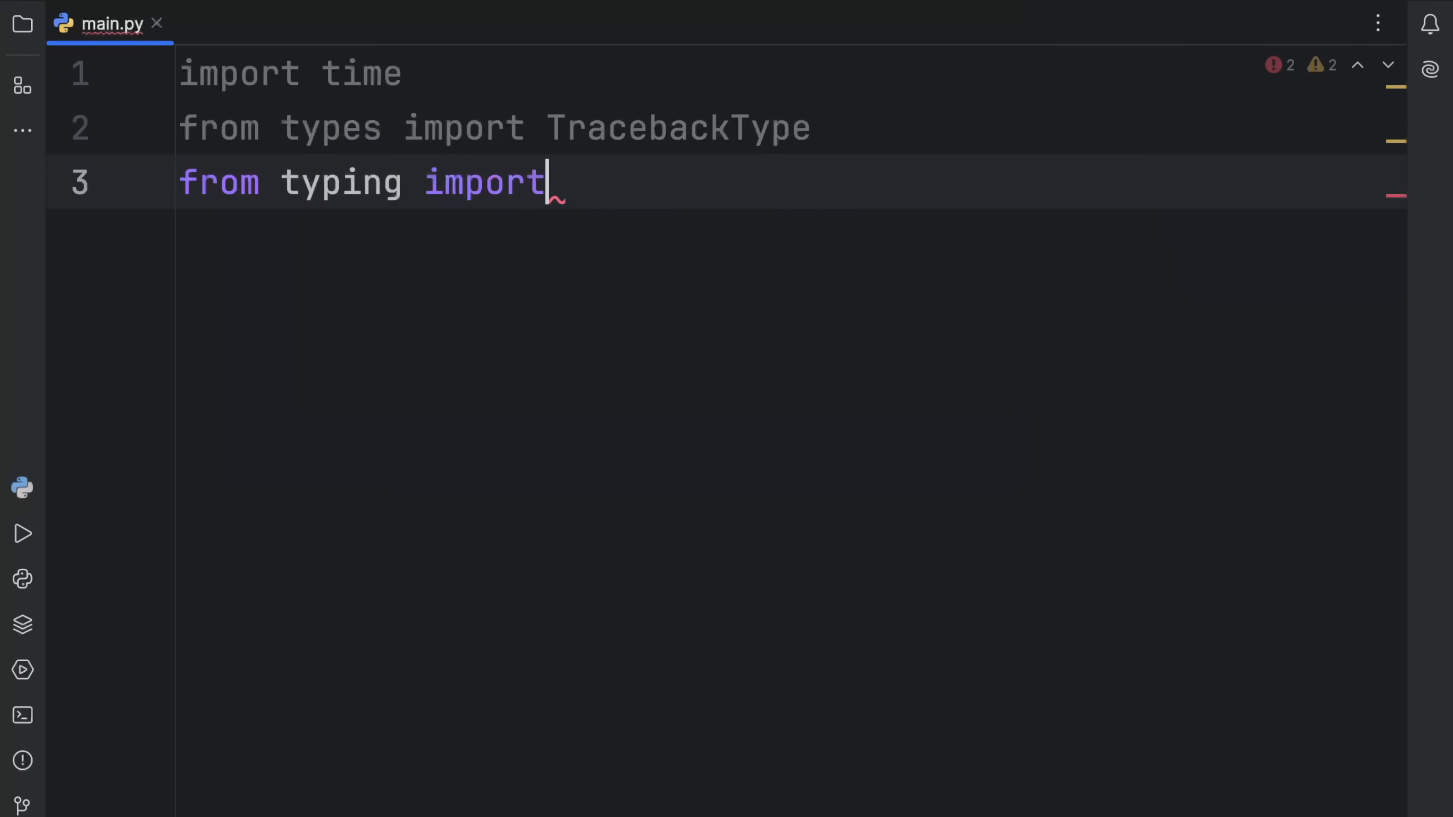
type("Self,")
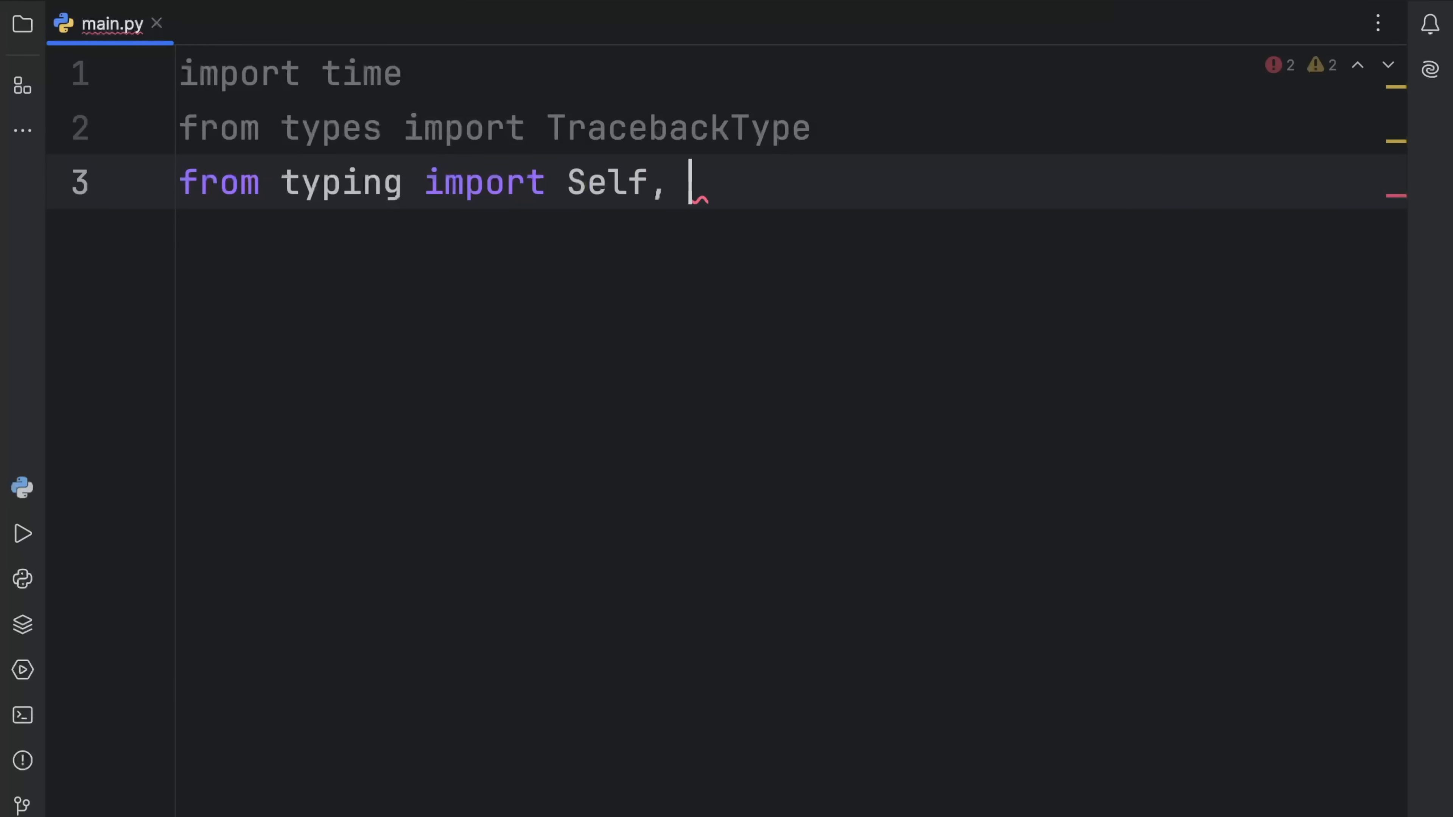
type("Any, GType")
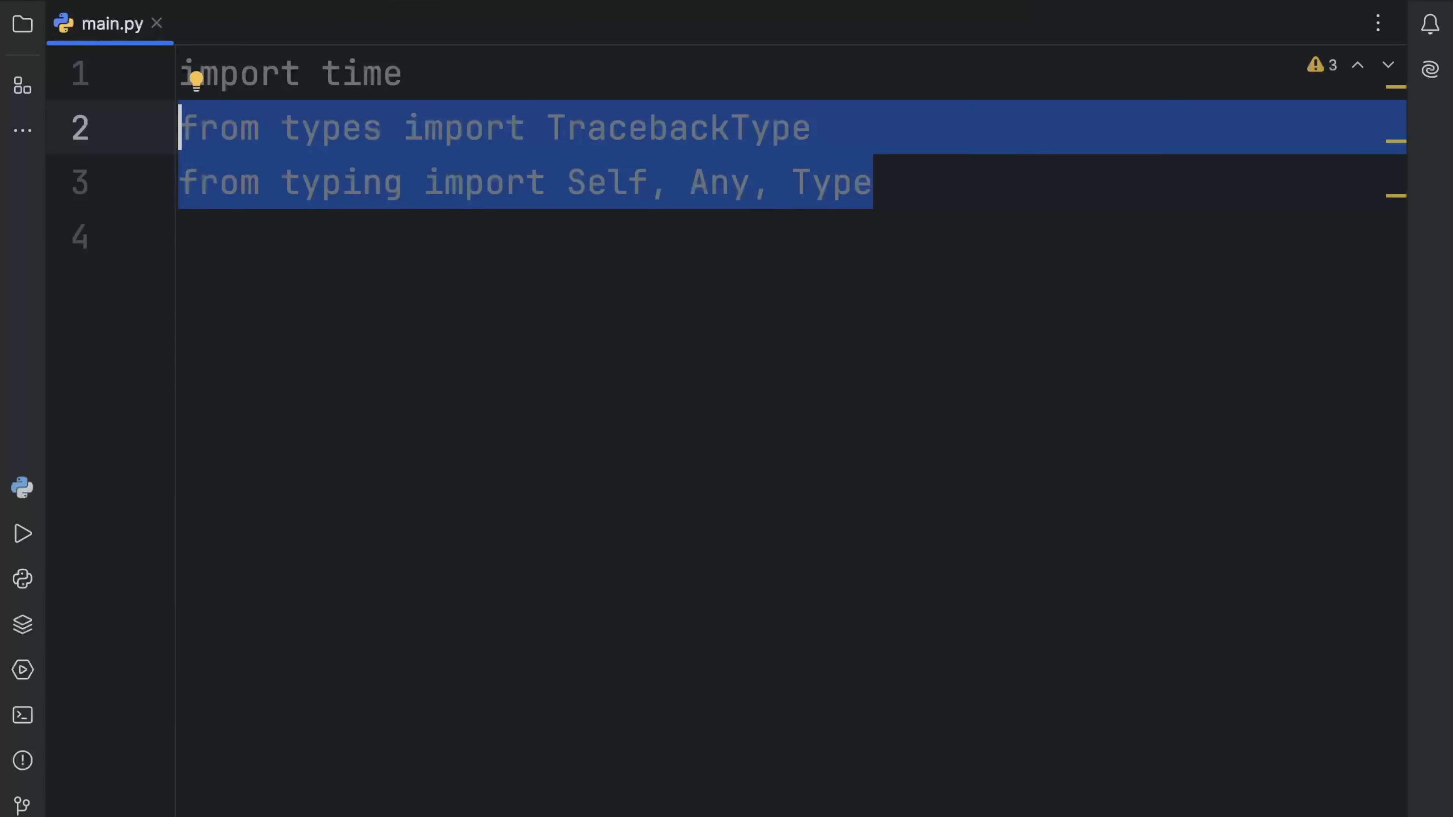
Define class Timer with __init__(self, name: str) -> None storing self.name = name
type("class T")
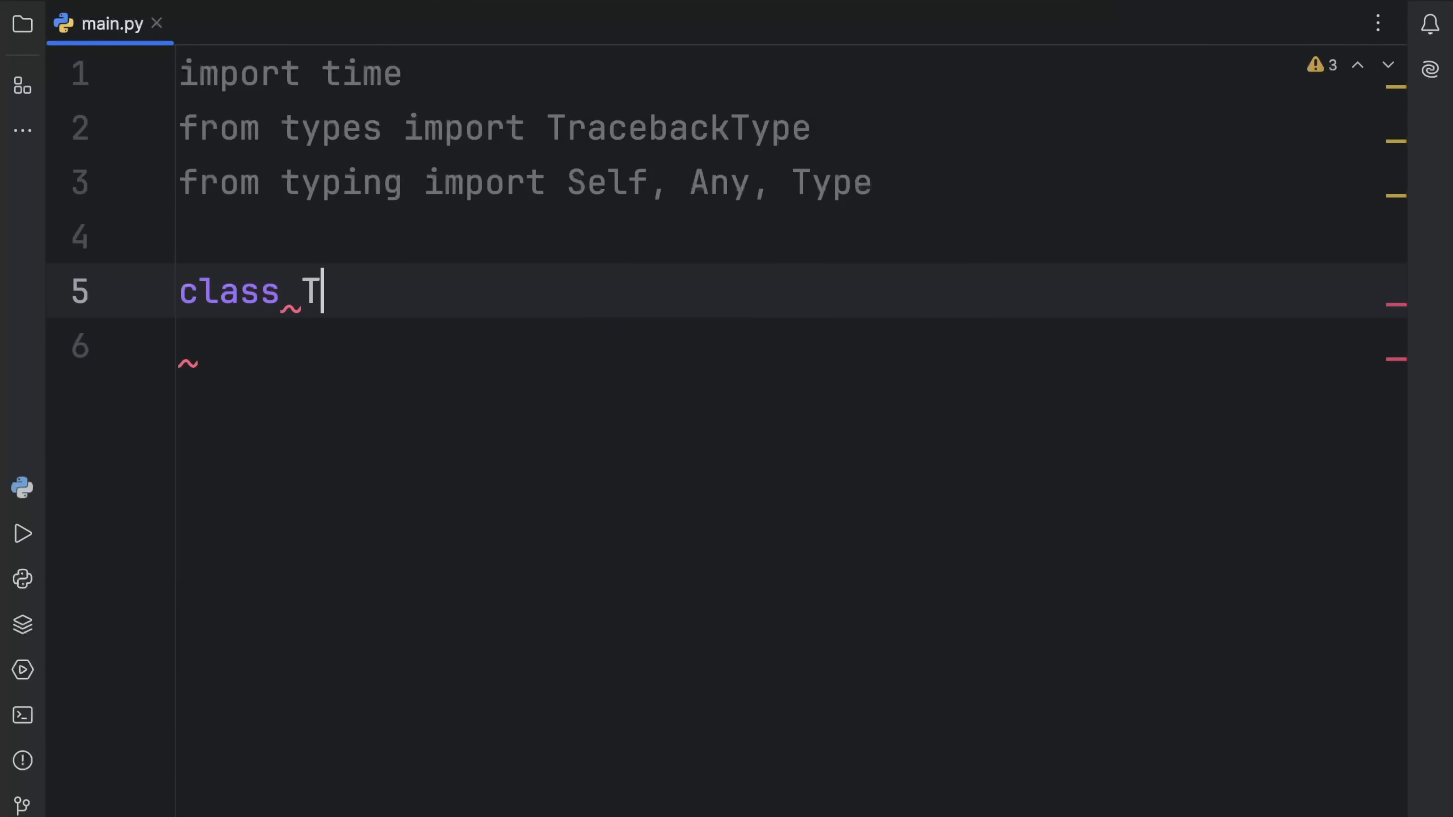
type("imer")
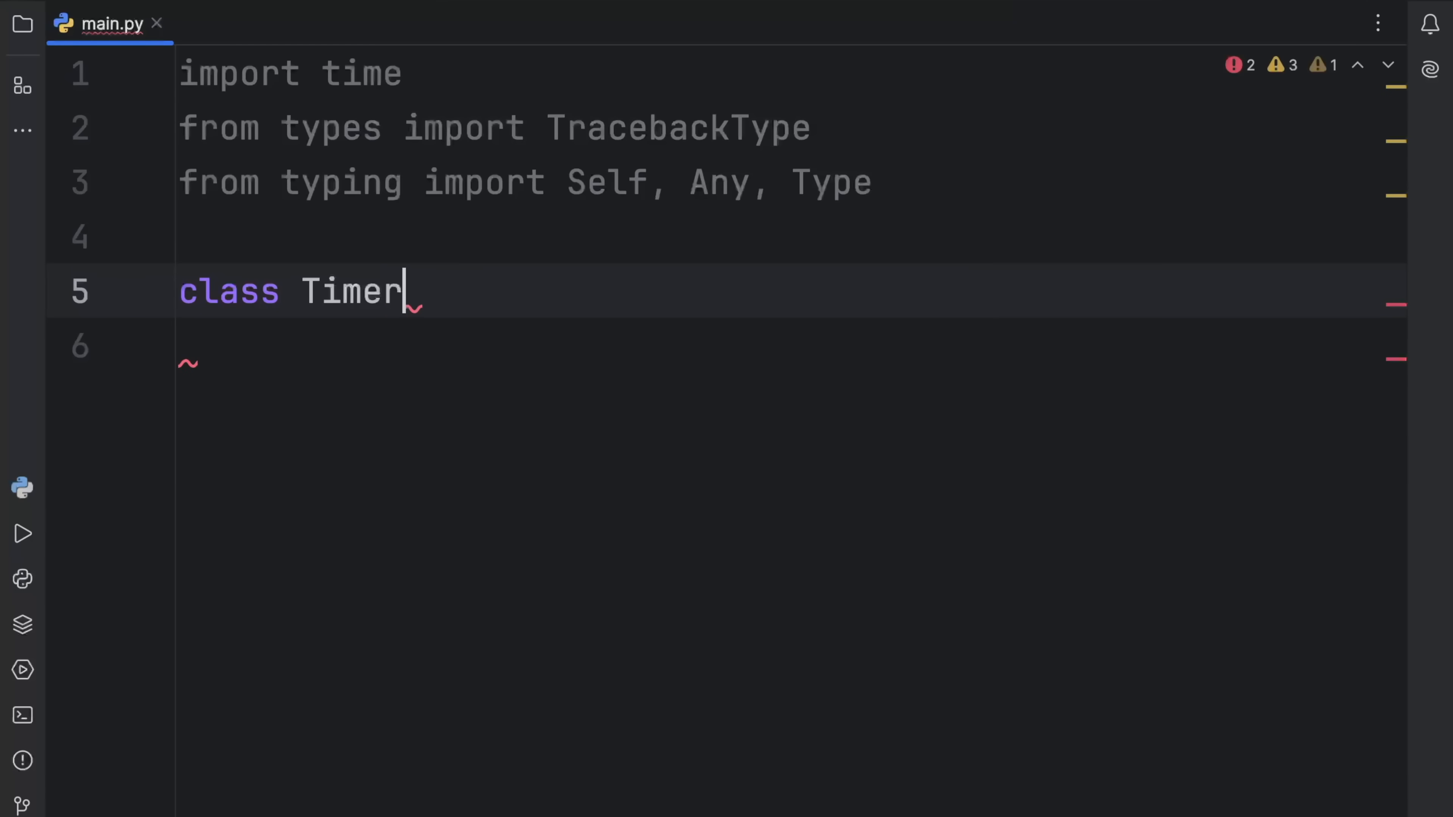
type(":")
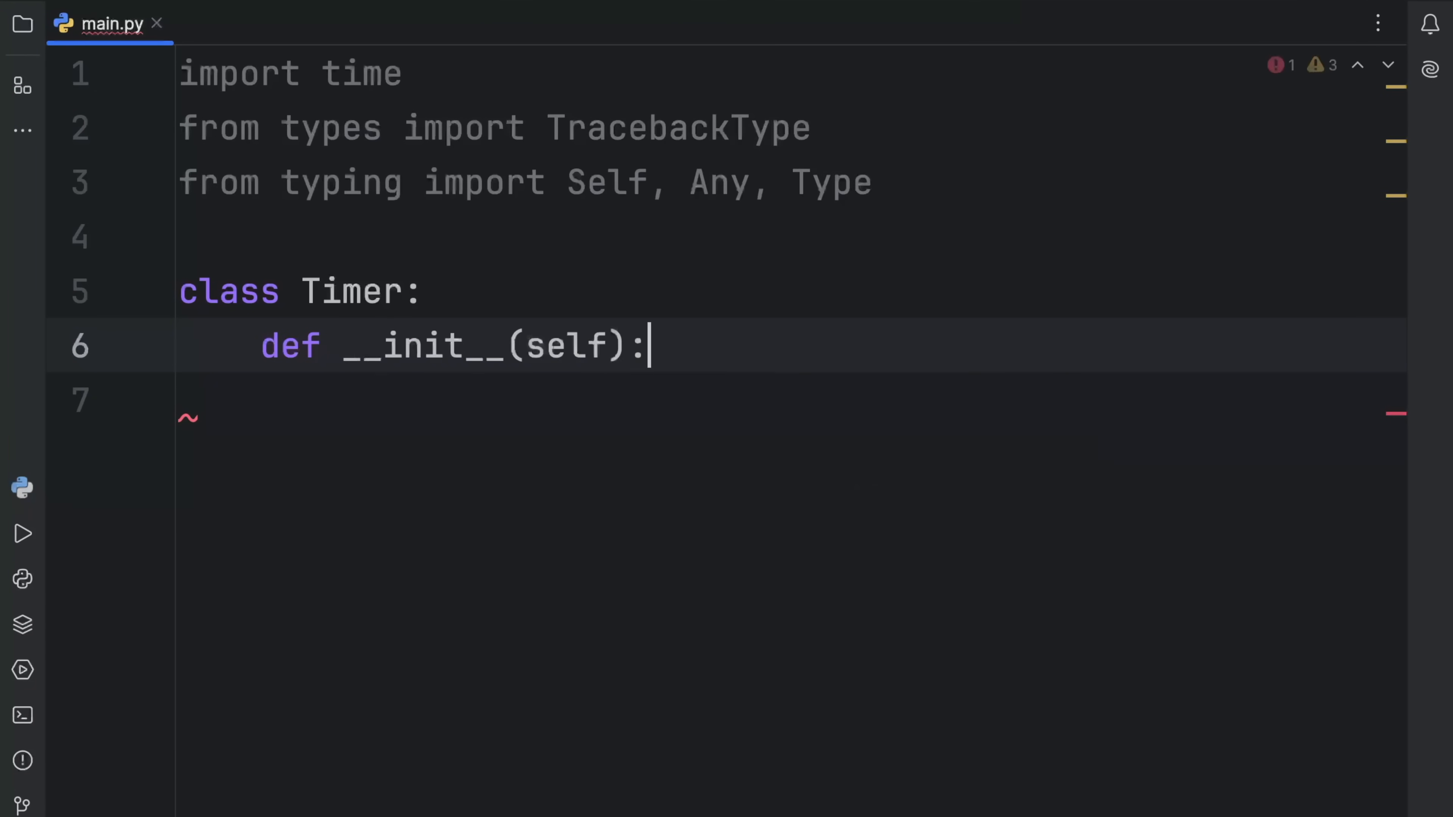
type(", n")
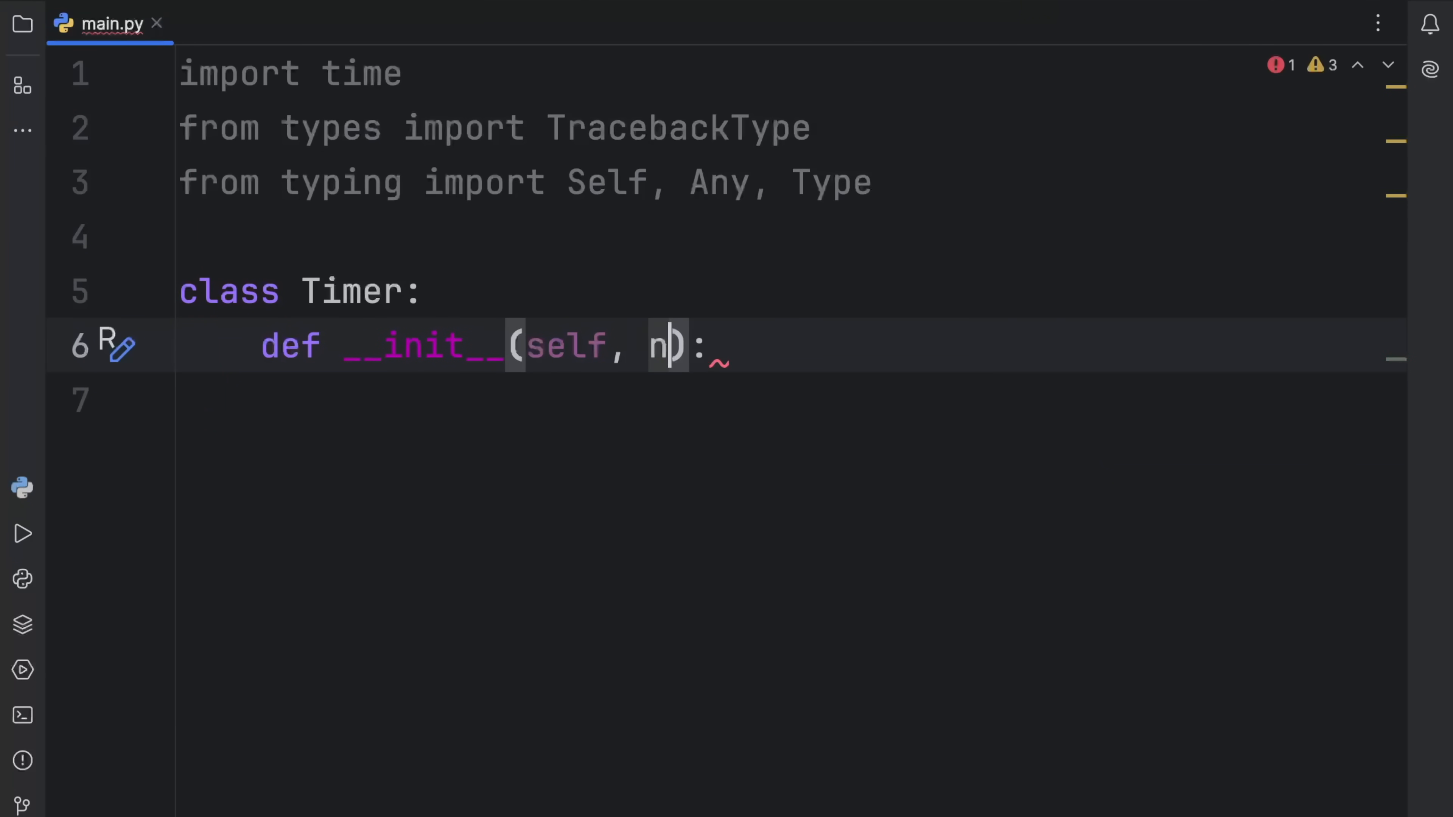
type("ame: str")
left_click(792, 400)
type("self.na")
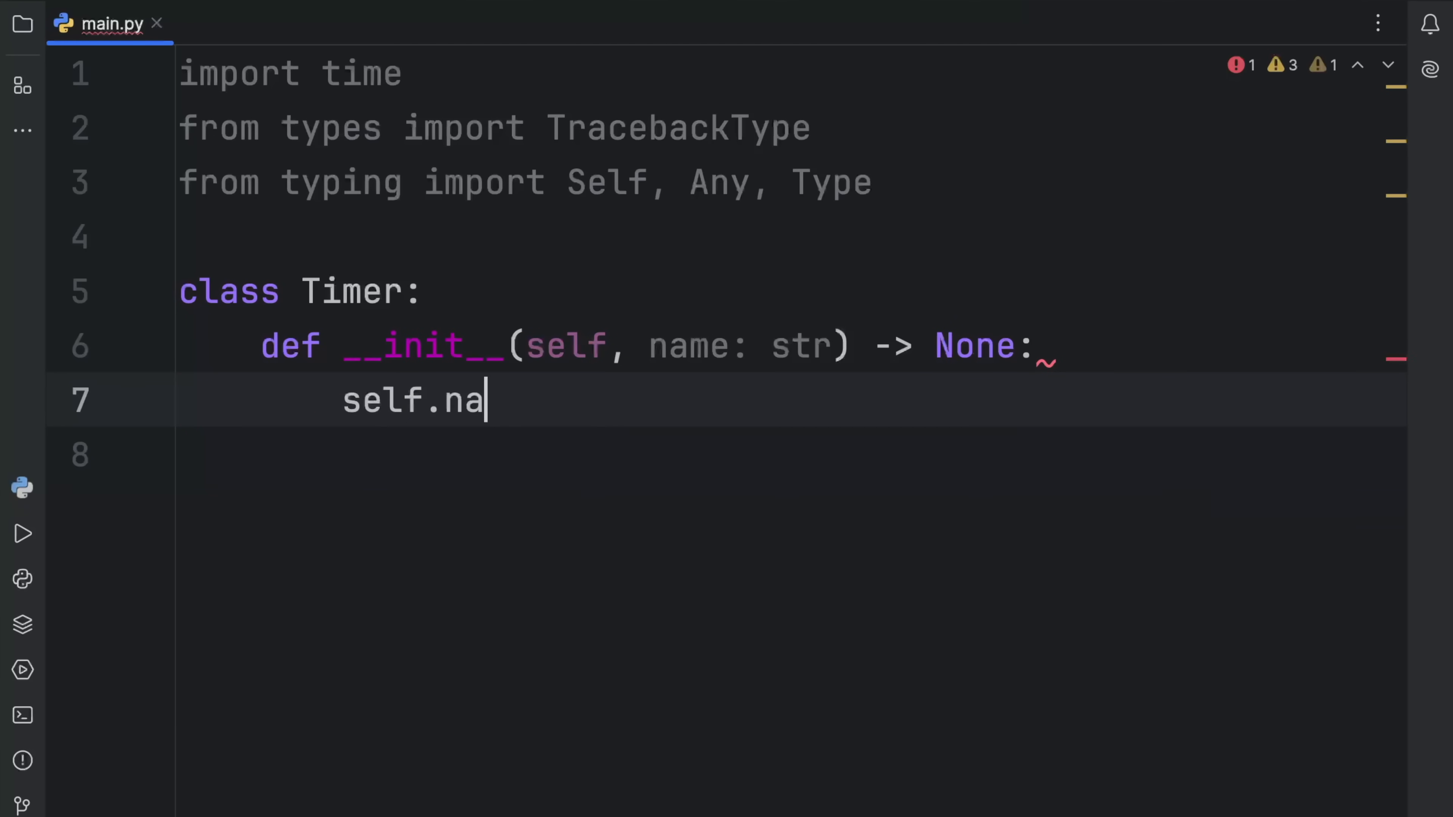
type("me = name")
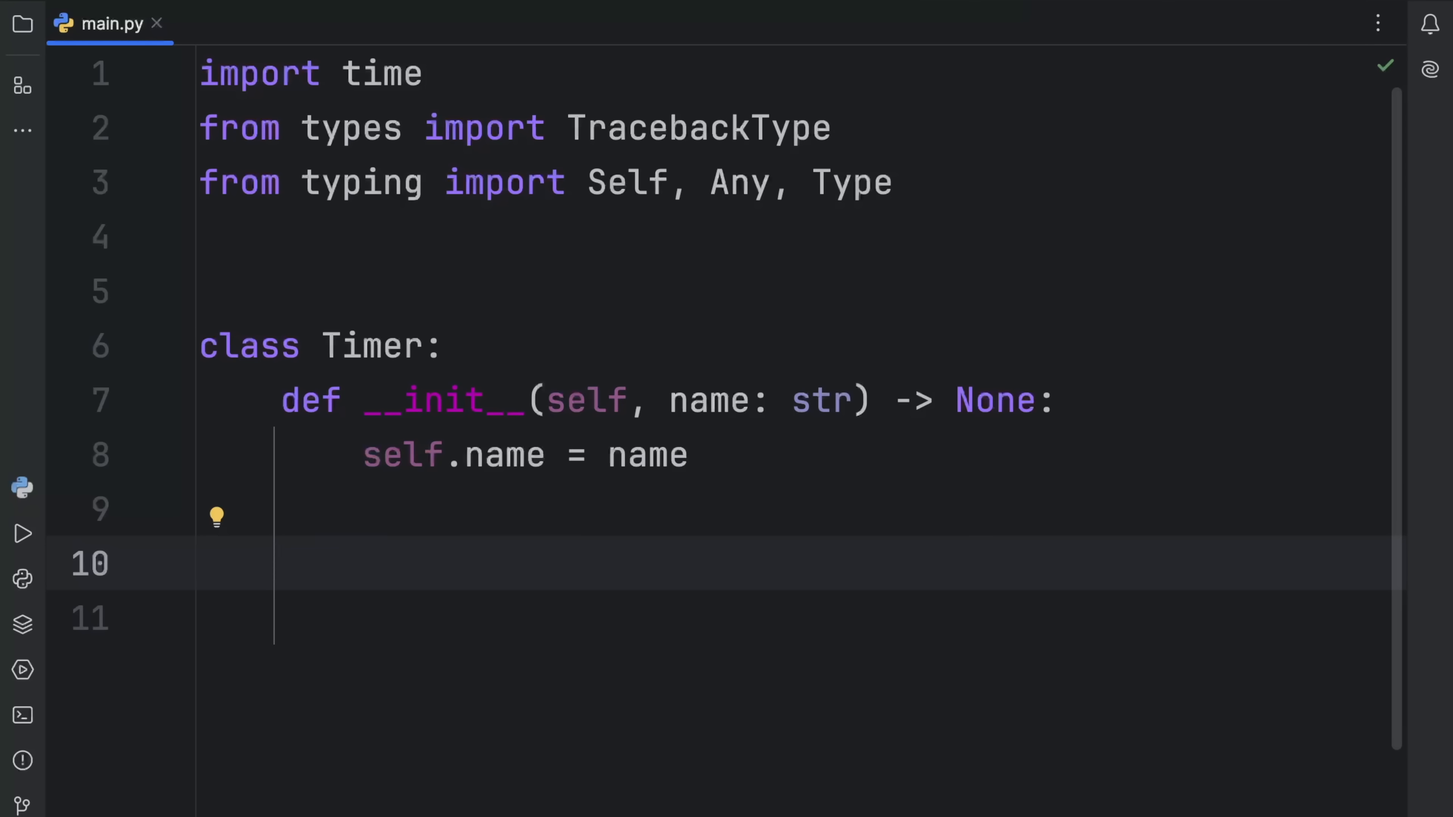
left_click(281, 565)
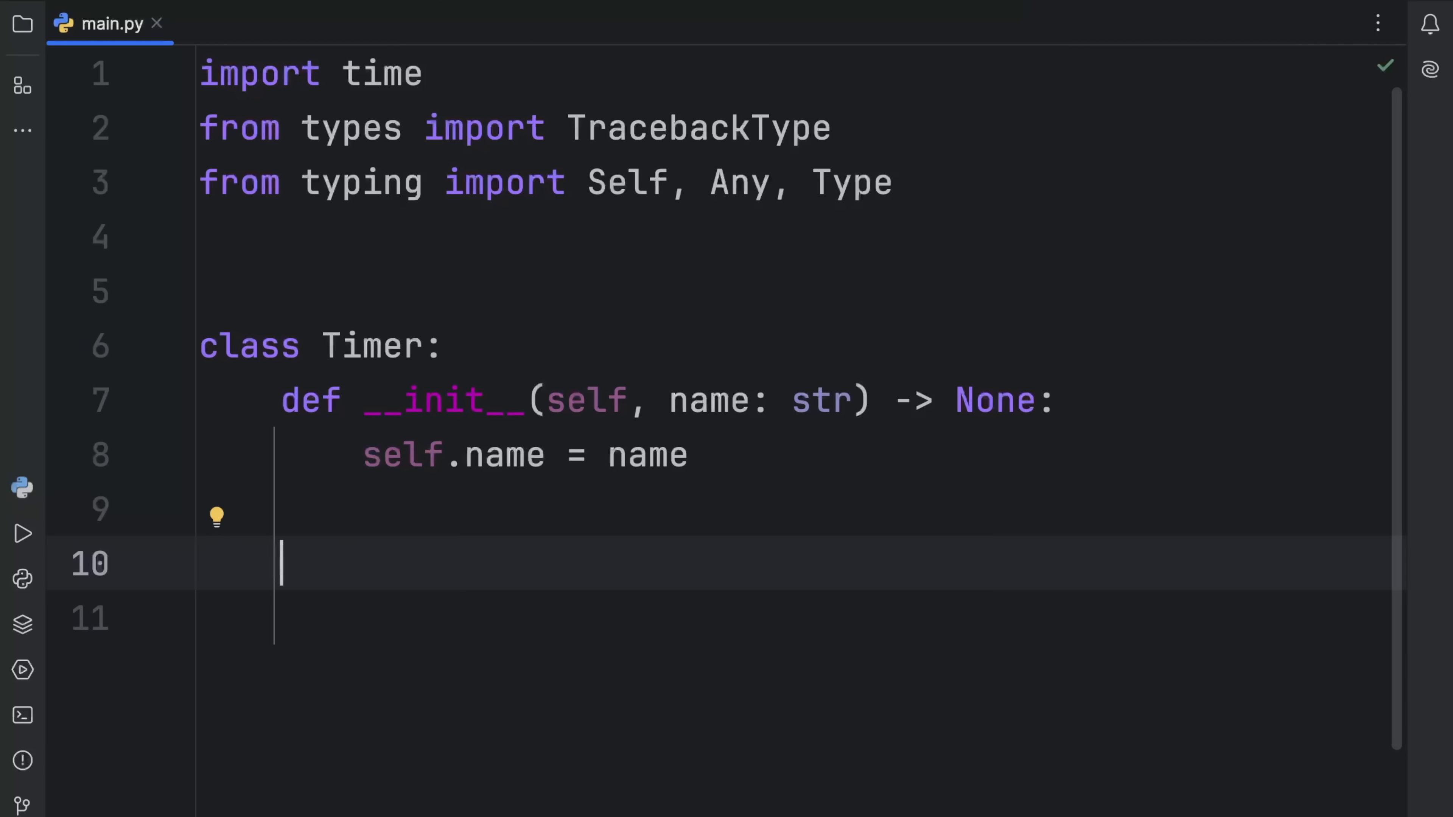
scroll("down", 3)
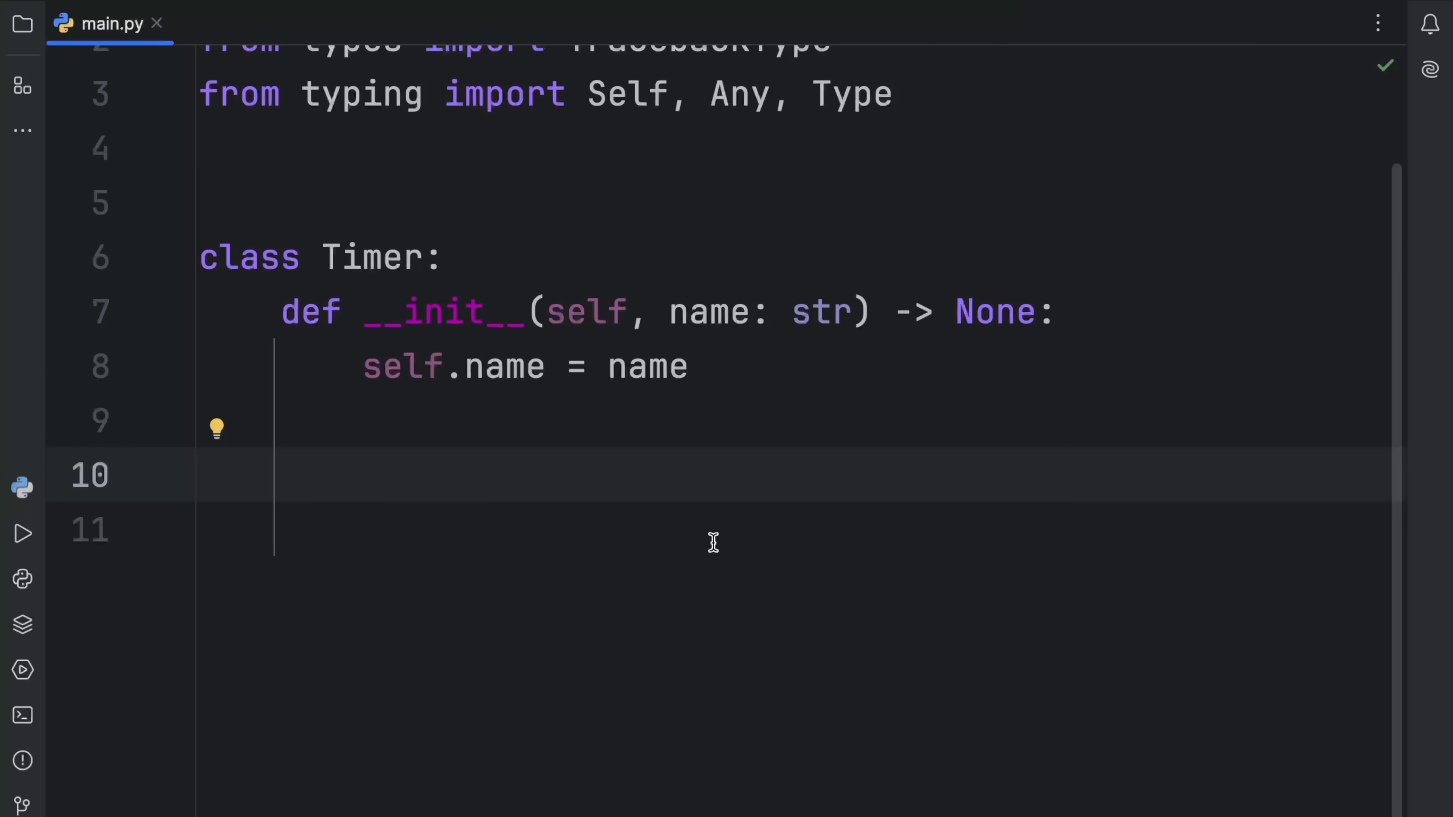
Define __enter__(self) -> Self recording self.start_time: float = time.perf_counter()
type("de")
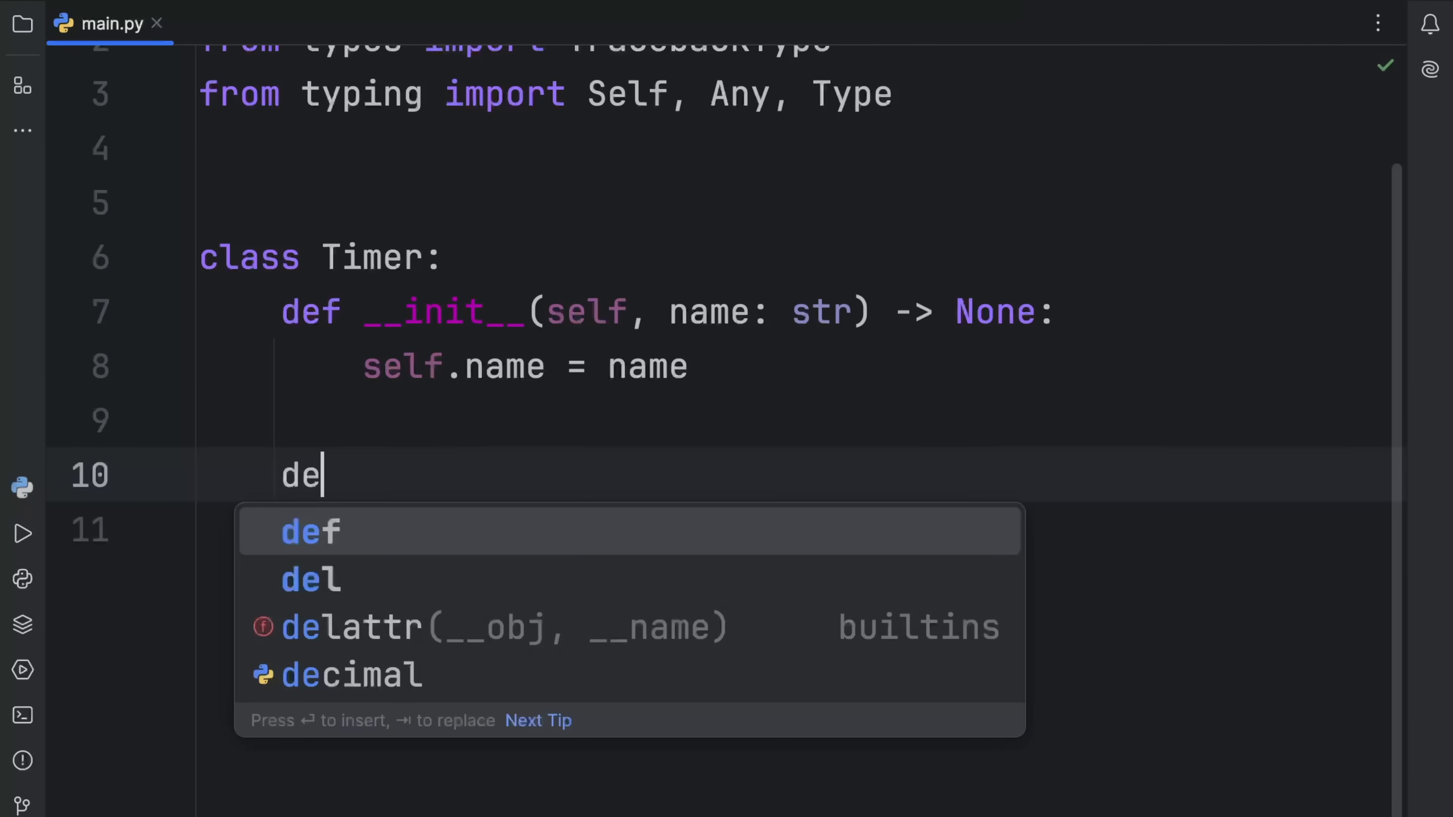
type("f __enter__(self):")
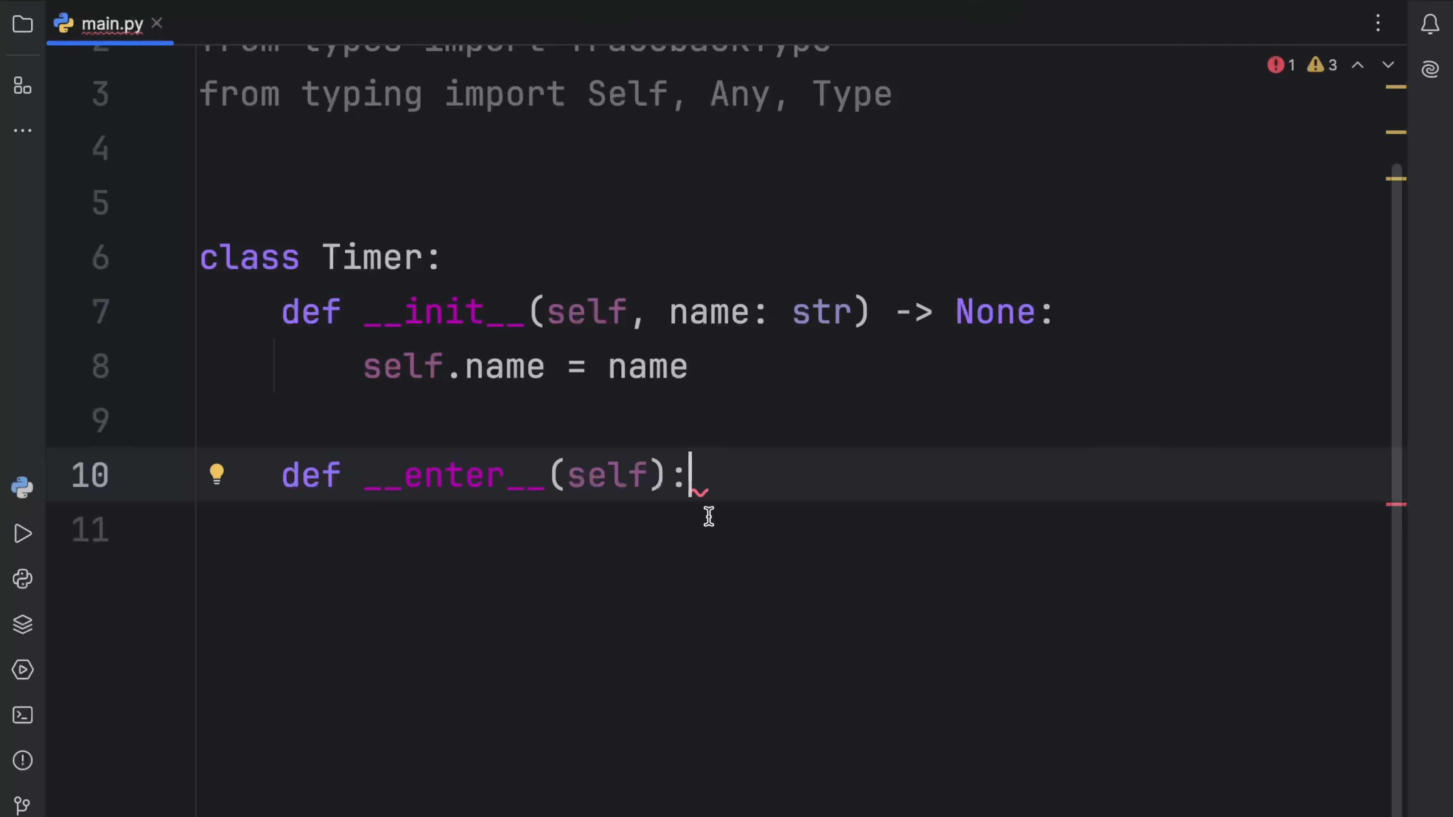
type("->")
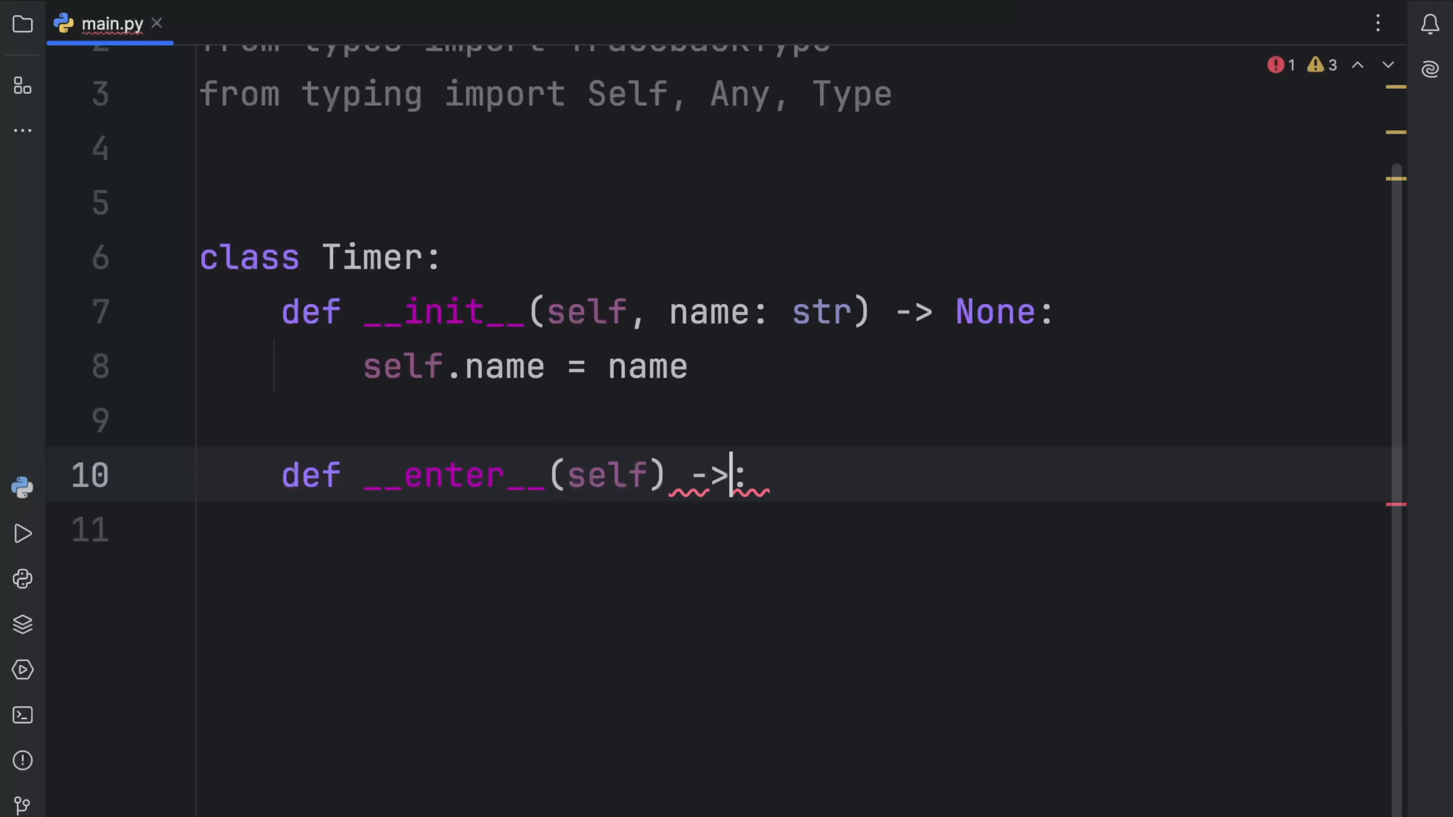
type("Self")
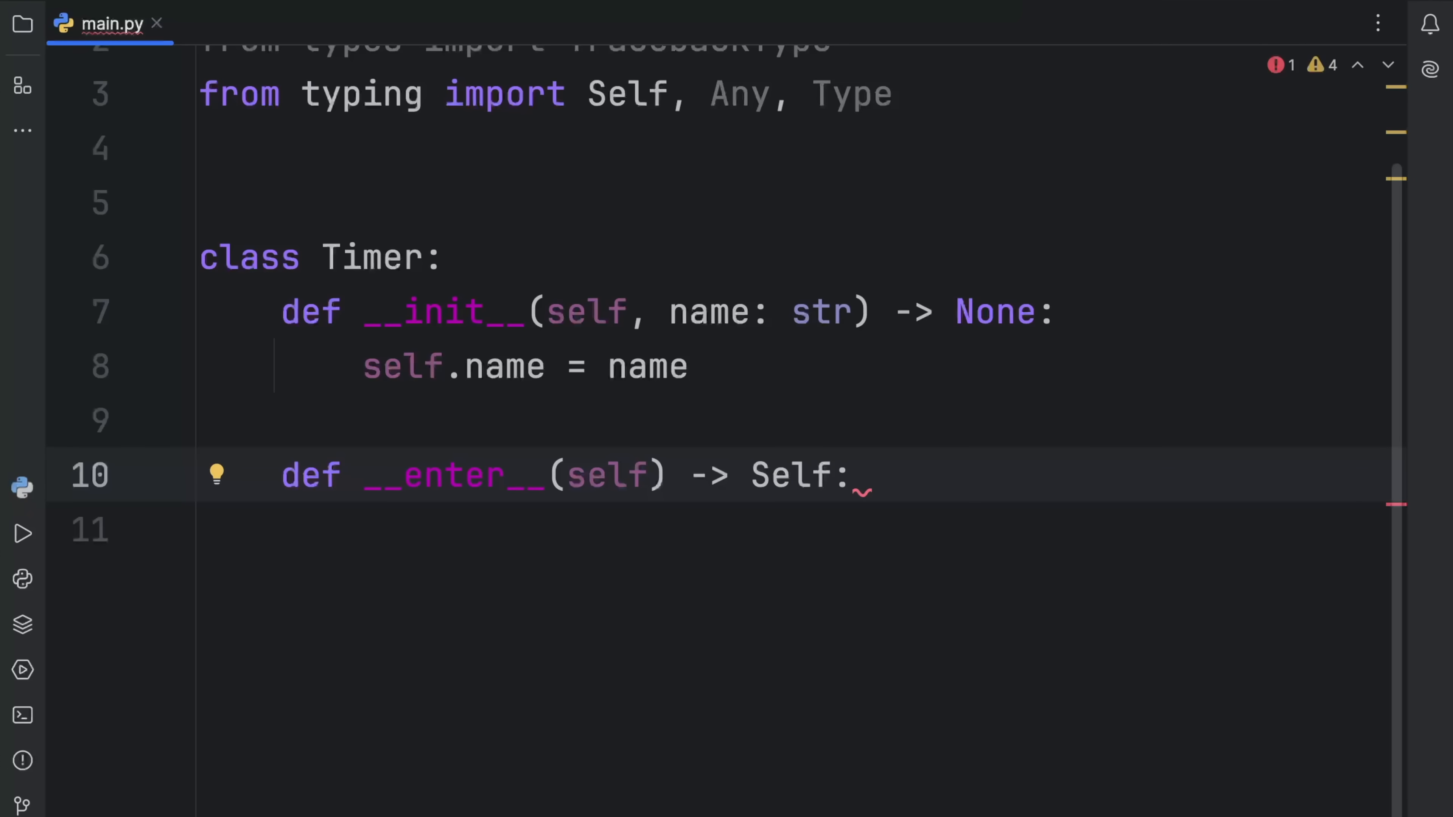
type("self.")
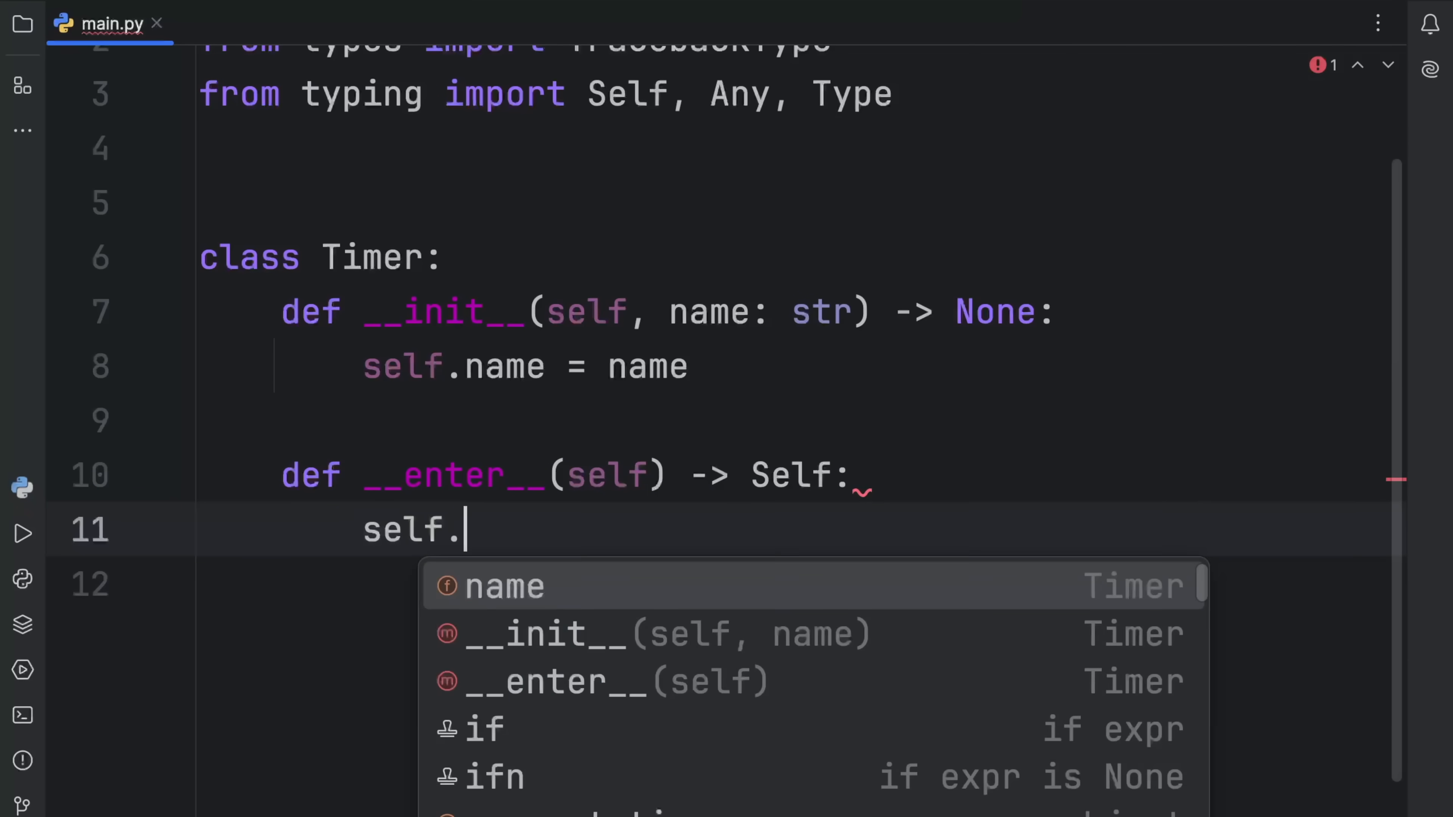
type("start_time =")
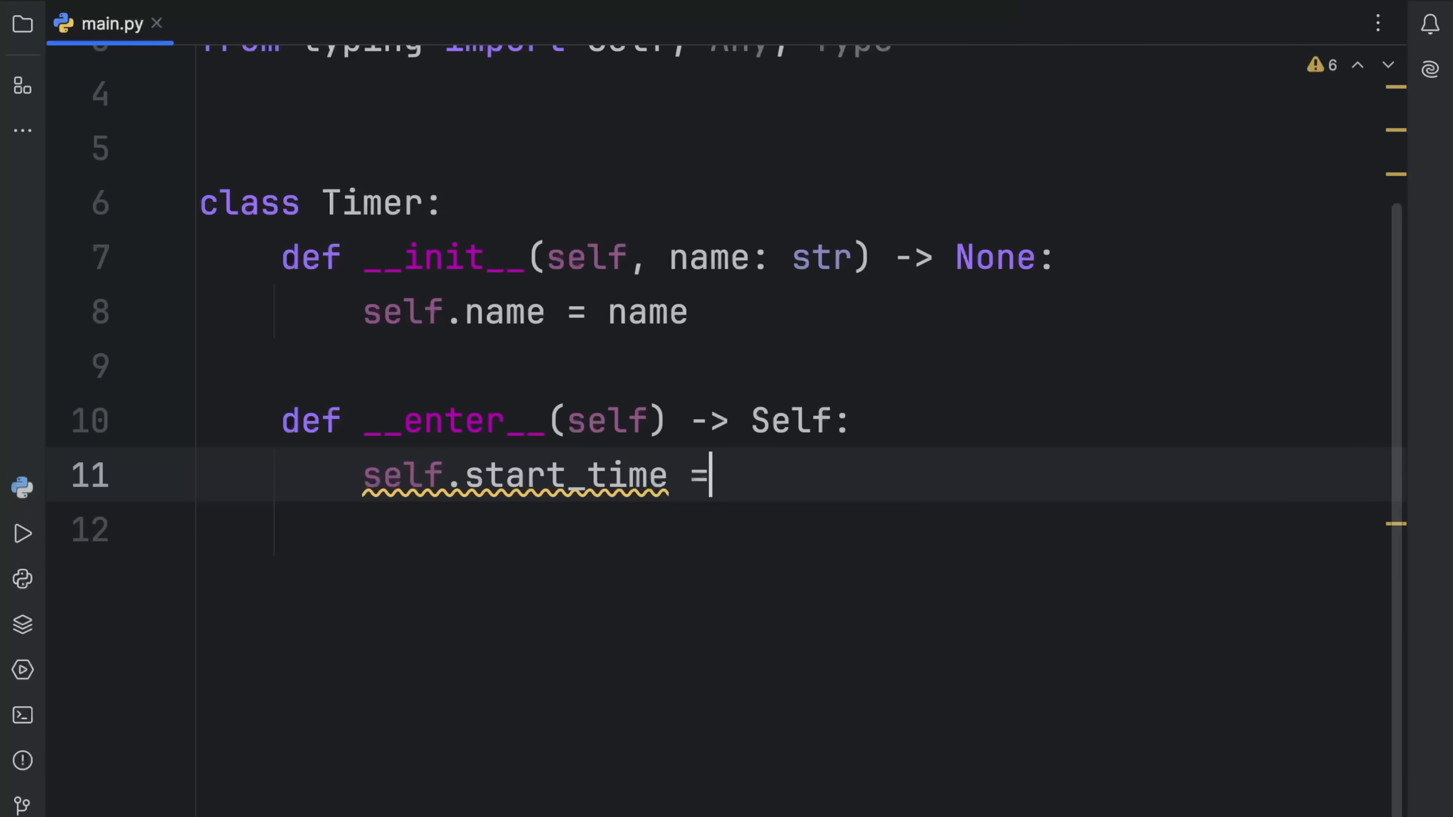
type(": float")
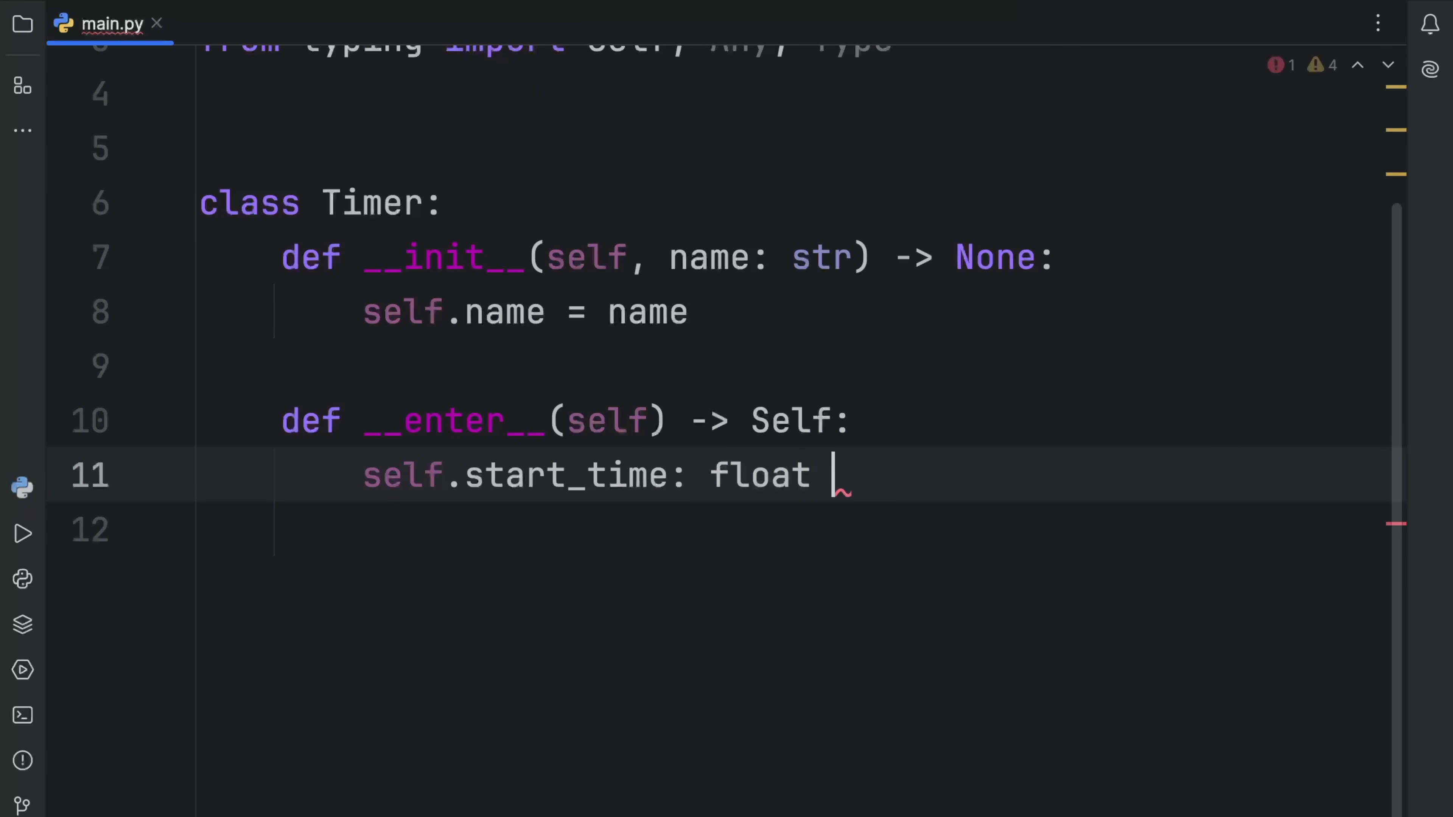
type("= tim")
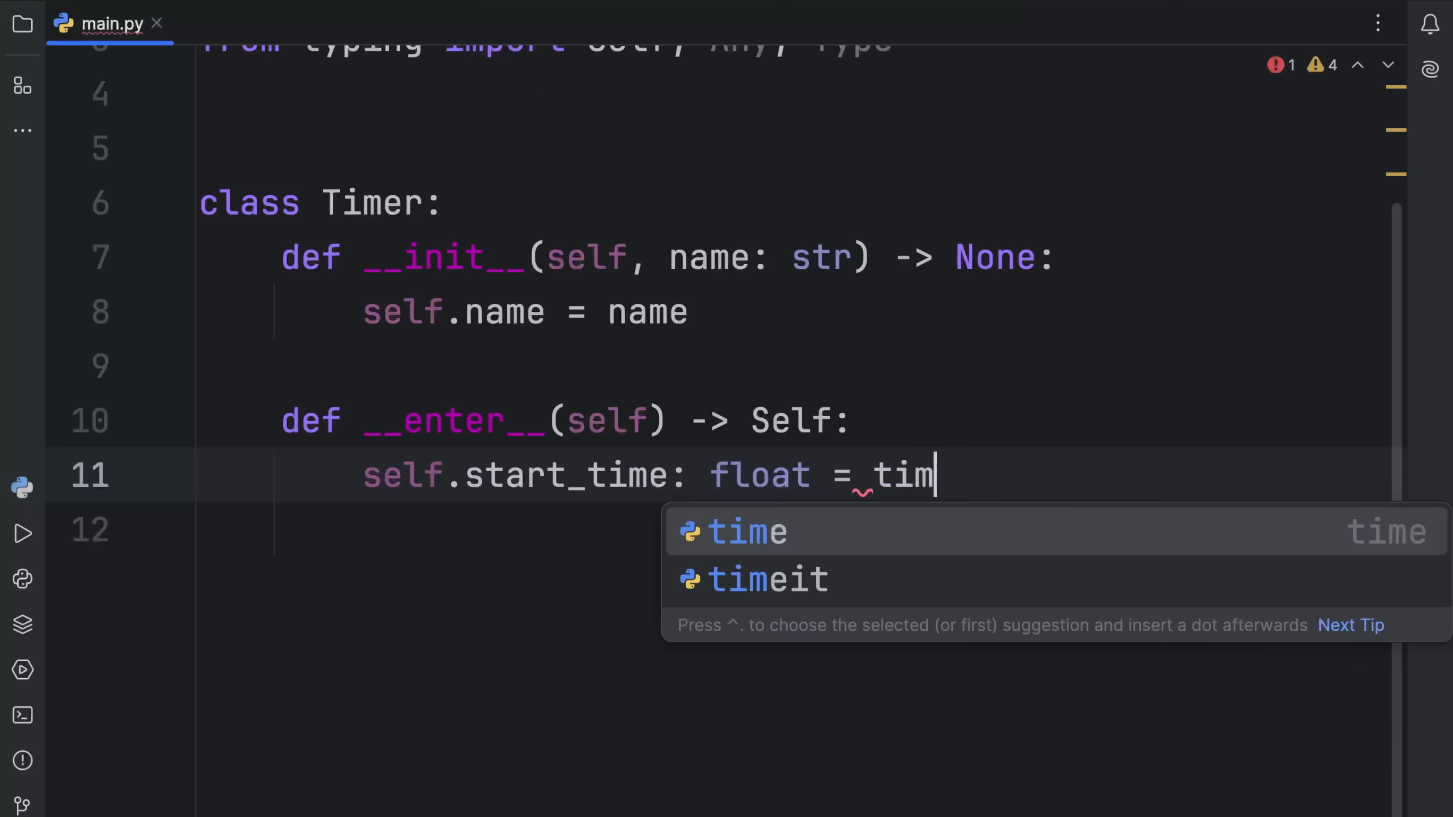
left_click(744, 533)
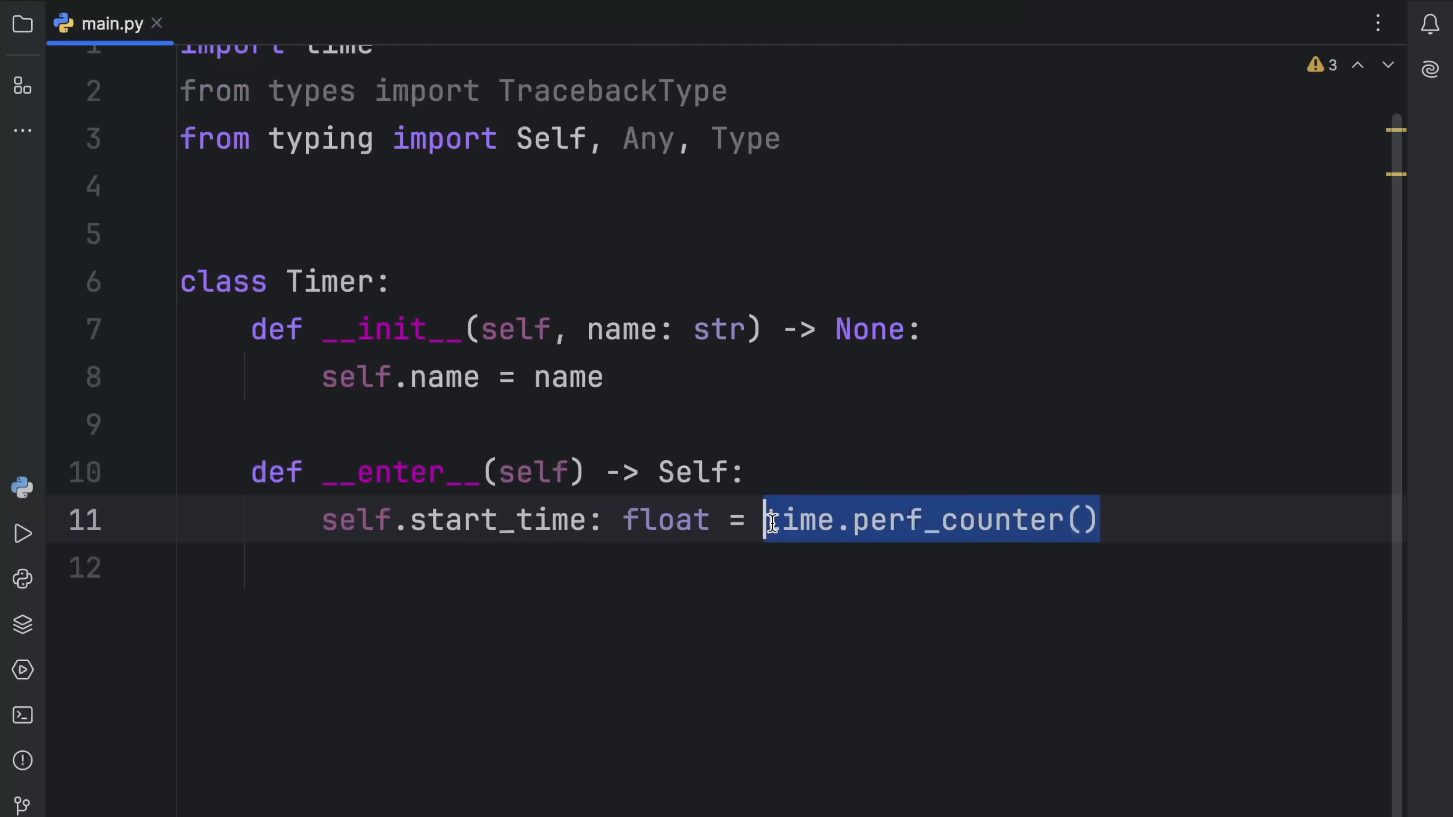
Make __enter__ print 'Timer started!' and return self
type("print(")
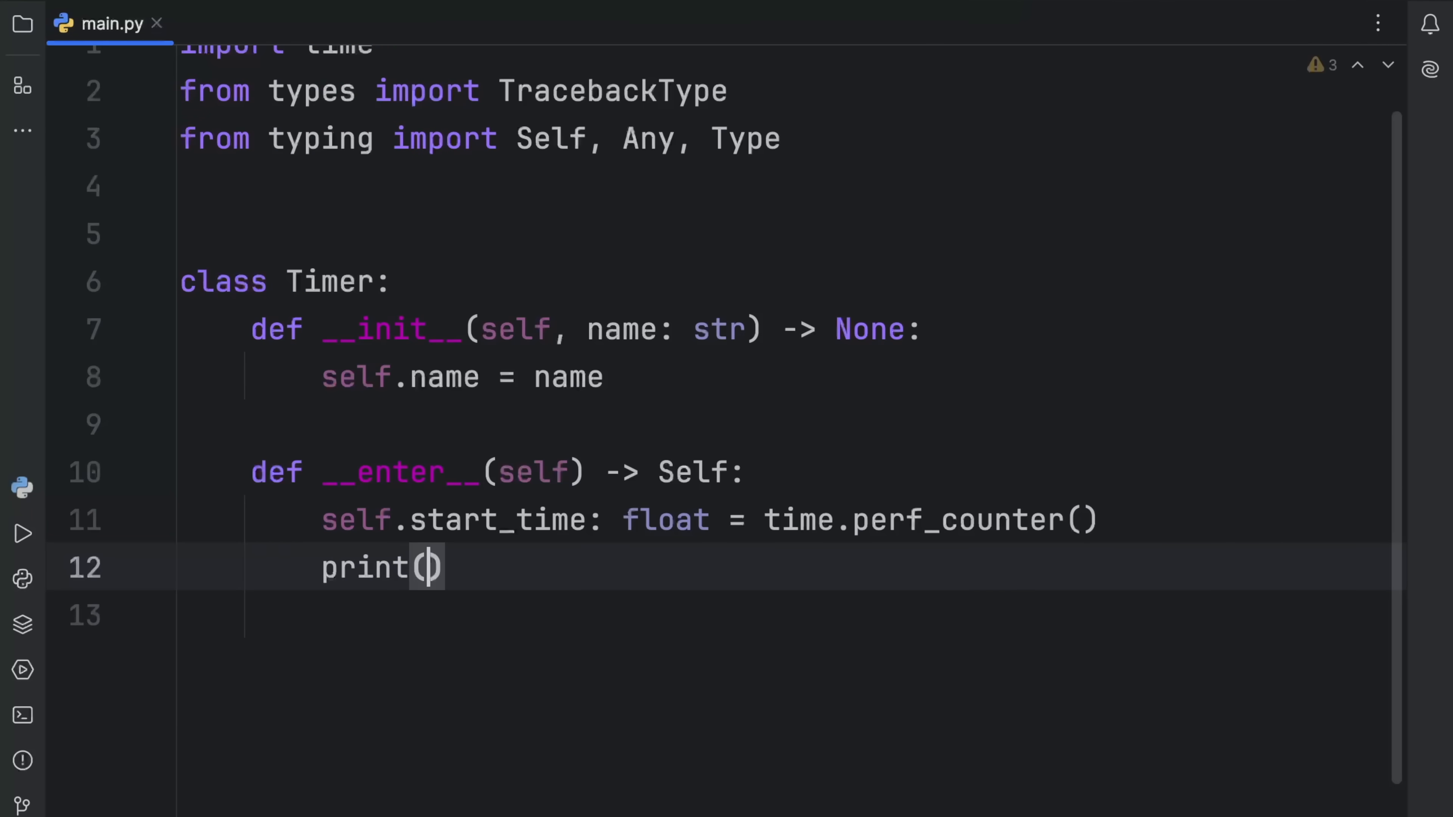
type("'Timer star'")
left_click(788, 615)
type("return")
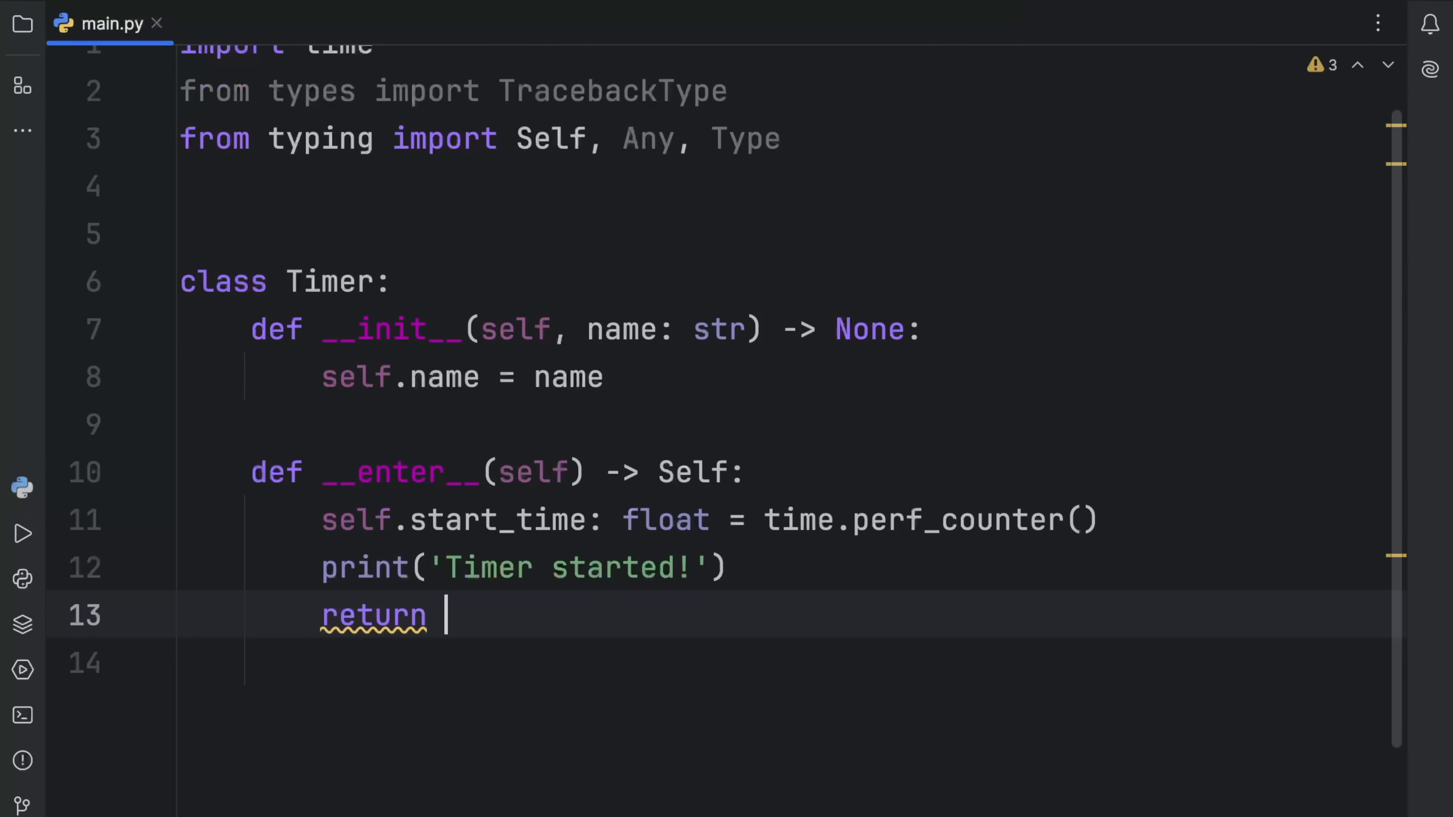
type("self")
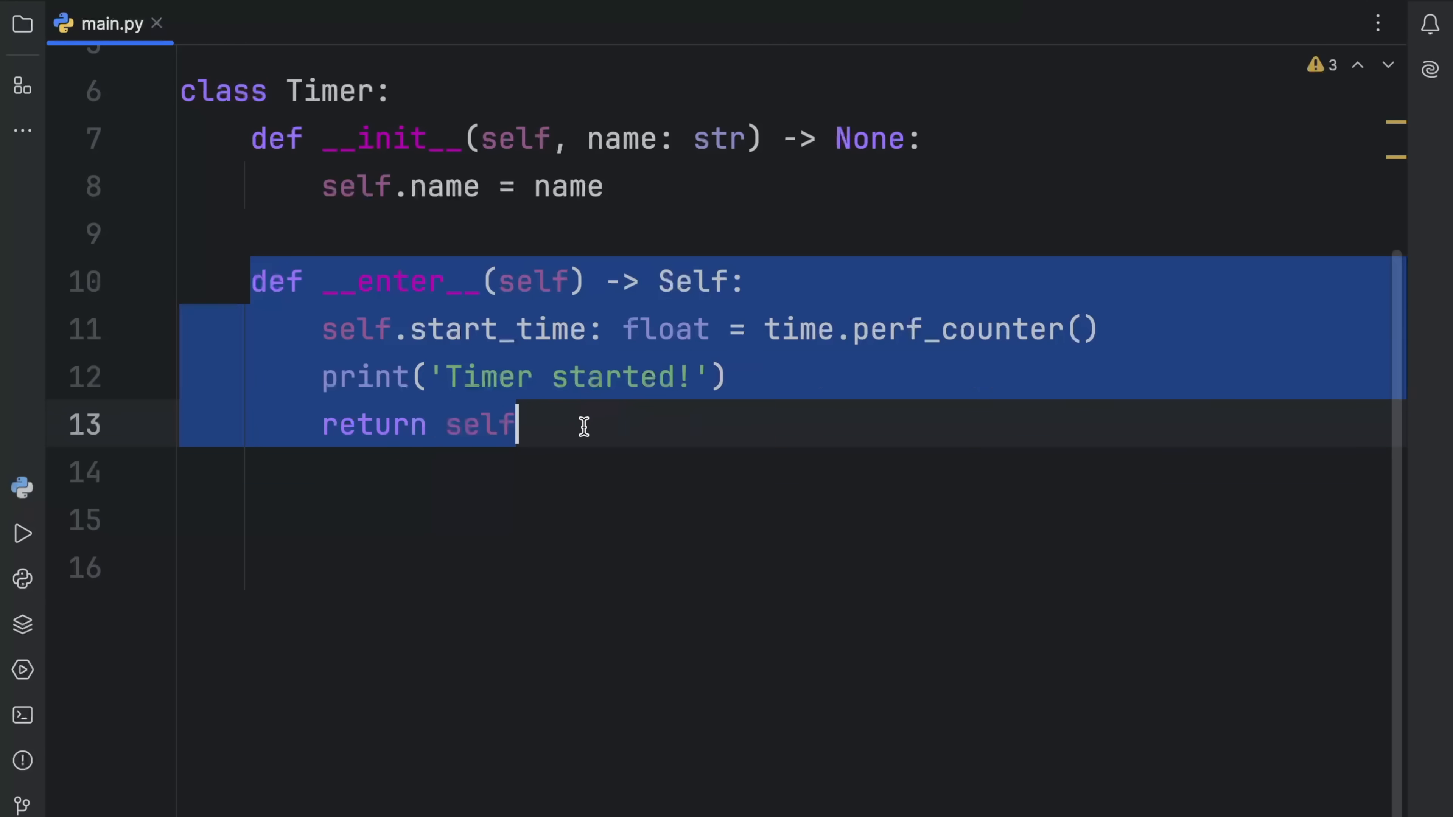
Begin def __exit__ below __enter__ and tidy its exc_type, exc_val, exc_tb parameter lines
left_click(464, 520)
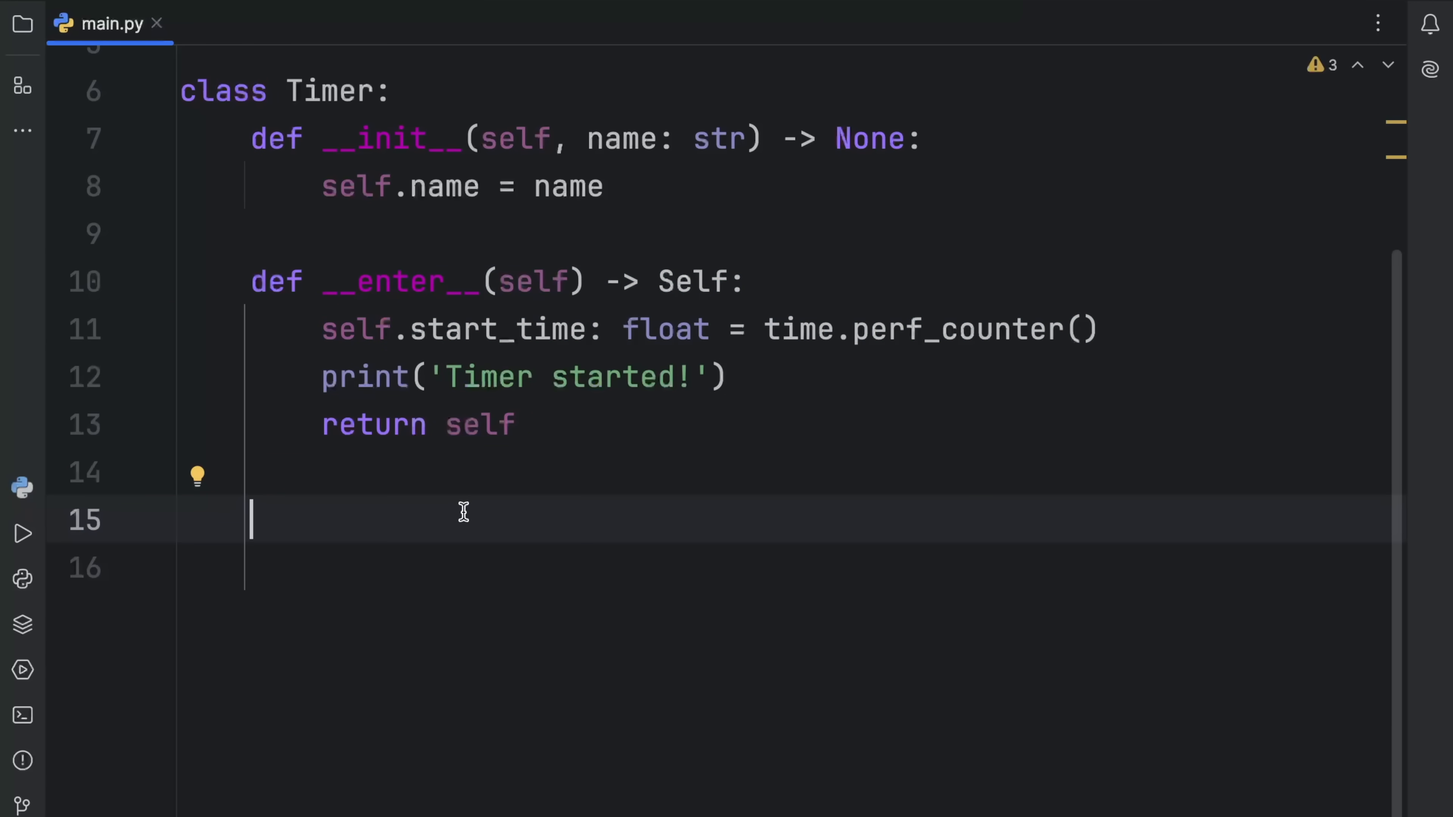
type("de")
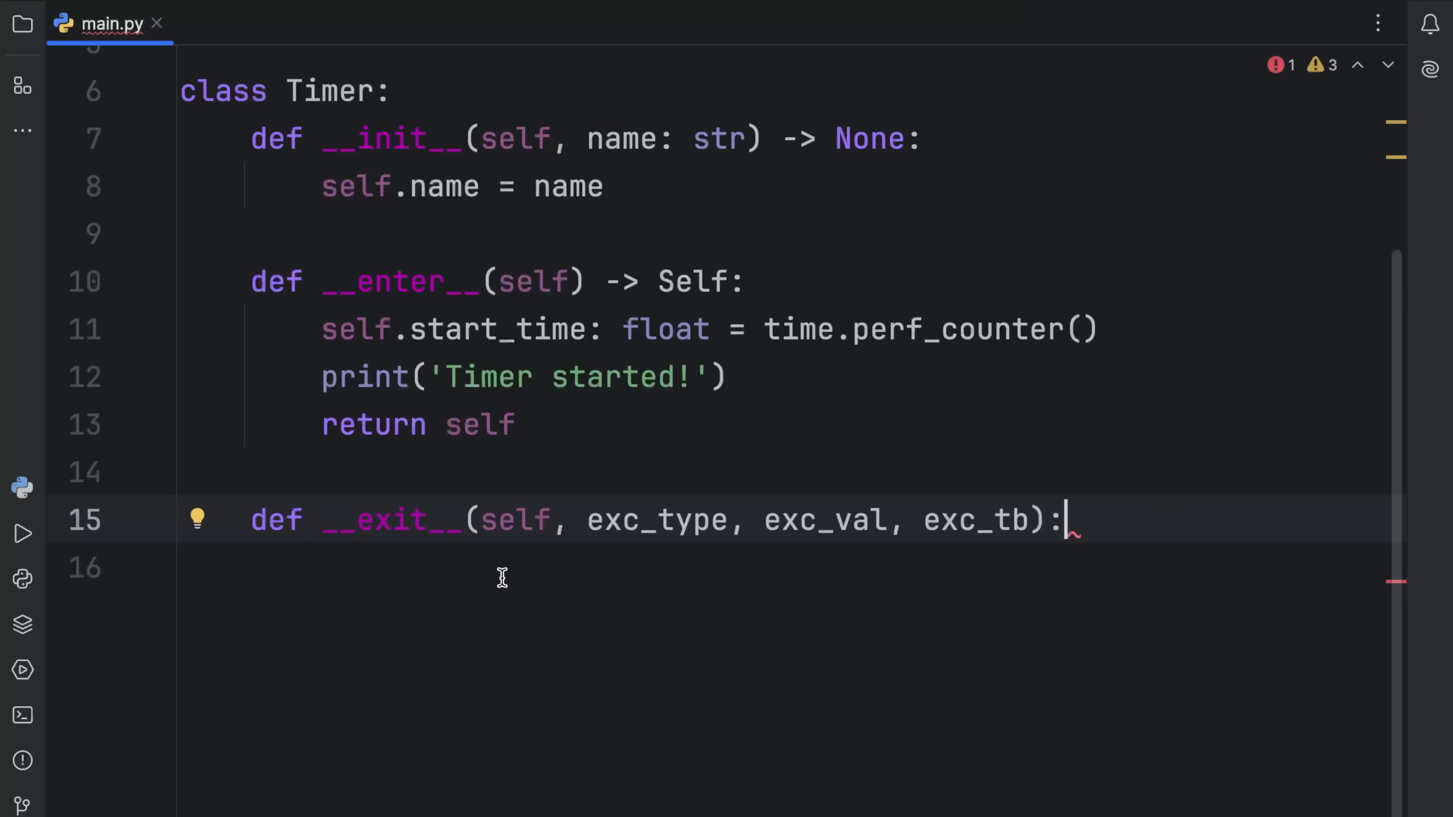
mouse_move(608, 566)
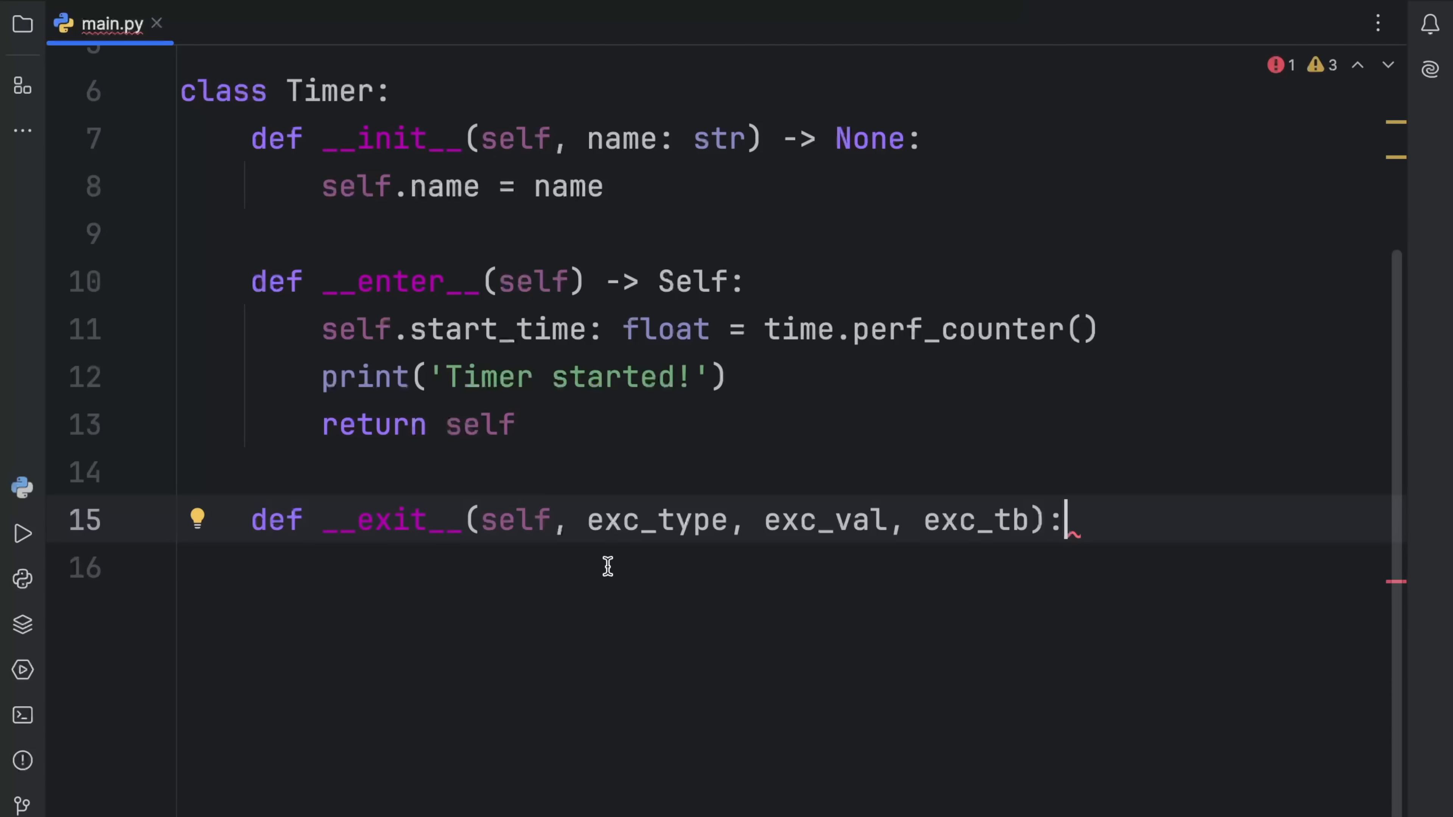
mouse_move(686, 515)
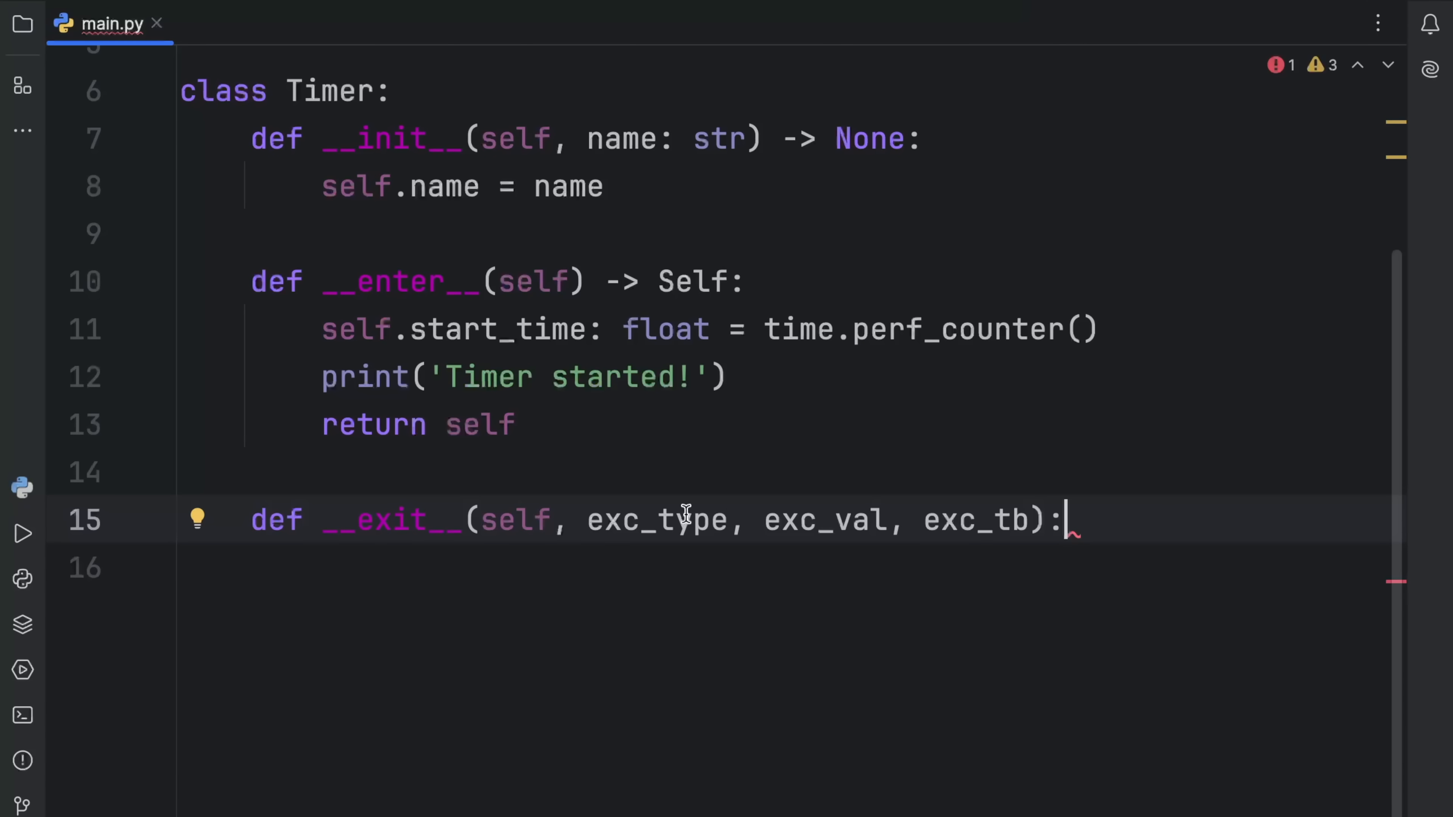
double_click(824, 520)
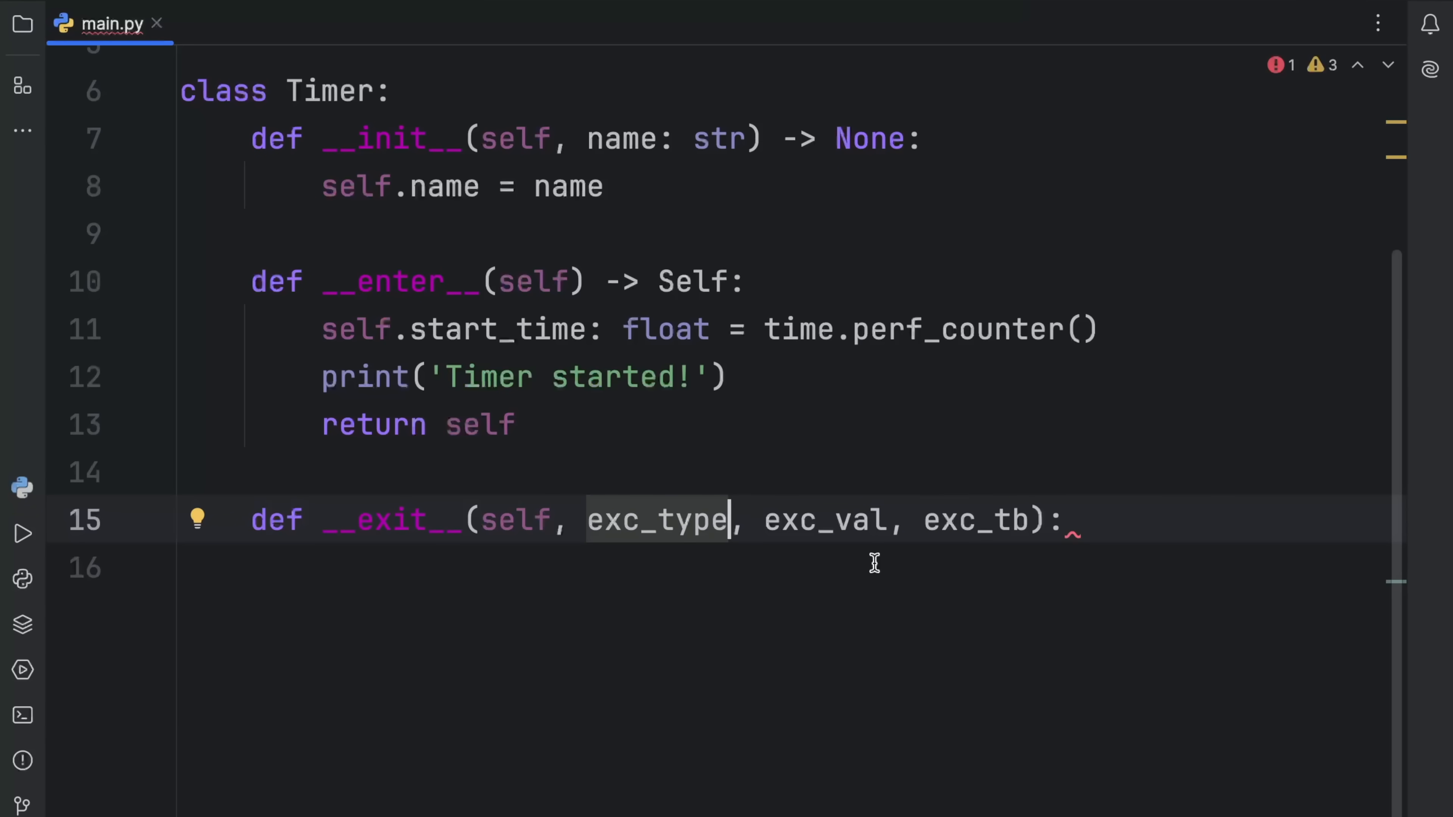
mouse_move(676, 521)
type("+")
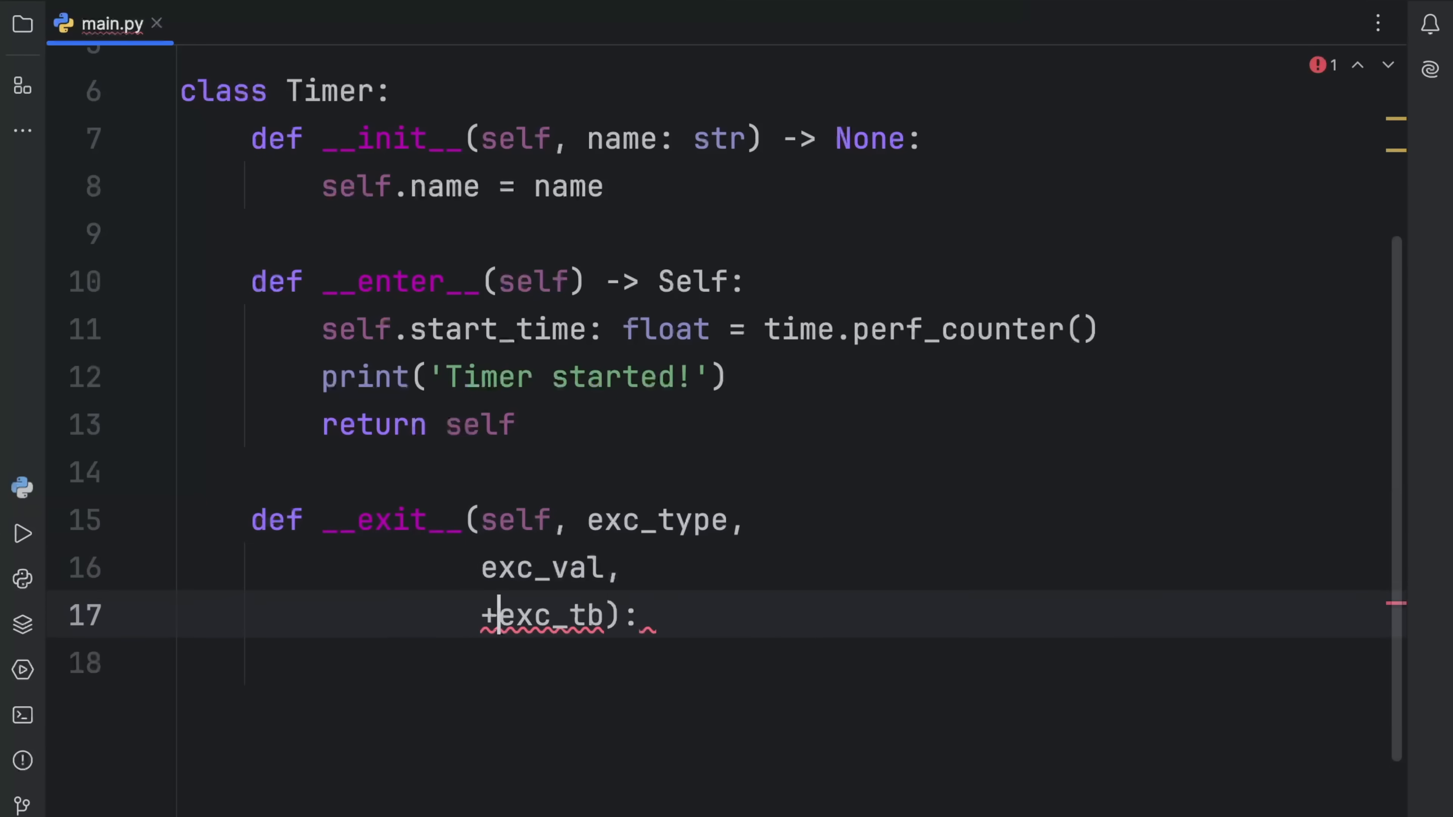
key("Backspace")
type(":")
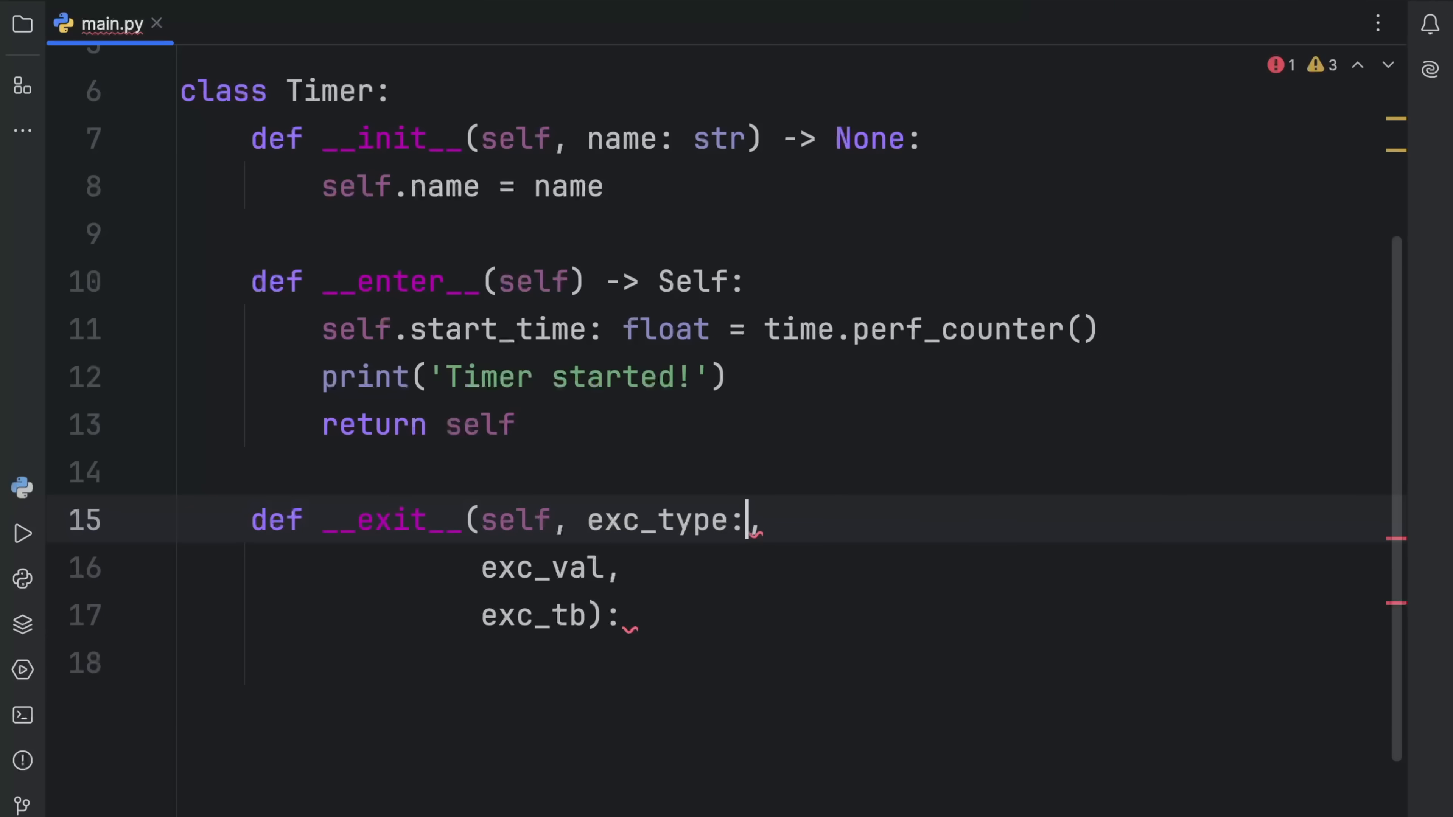
Annotate the parameters as Type[BaseException] | None, Any | None and TracebackType | None
type("Type")
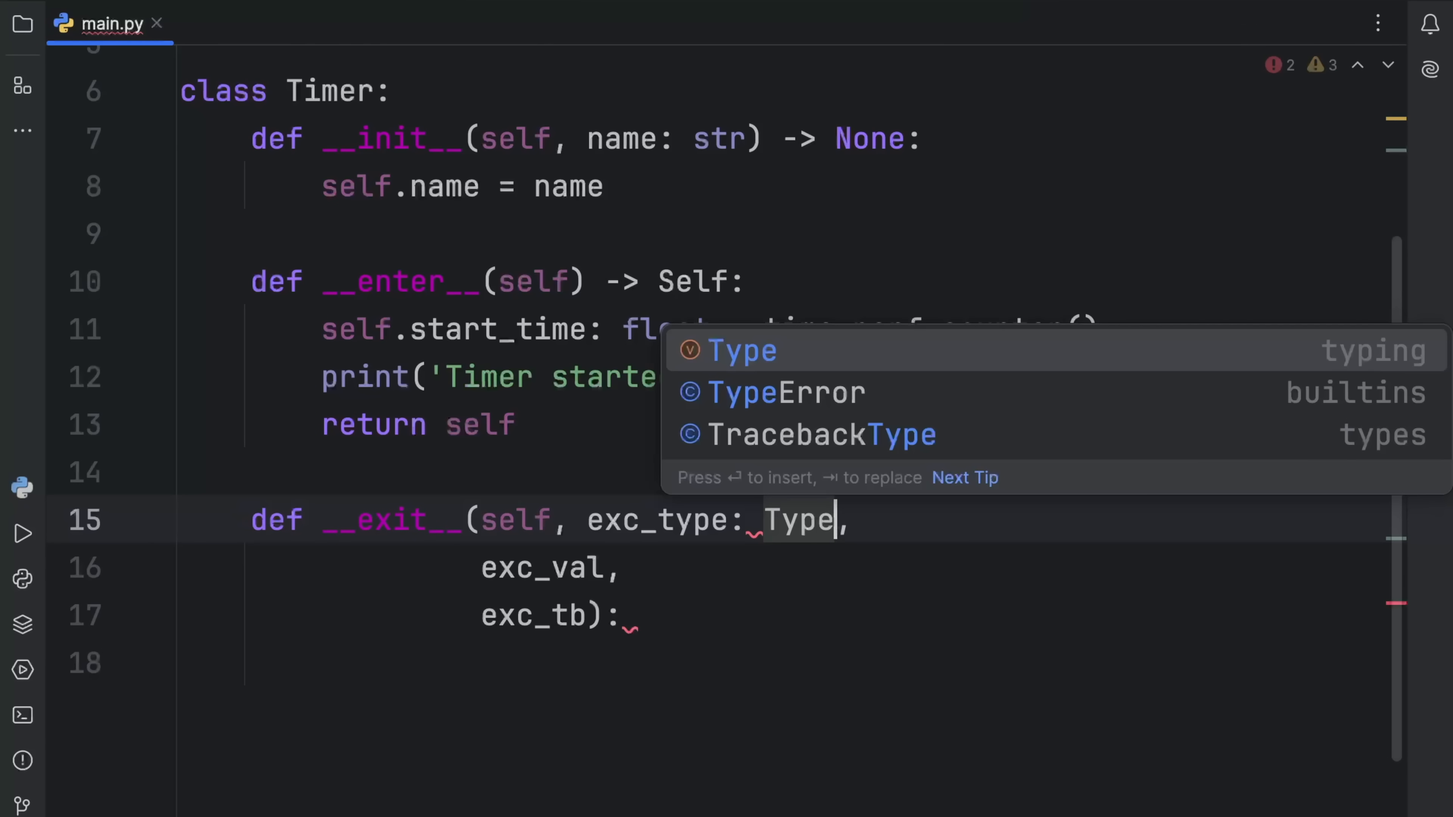
type("[BaseException]")
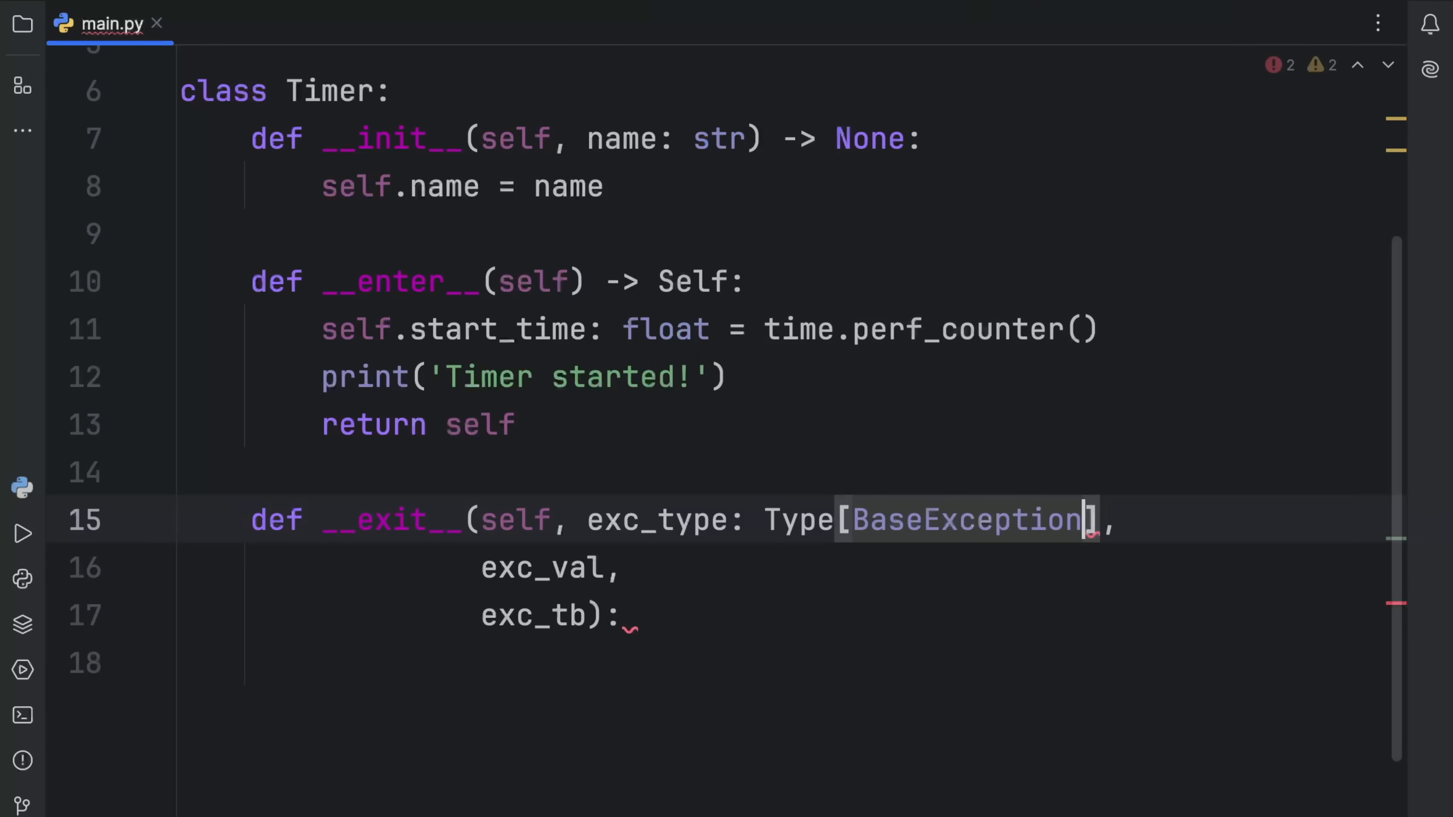
type("| Nopn")
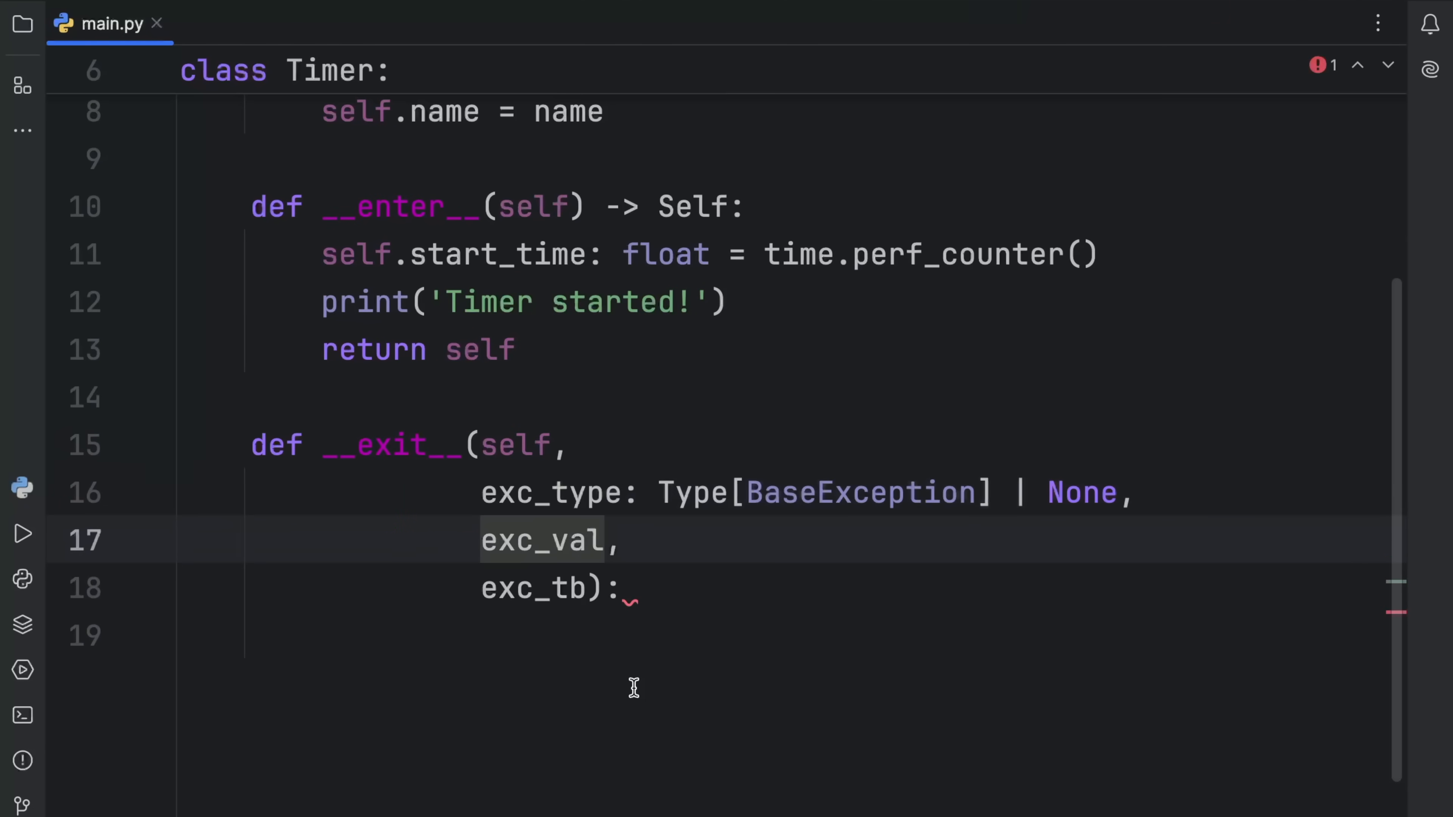
type(":")
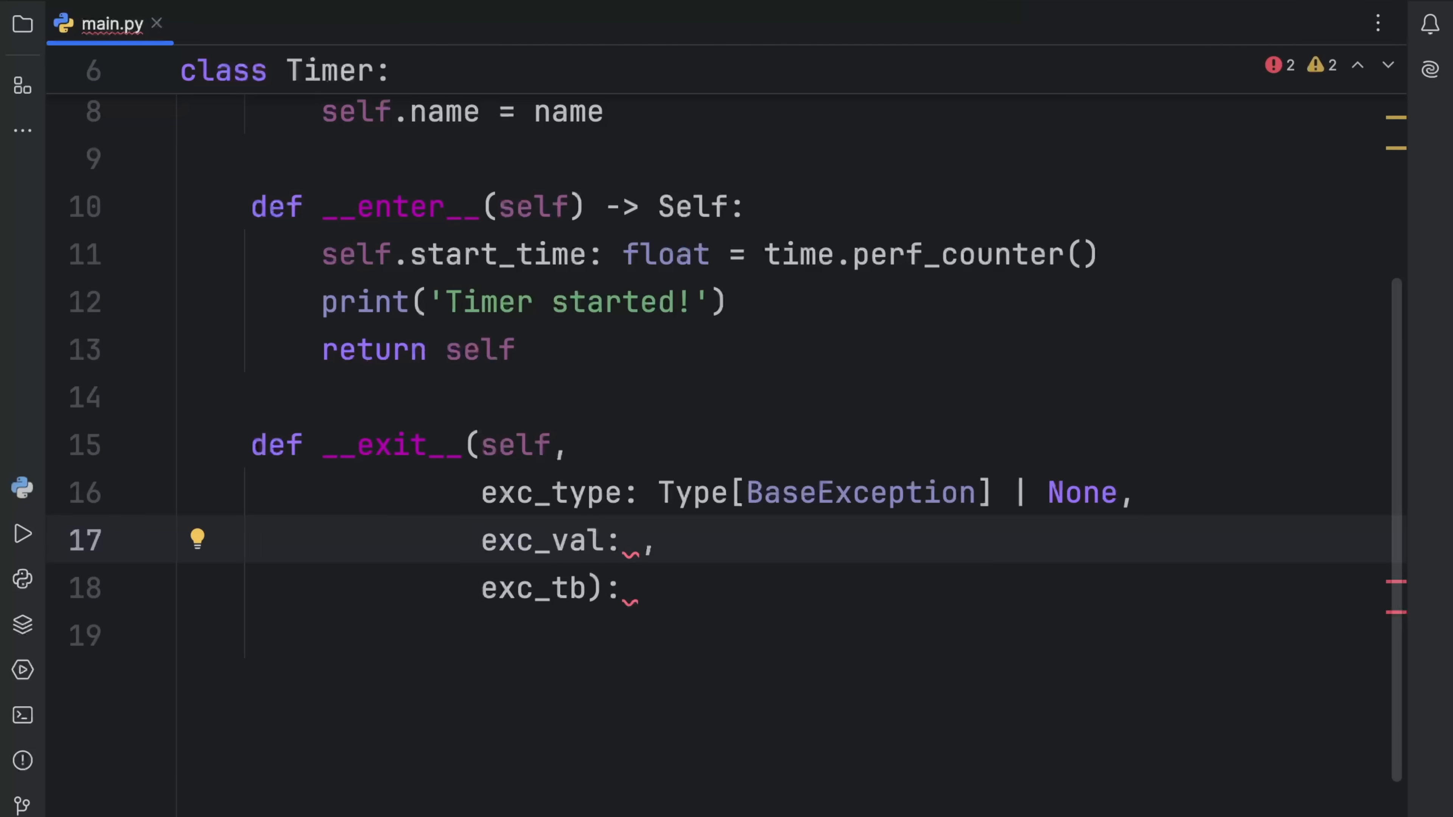
type("Any")
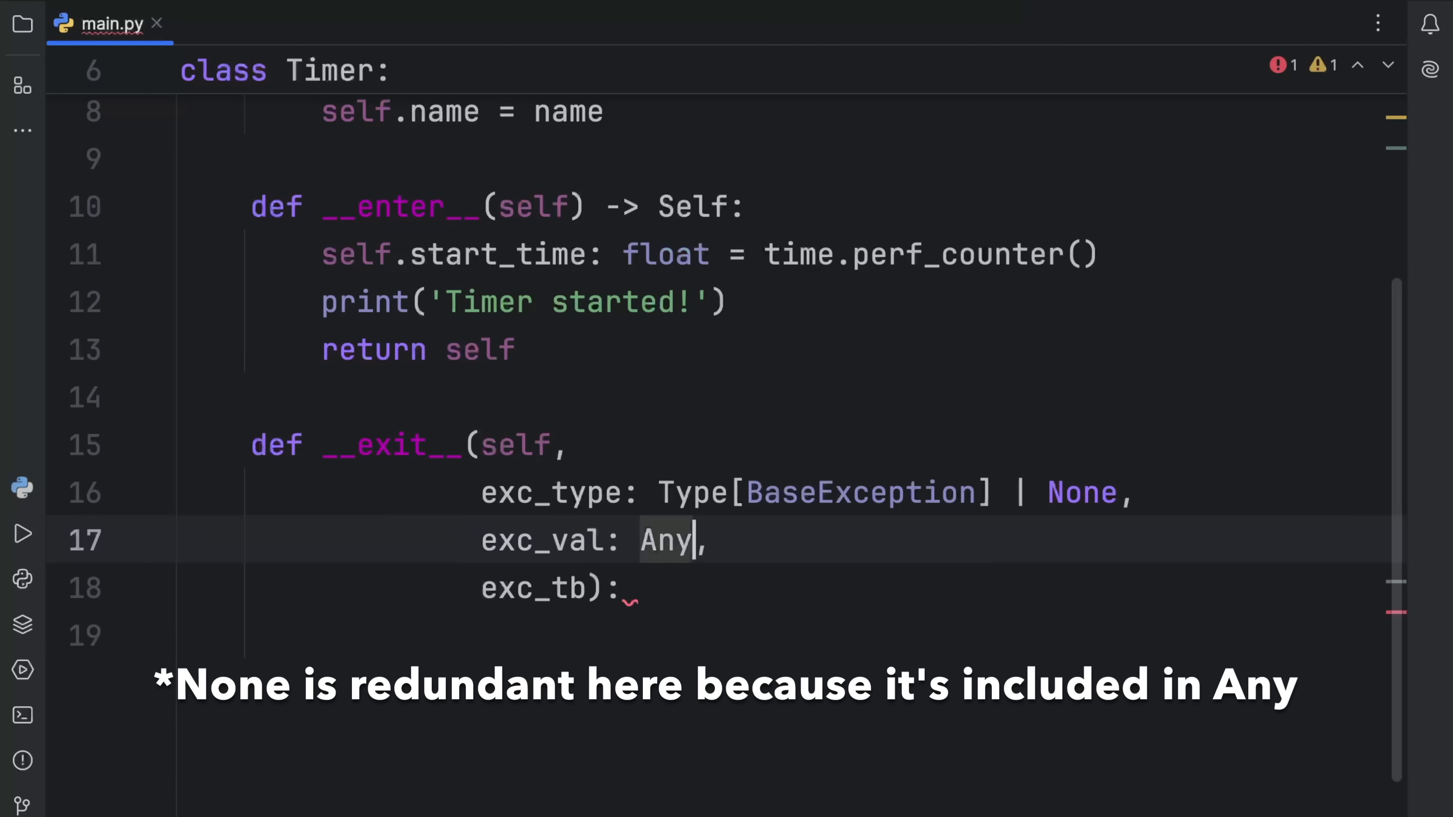
type("| Nione")
left_click(564, 588)
type(": TracebackType")
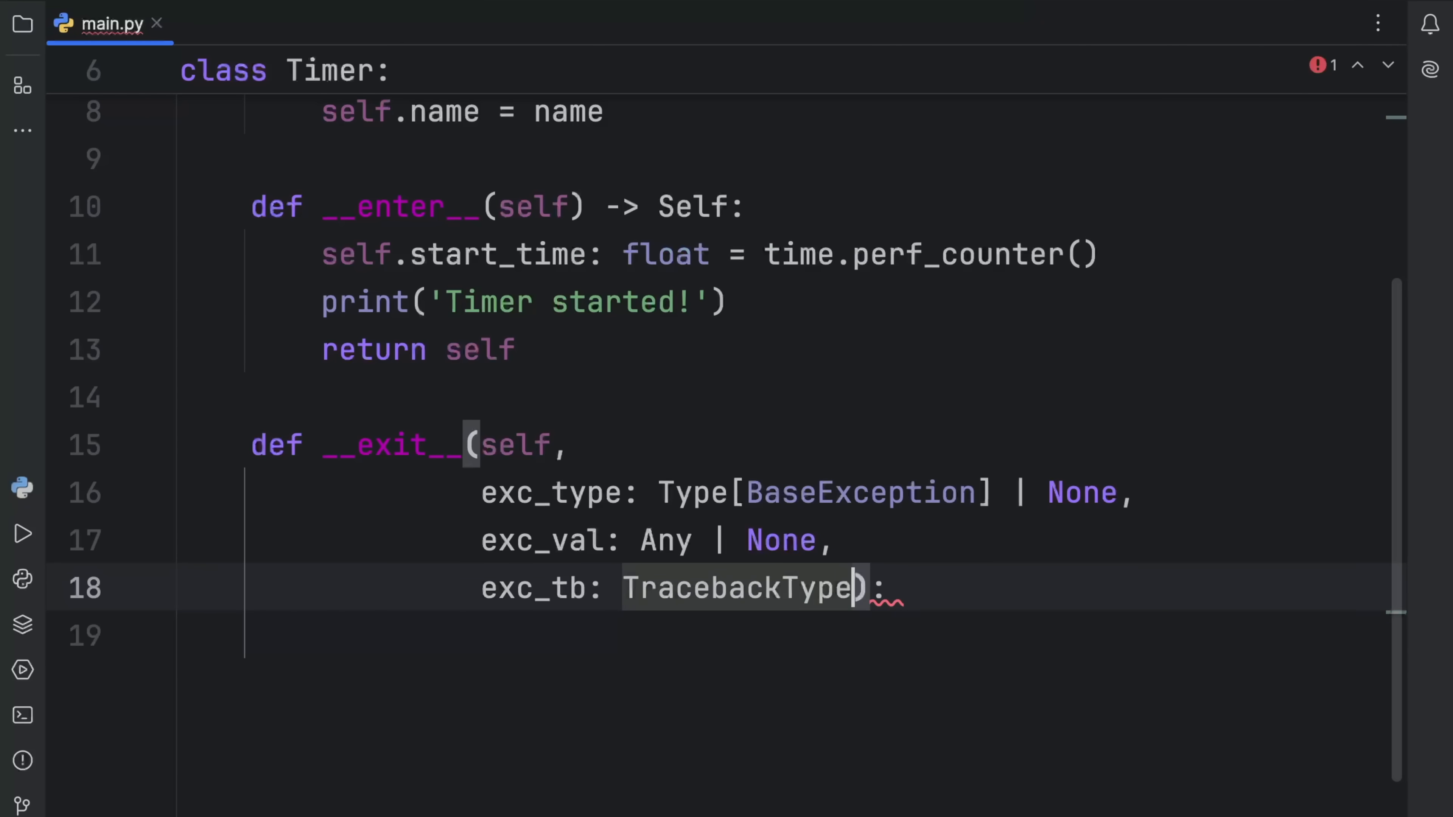
type("| None")
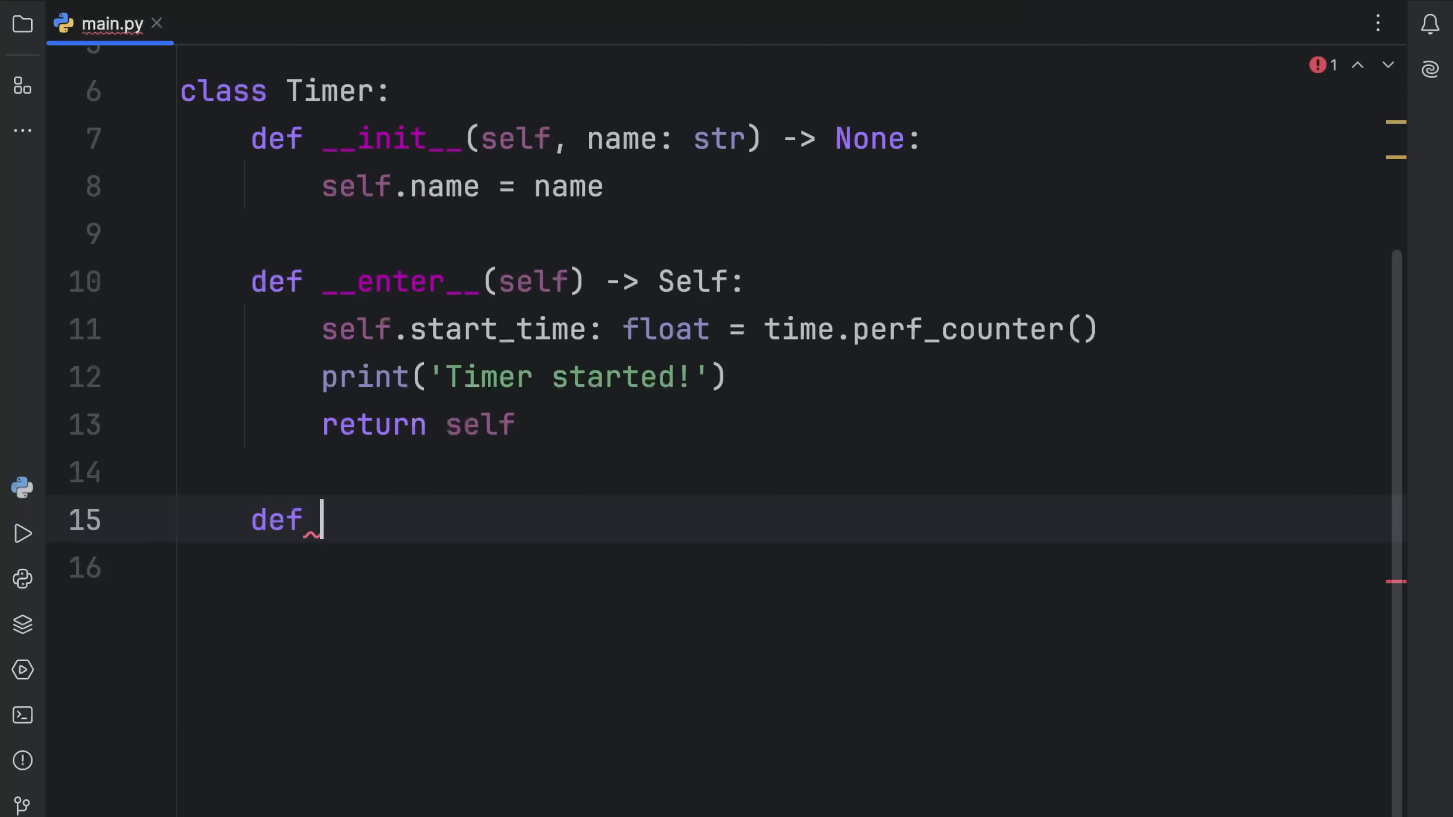
Give __exit__ a -> None return and record self.end_time: float = time.perf_counter()
type("__exit__(self, exc_type, exc_val, exc_tb):")
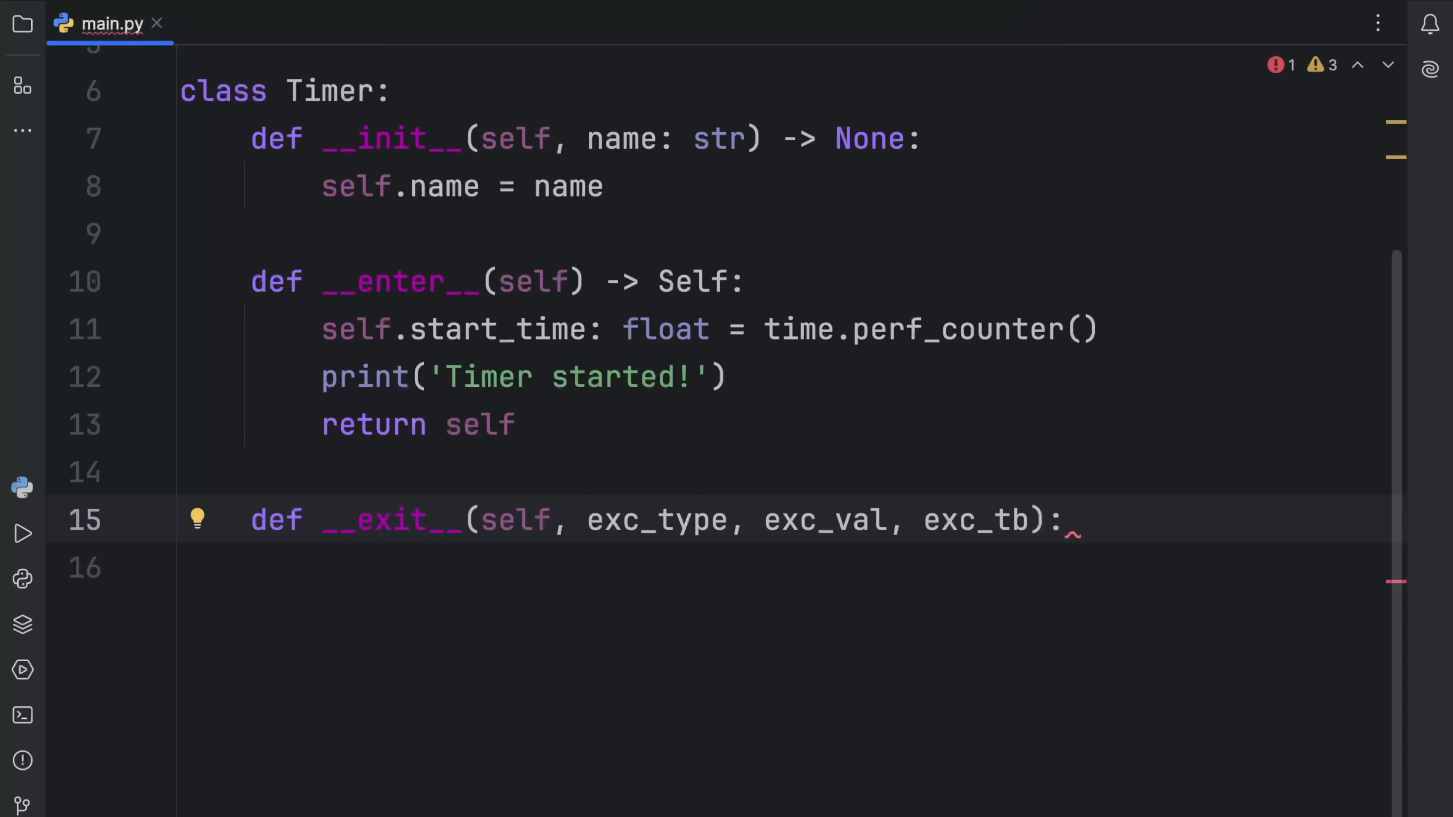
type("-> N")
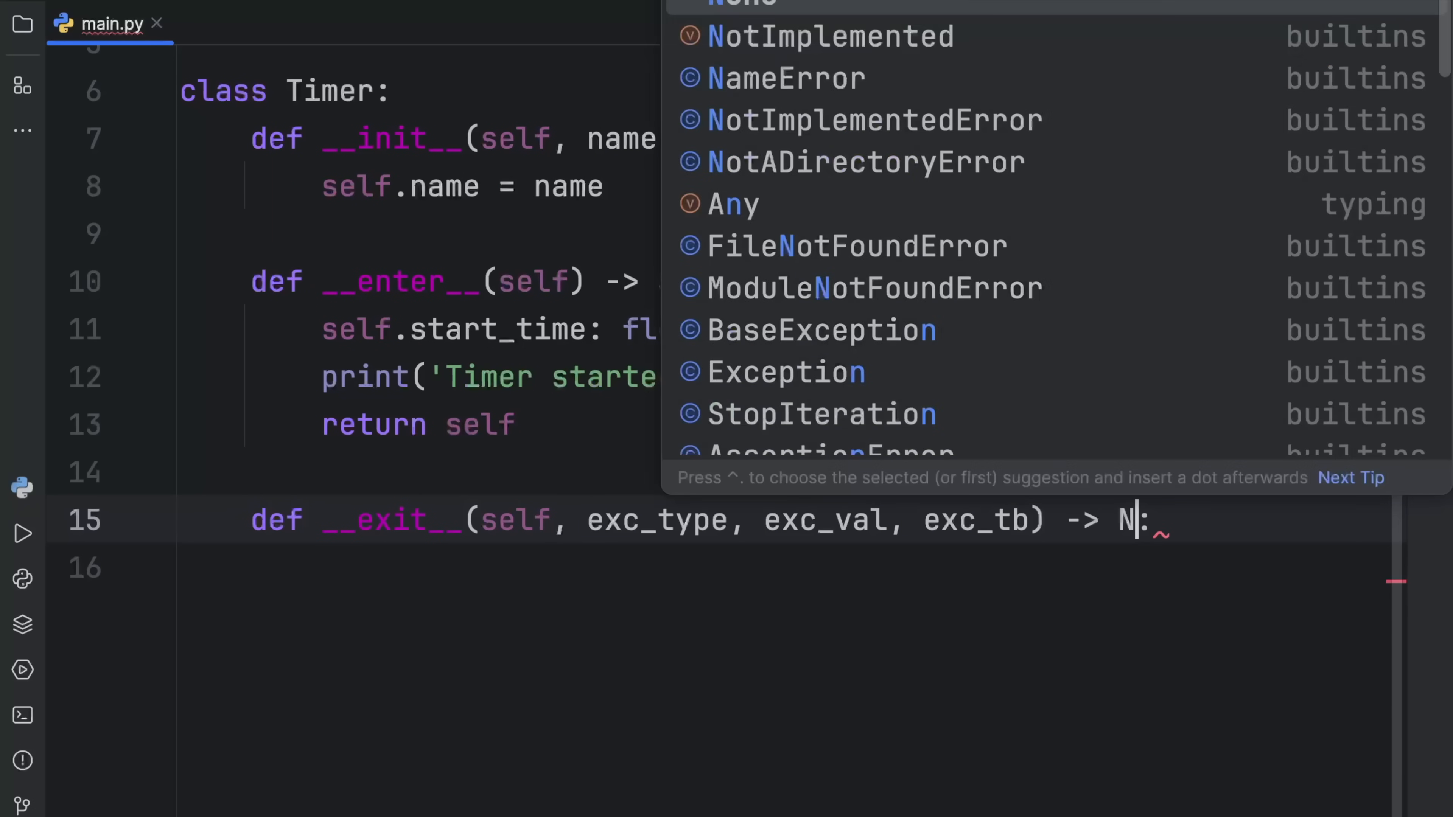
type("self.")
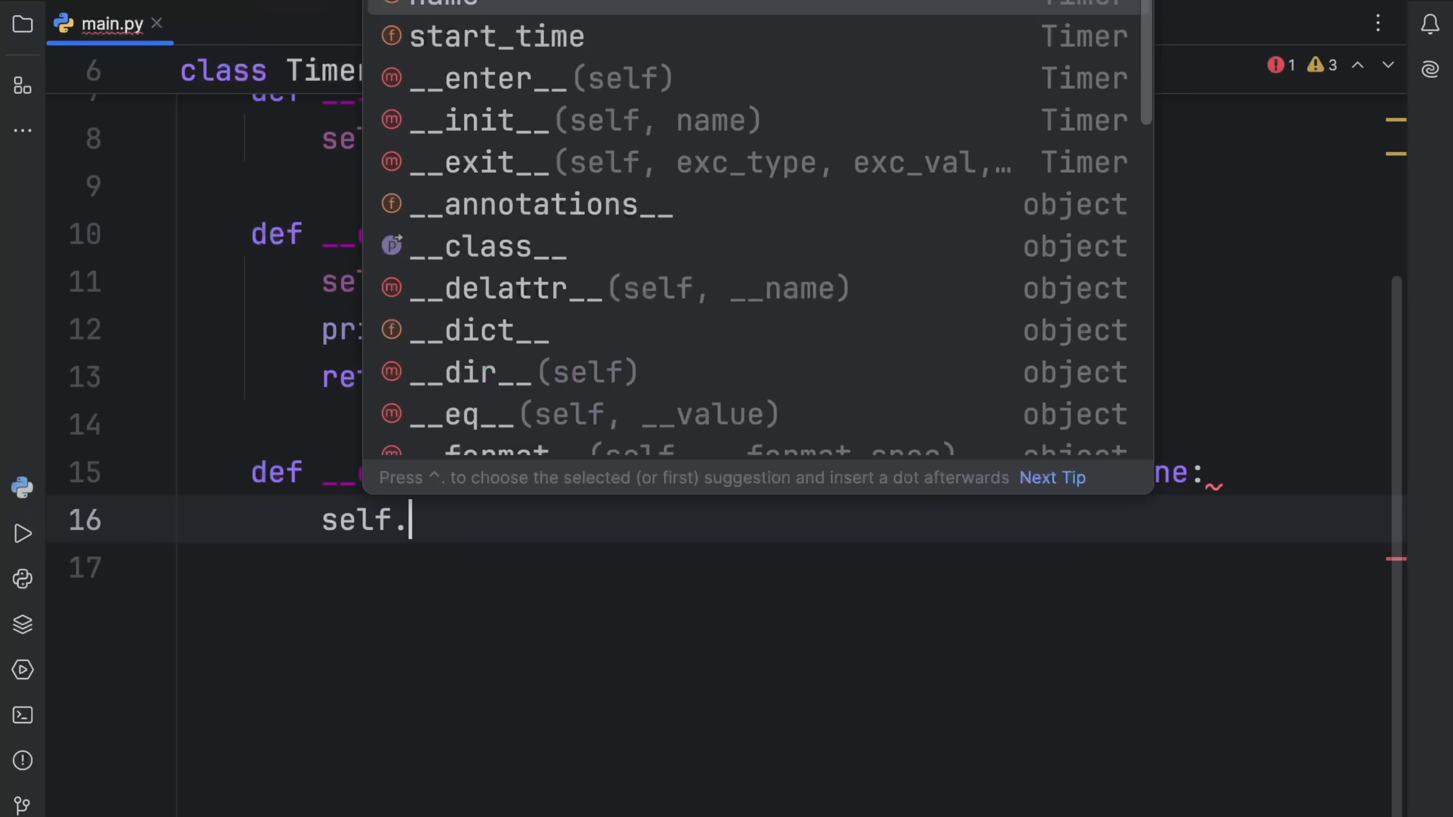
type("end")
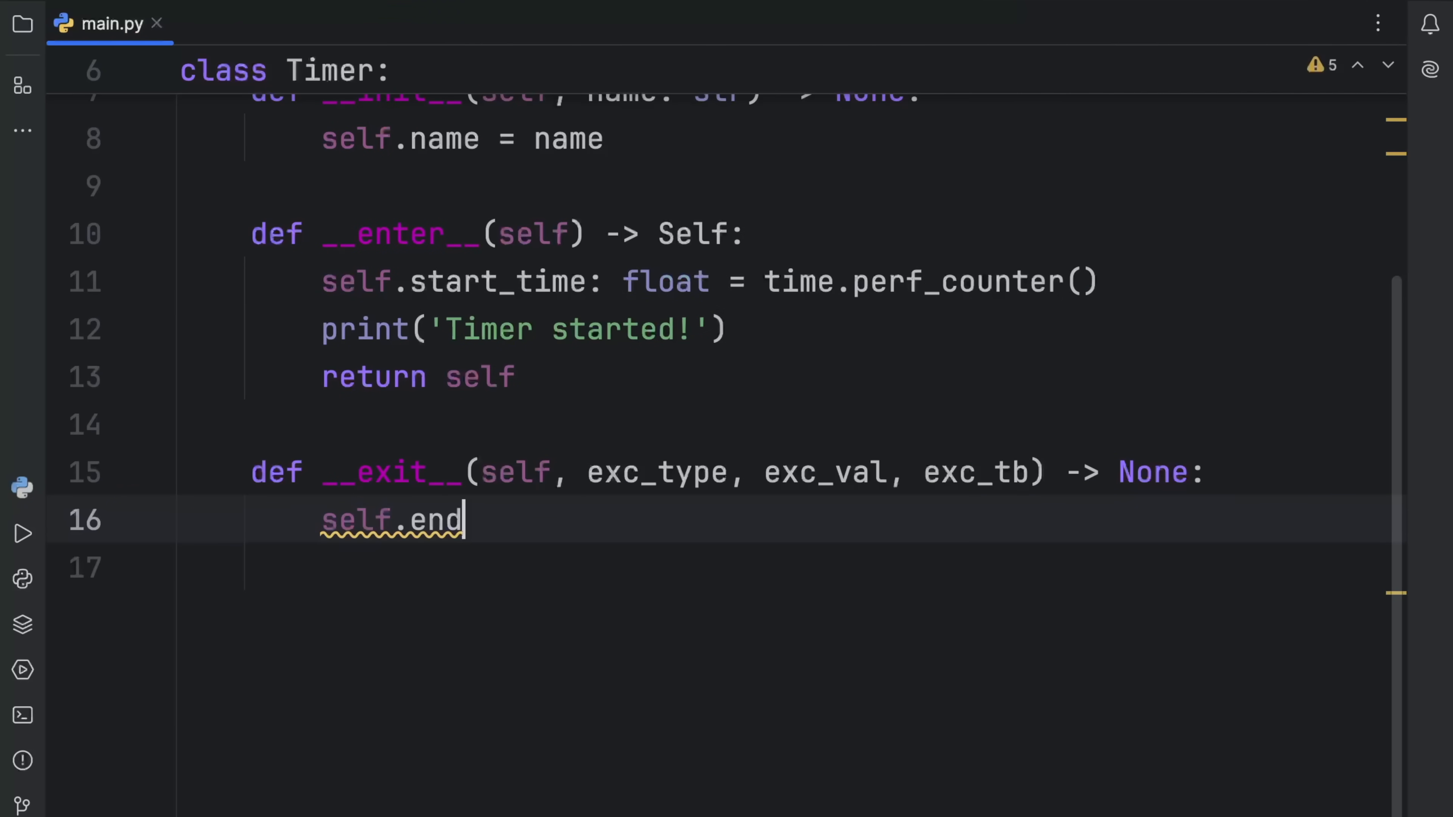
type("_time: float =")
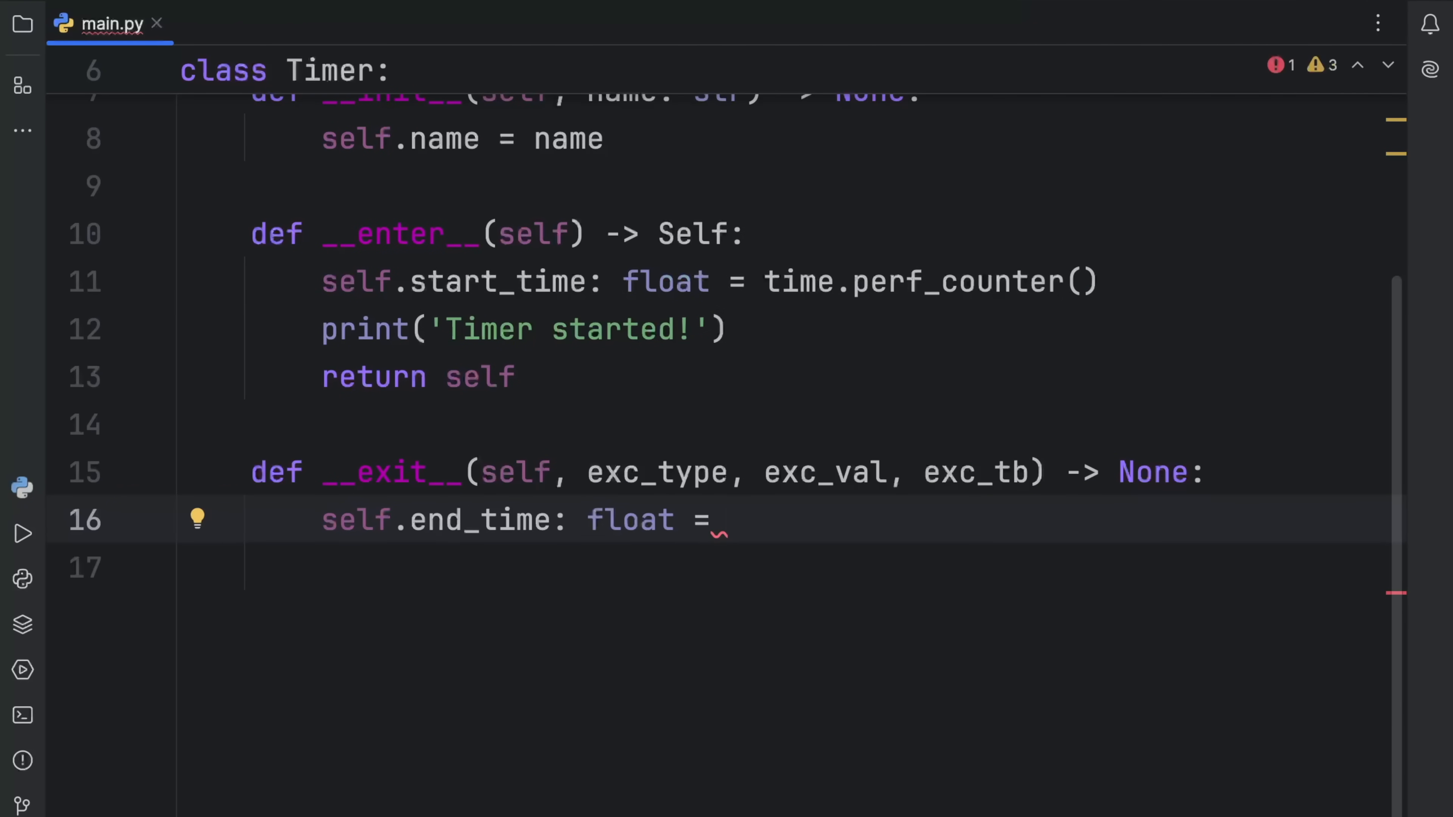
type("time.perf_counter()")
left_click(826, 568)
type("elaps")
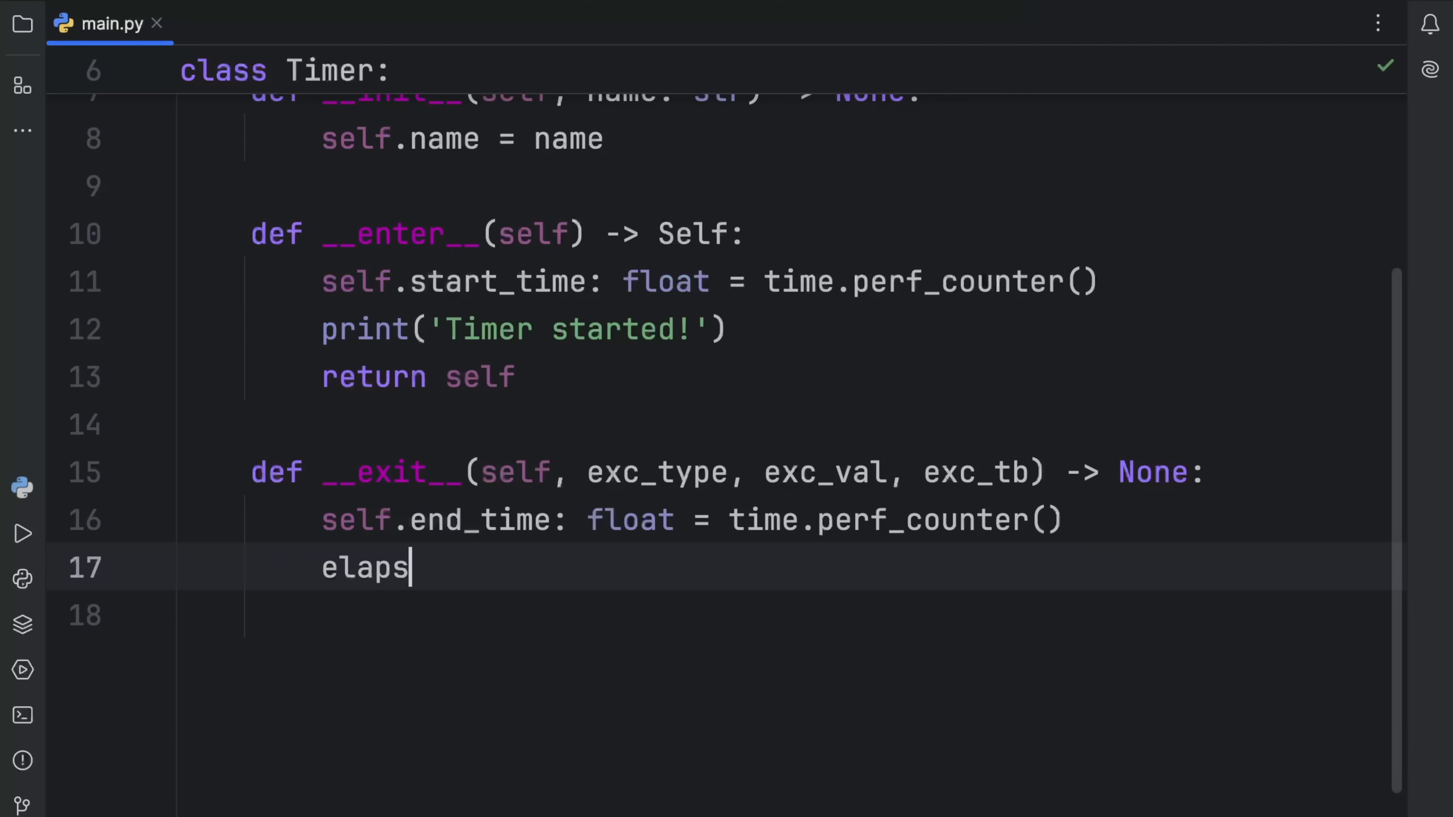
Start computing elapsed_time: float = self.end_time minus self.start_time
type("ed_time:")
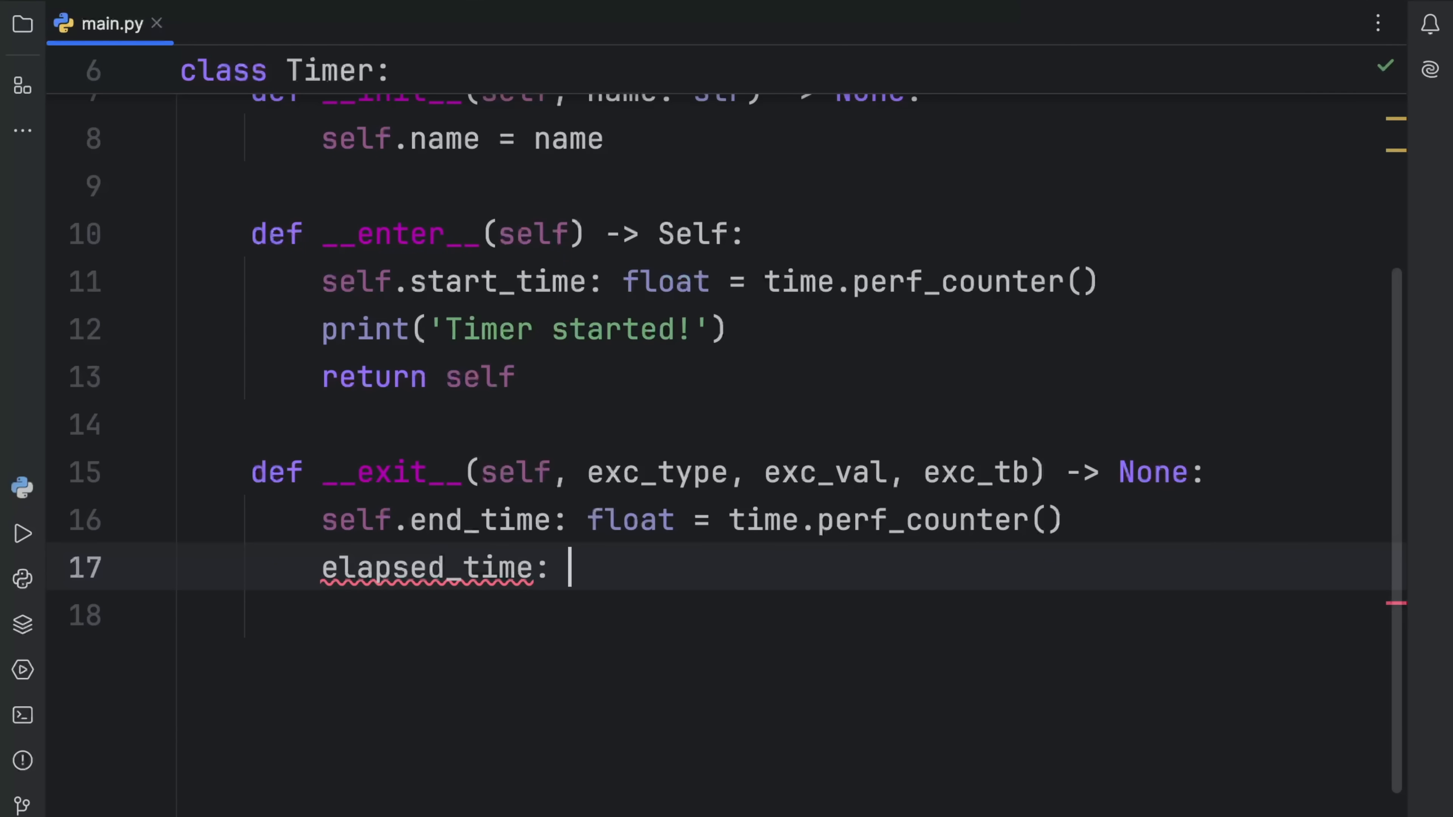
type("float = self.end_time -")
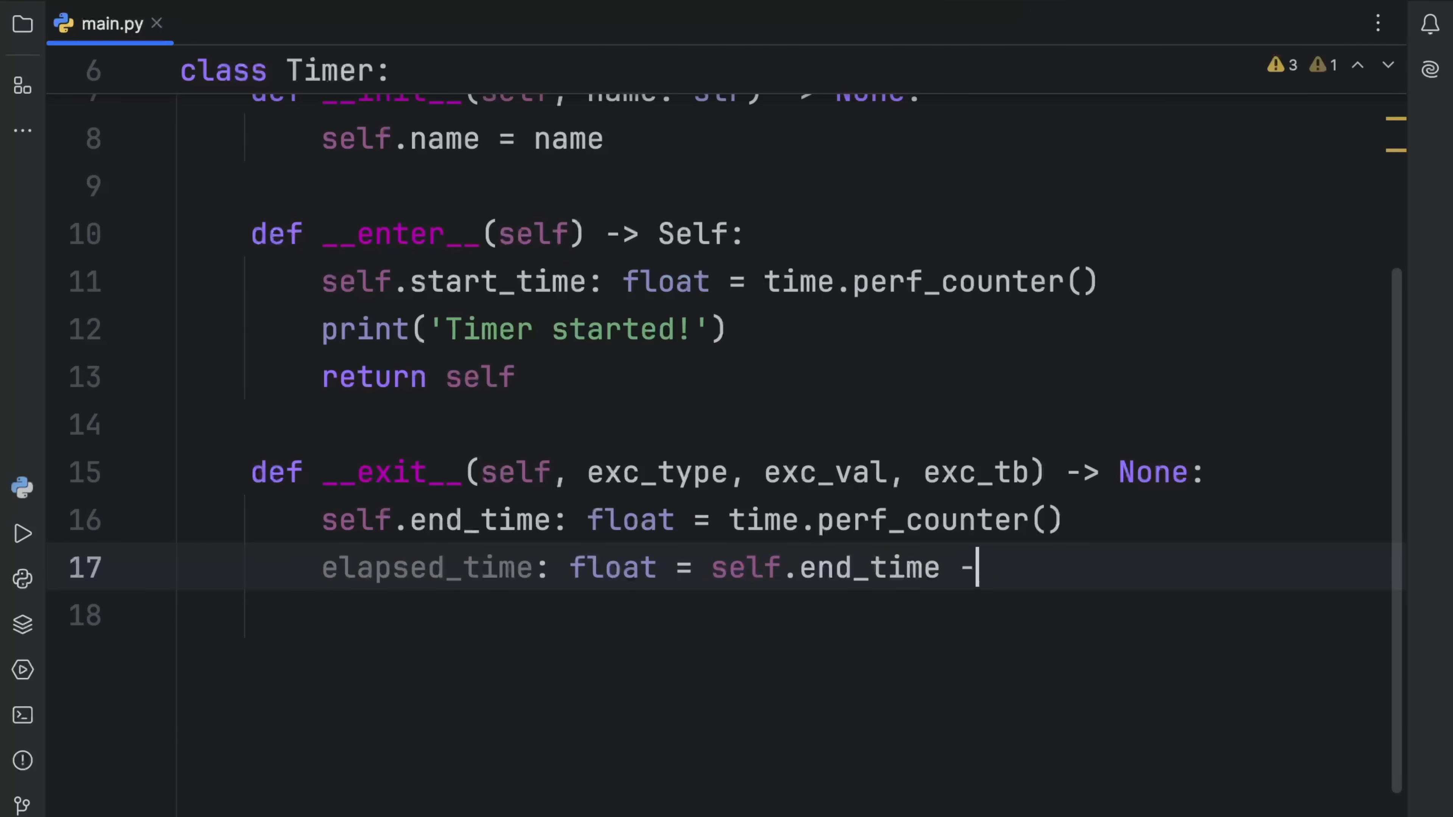
type("self.start_time")
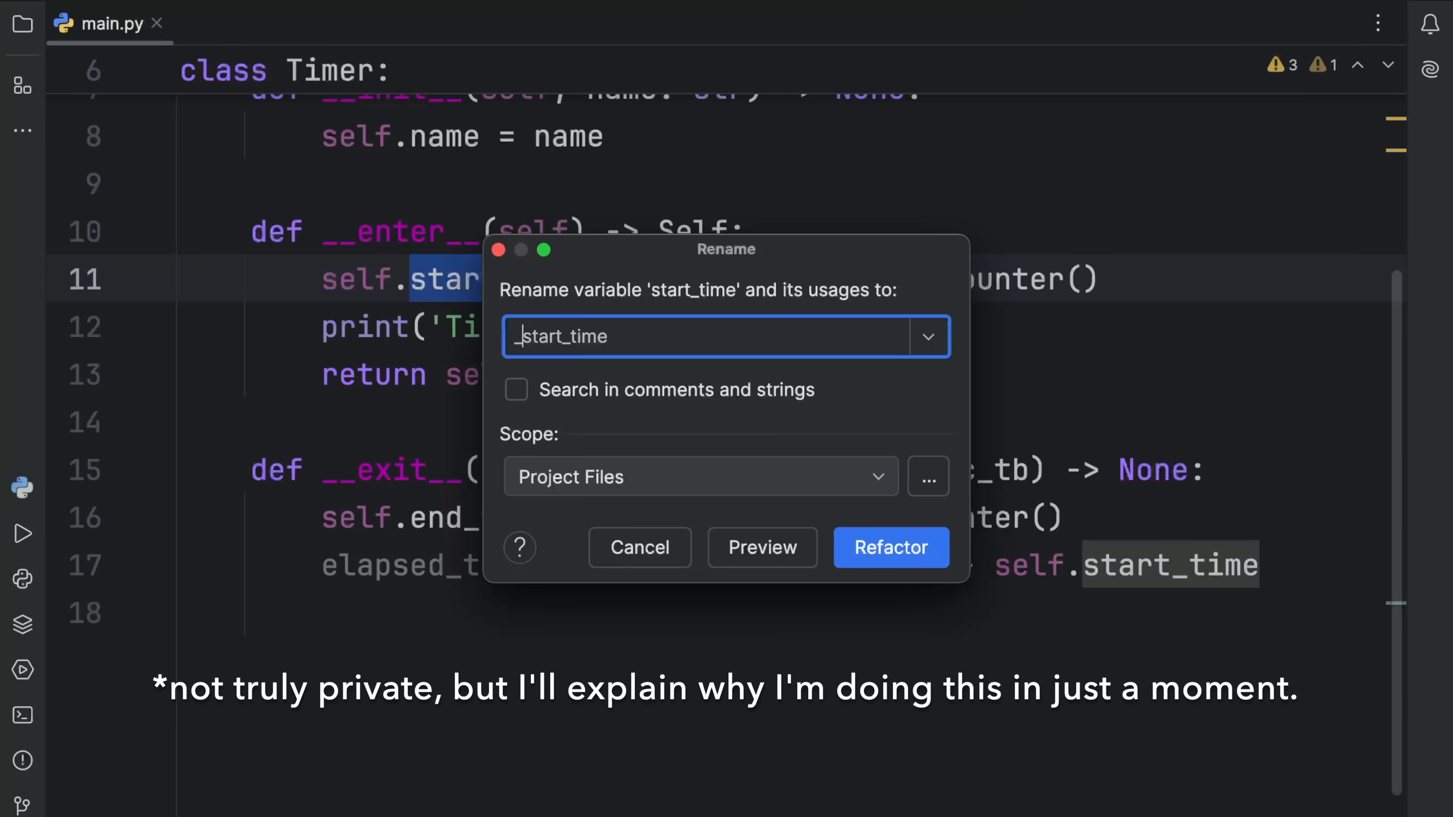
Apply the Refactor rename of start_time to _start_time
left_click(889, 548)
type("print('")
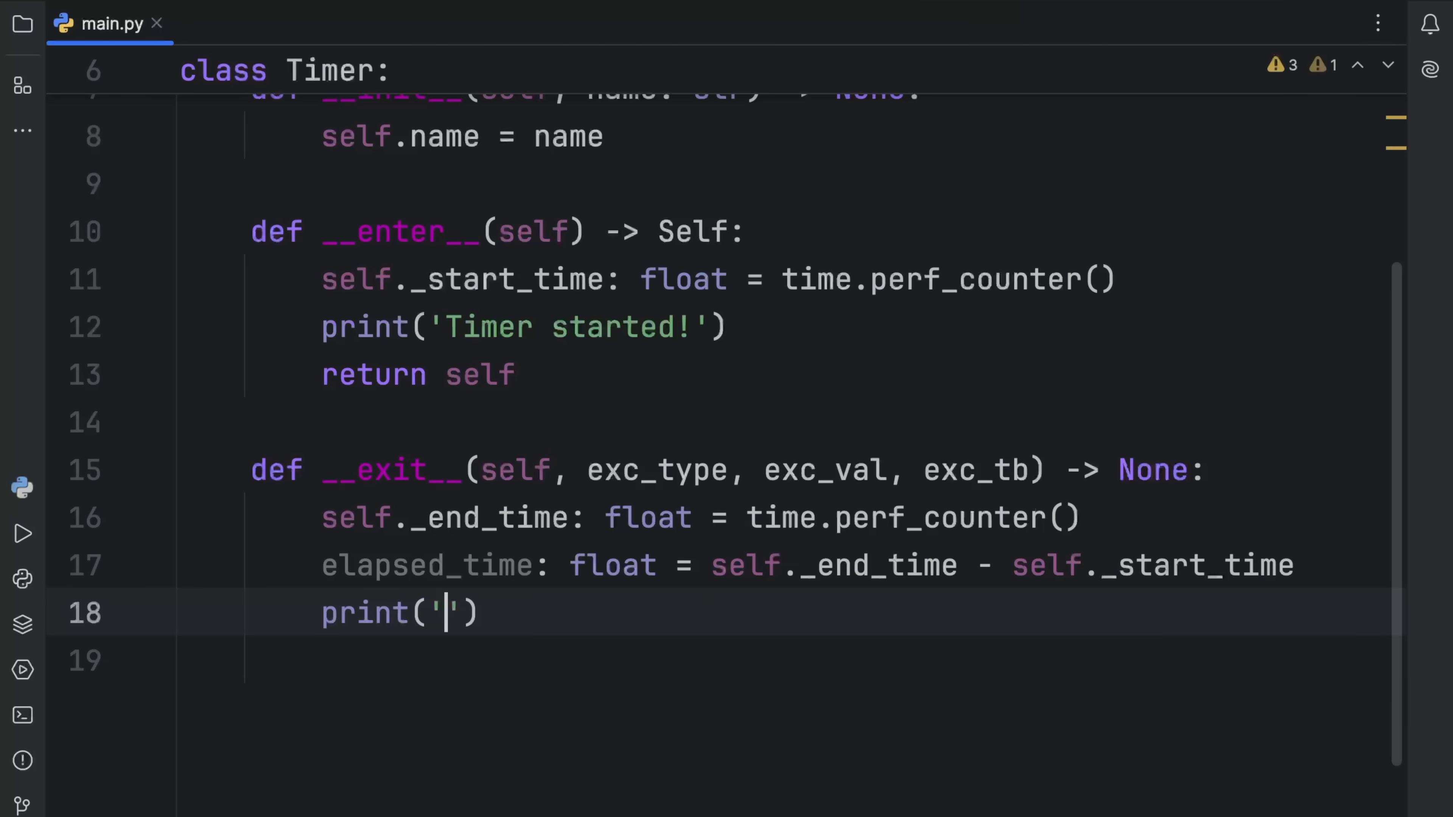
Print f'Elapsed time: {elapsed_time:.4f}s' in __exit__
type("Elapsed")
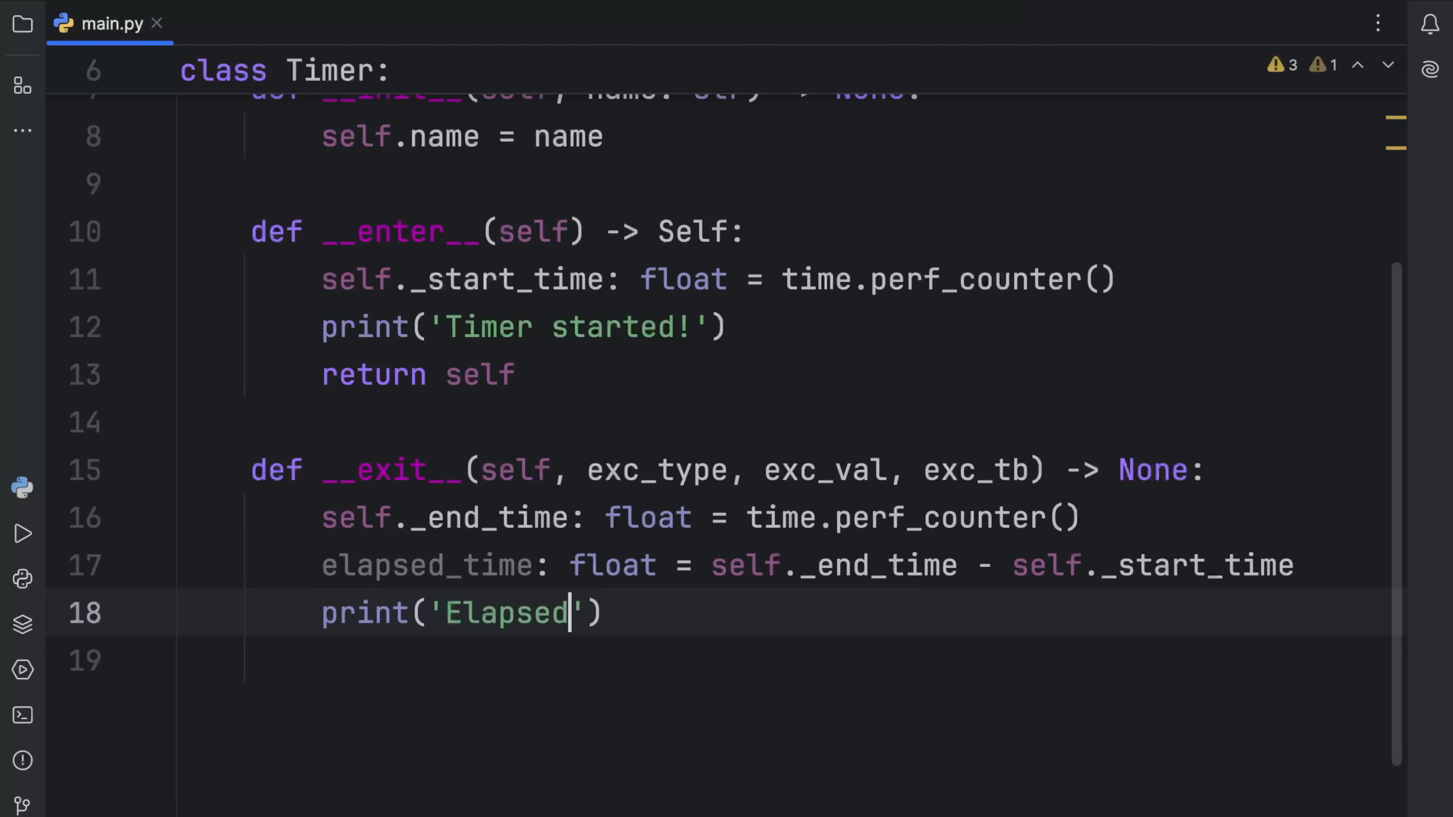
type("time:")
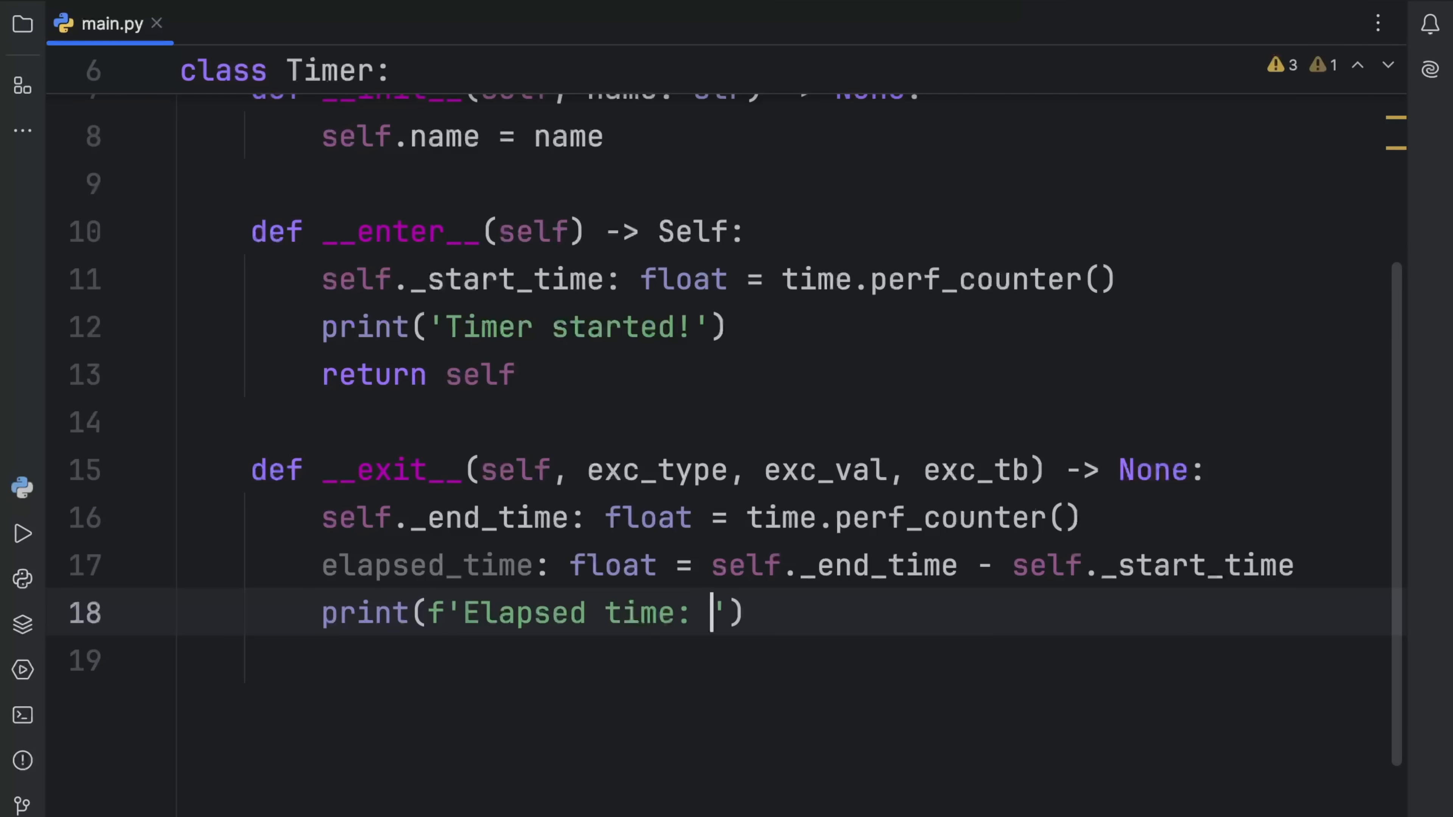
type("{elapsed_time}")
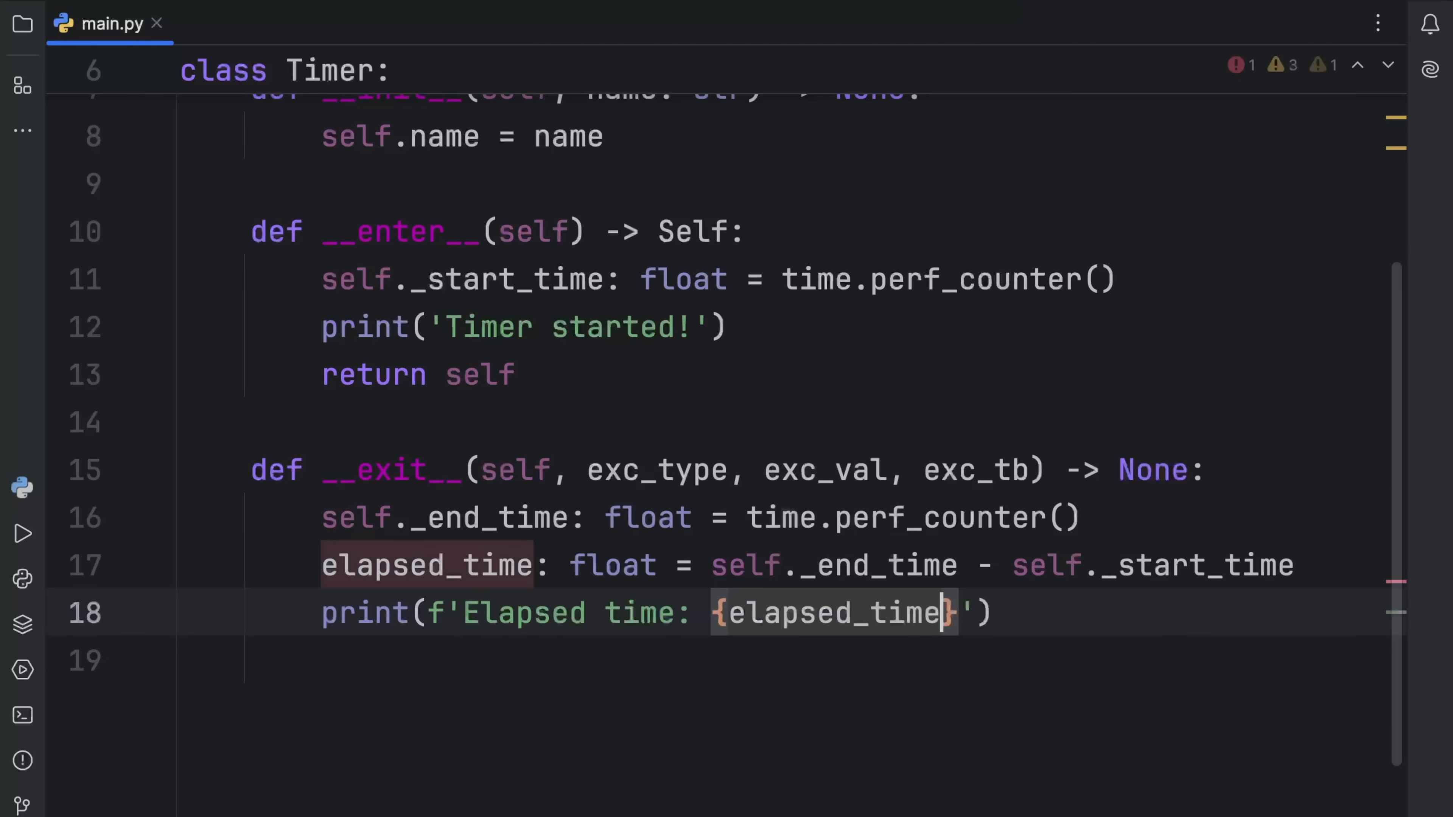
type(":.4")
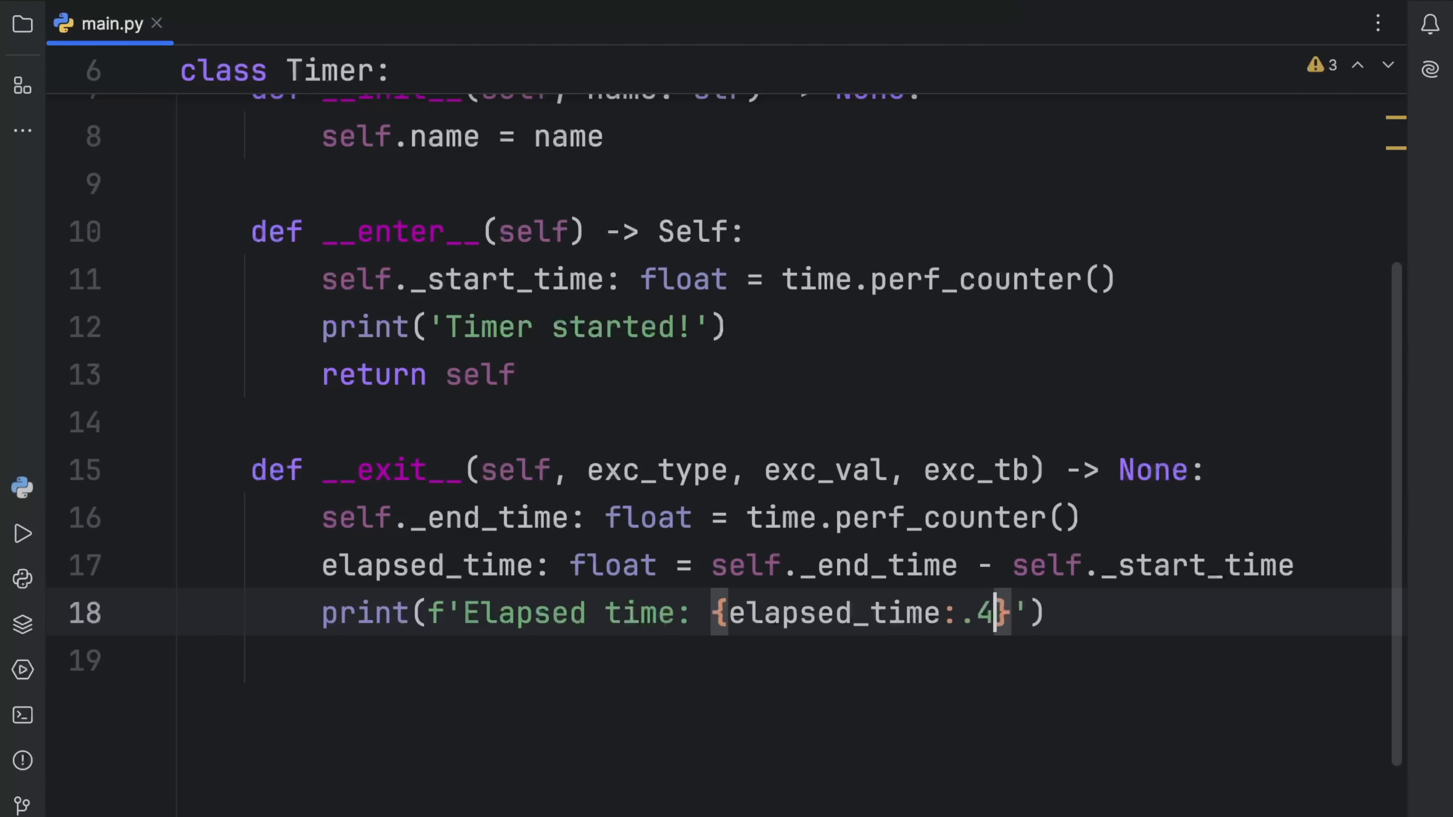
type("f")
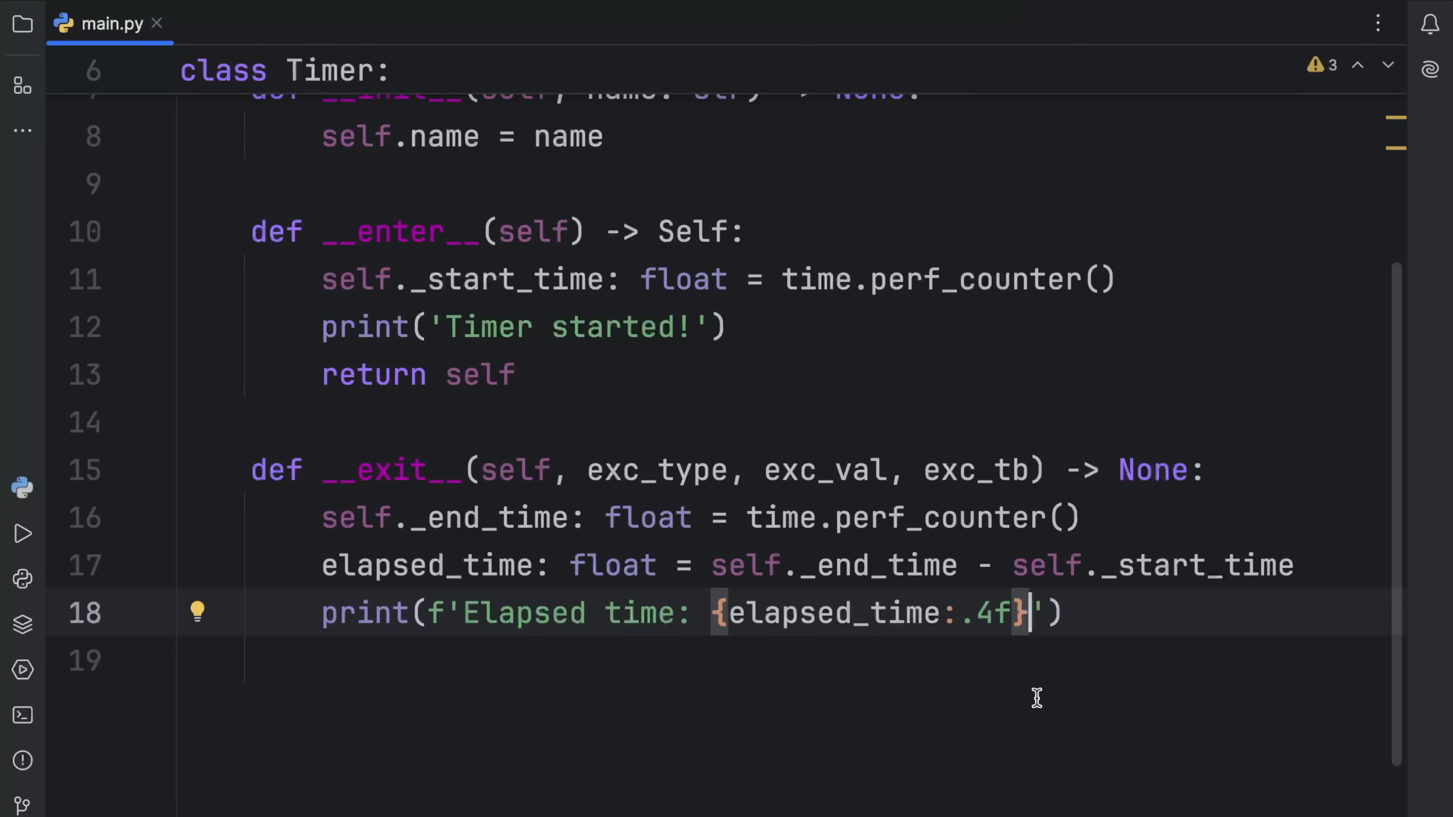
type("s")
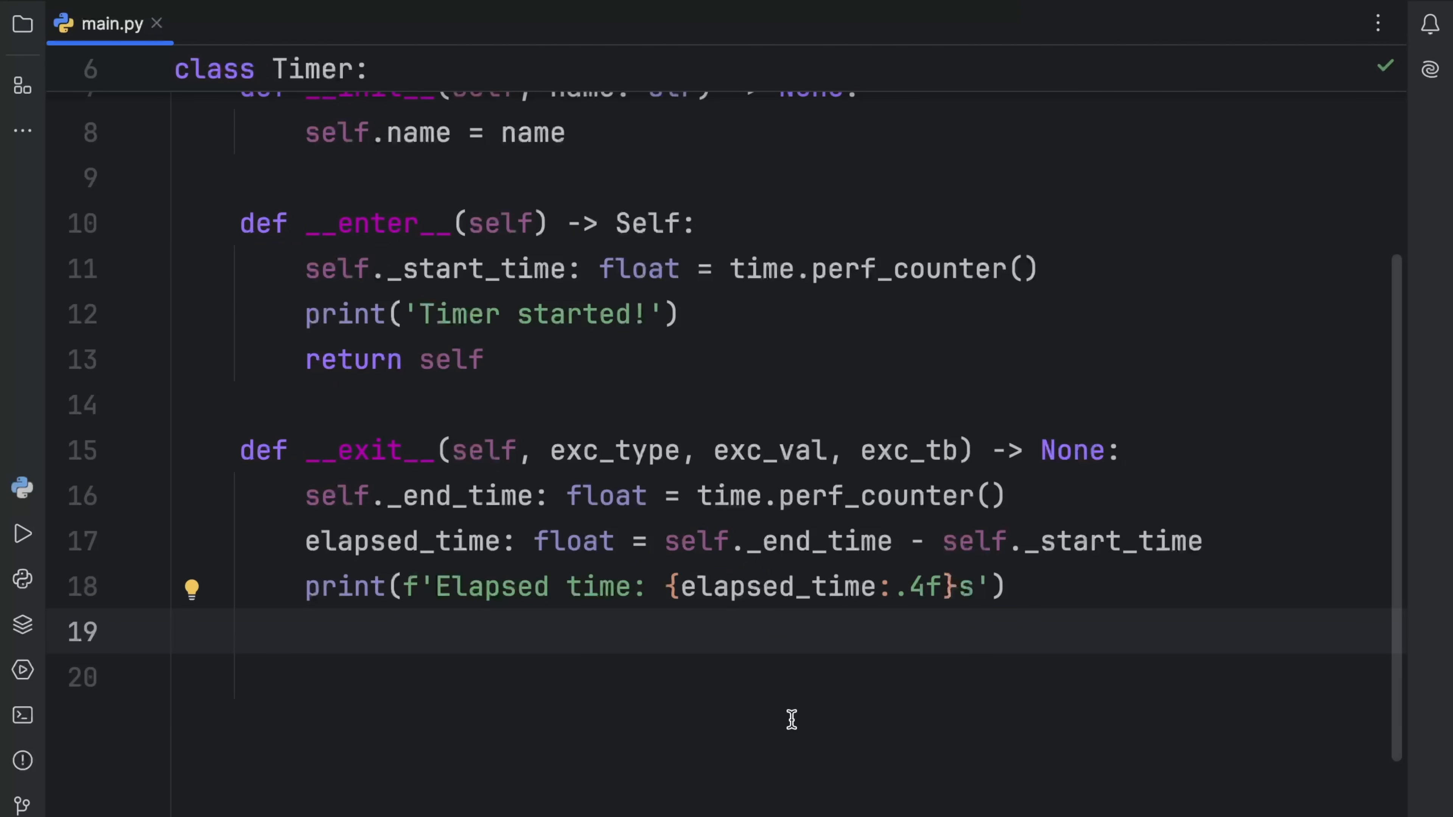
Add a second print of exc_type, exc_type and exc_tb
left_click(305, 632)
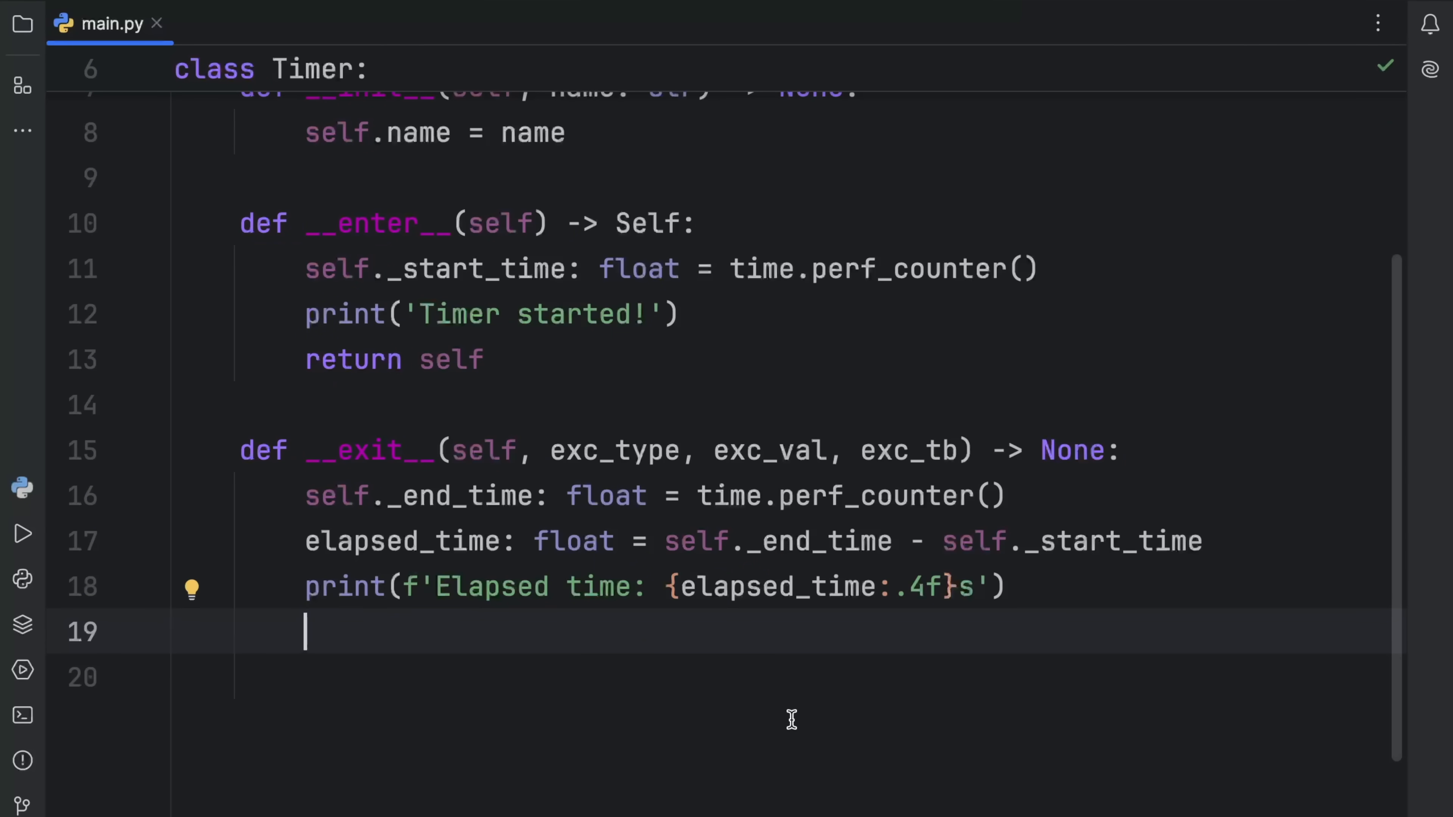
type("print()")
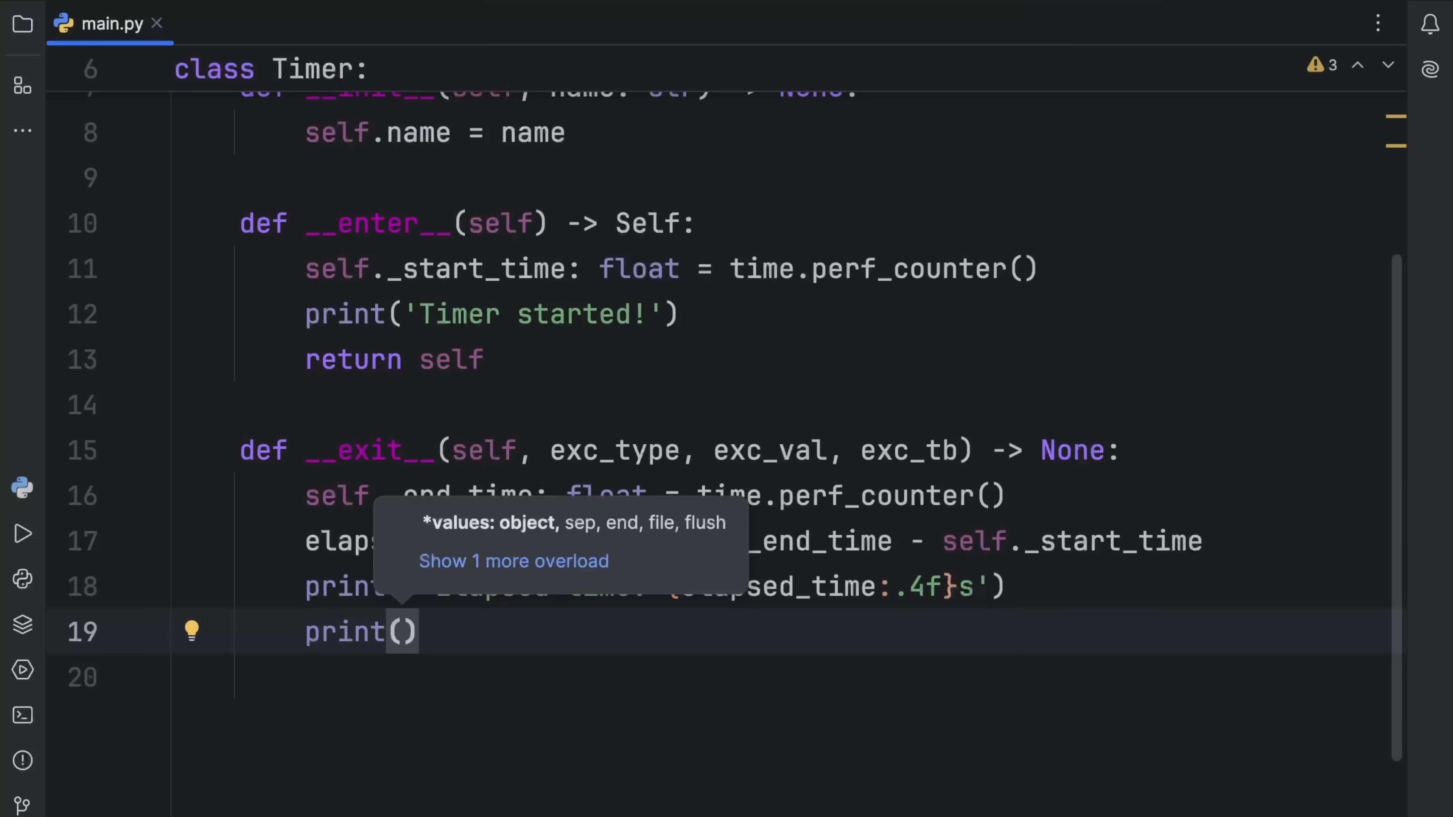
type("exc_type, exc_type, exc_tb")
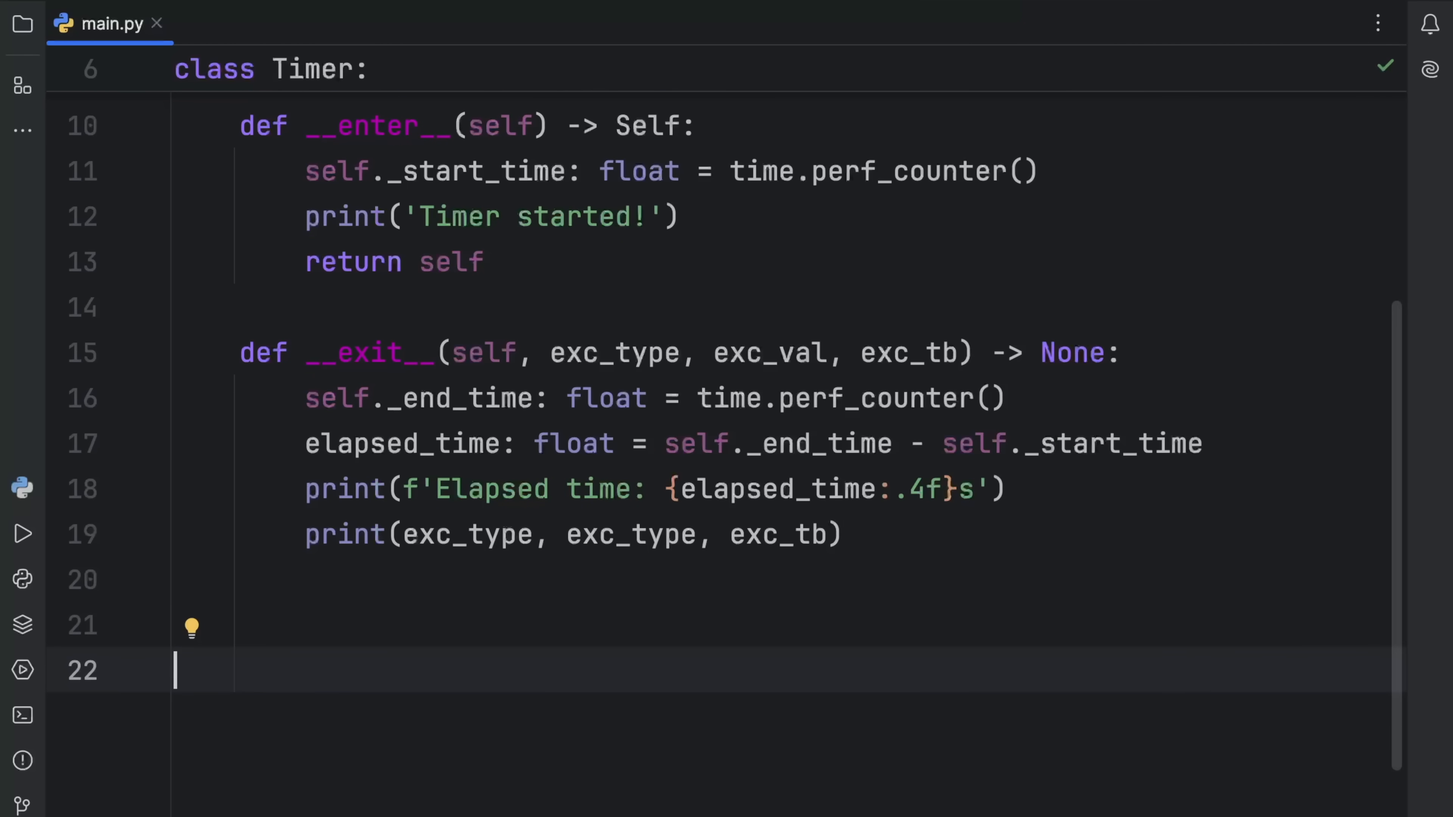
Create main() opening with Timer('for..loop timer') as timer:
type("main() -> None:")
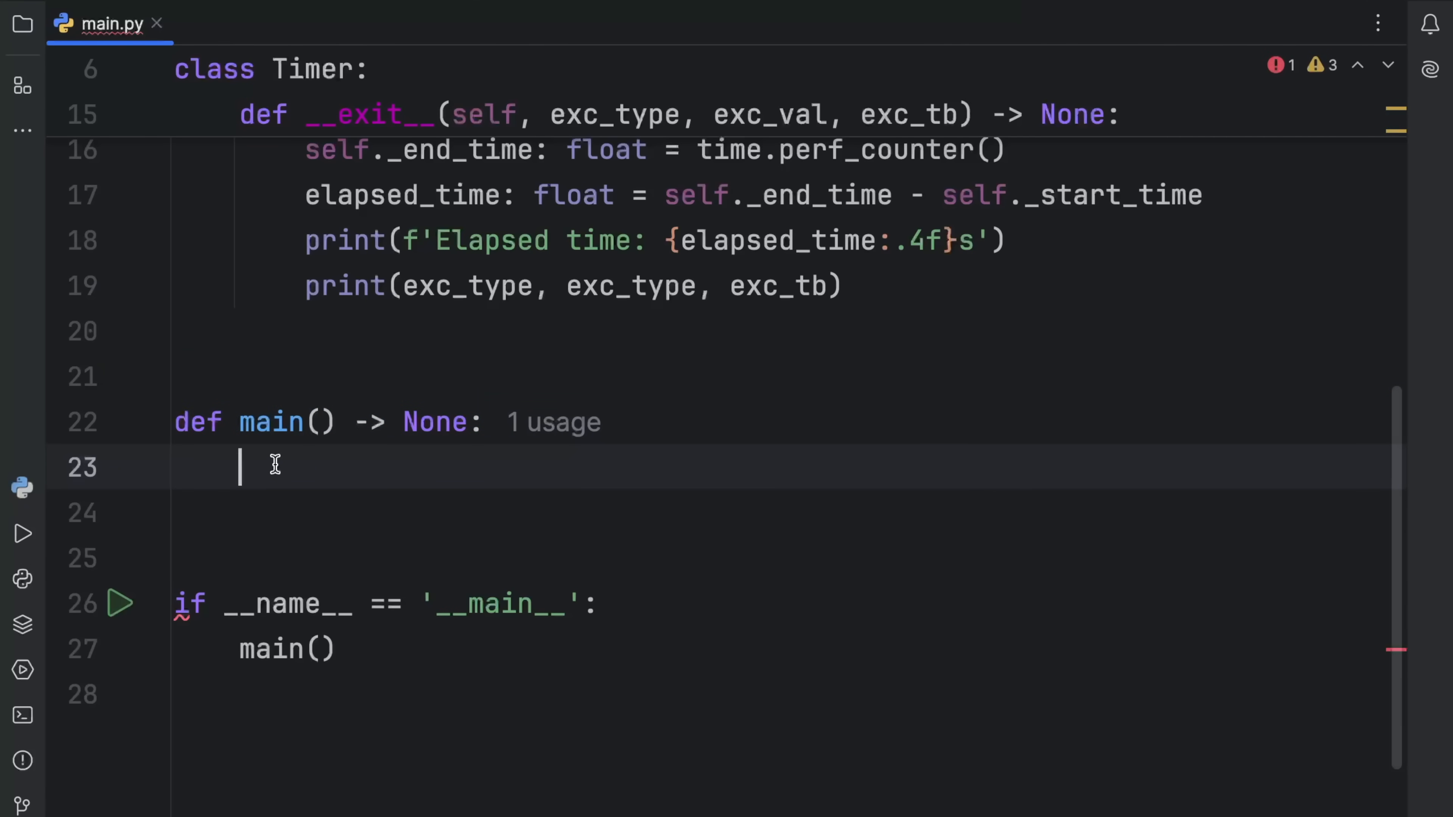
type("with")
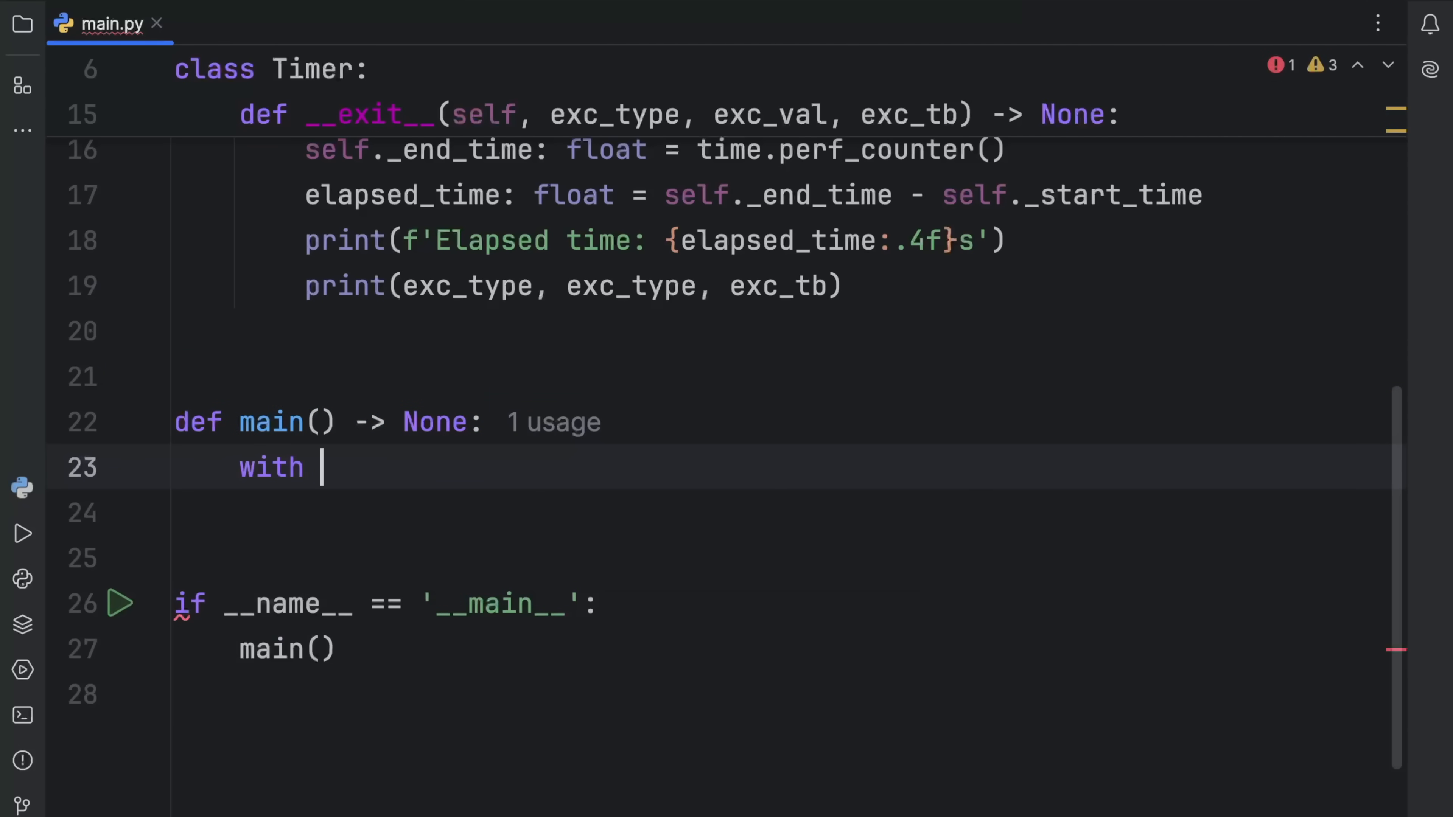
type("Timer")
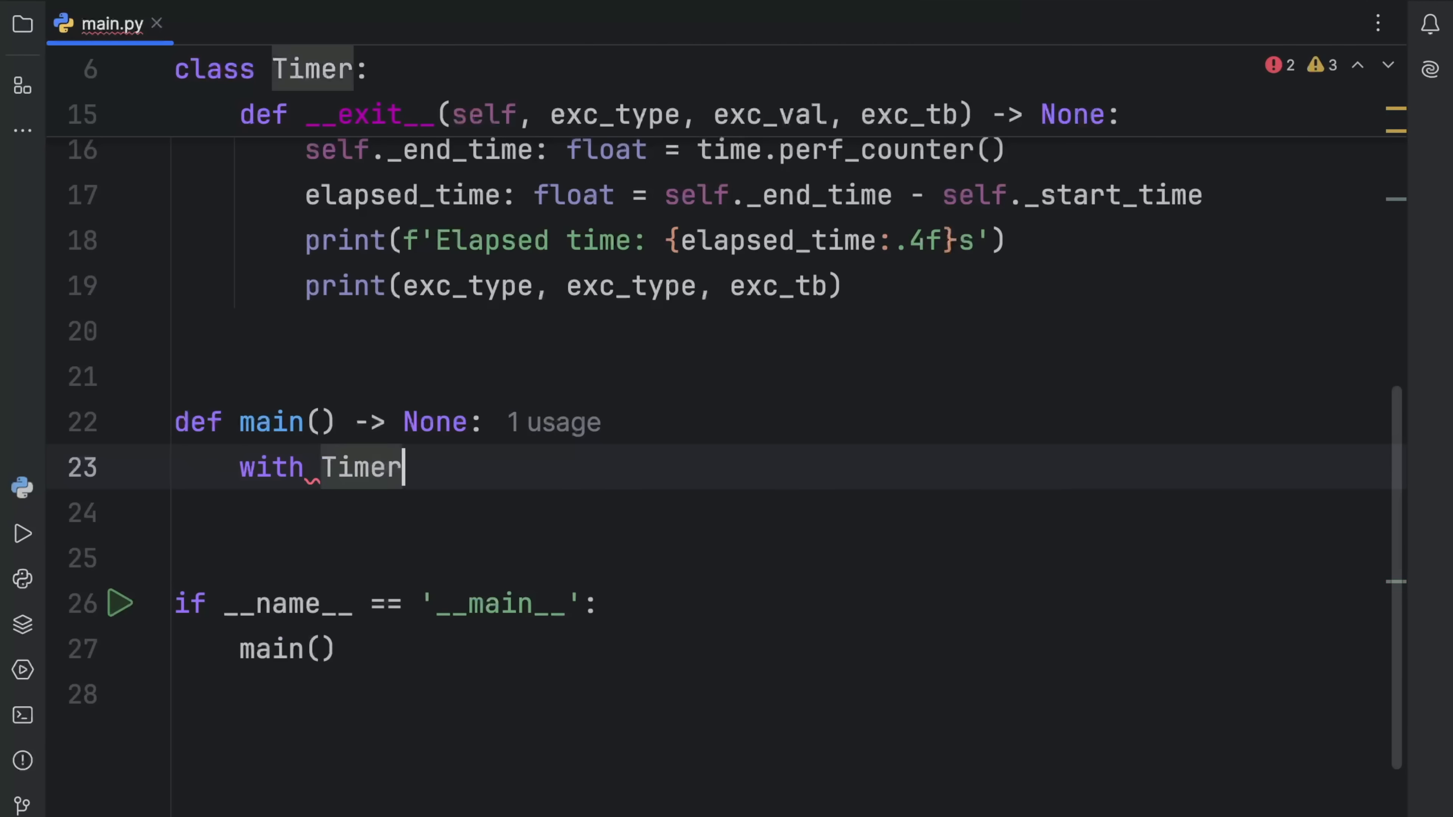
type("('f')")
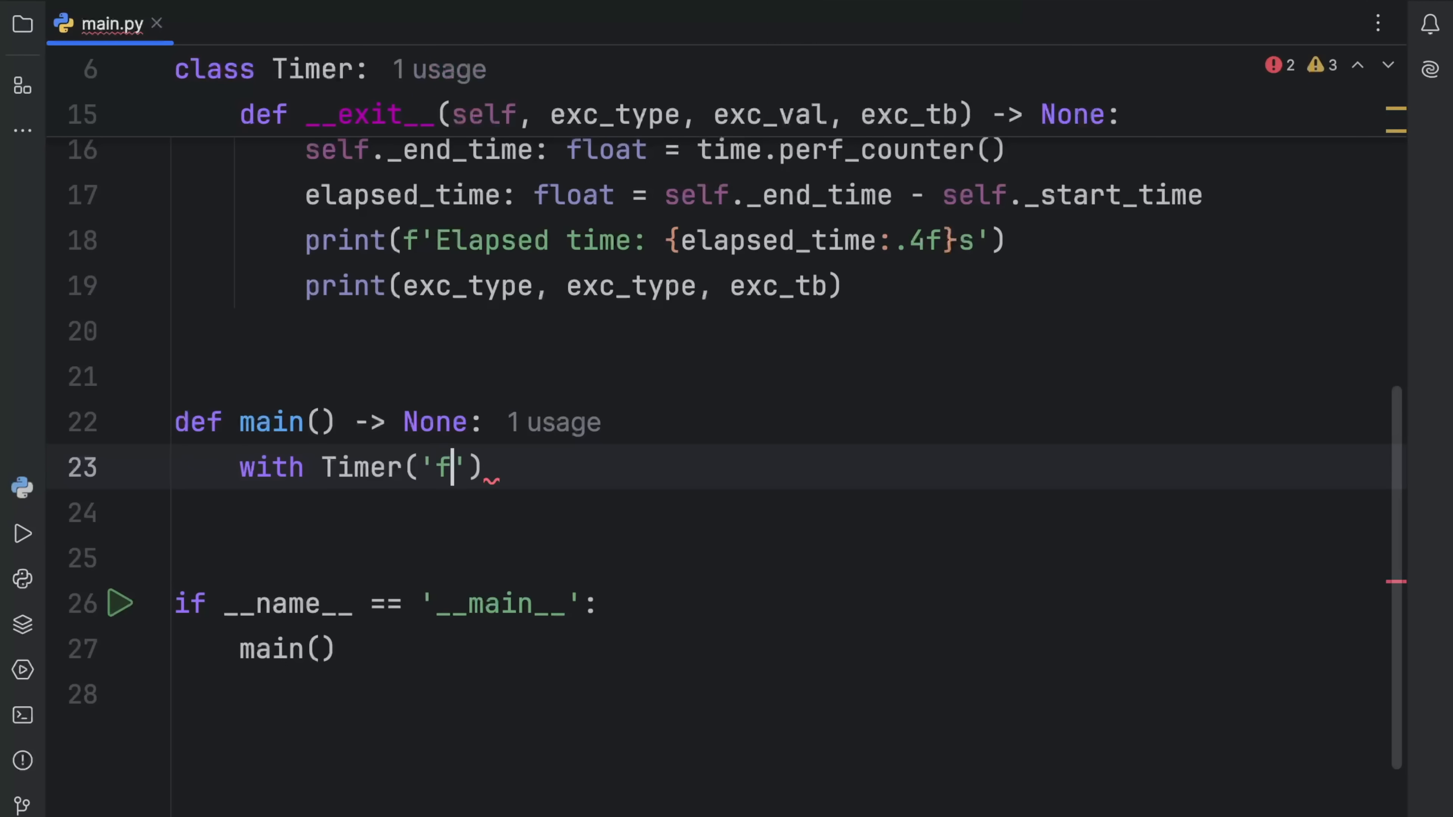
type("or..lopp ti")
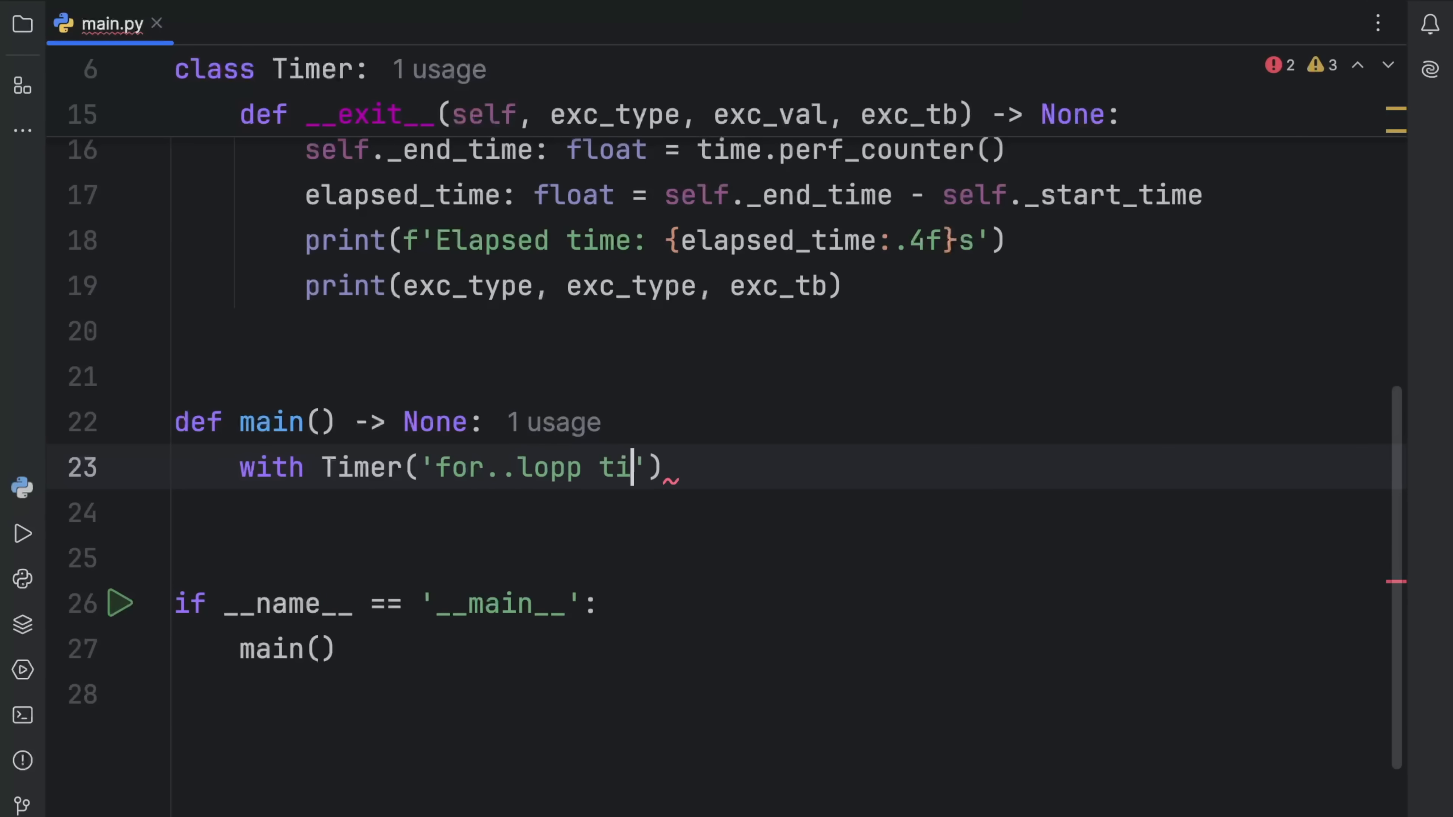
type("mer")
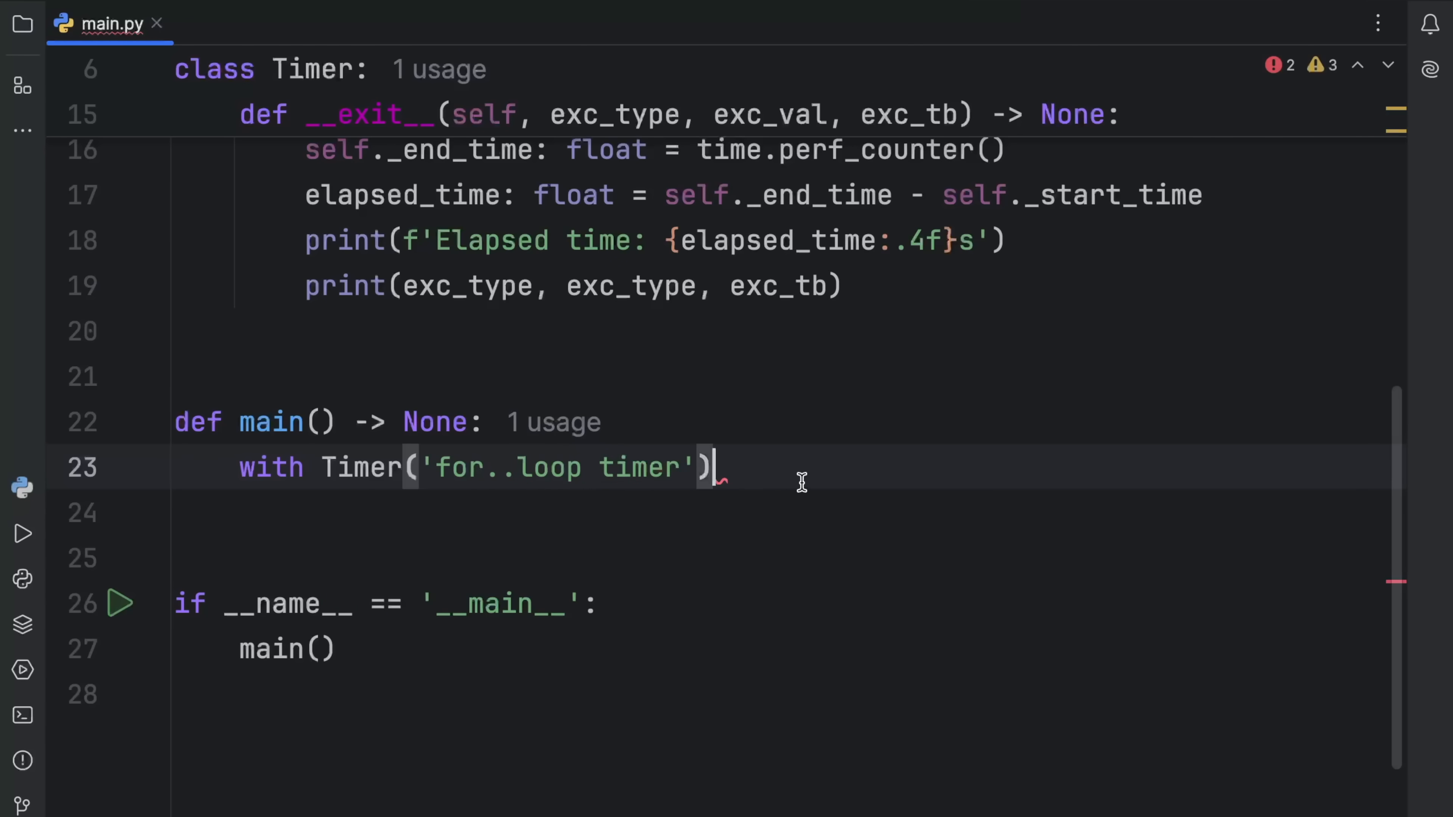
type("as timer:")
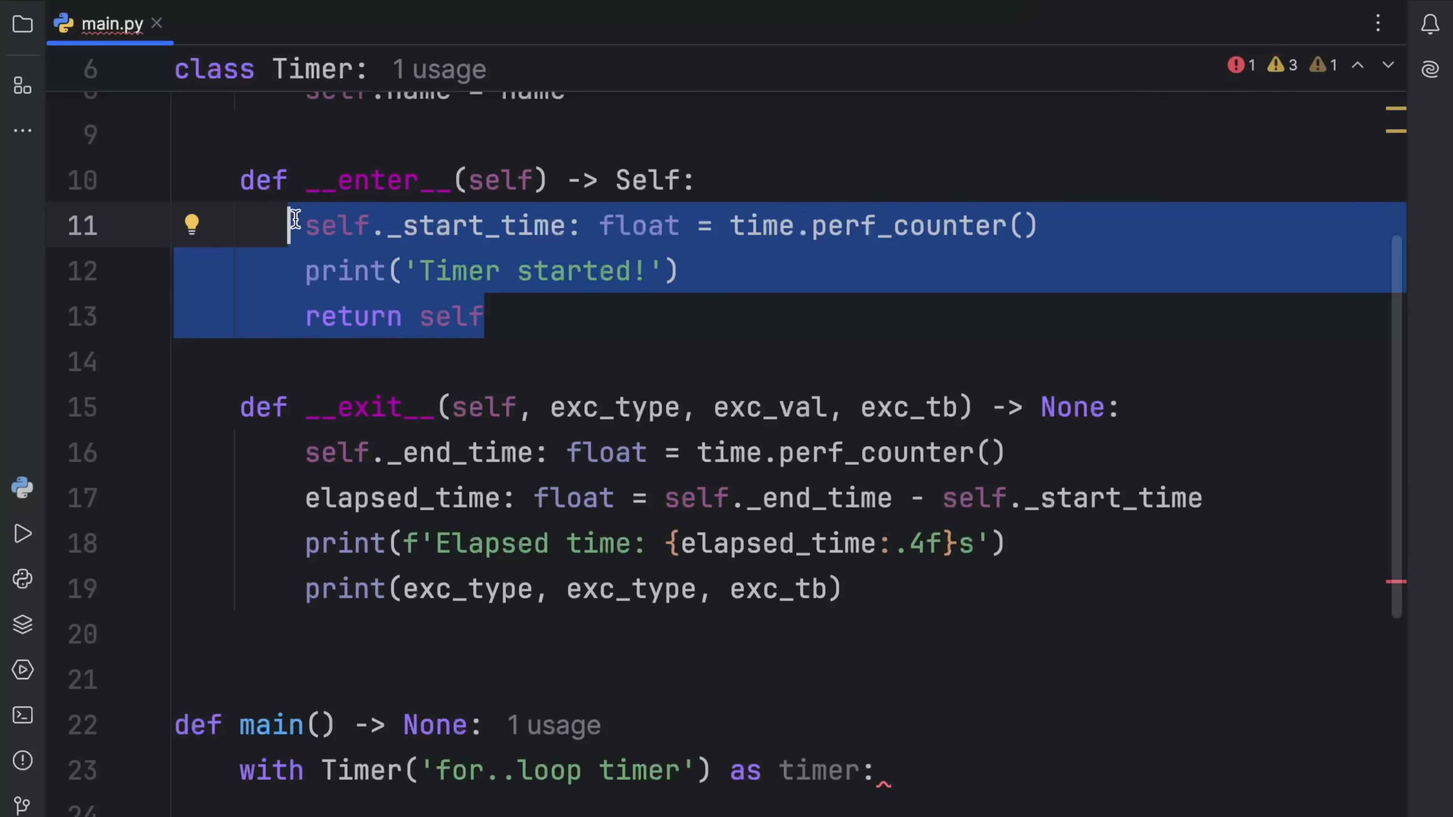
Review __enter__'s start-time assignment and return self, then add a timer.name line inside the with block
left_click(618, 271)
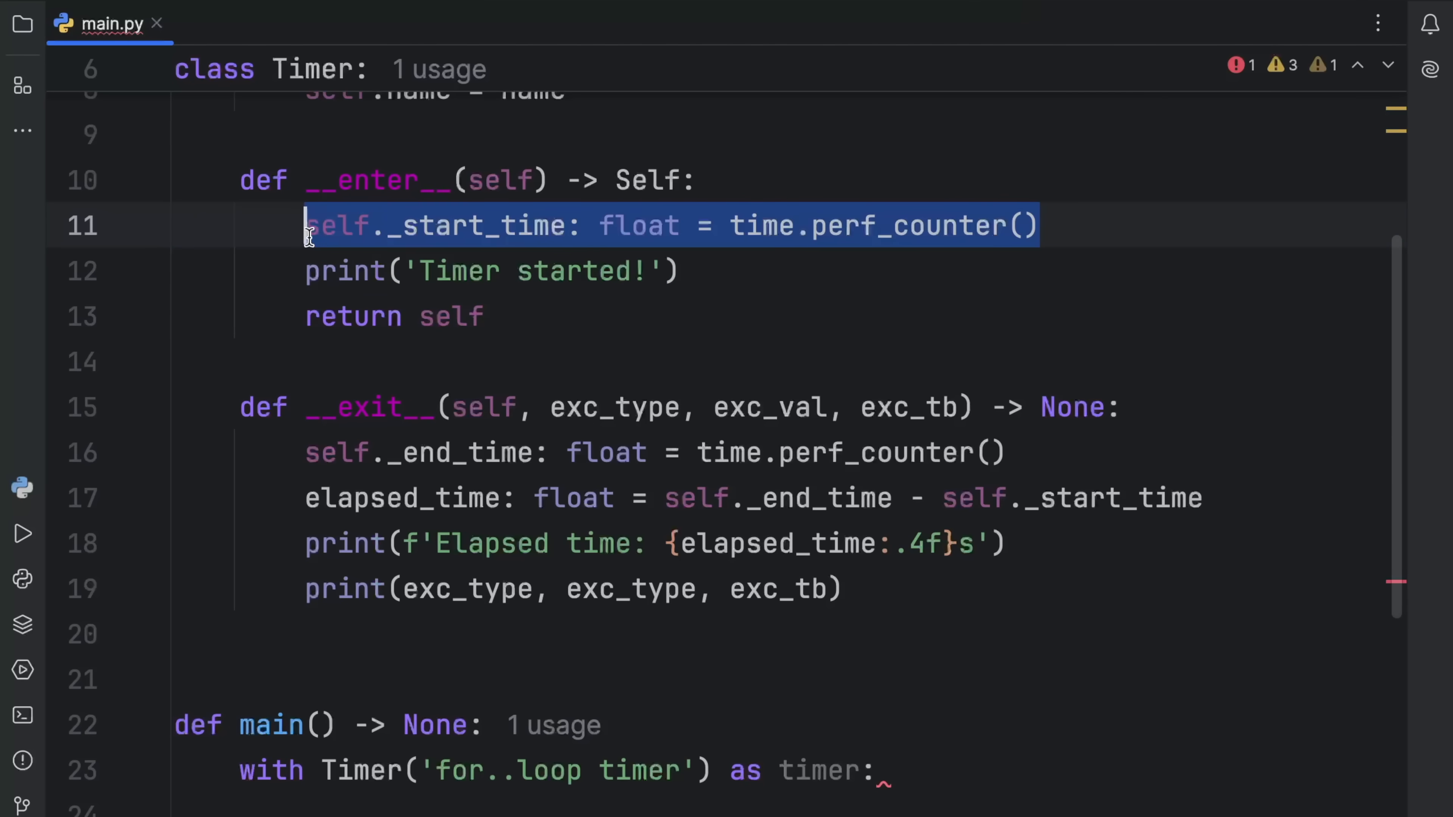
left_click(310, 271)
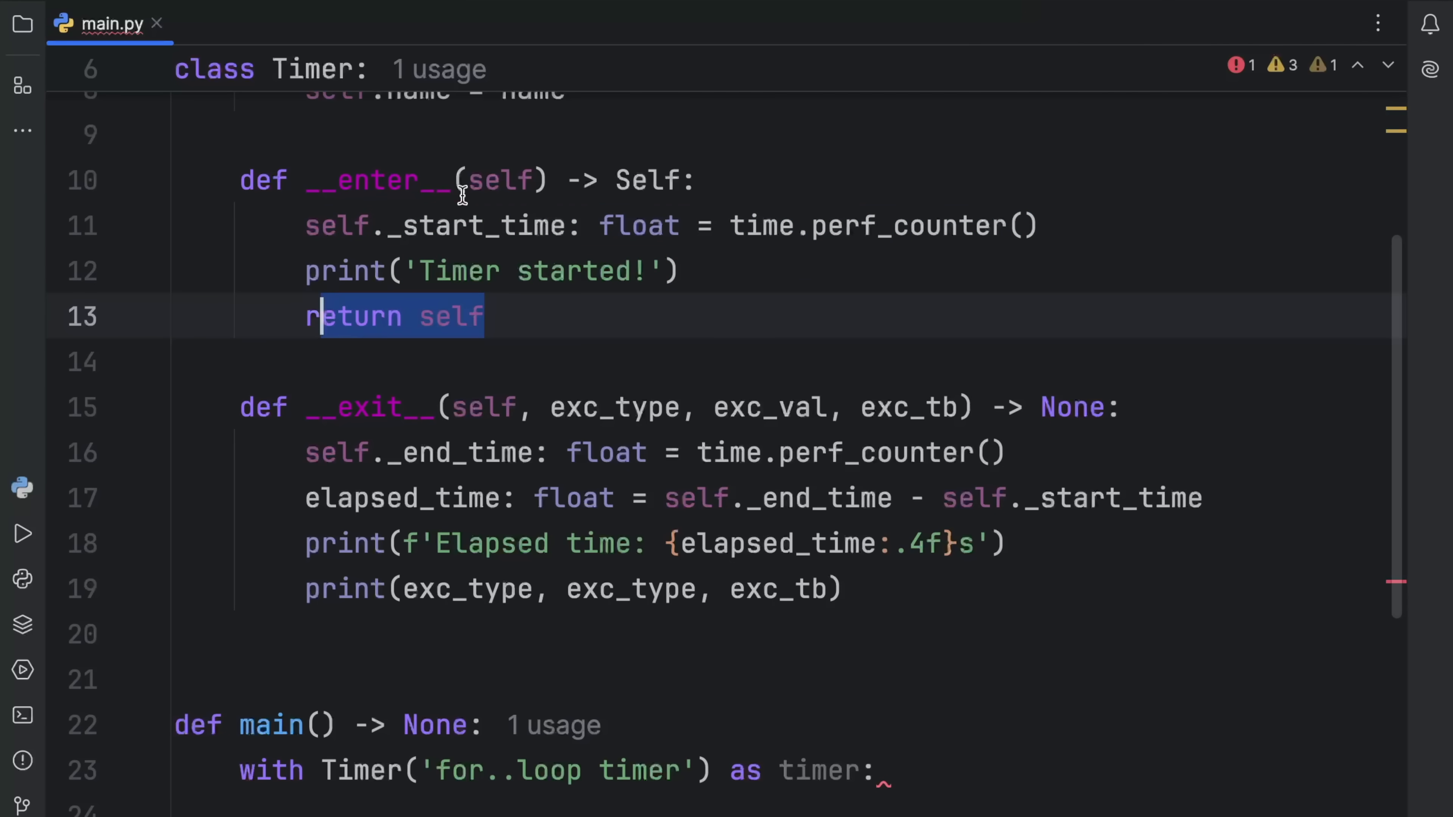
scroll("up", 3)
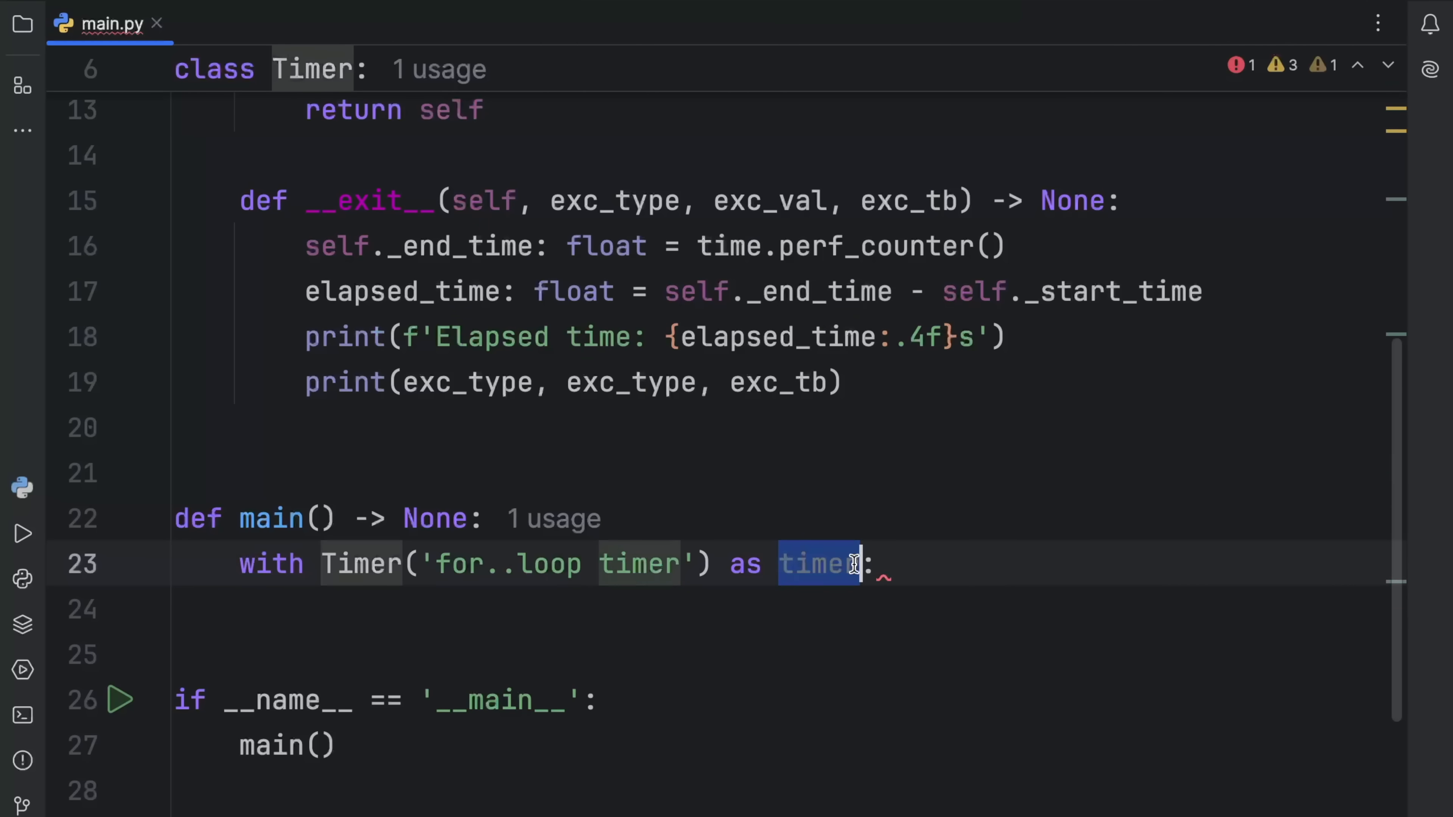
left_click(963, 563)
type("timer.")
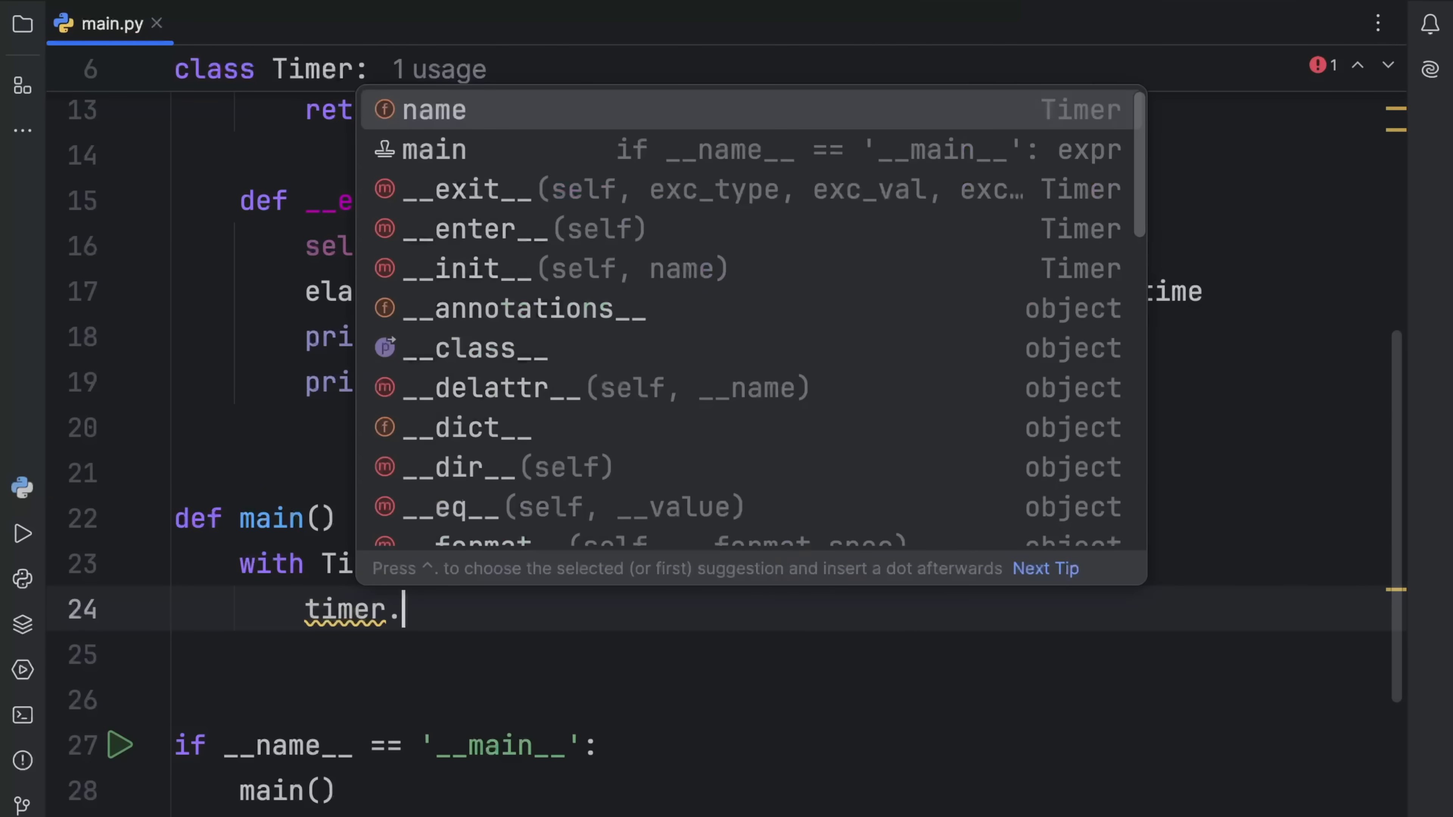
mouse_move(732, 359)
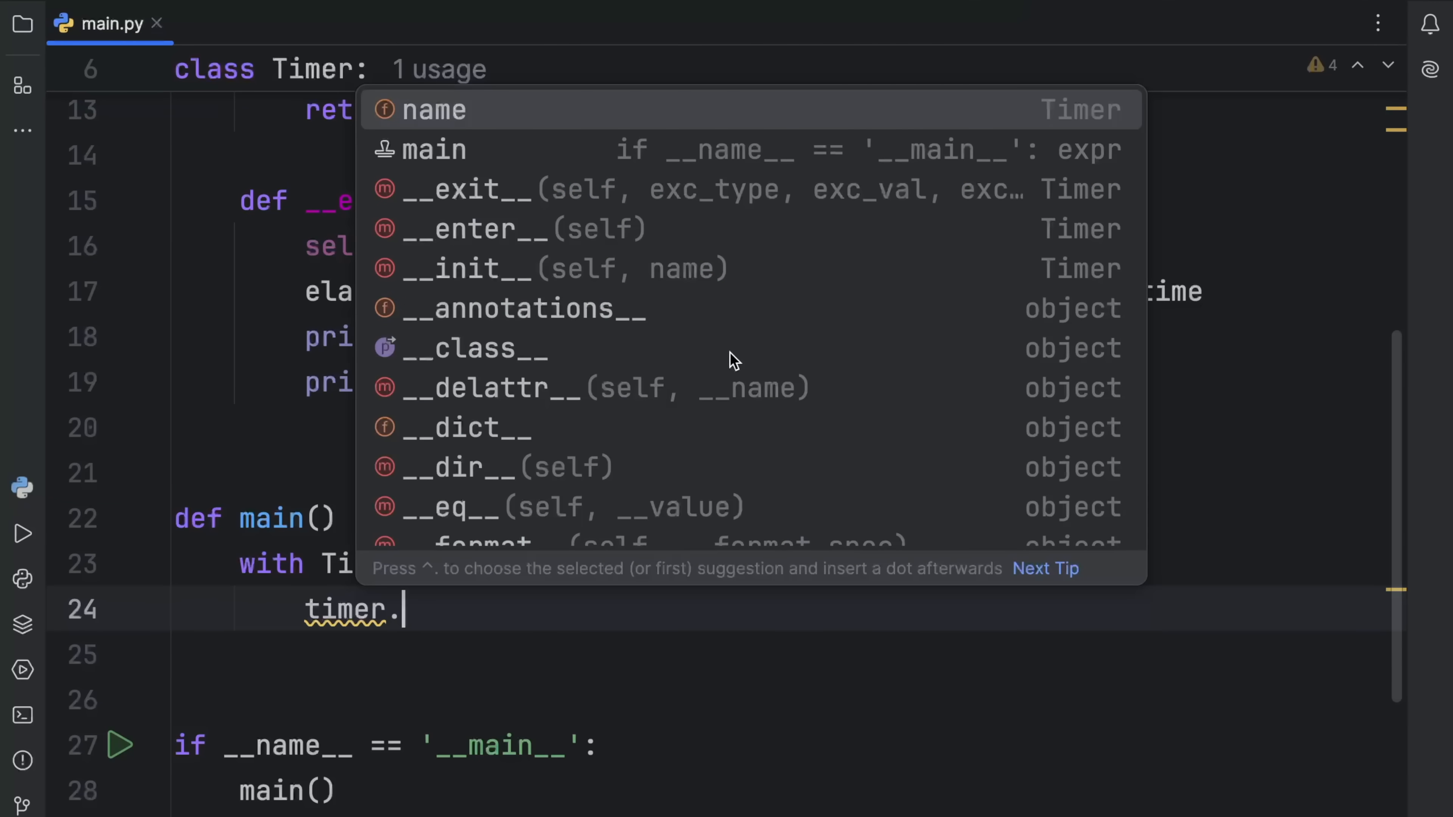
left_click(436, 109)
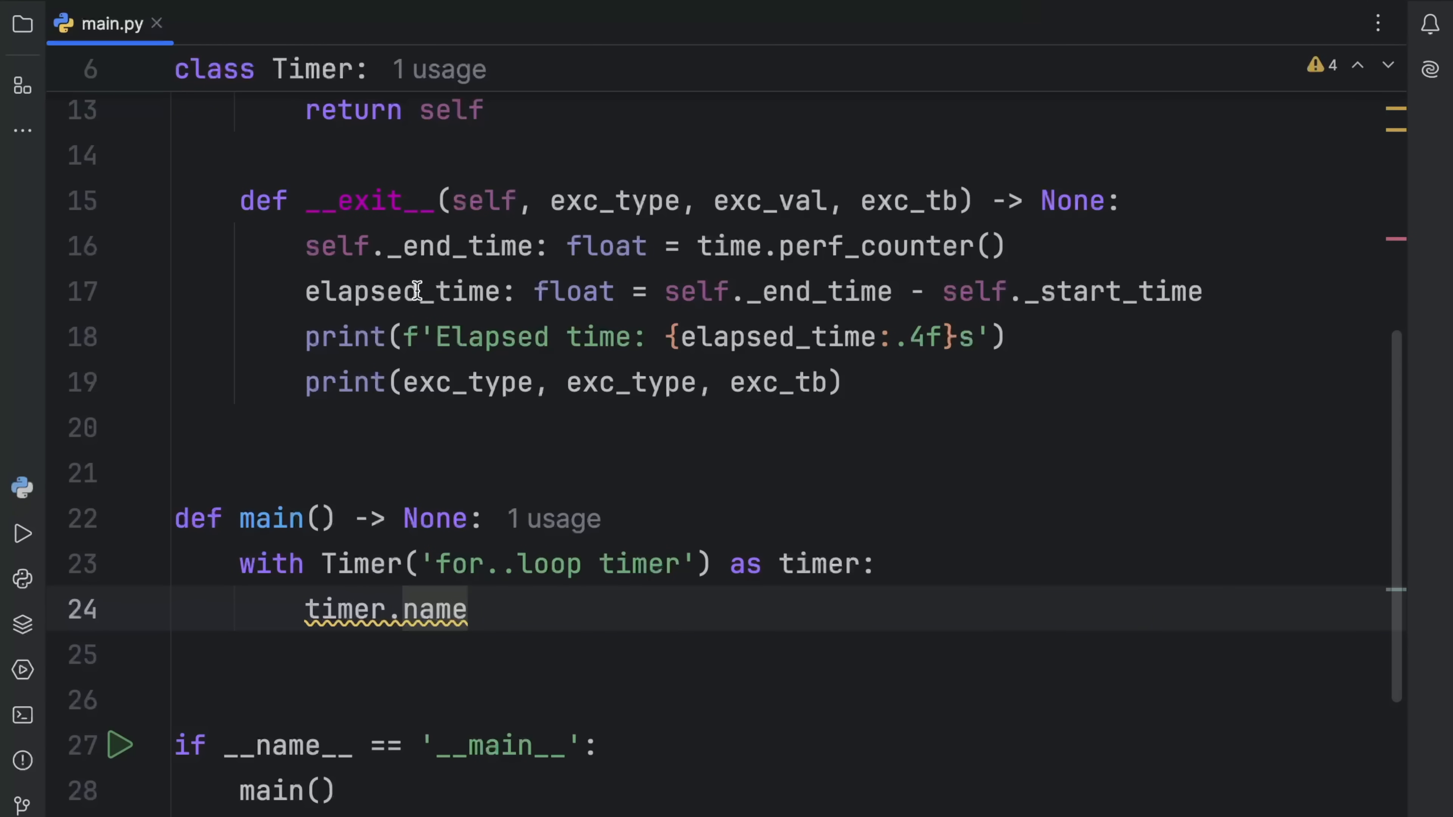
Rename _end_time to end_time via Refactor, then restore it to _end_time and remove the timer.name line
double_click(458, 245)
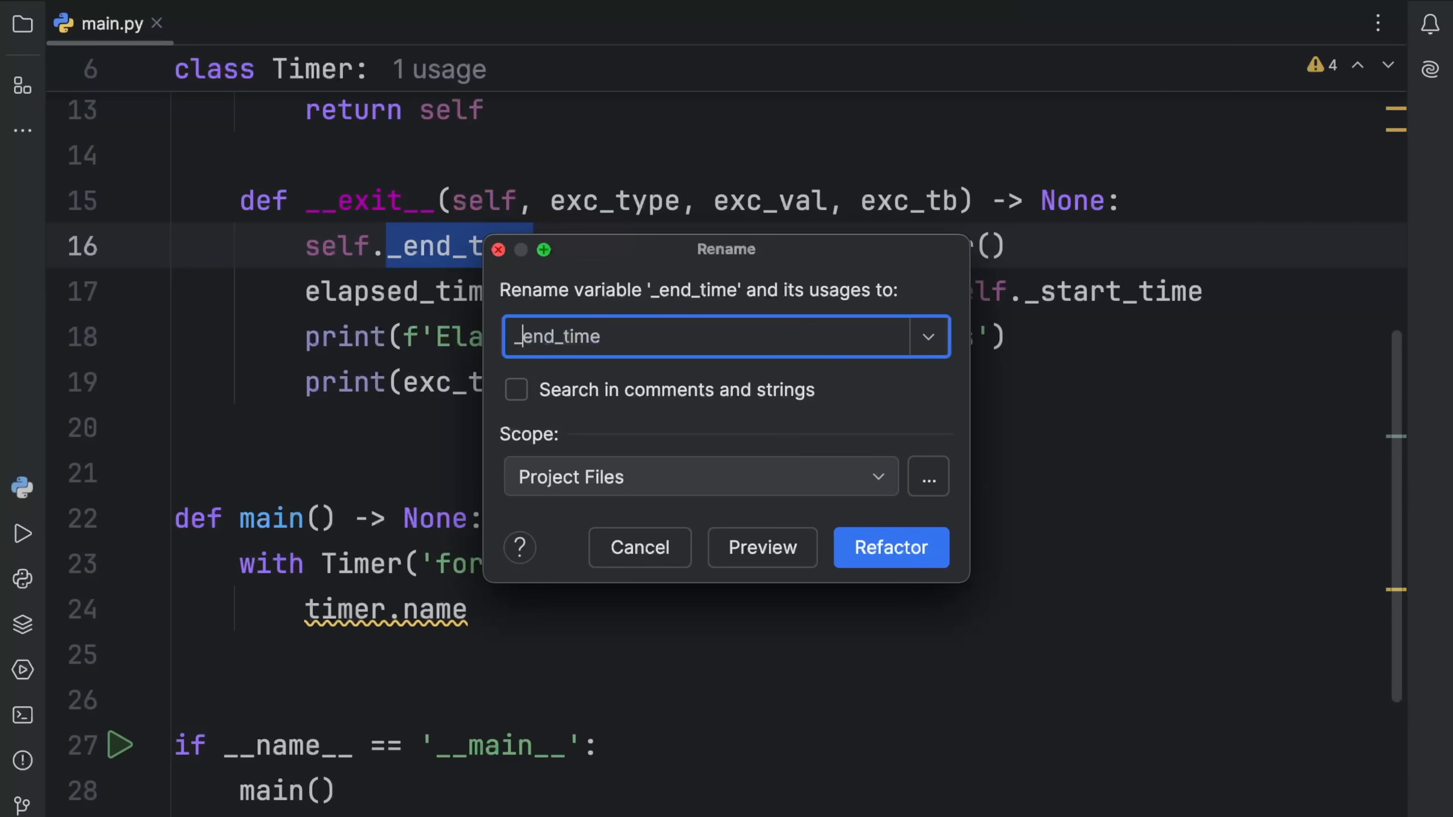
left_click(889, 548)
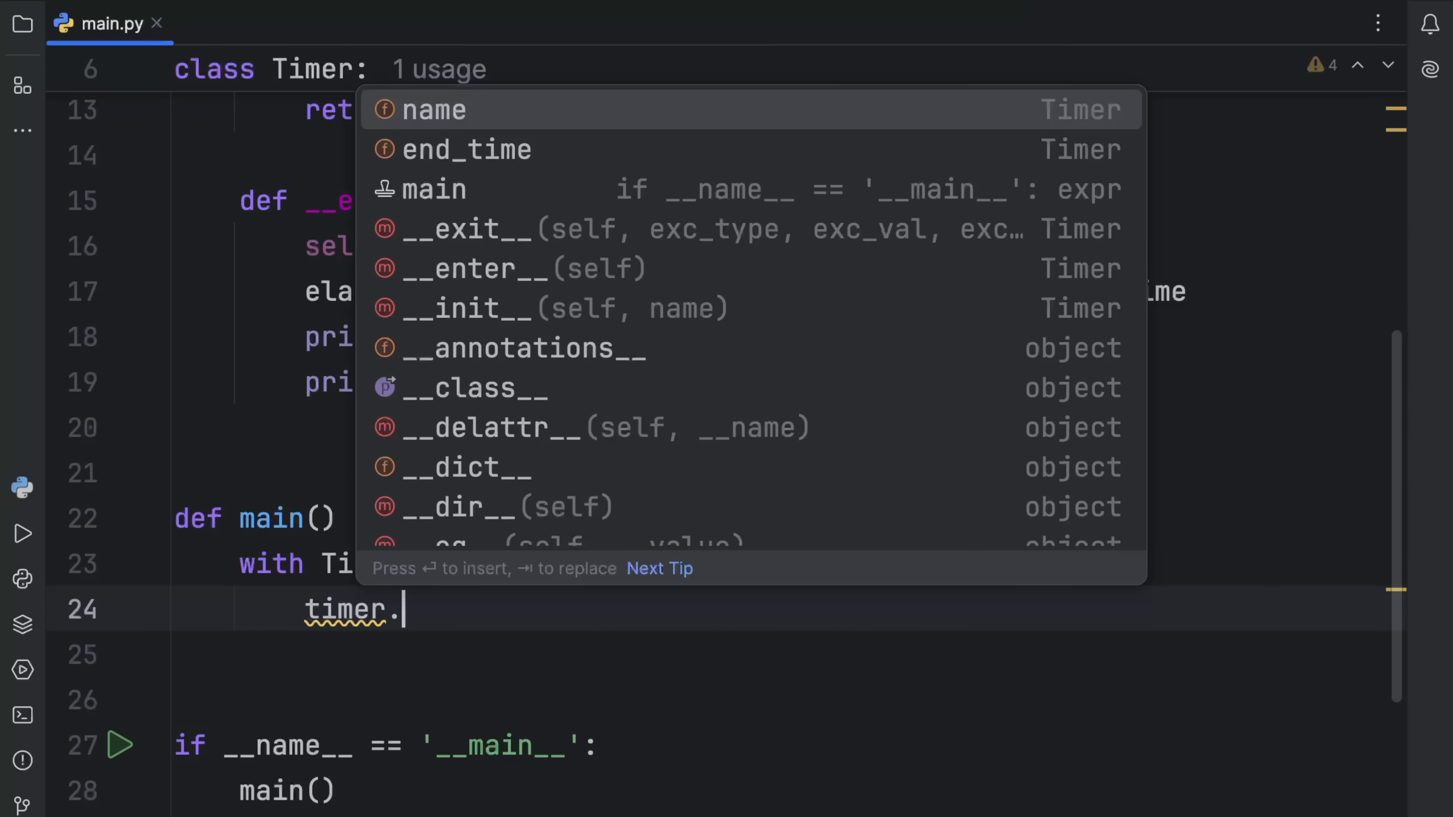
mouse_move(437, 626)
type("name")
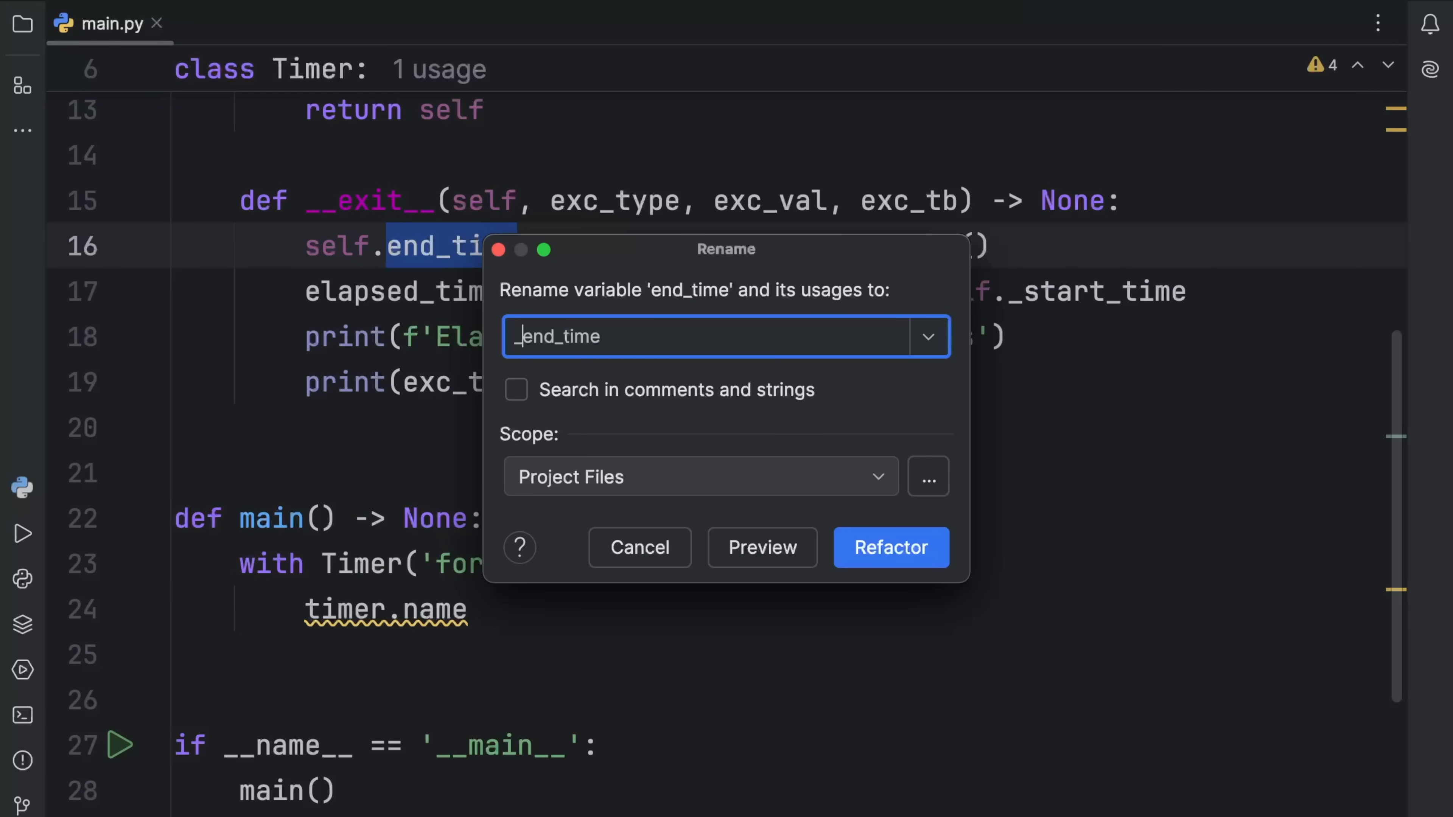
left_click(888, 548)
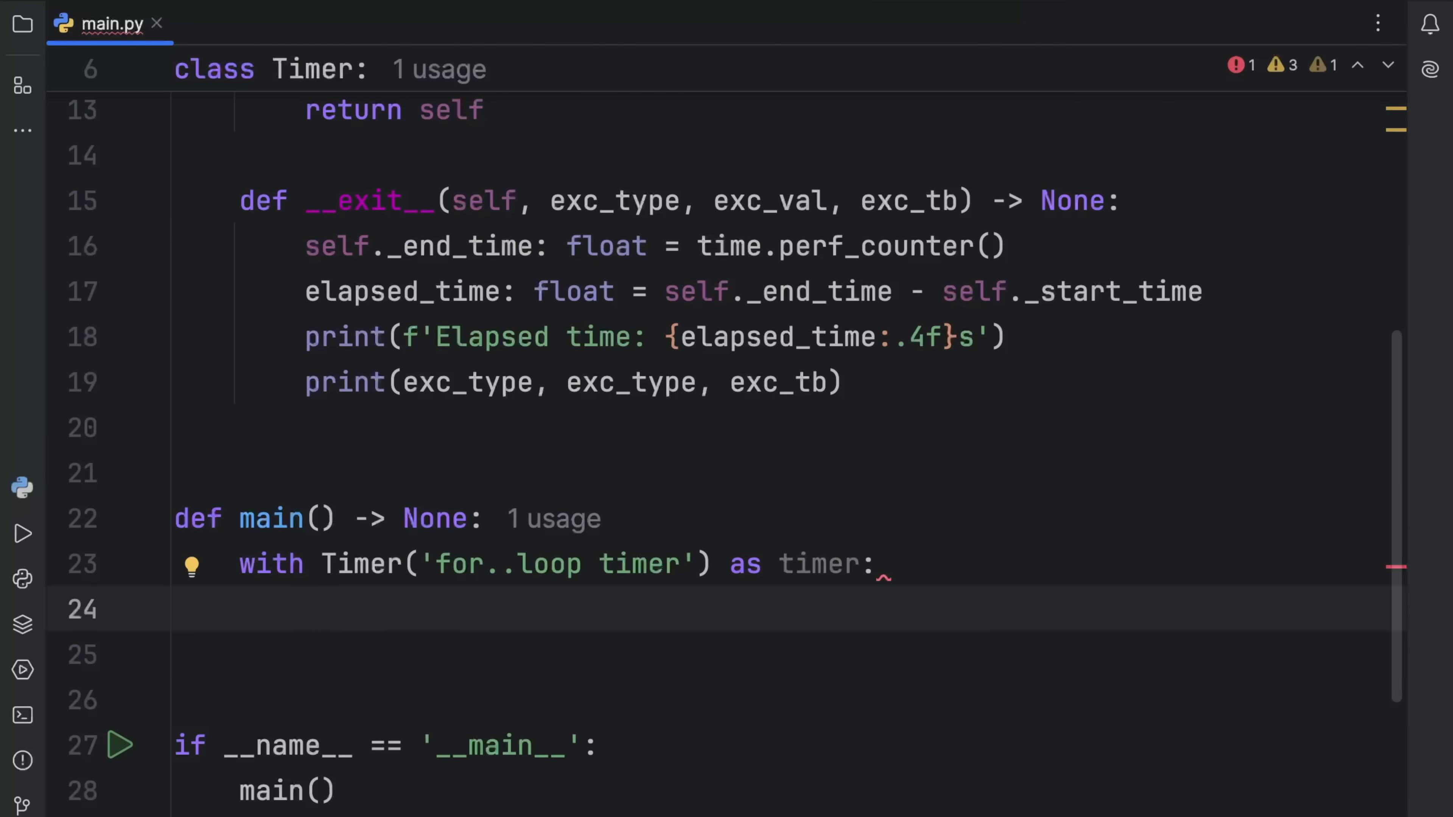
Print timer.name and add an empty for _ in range(100_000_000): loop inside the Timer block
type("print(timer.")
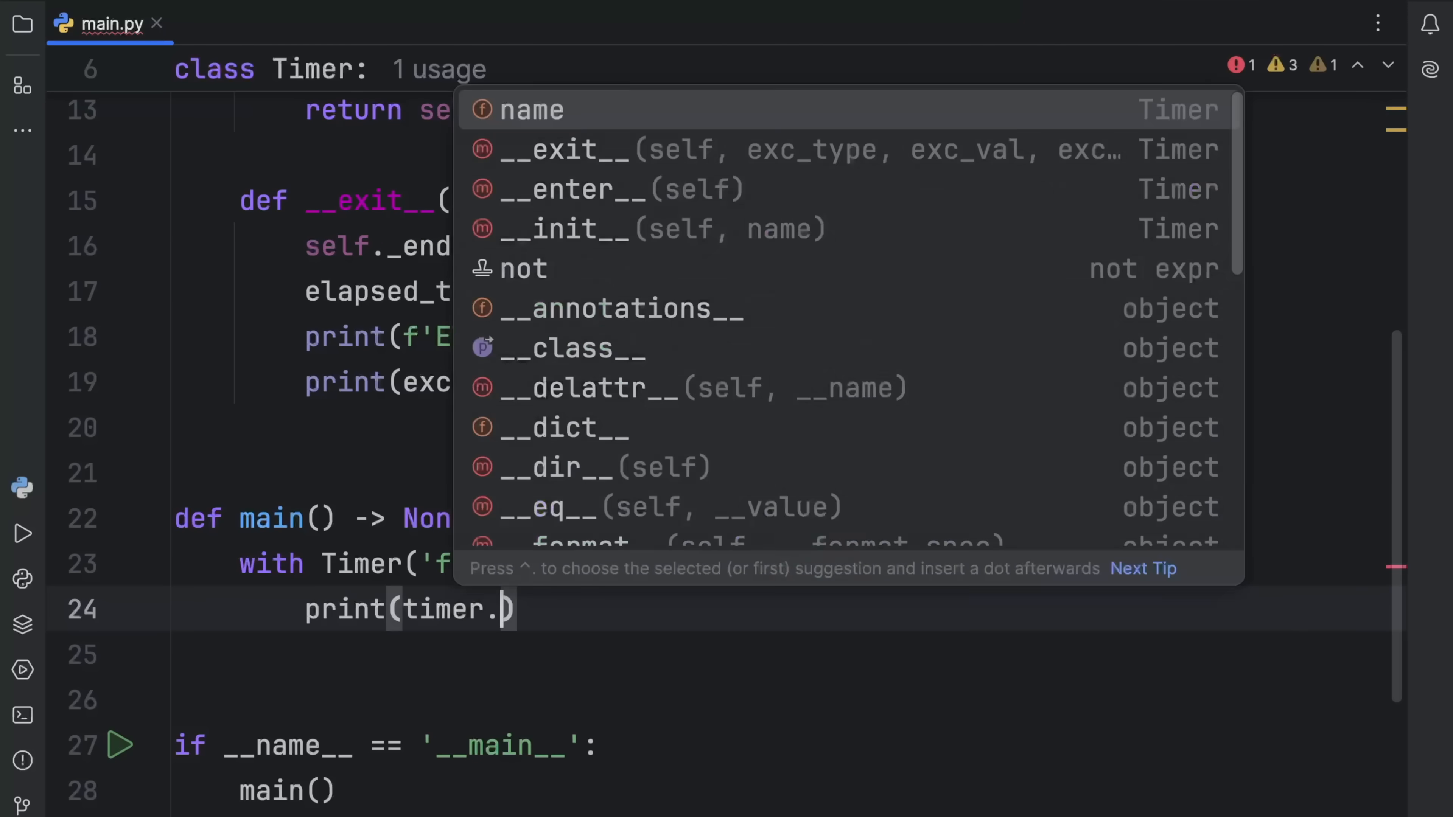
left_click(533, 109)
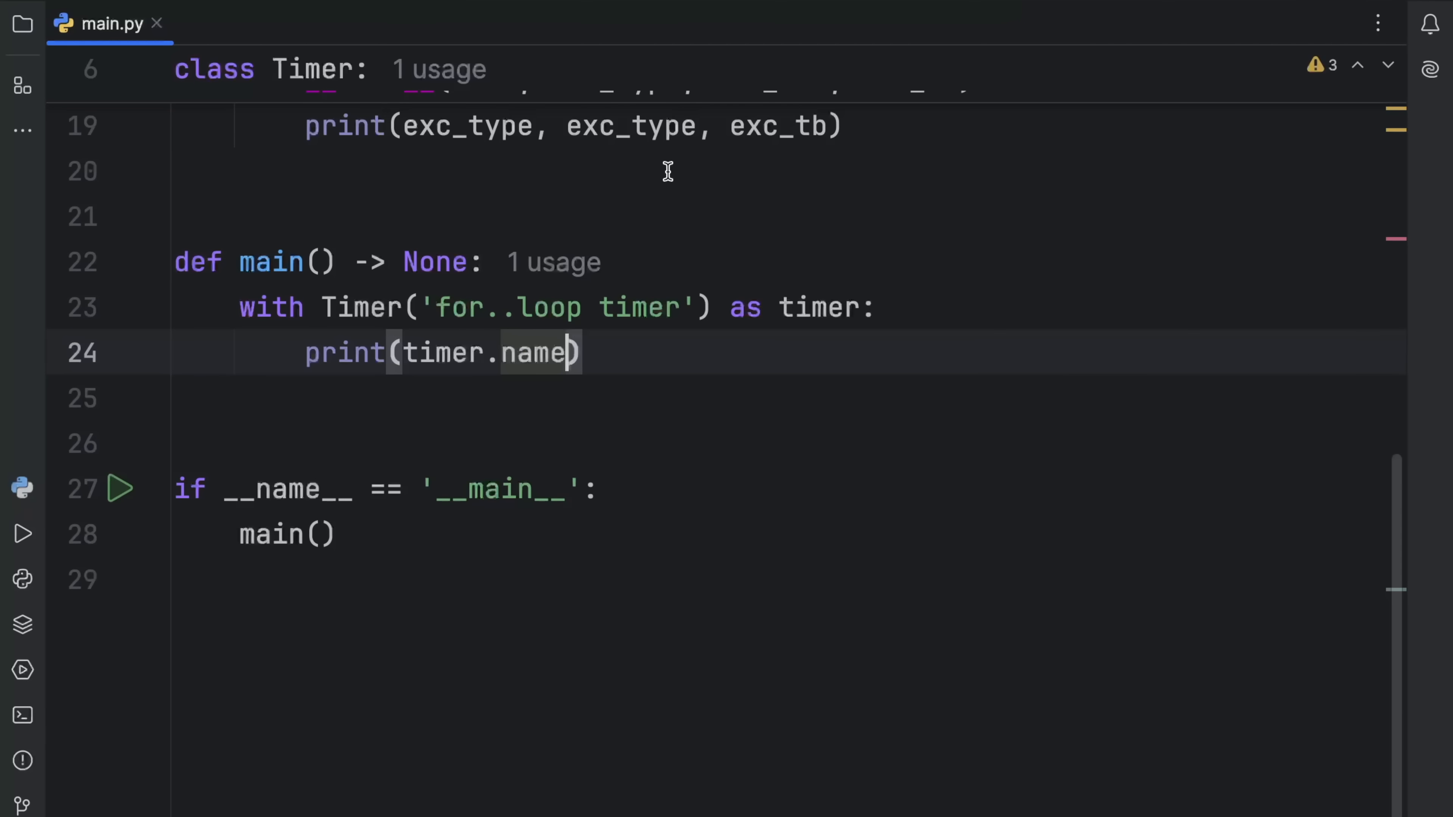
type("for")
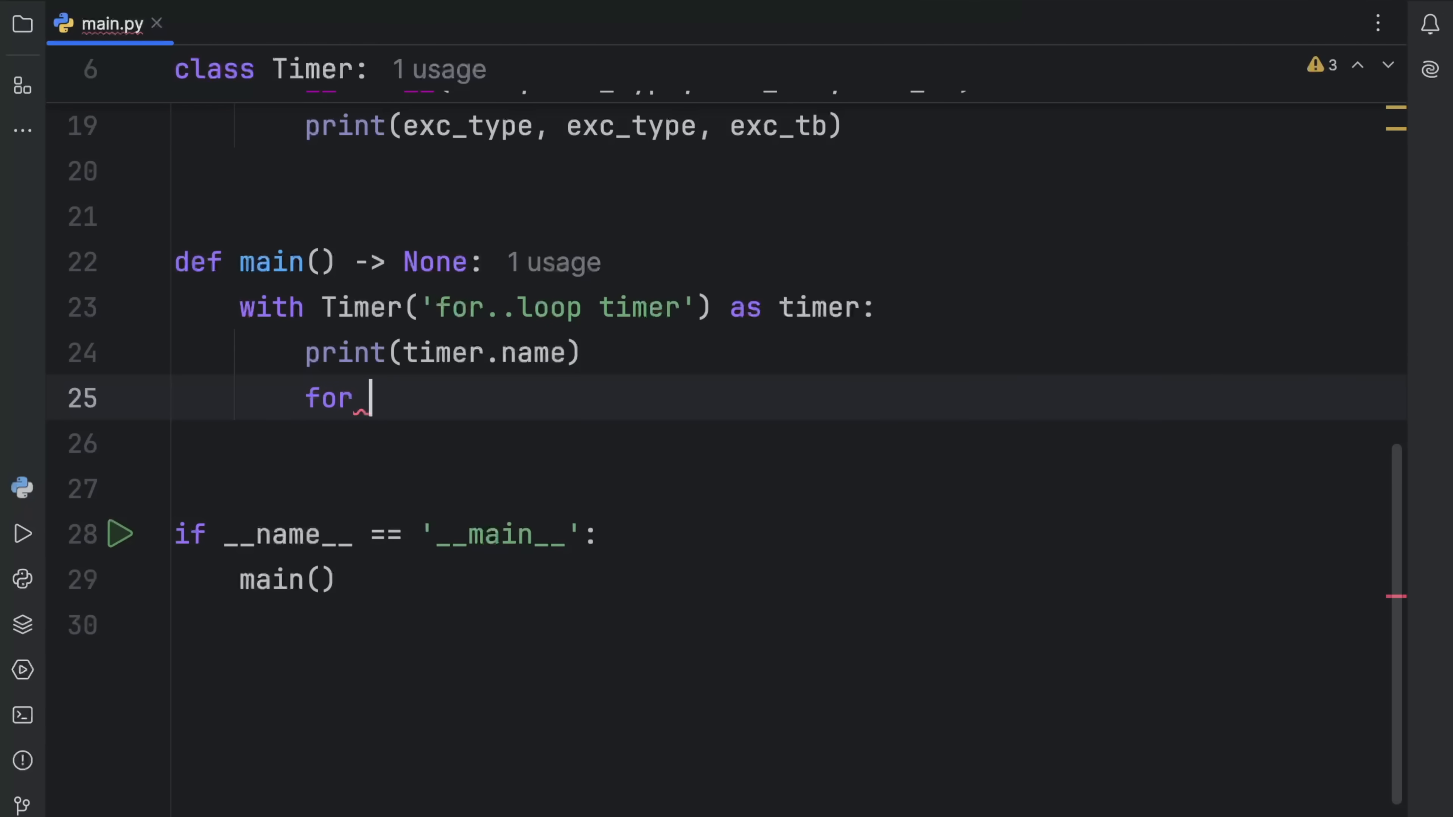
type("_ in range()")
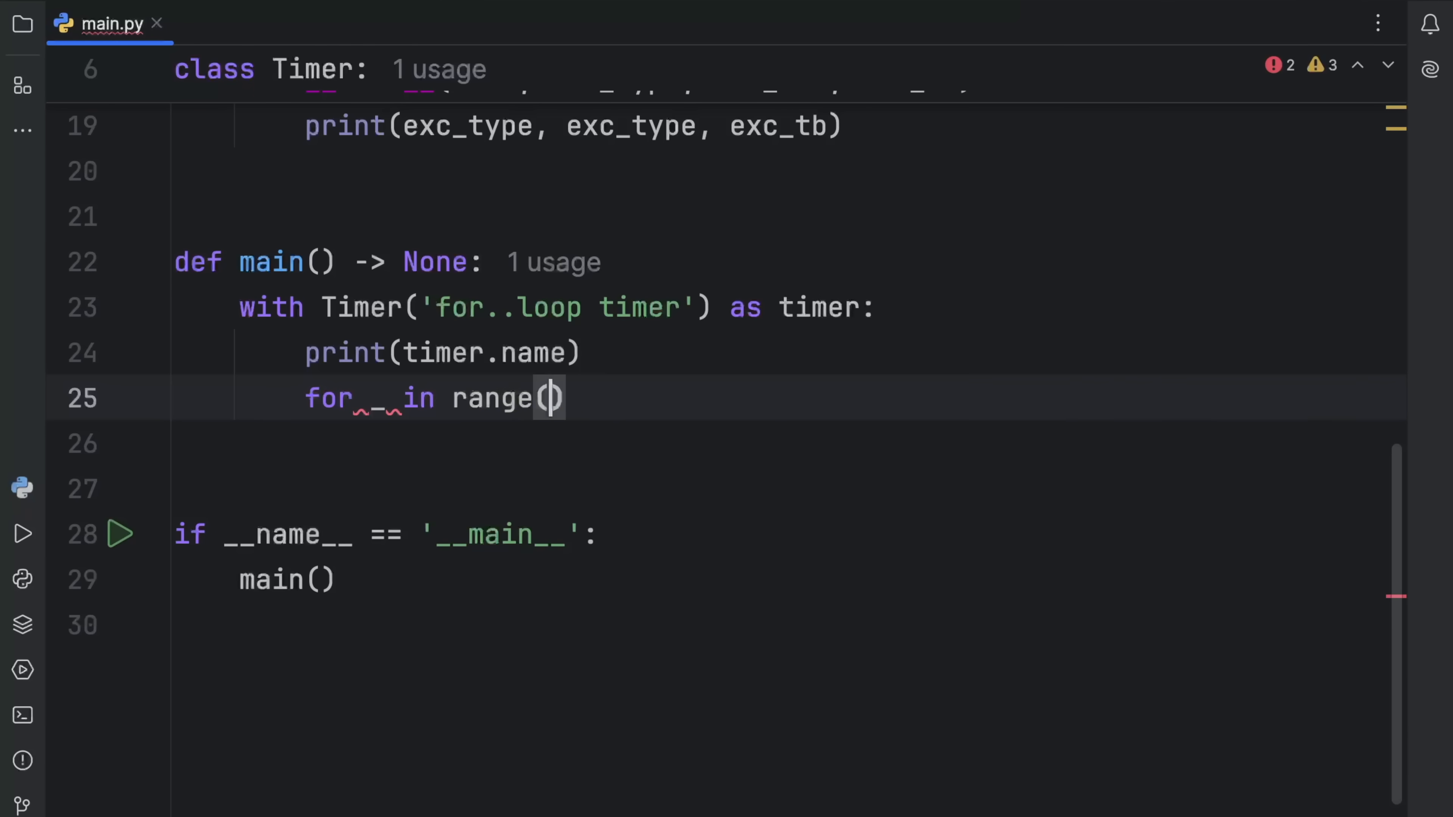
type("1_")
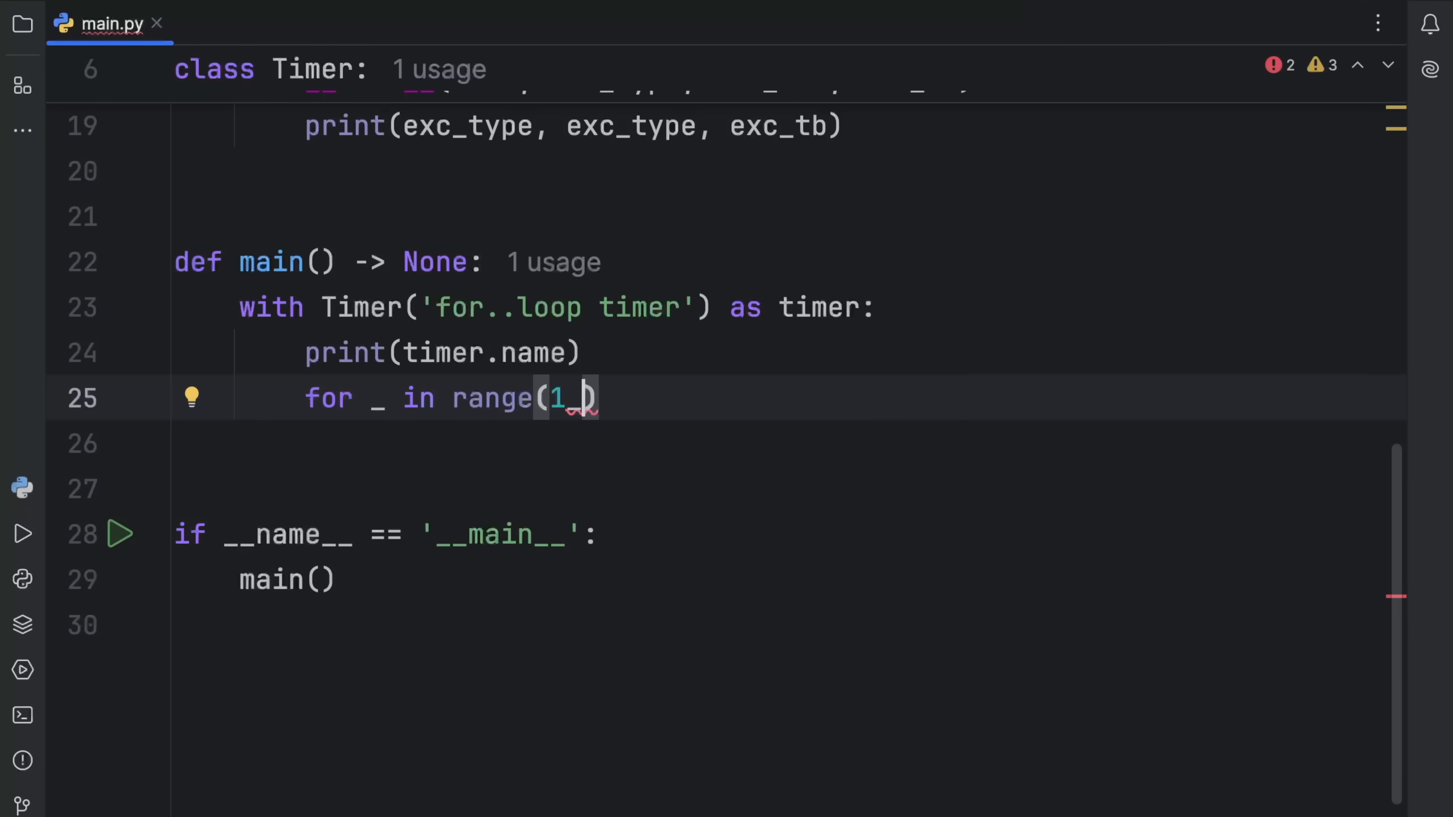
type("00_000_000):")
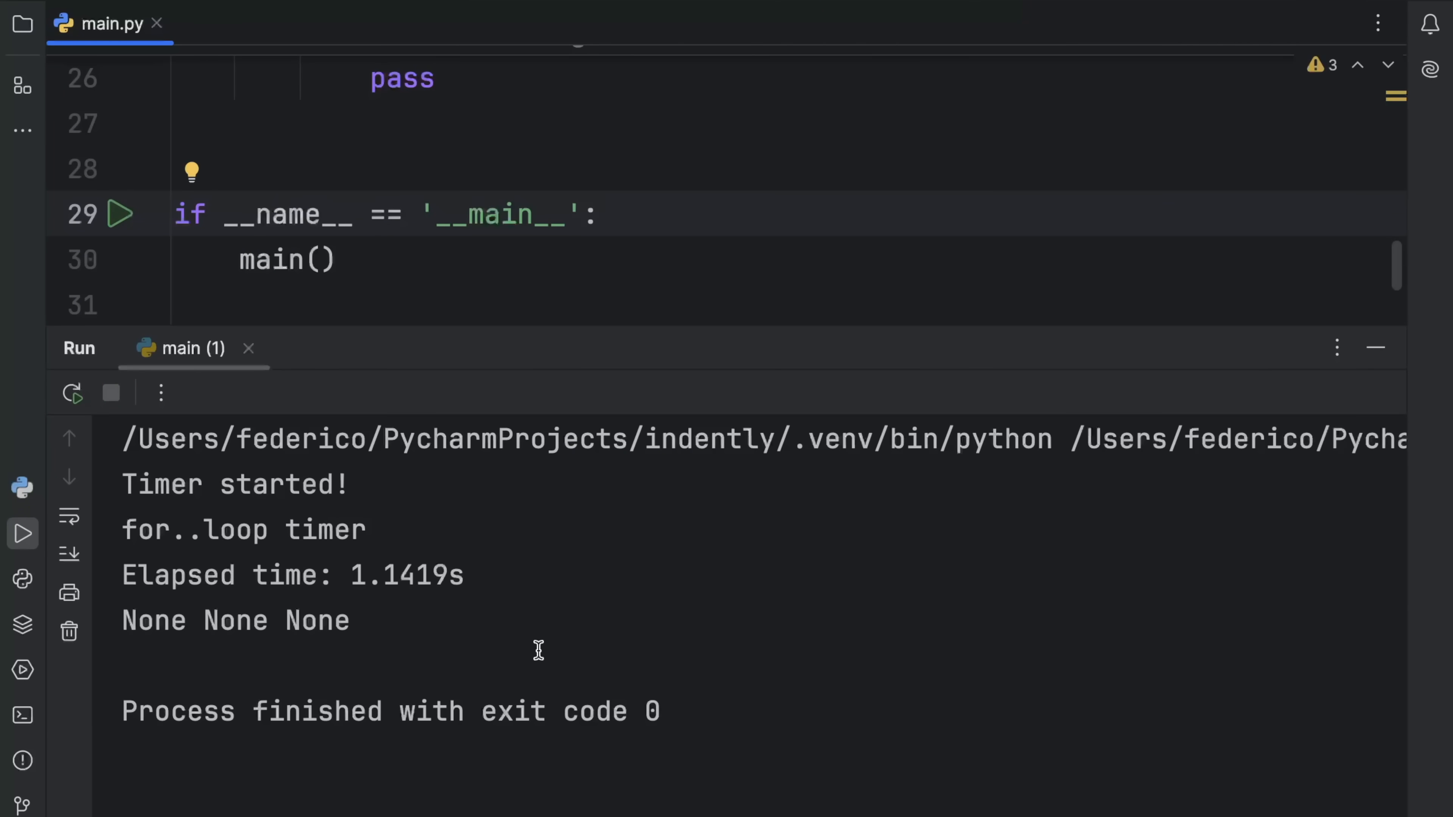
mouse_move(449, 560)
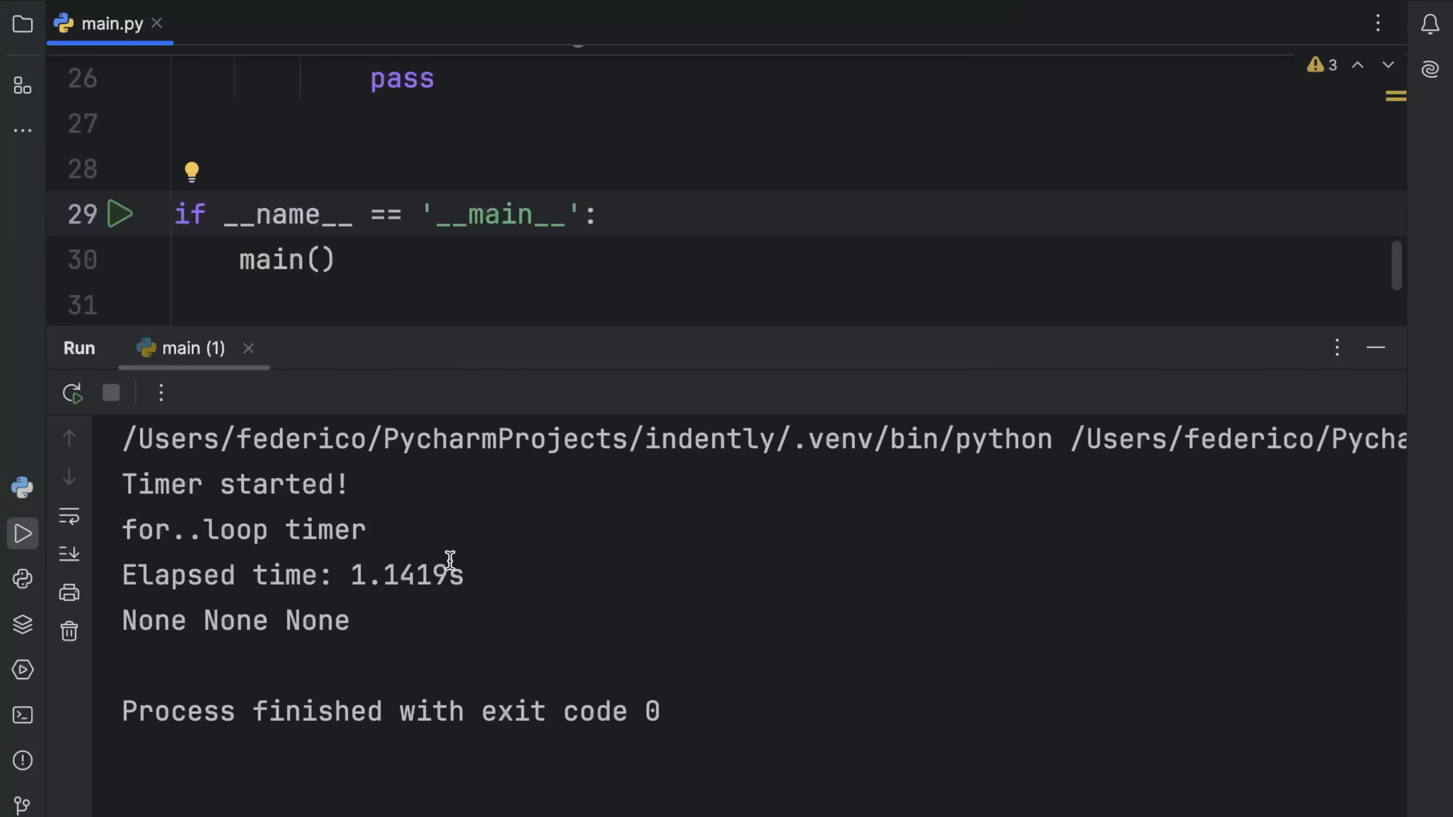
Run main.py, check the 'for..loop timer' and Elapsed time: 1.1419s output, then hide the Run panel
double_click(244, 529)
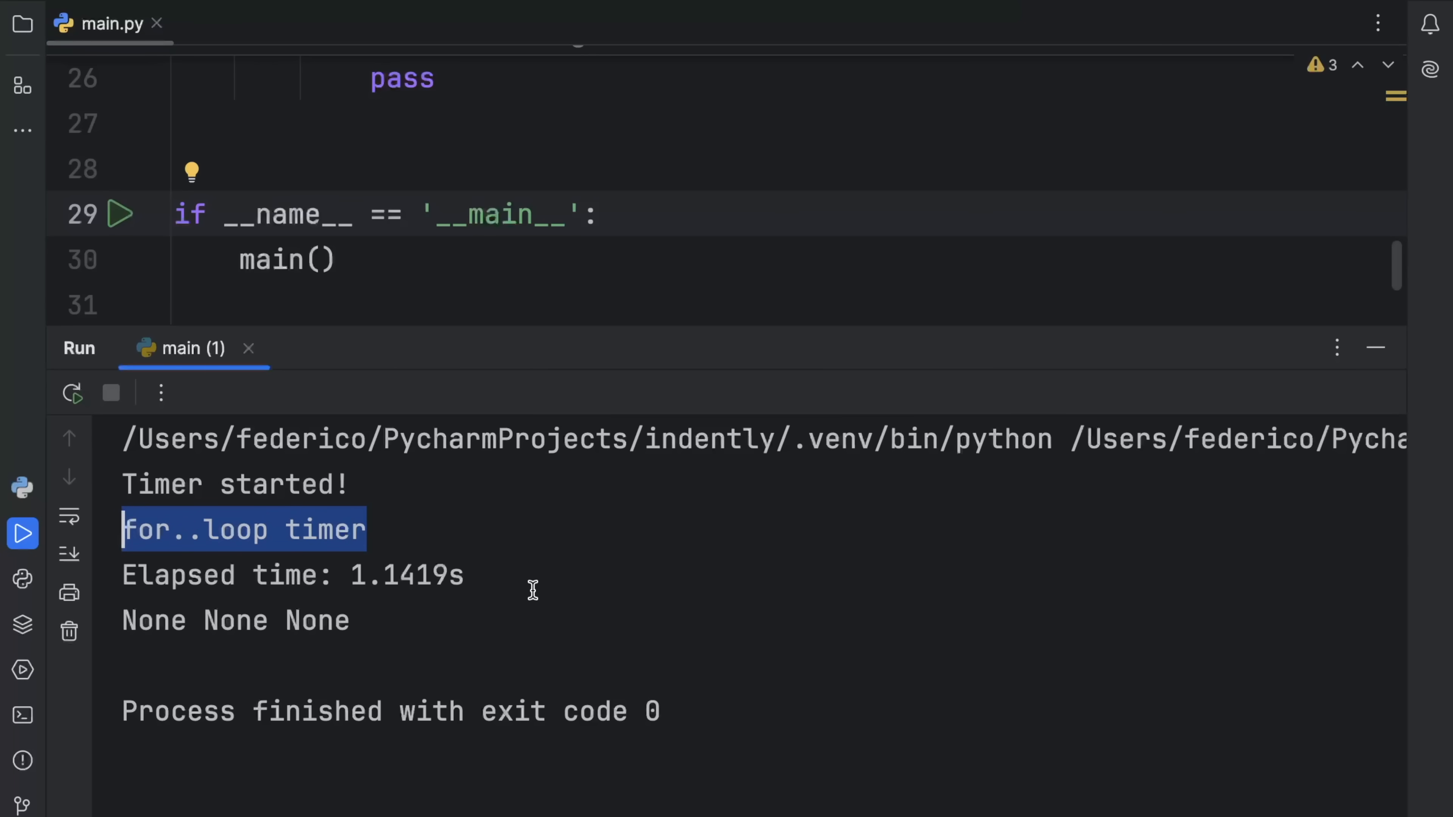
scroll("up", 3)
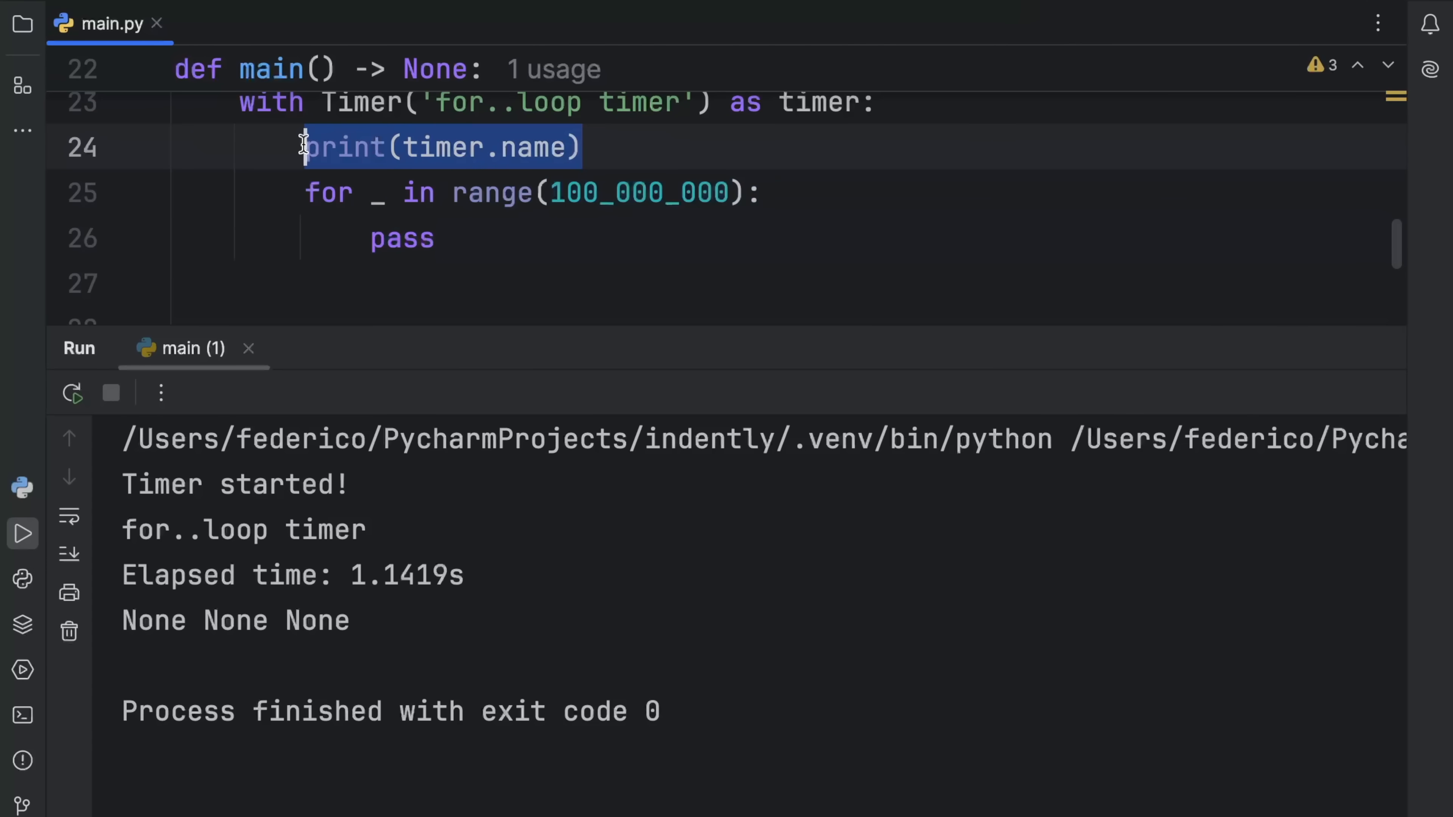
mouse_move(401, 240)
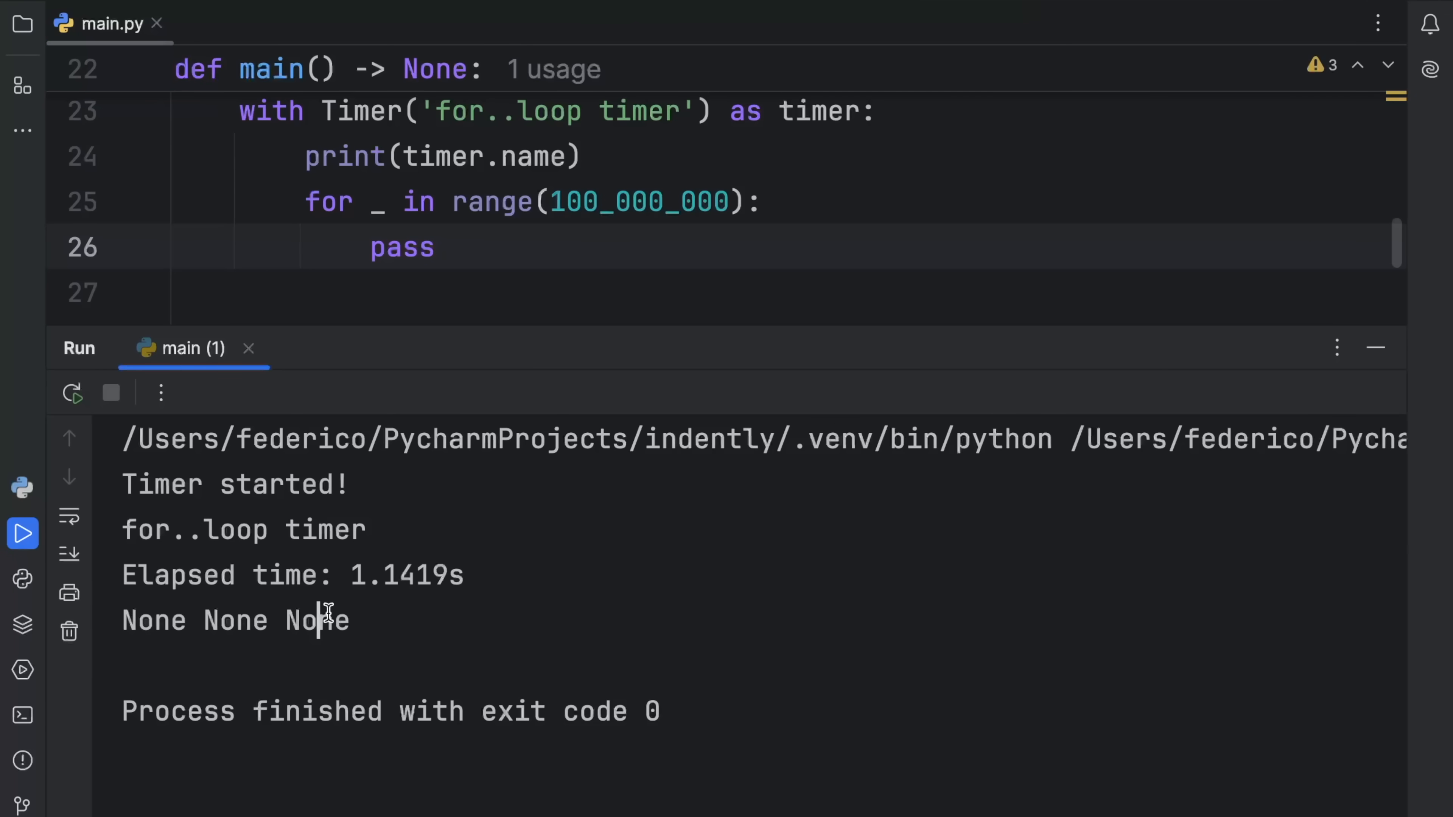
left_click(1375, 347)
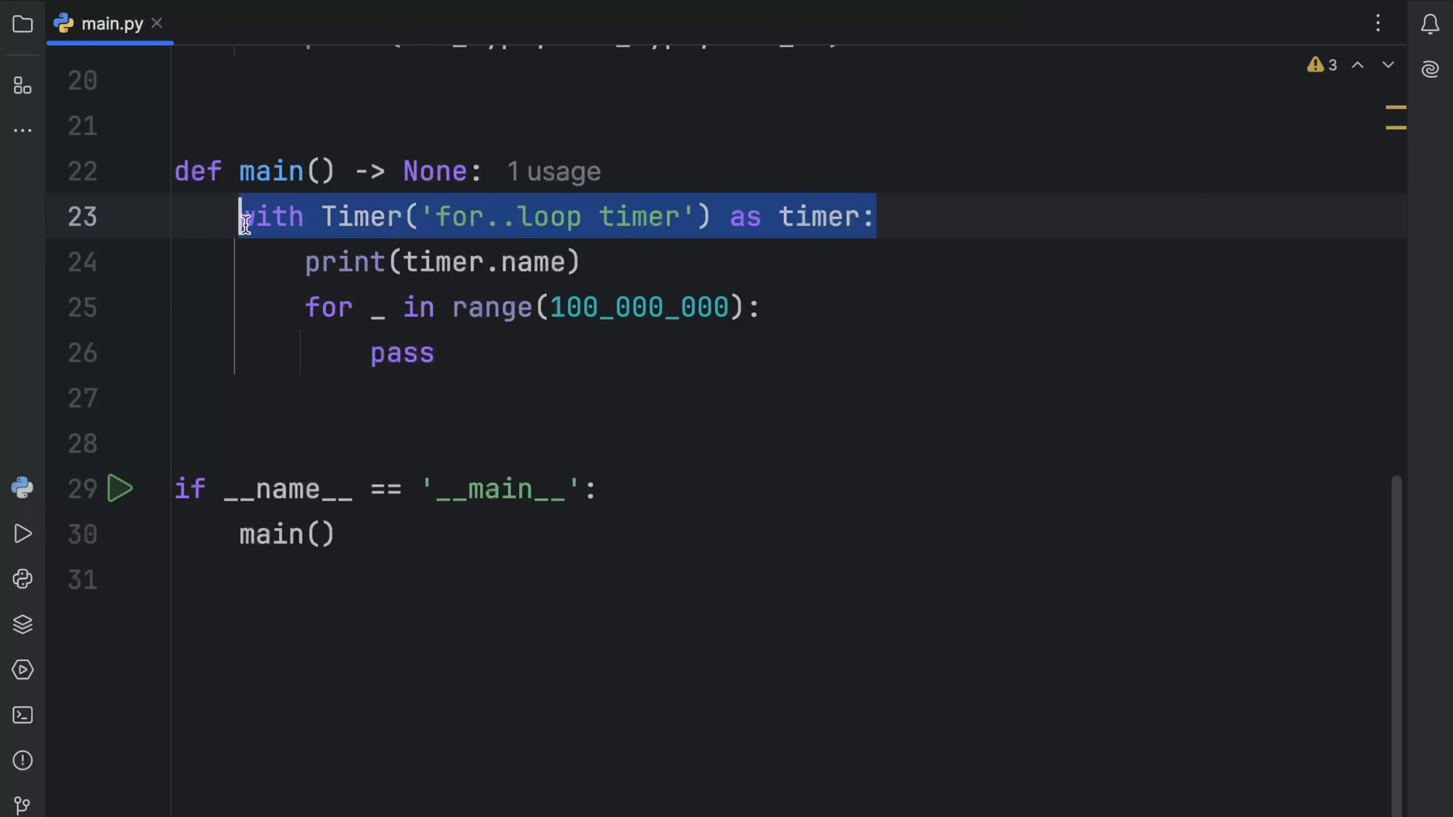
mouse_move(535, 375)
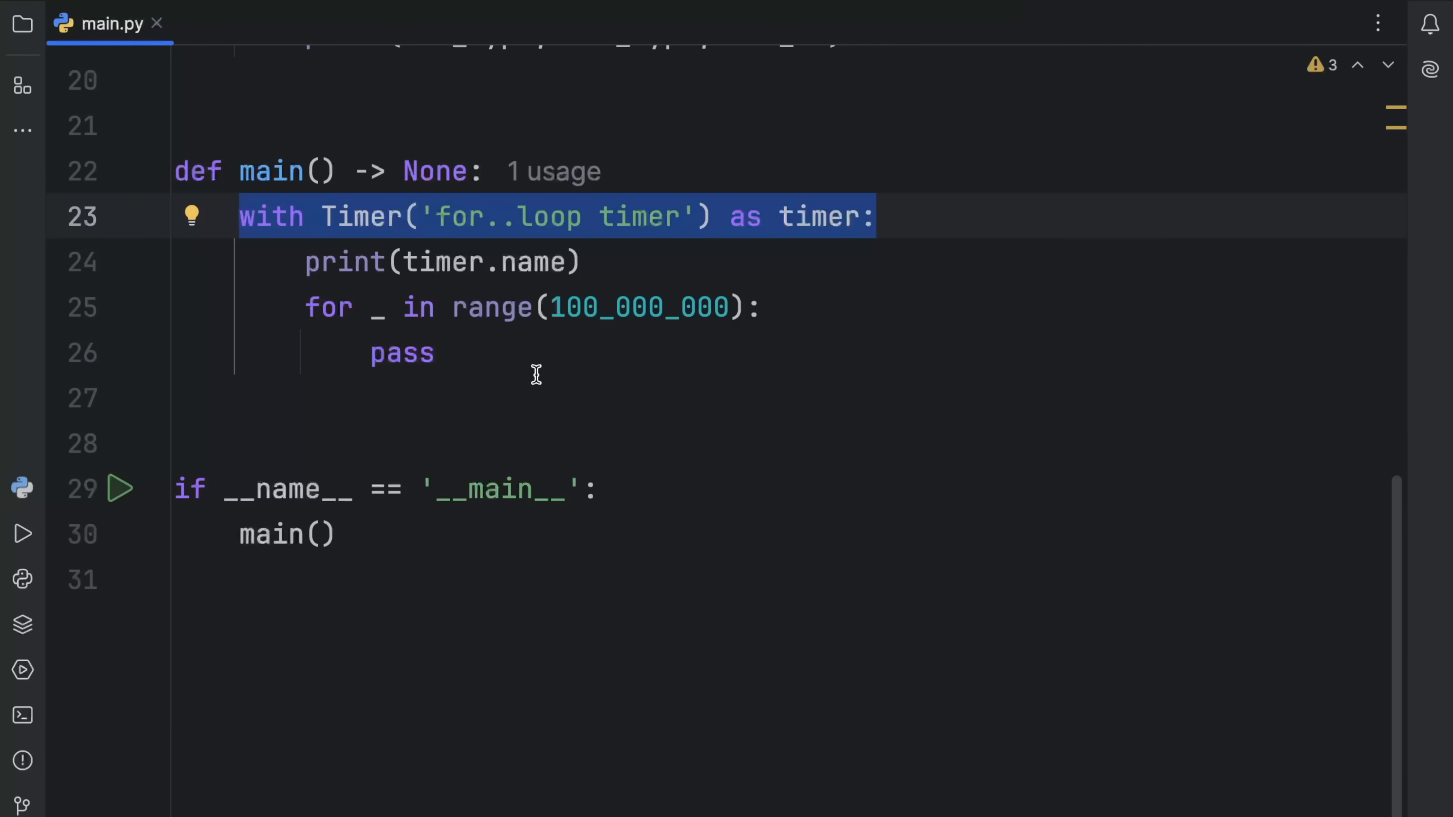
Raise Exception('Bob exception') above the loop and rerun to see elapsed 0.0000s with a traceback
type("raise Exception('Bob ex")
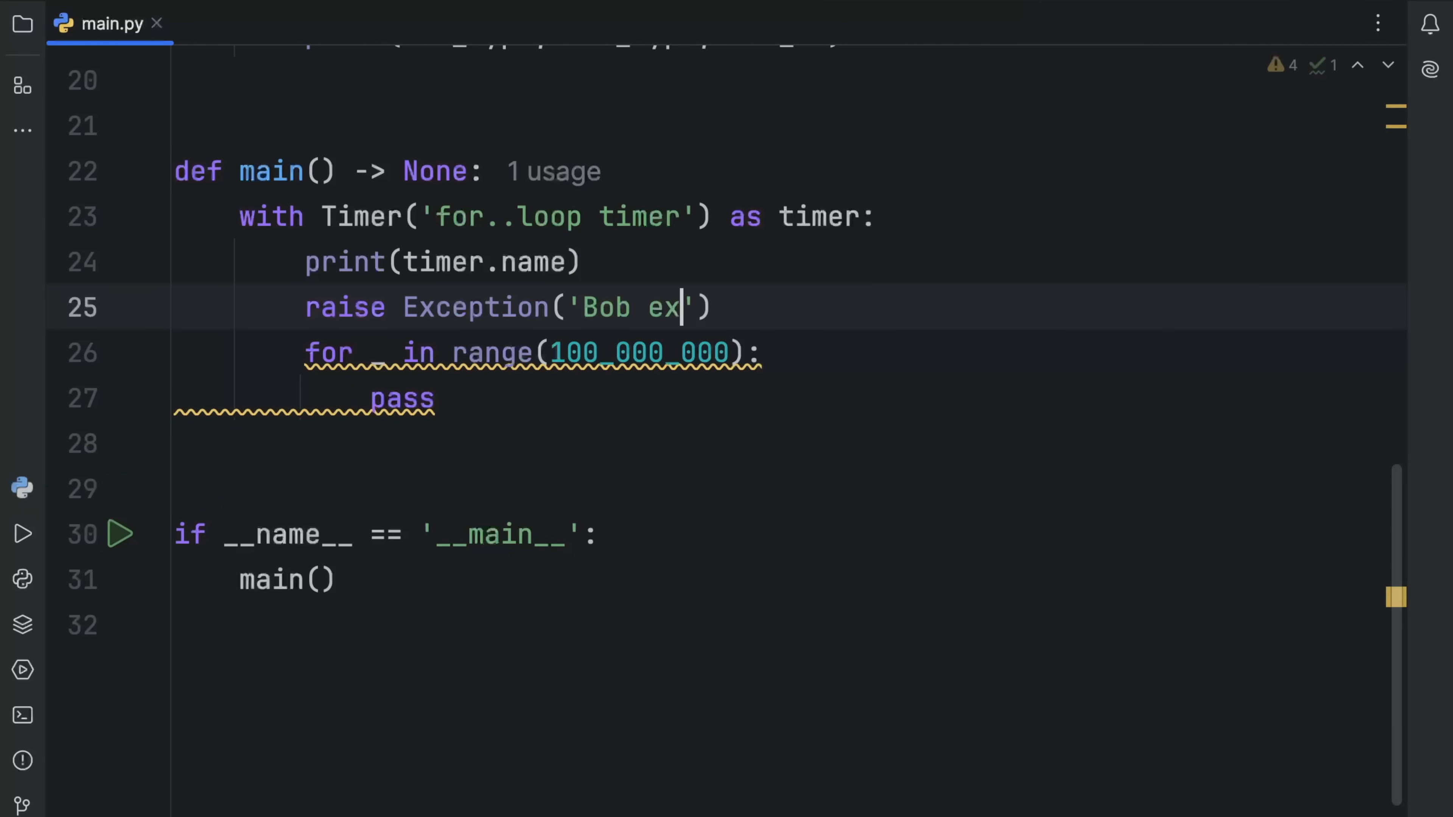
left_click(22, 533)
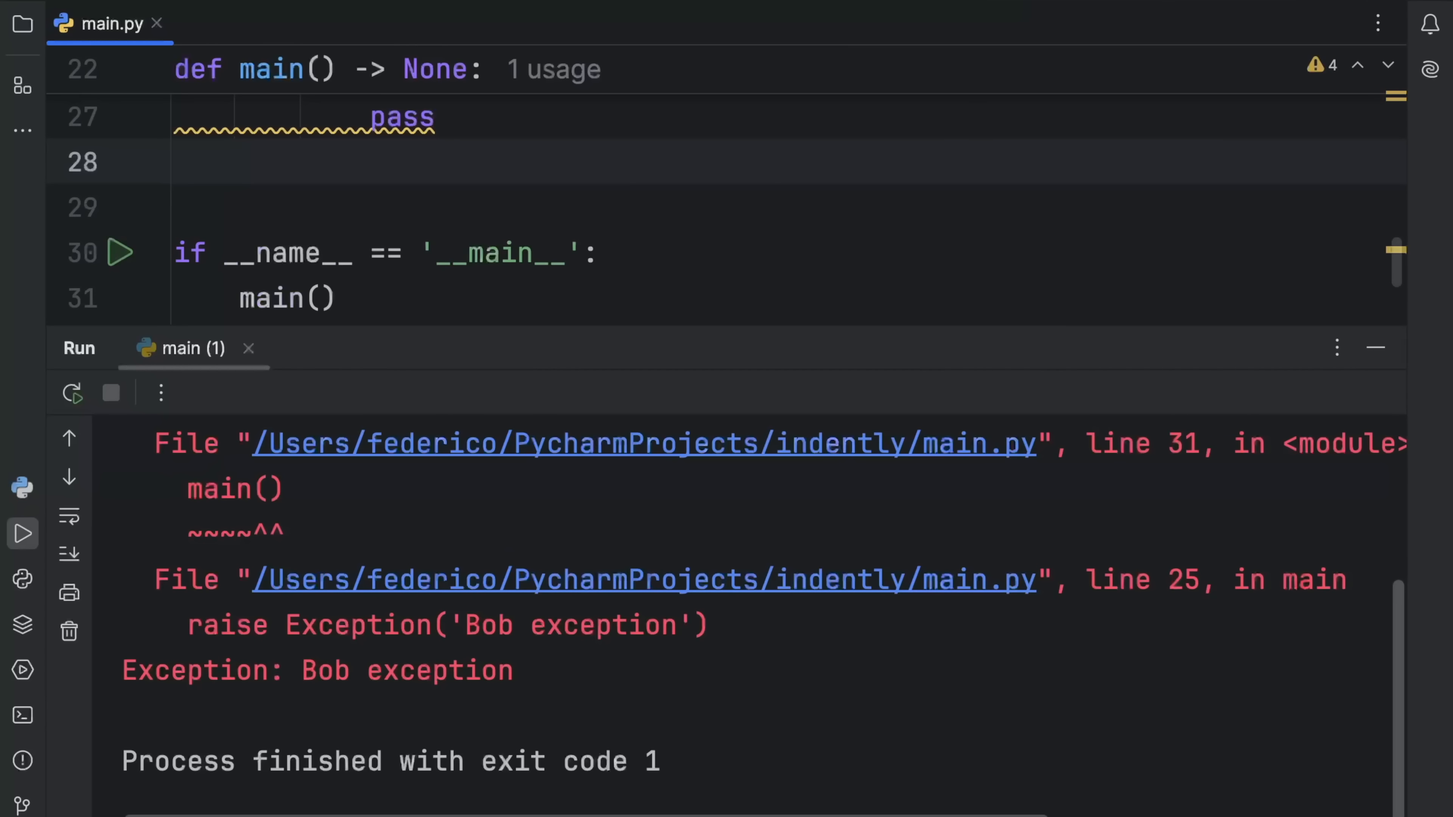
scroll("up", 3)
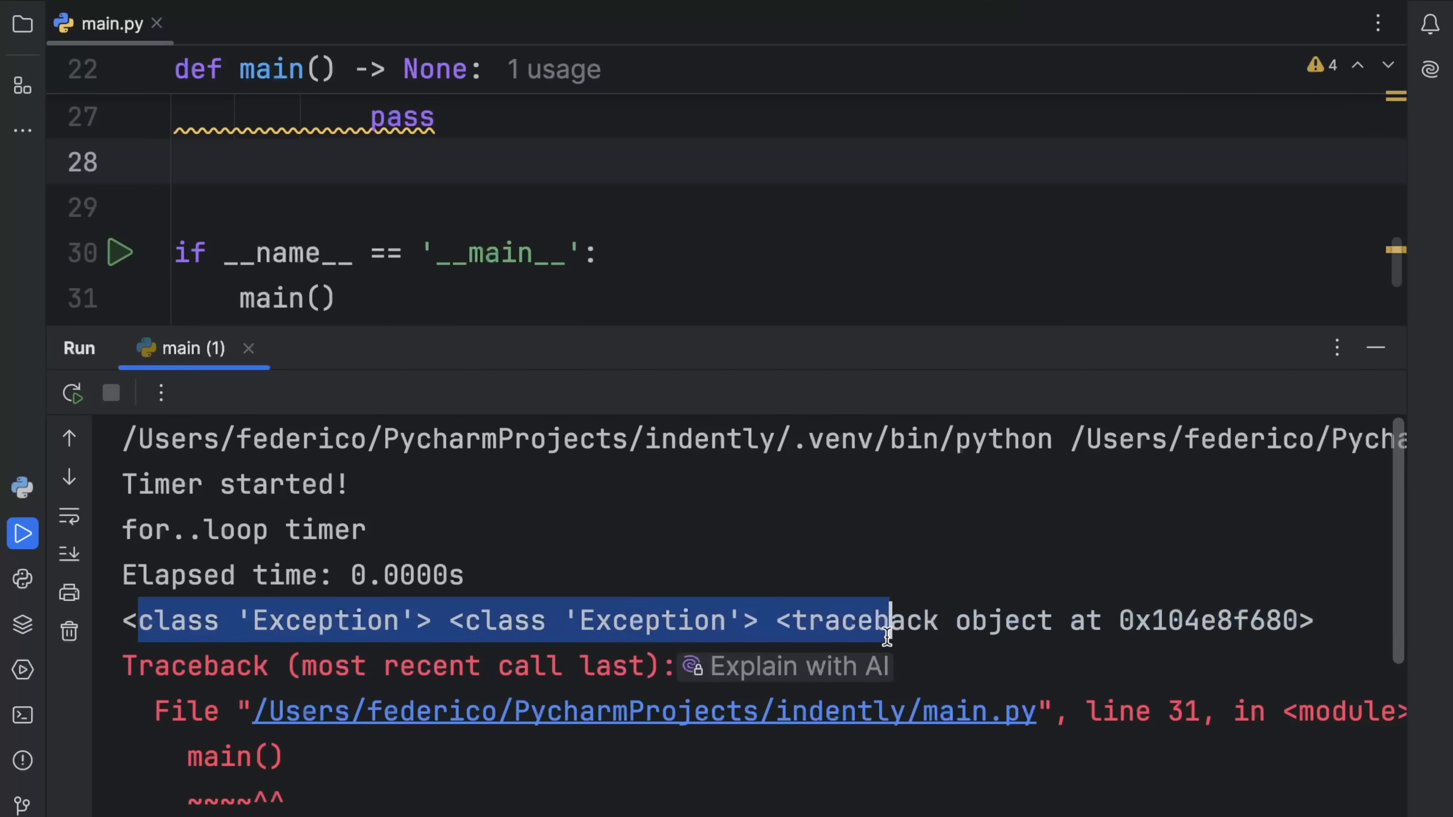
left_click(426, 621)
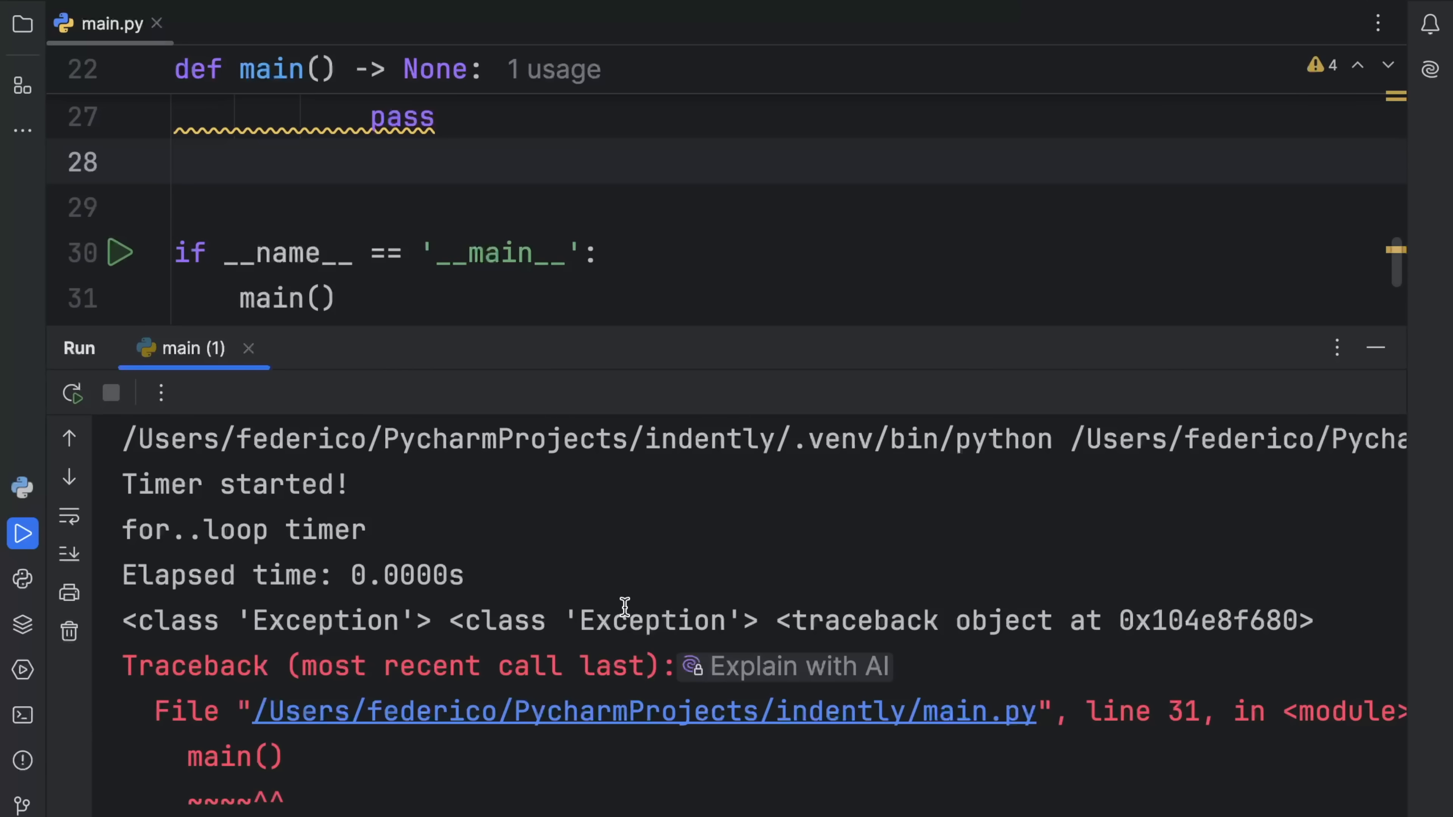
mouse_move(755, 290)
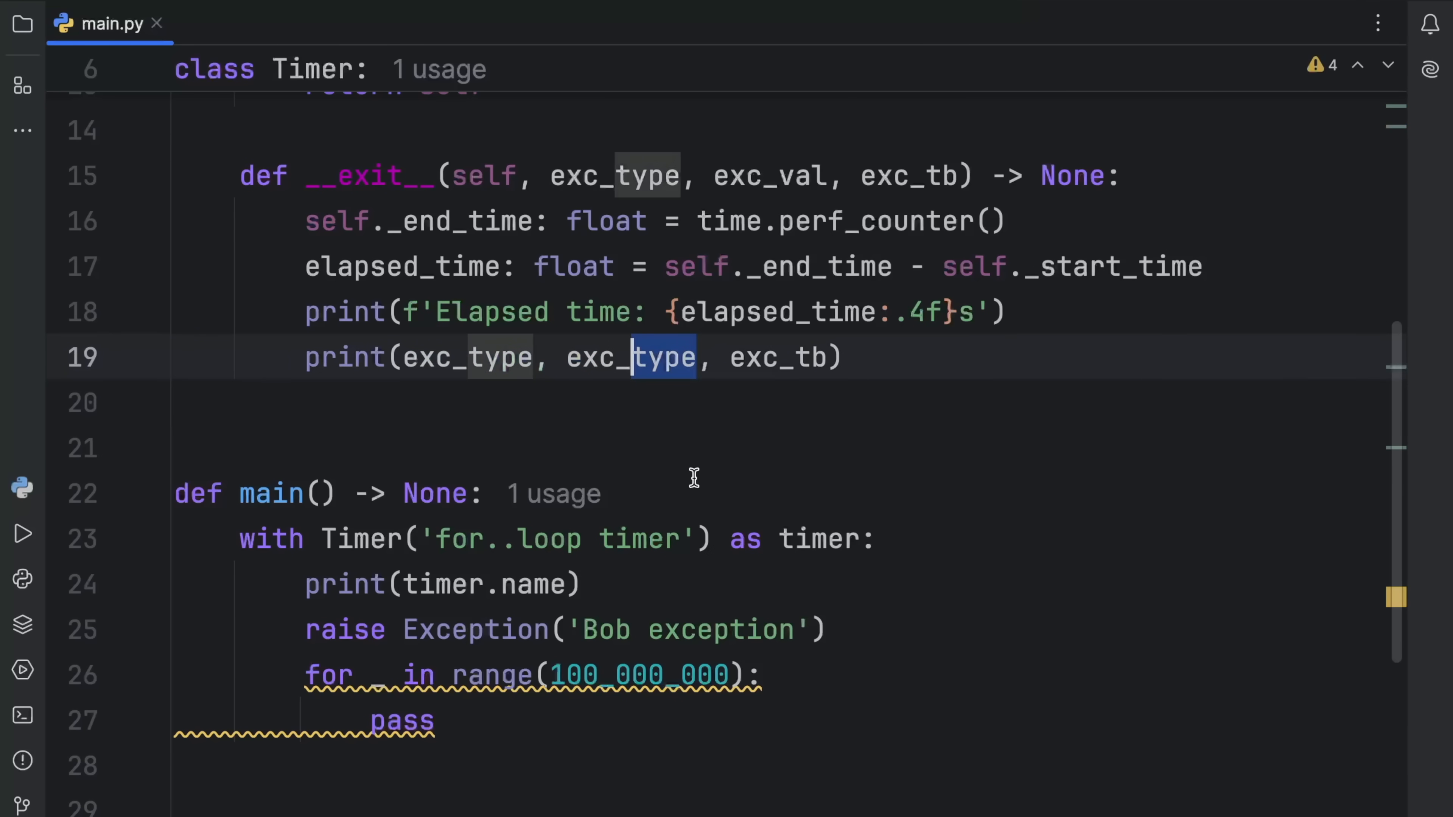
Rerun after printing exc_val in __exit__ so 'Bob exception' appears between the class and traceback
left_click(23, 533)
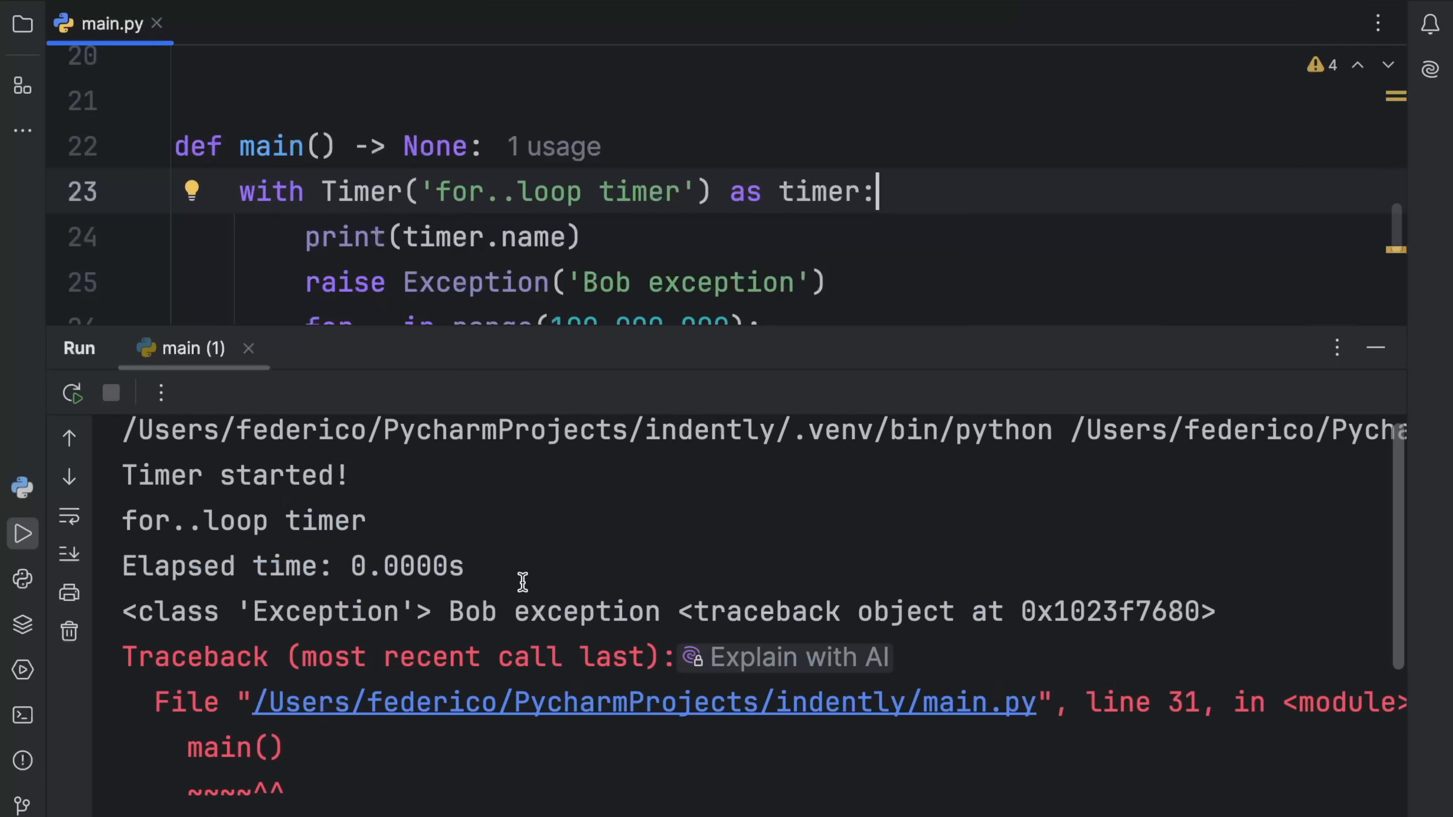
double_click(554, 611)
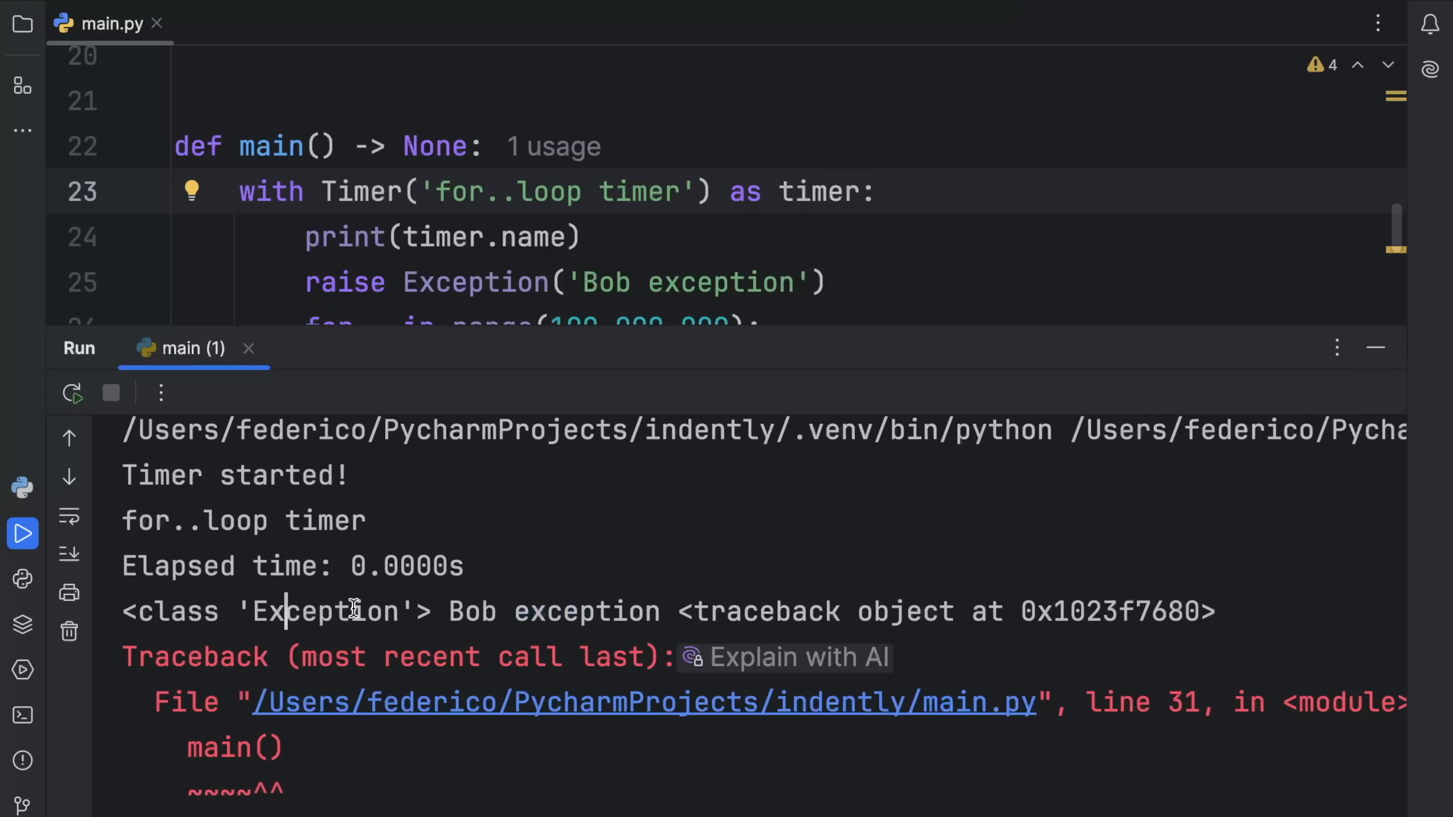
mouse_move(542, 620)
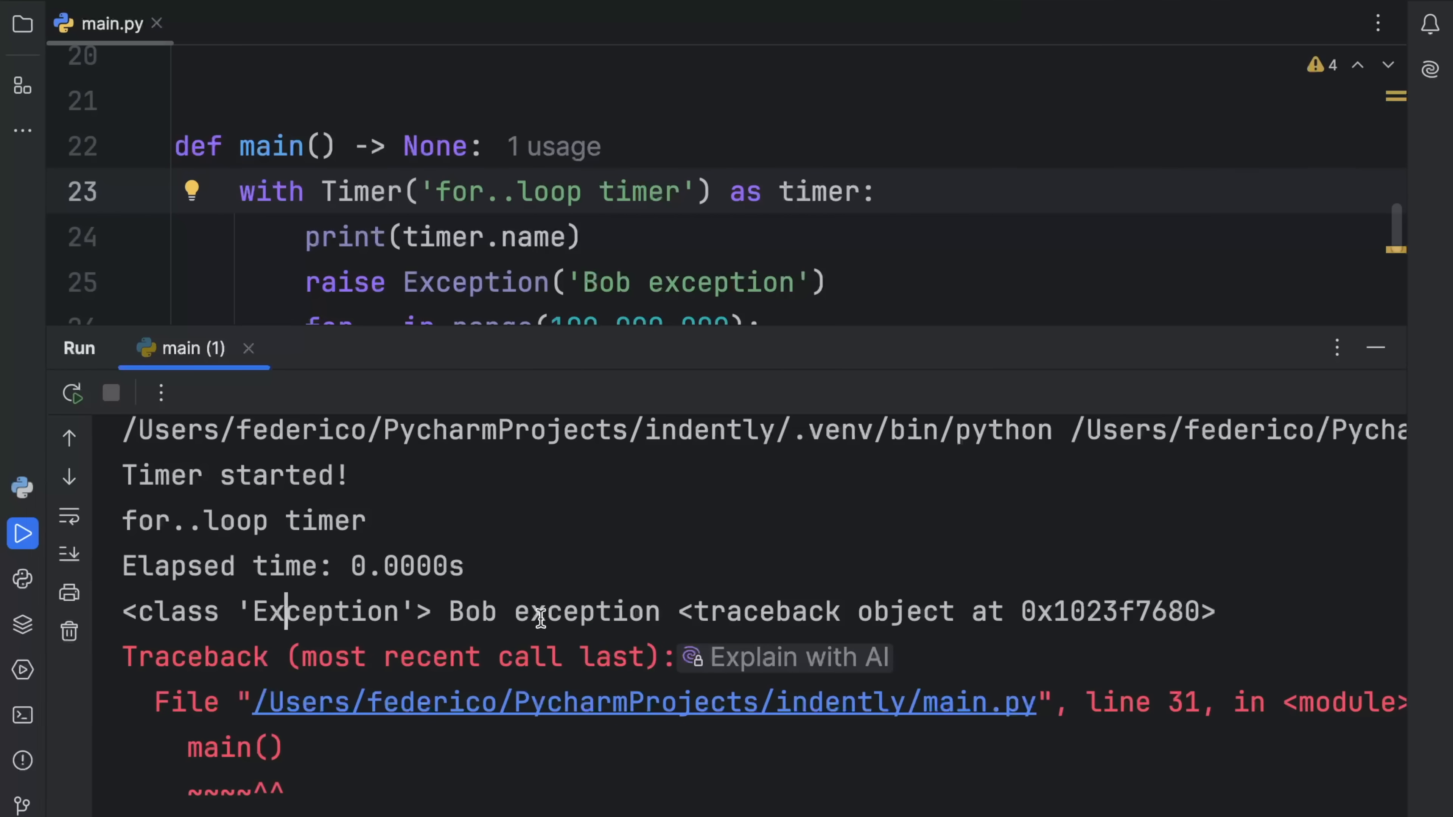
left_click(1375, 348)
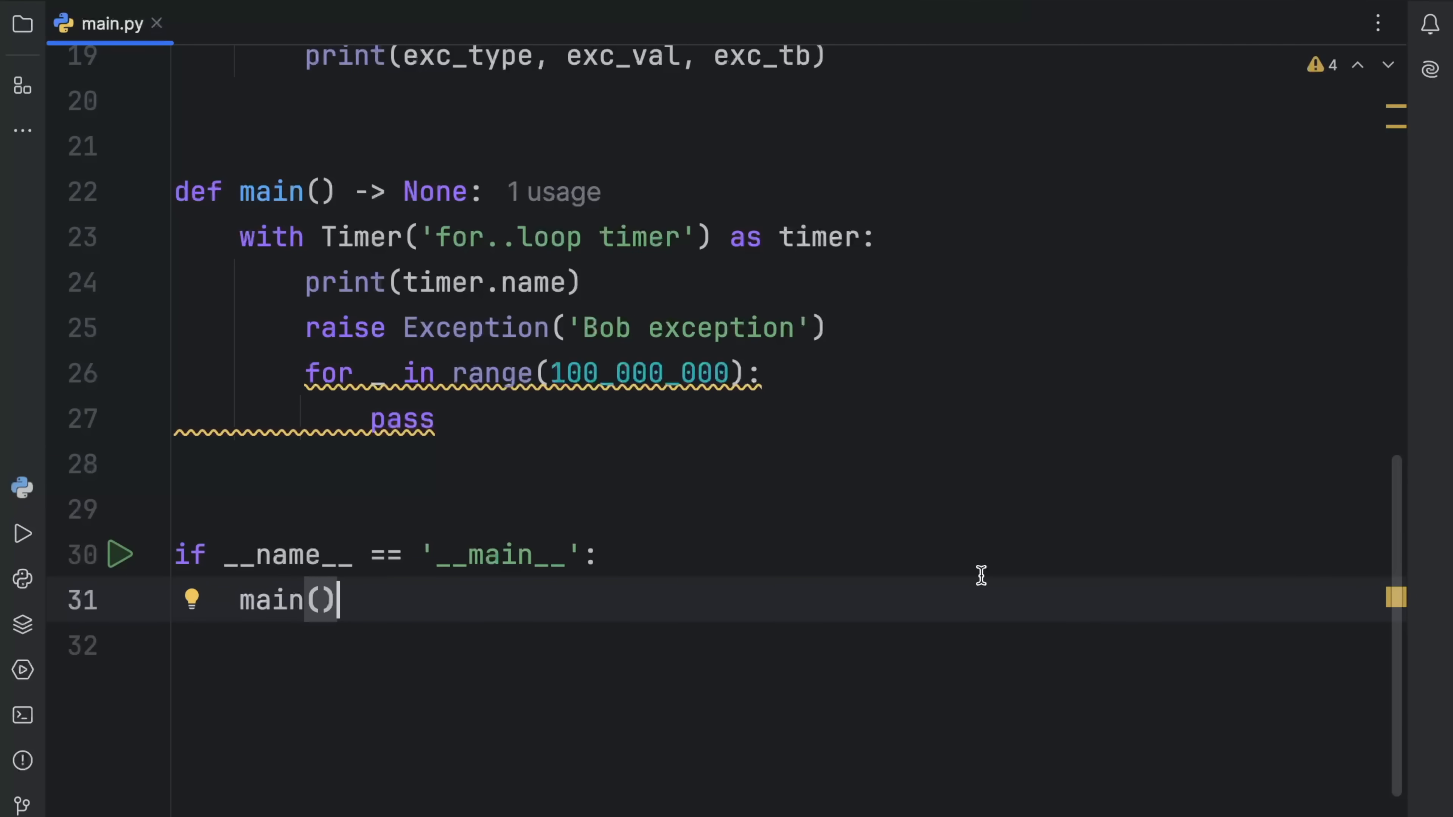
scroll("up", 3)
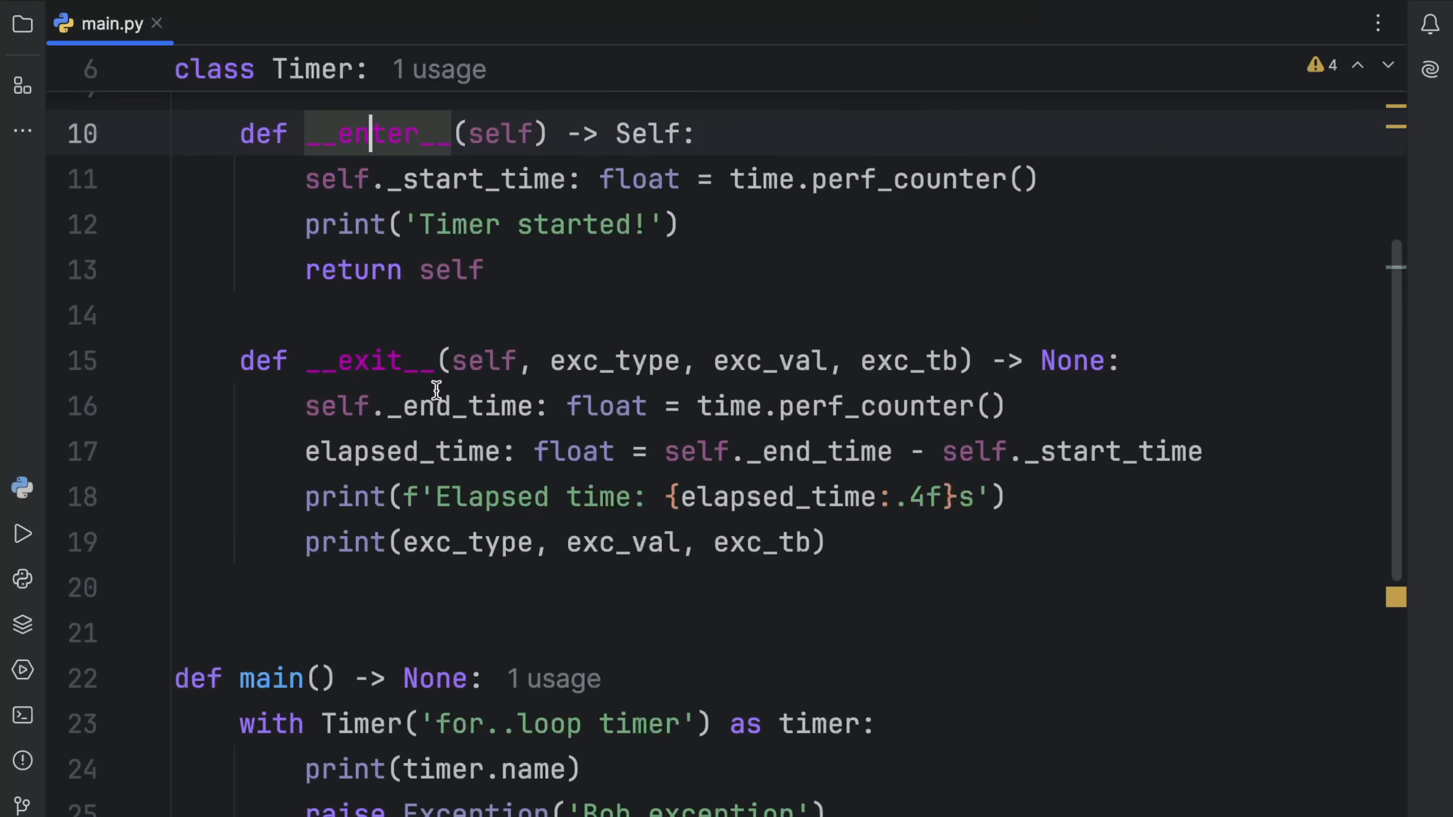
mouse_move(371, 361)
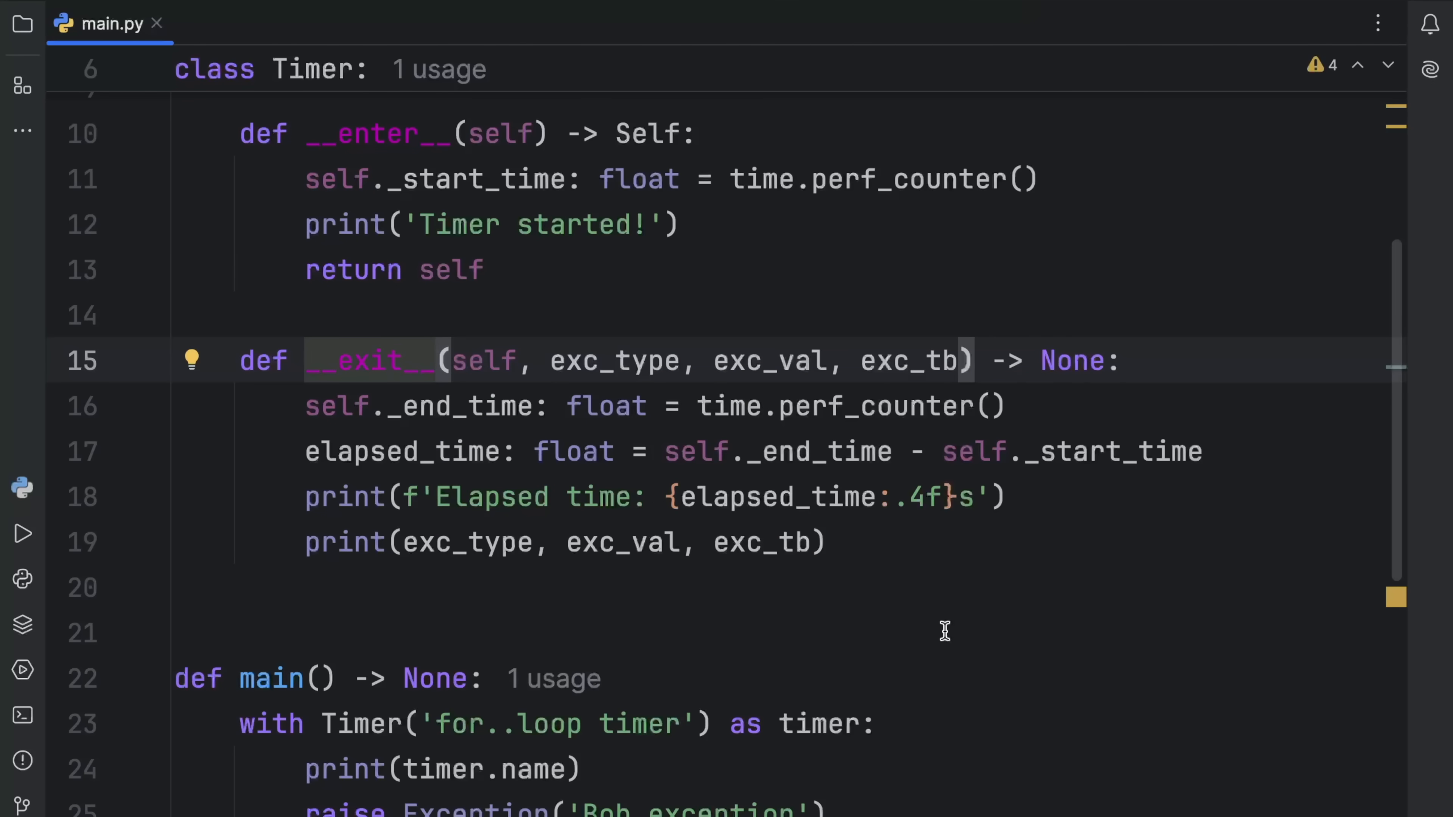
left_click(436, 360)
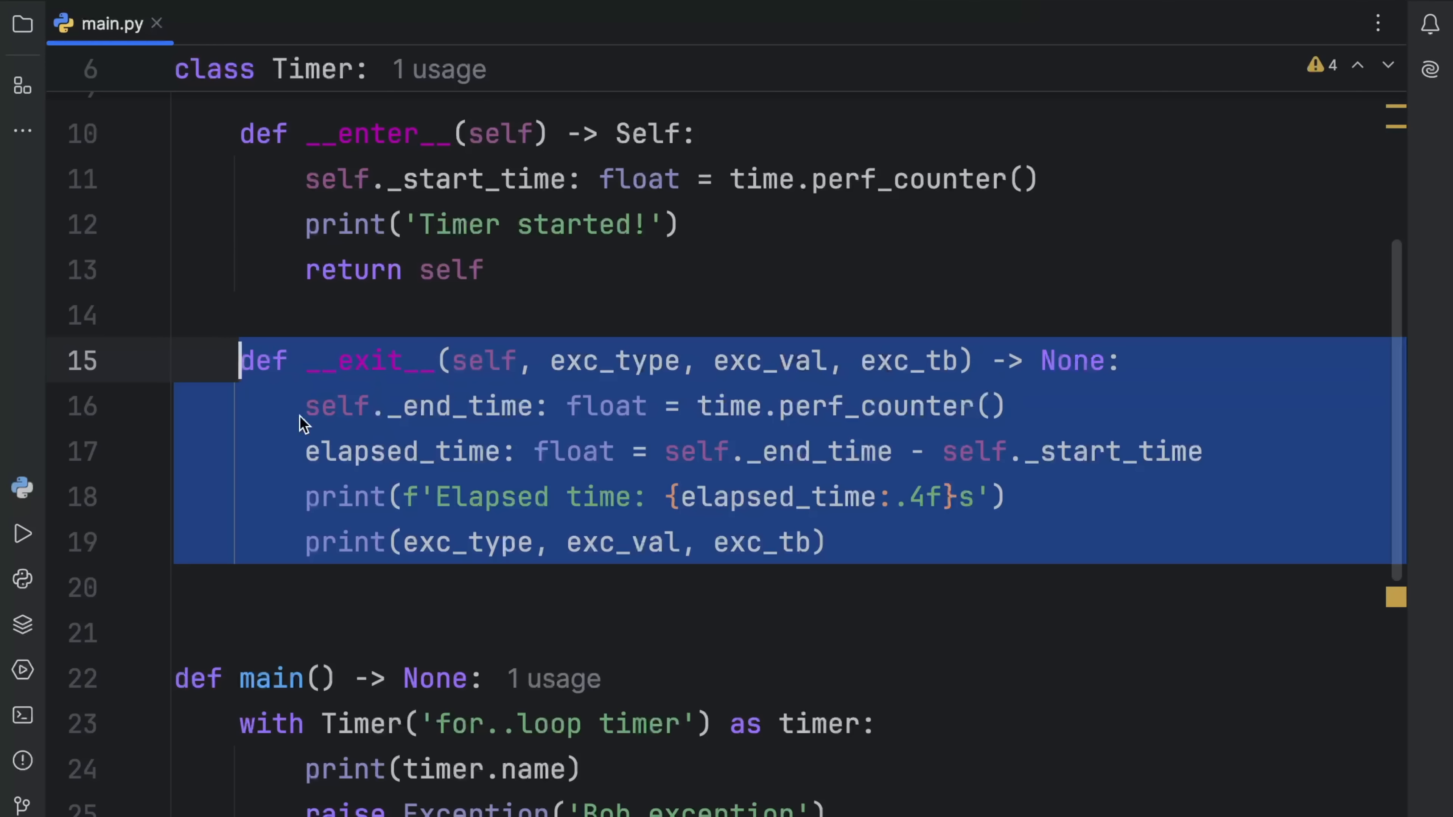
left_click(755, 633)
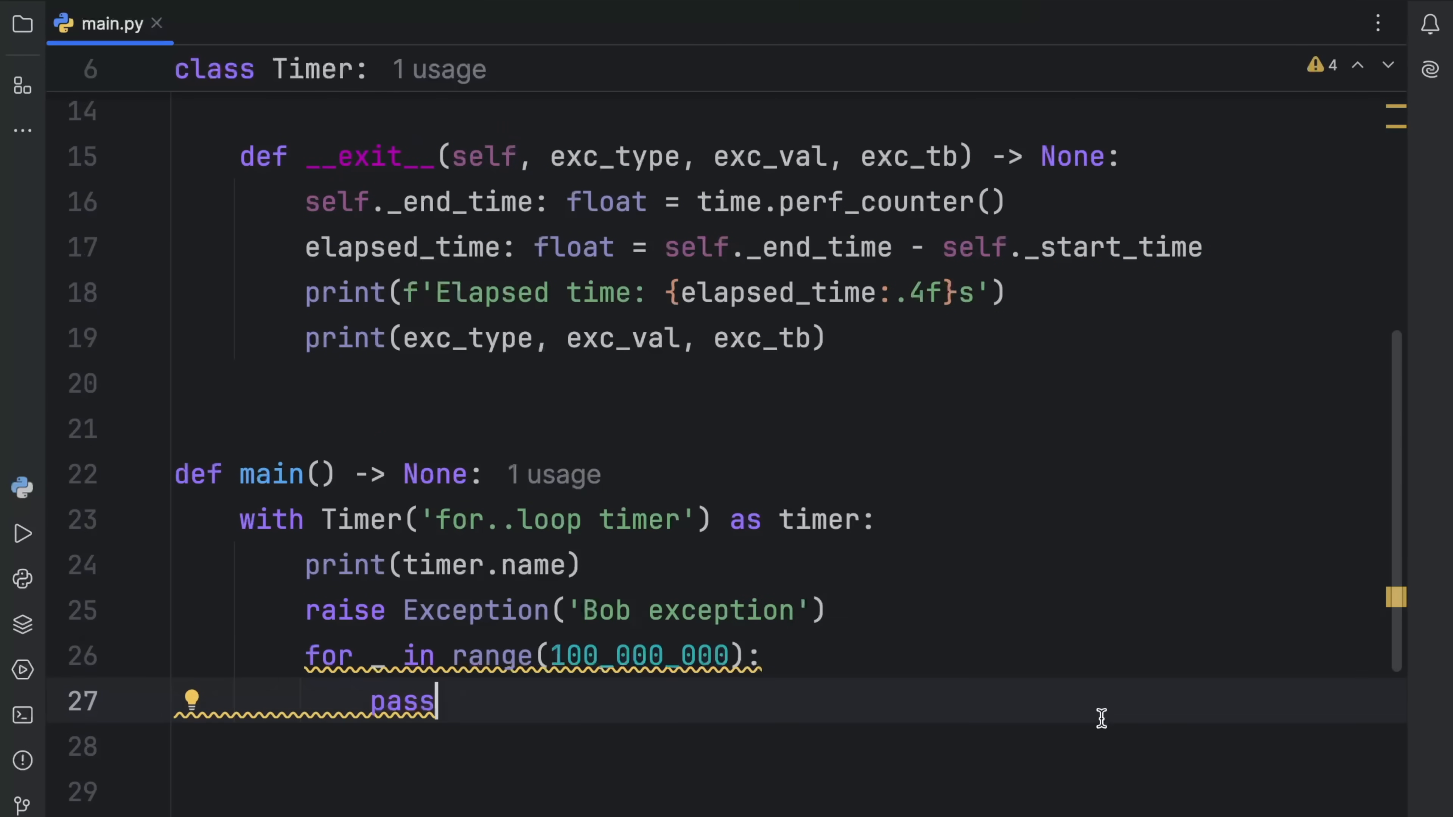
left_click(23, 532)
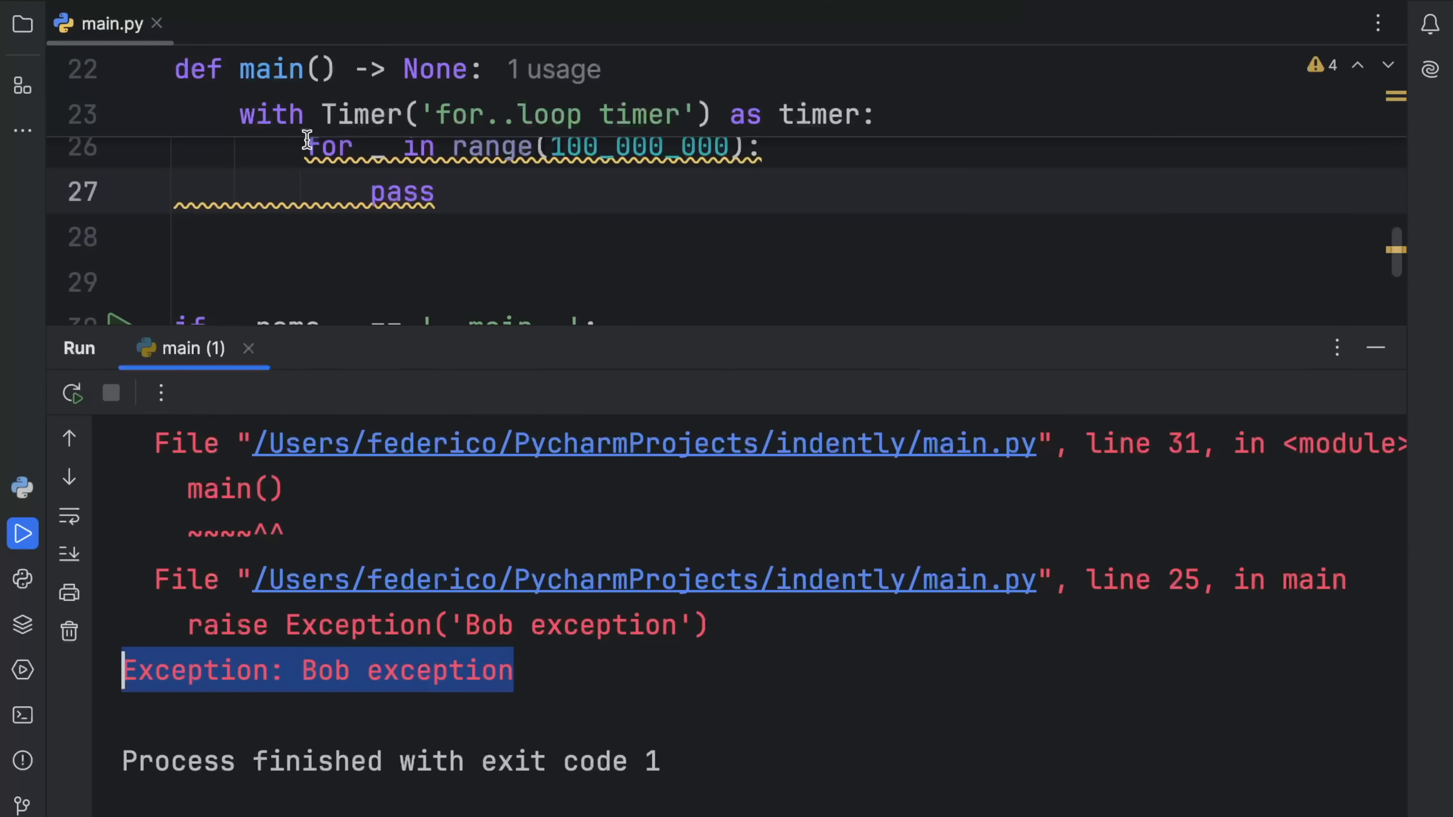
left_click(1375, 347)
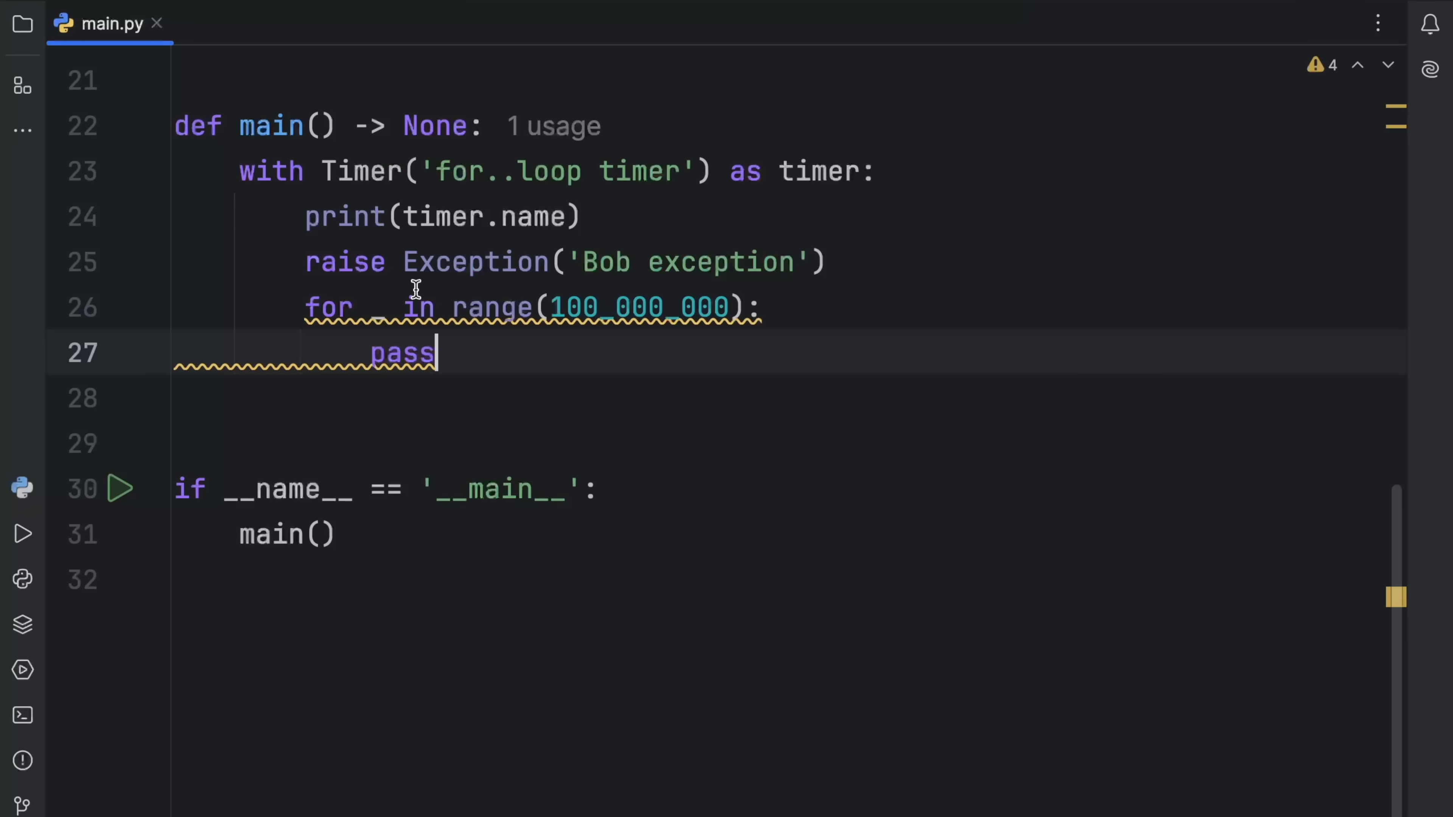
type("try")
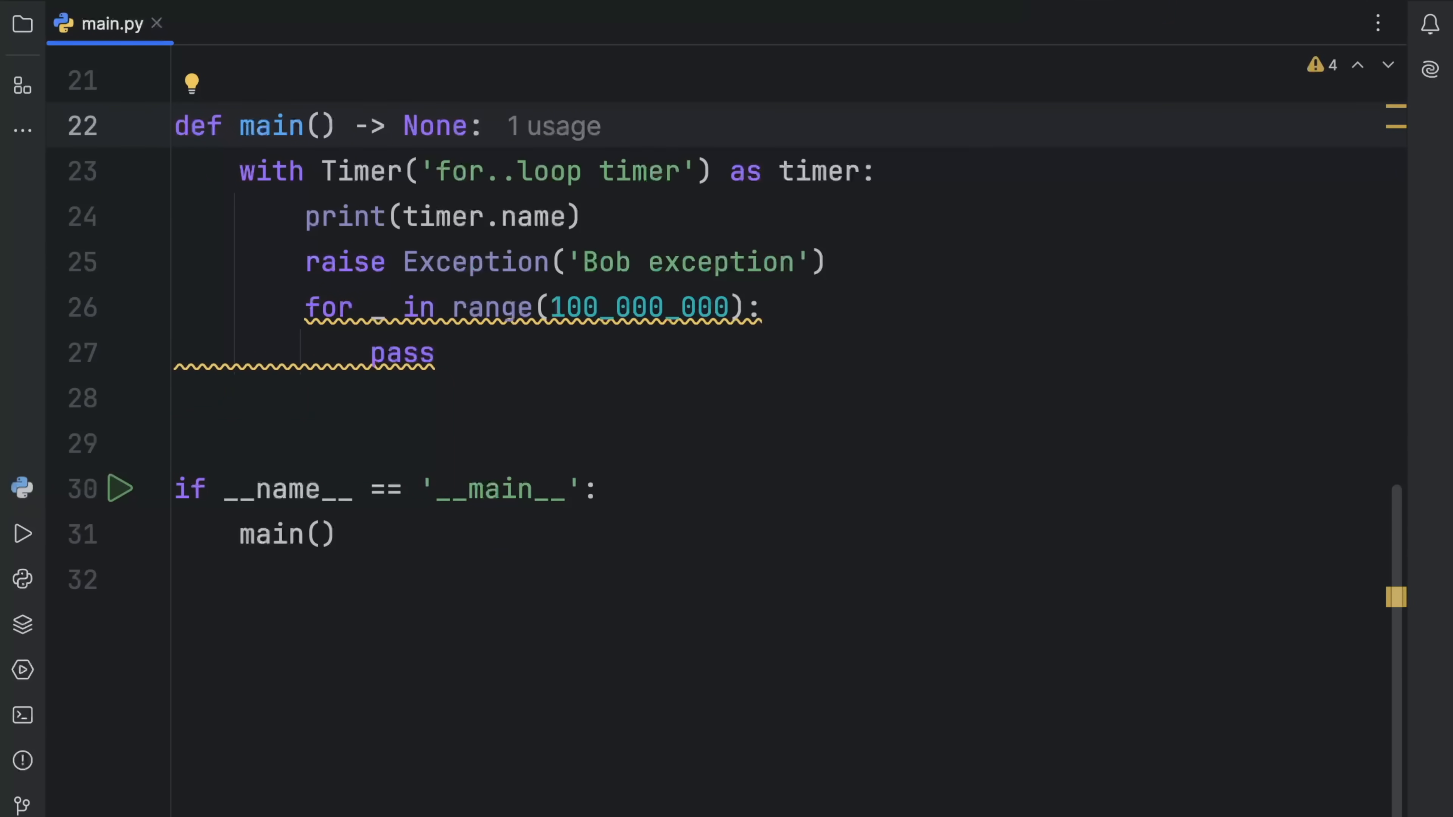
scroll("up", 3)
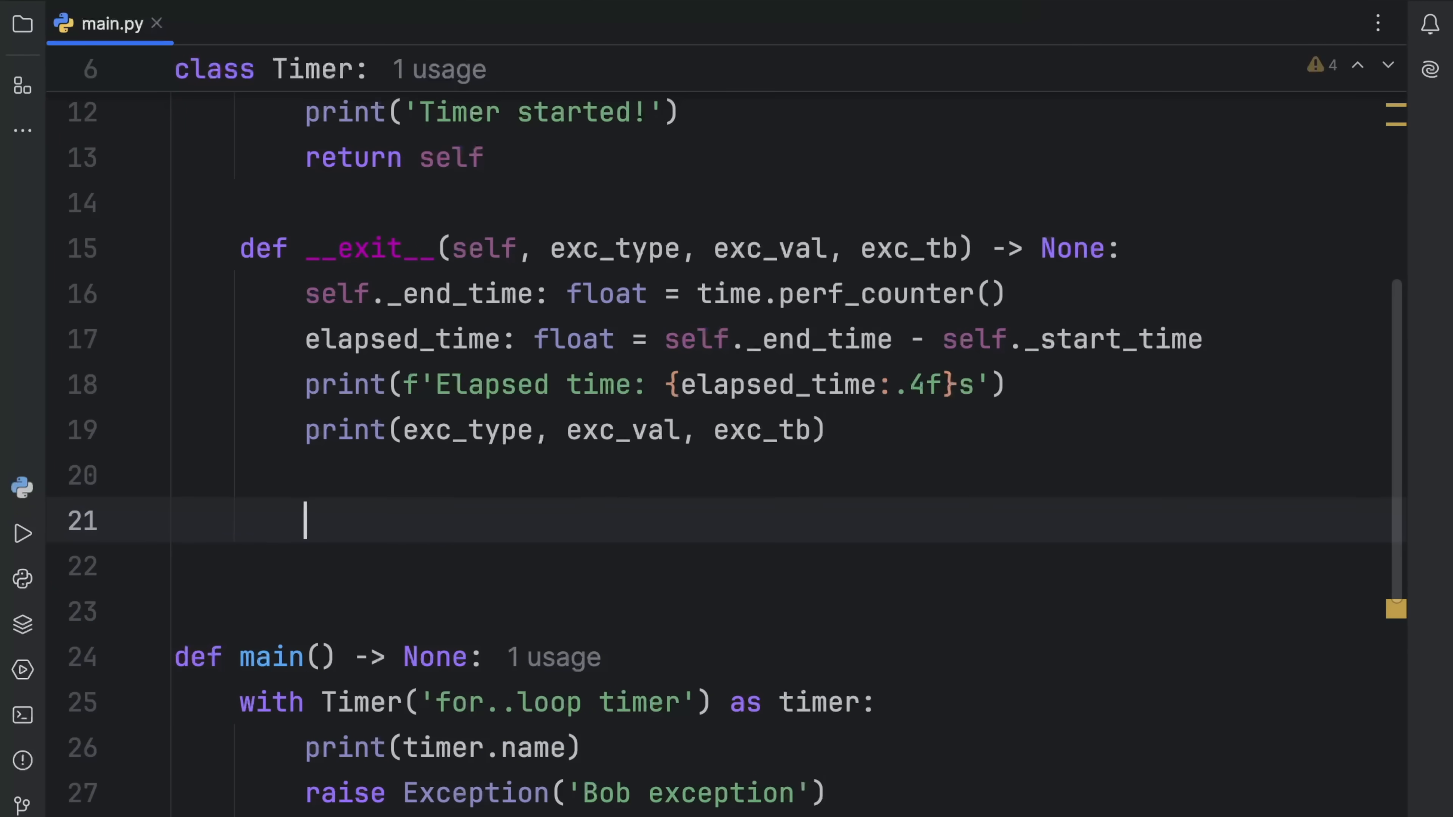
type("return True")
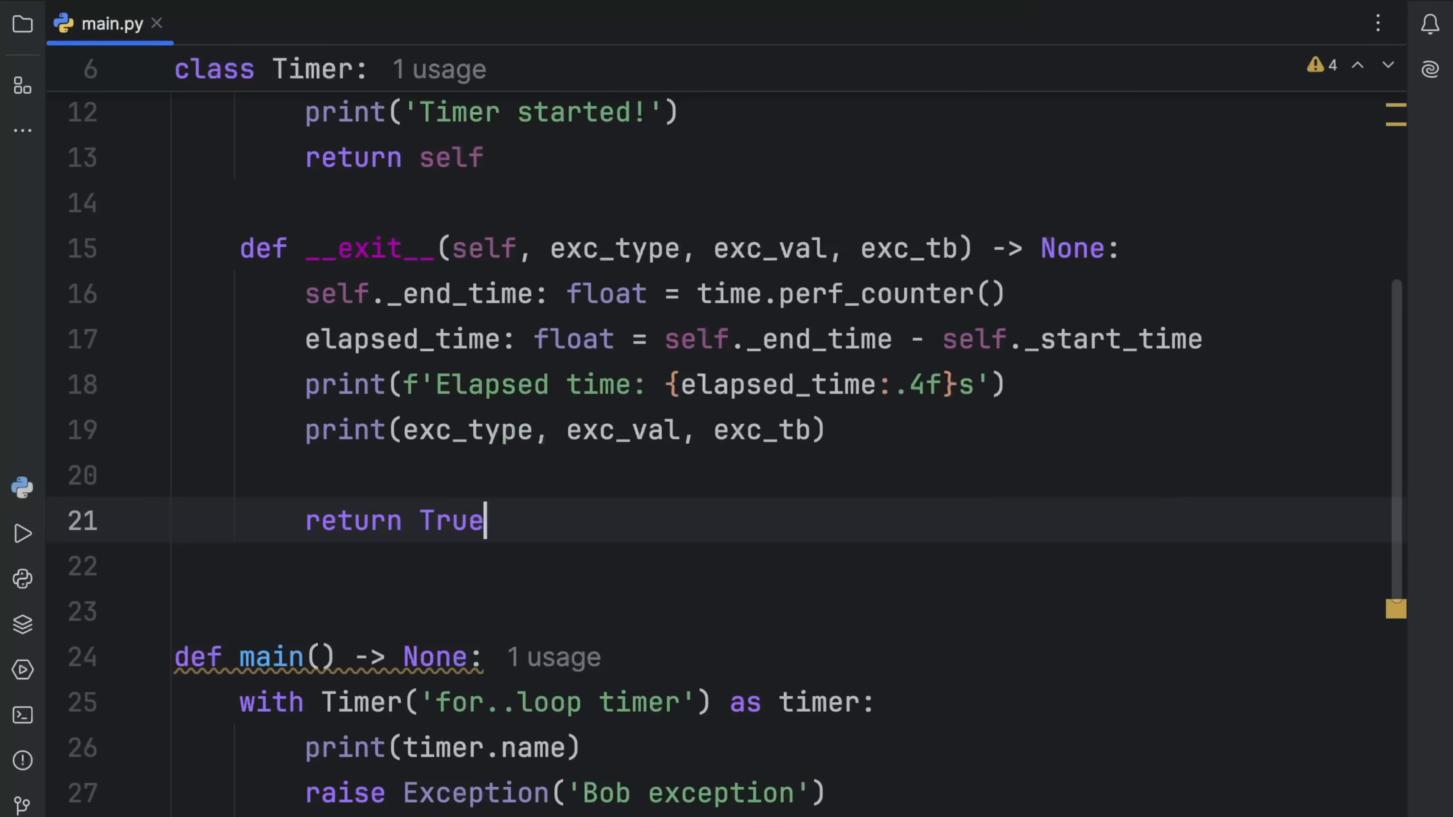
left_click(1000, 608)
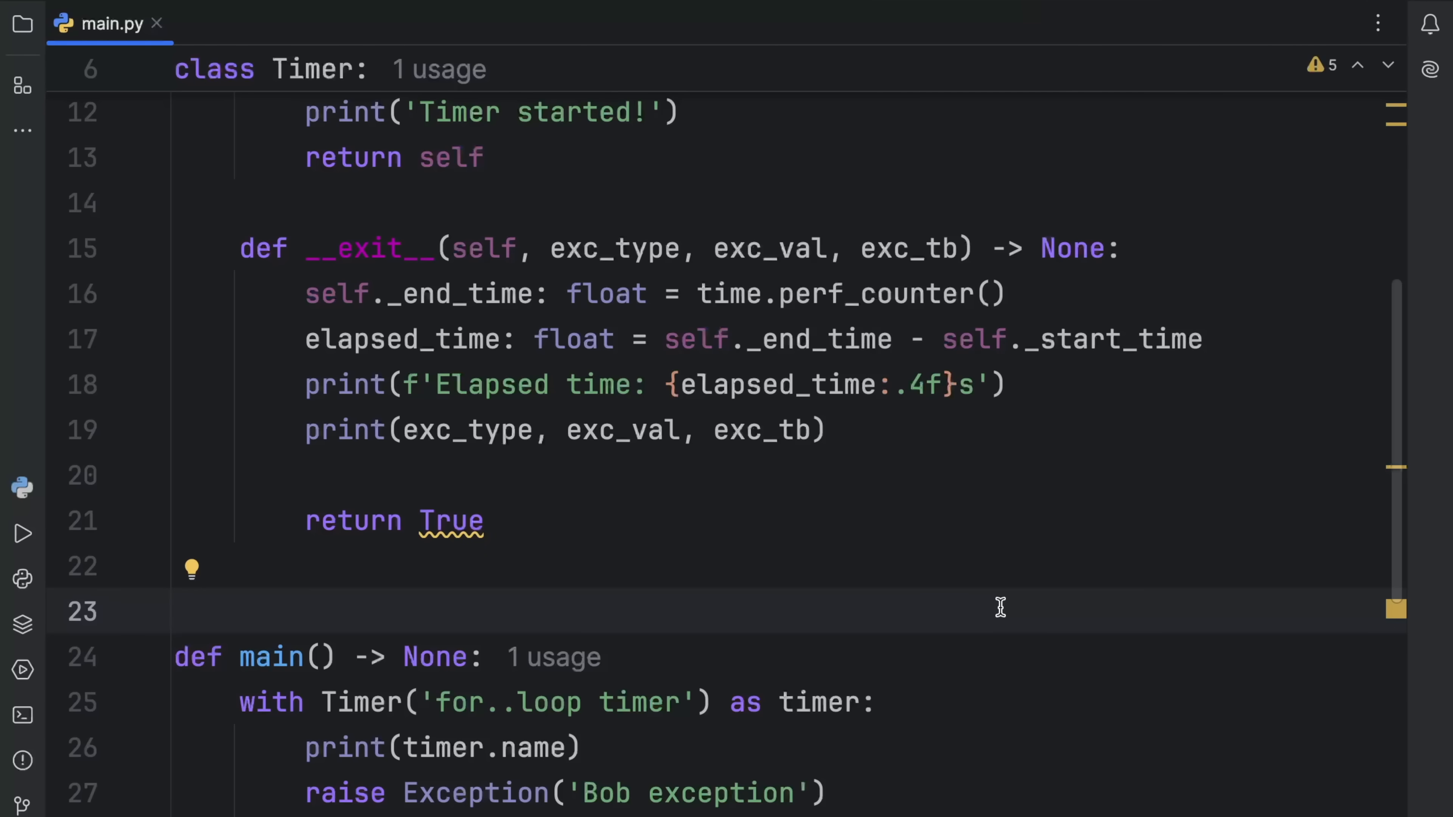
left_click(22, 533)
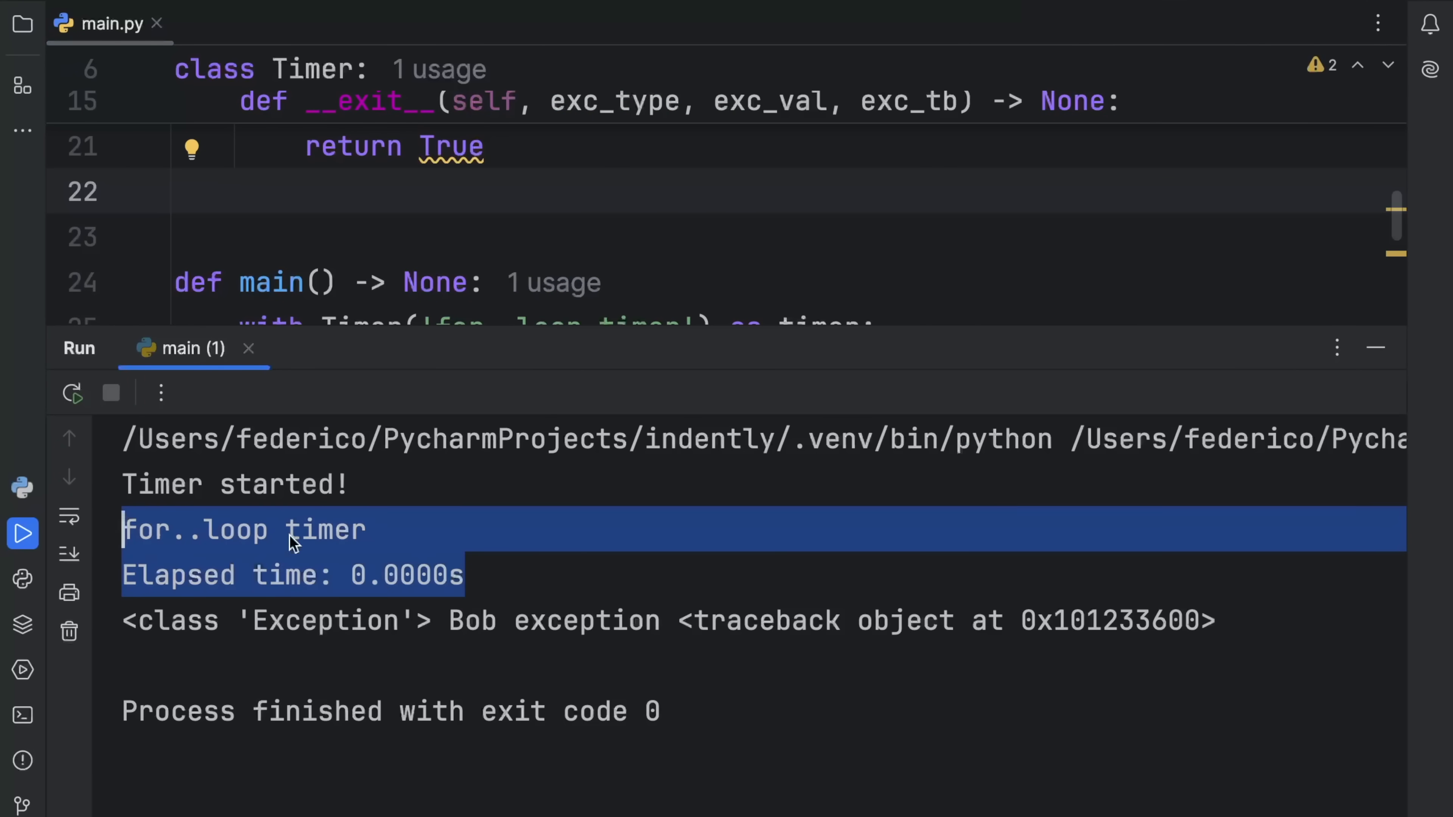
left_click(397, 575)
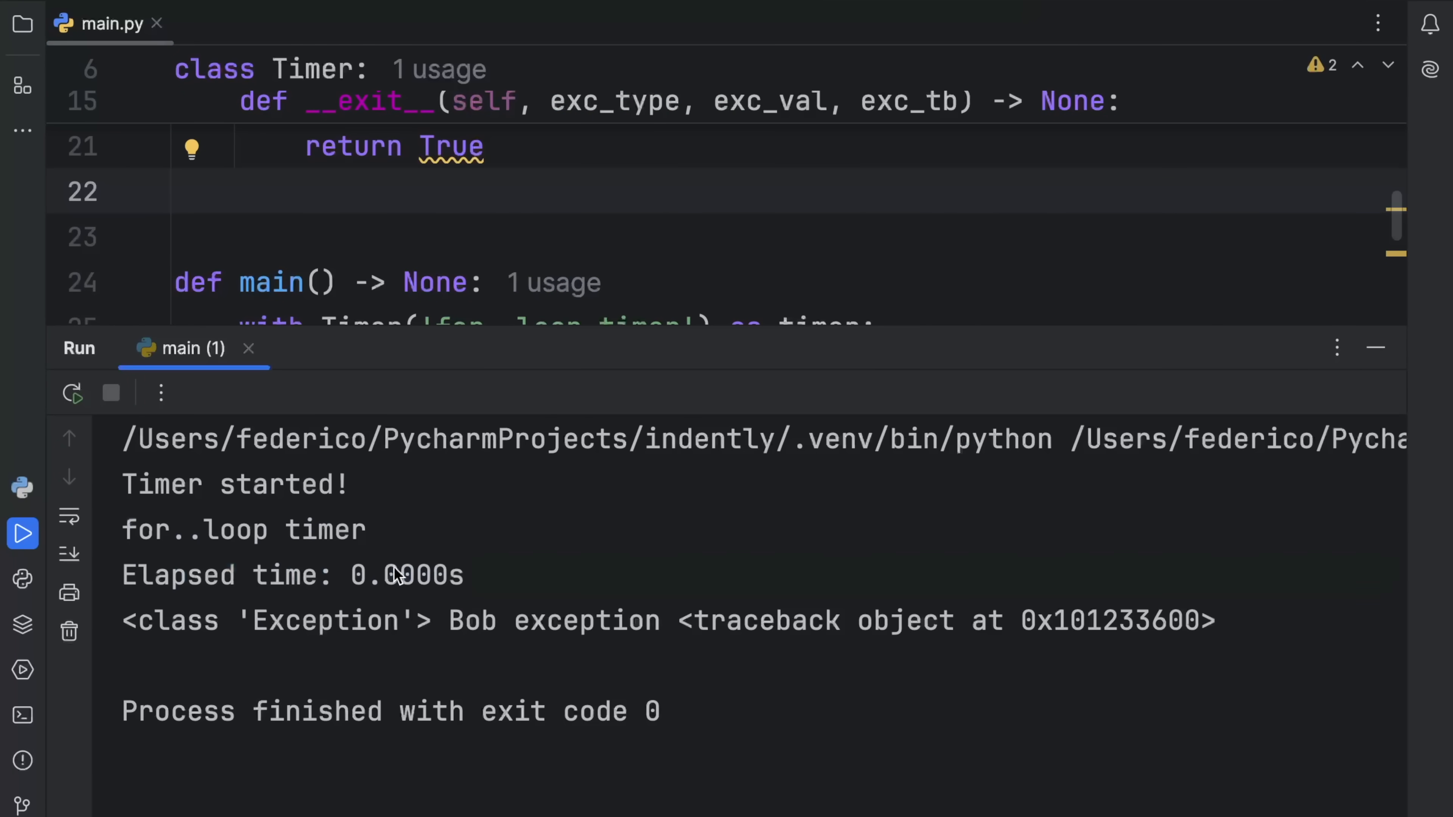
triple_click(587, 620)
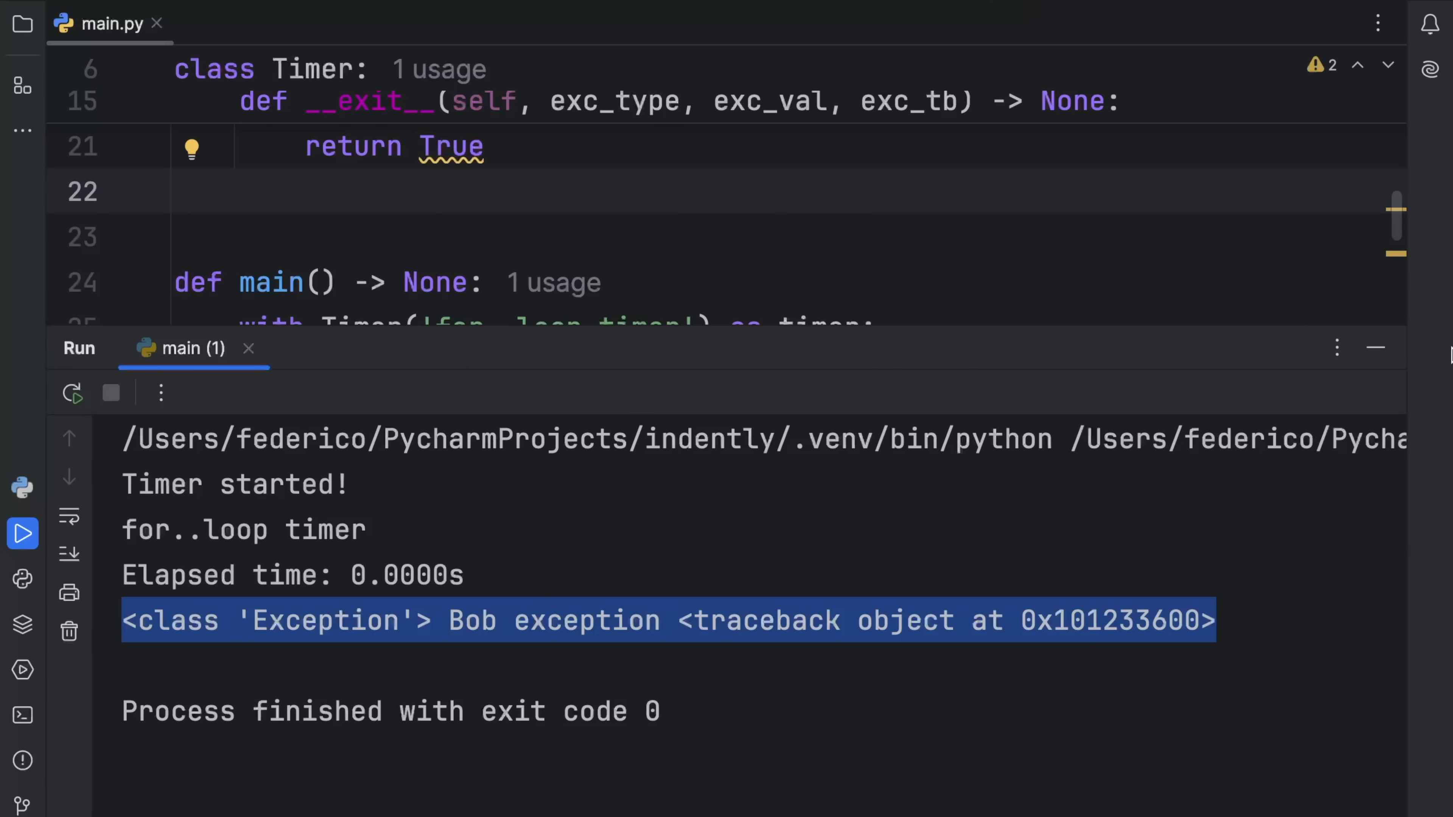
left_click(1375, 348)
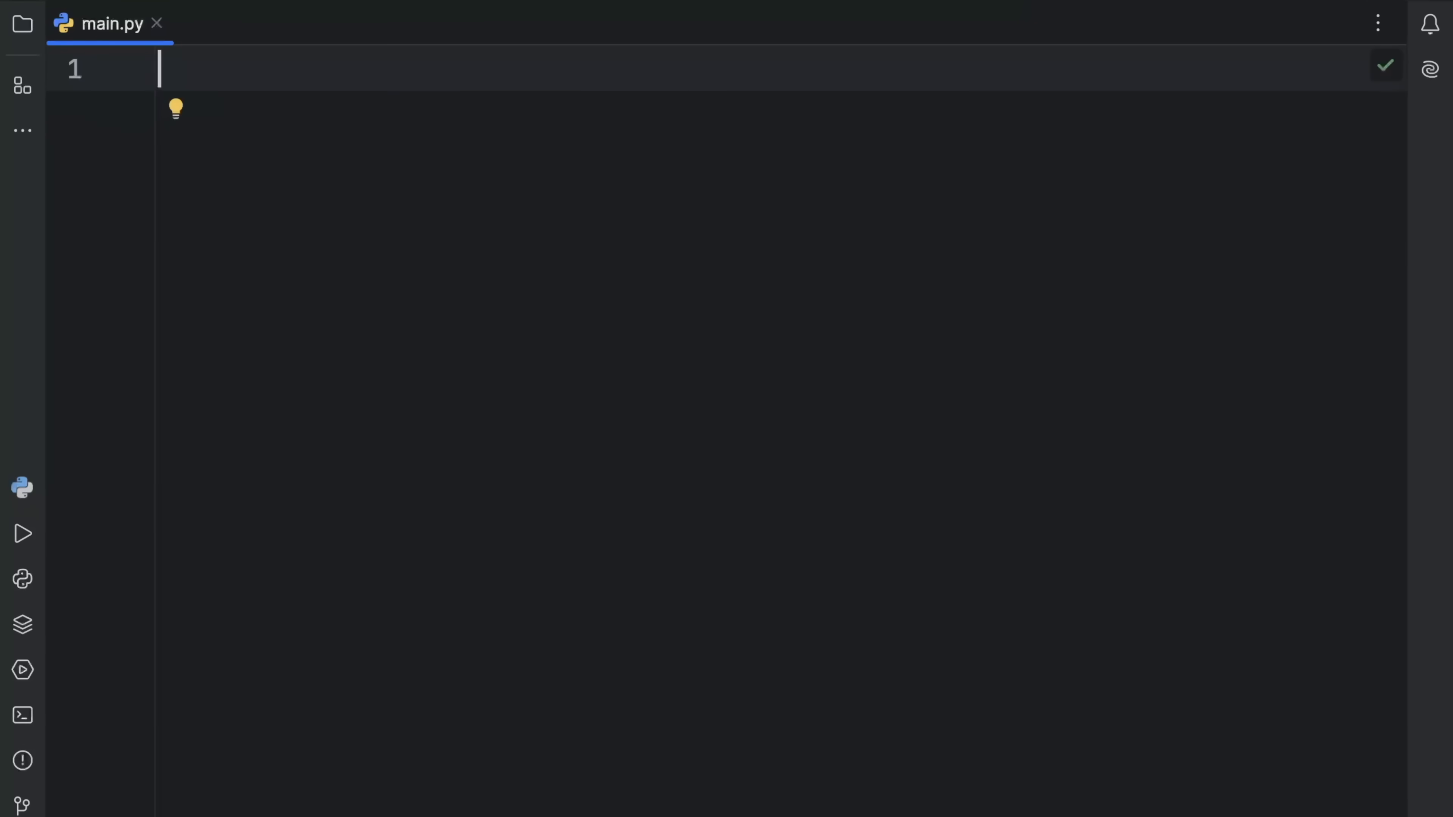
Replace the Timer code with a new empty 'class FileManager:' declaration
type("class File")
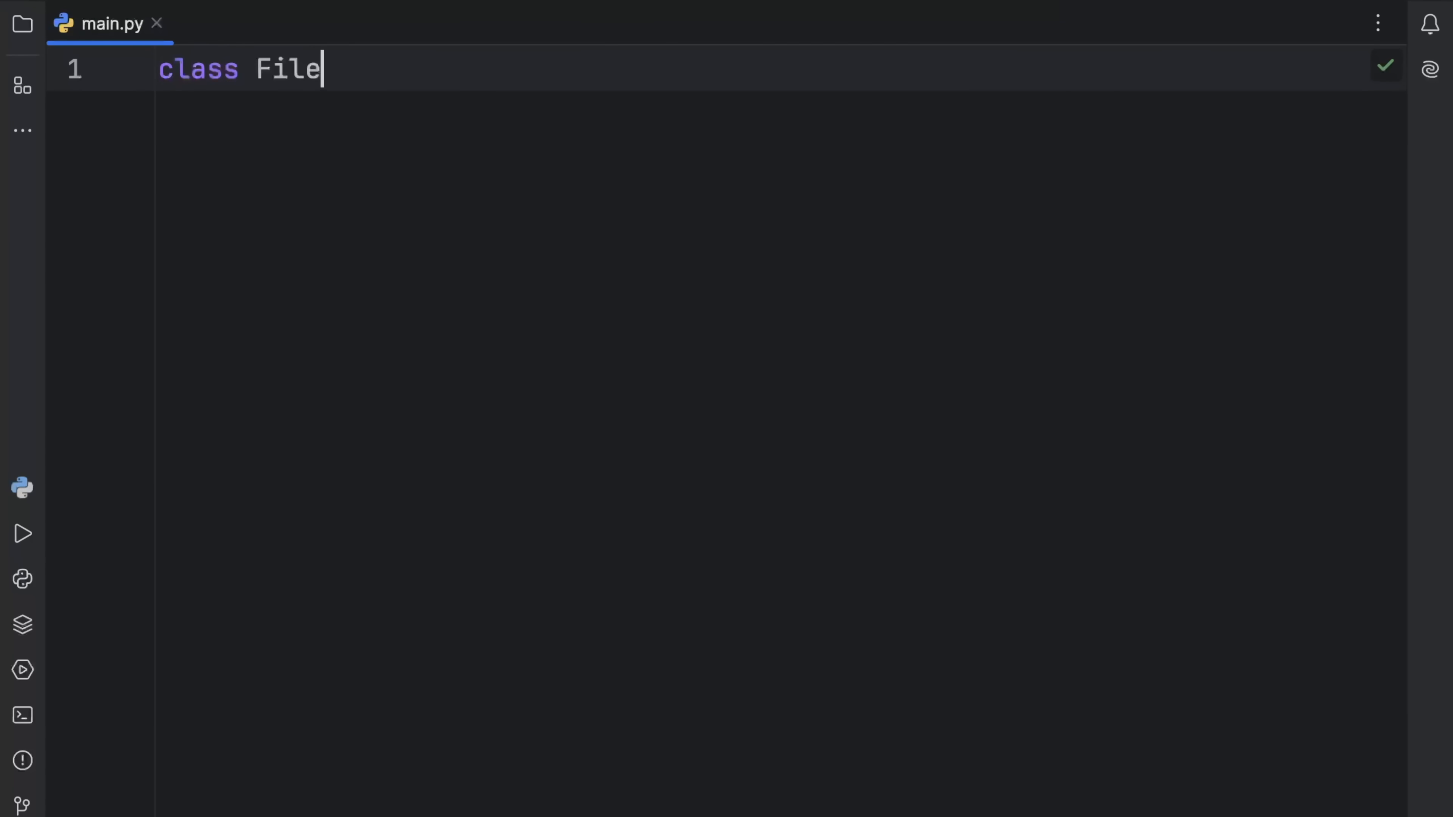
type("Manager:")
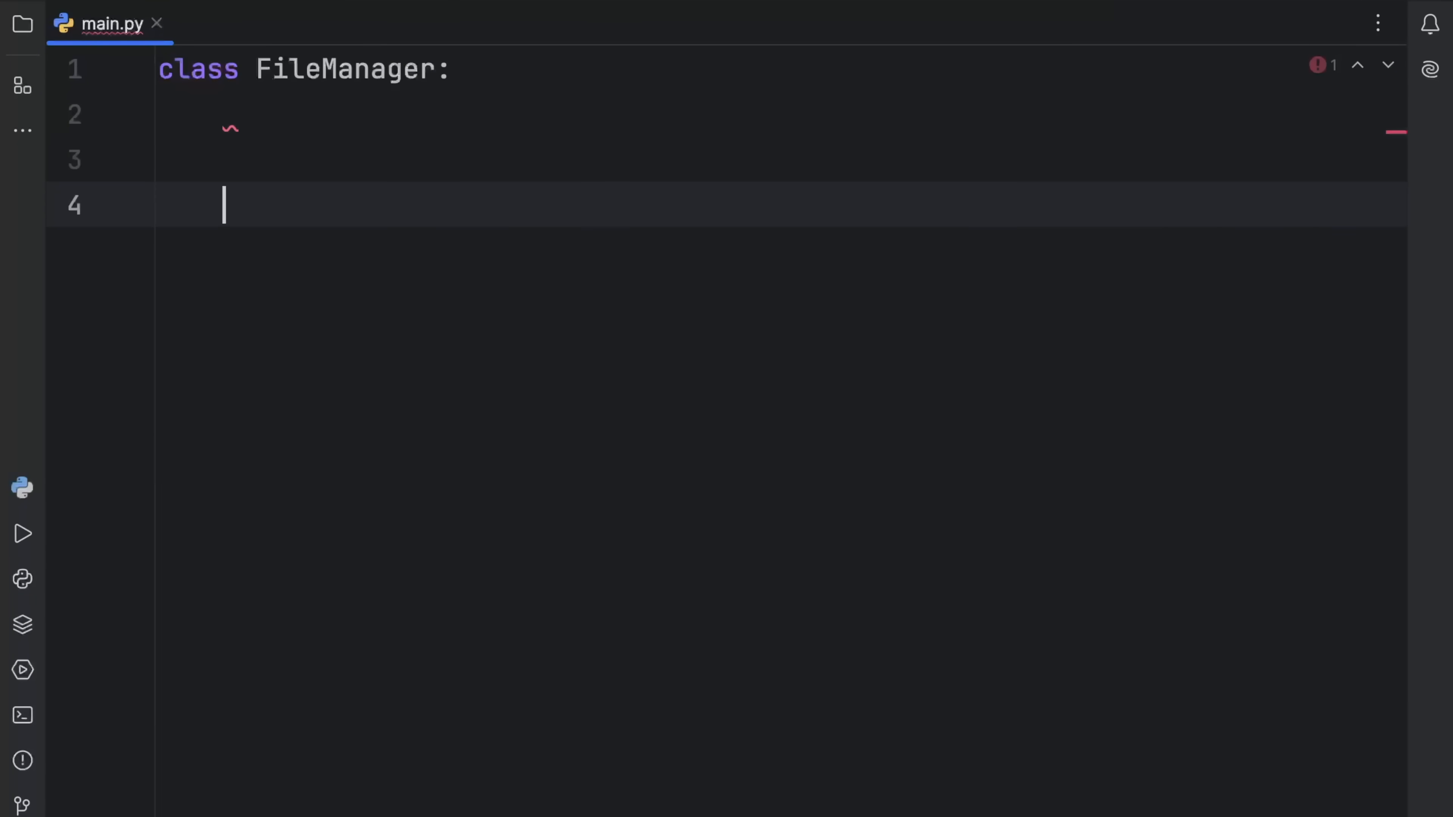
type("ope")
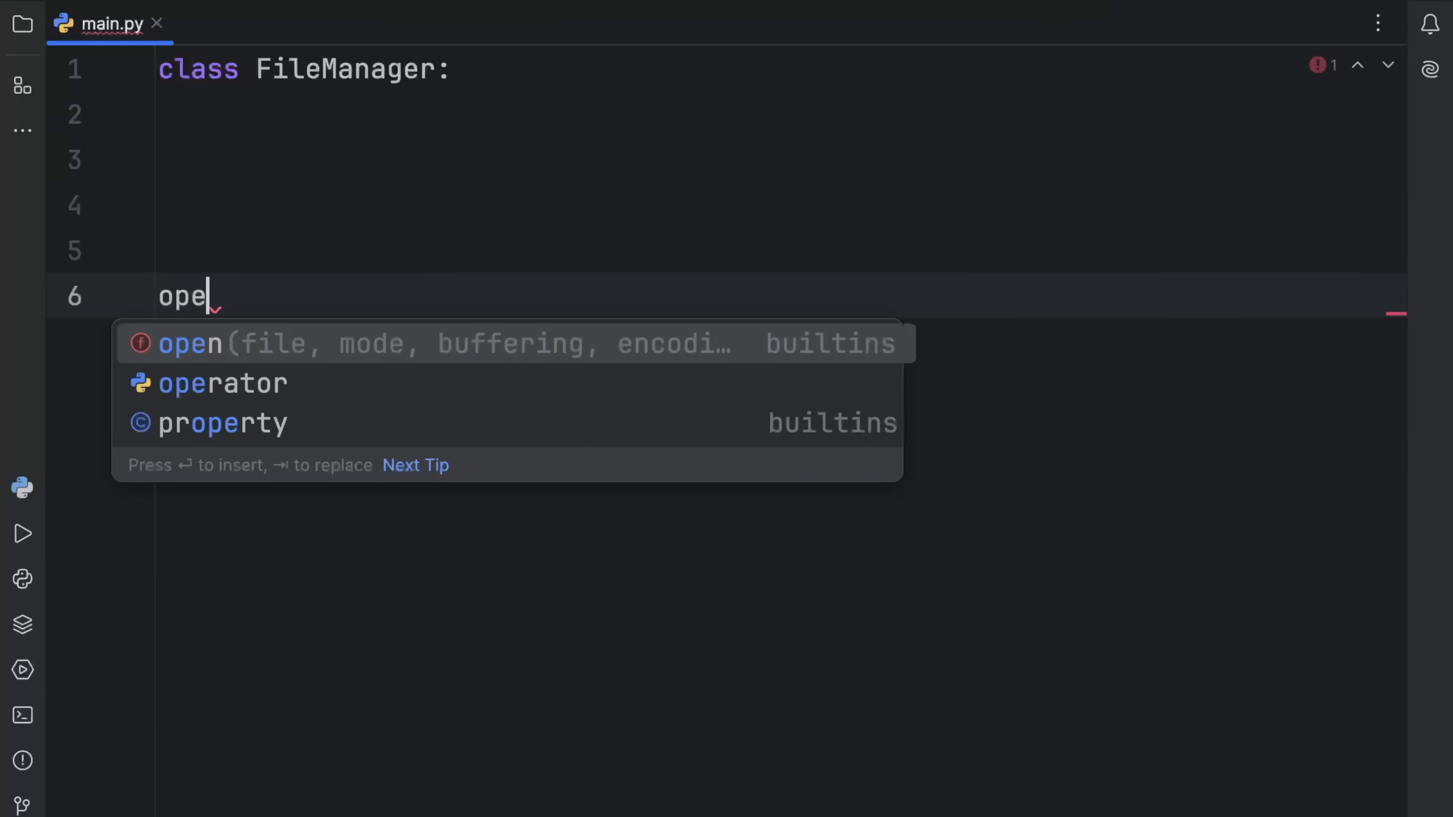
type("n")
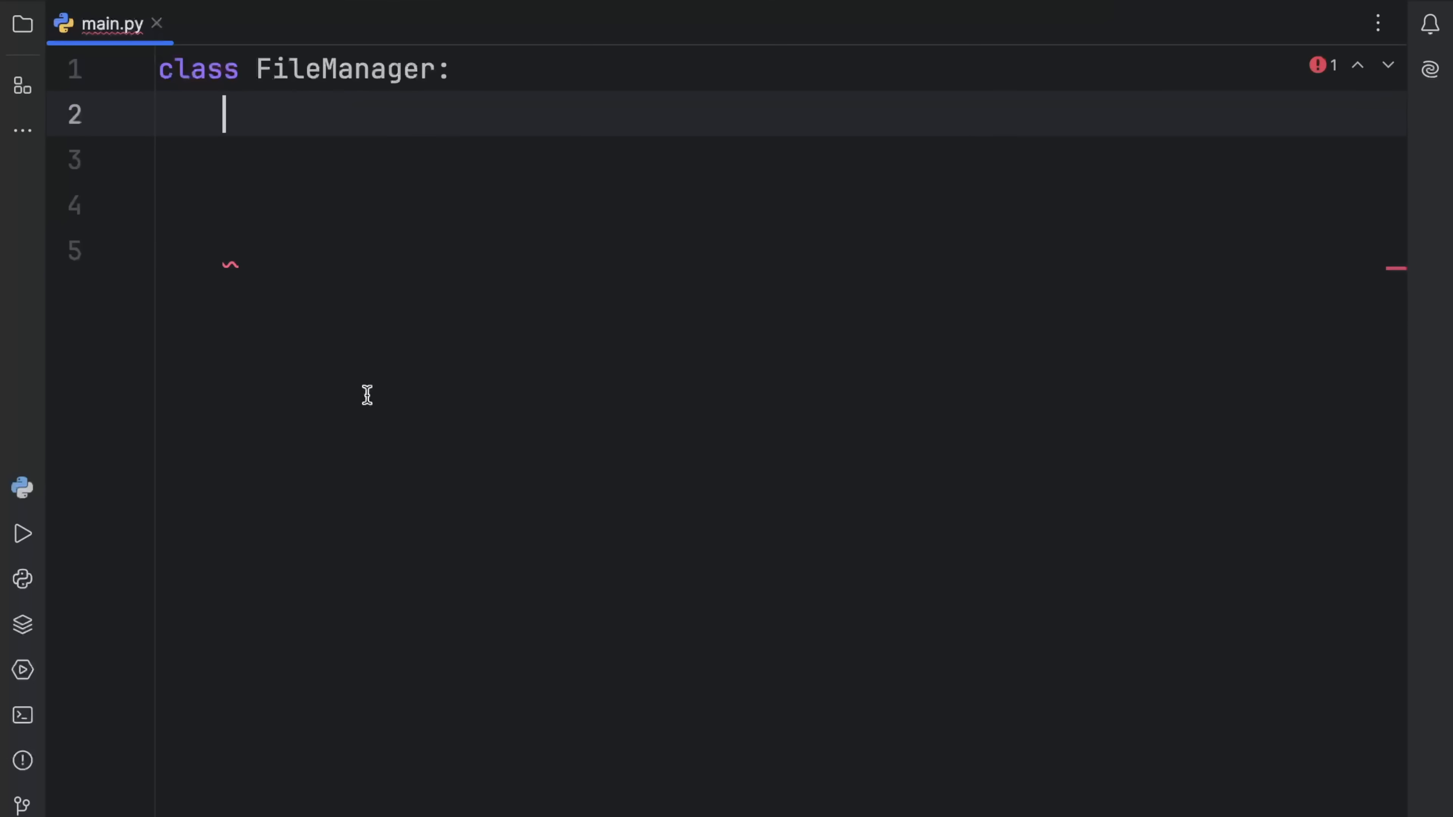
Write __init__(self, filename: str, mode: str) -> None storing filename and mode
type("def __init__(self):")
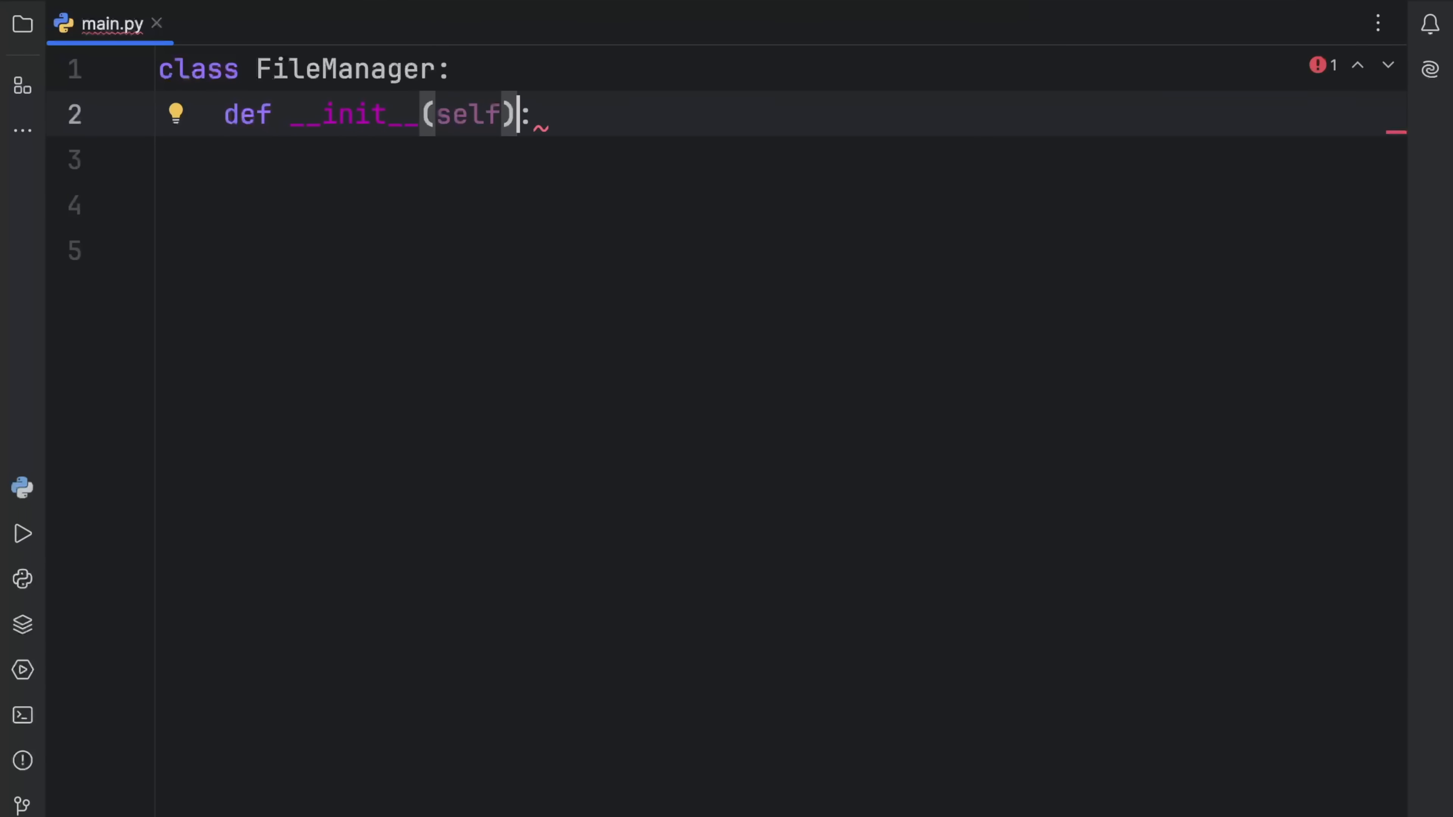
type(", filename")
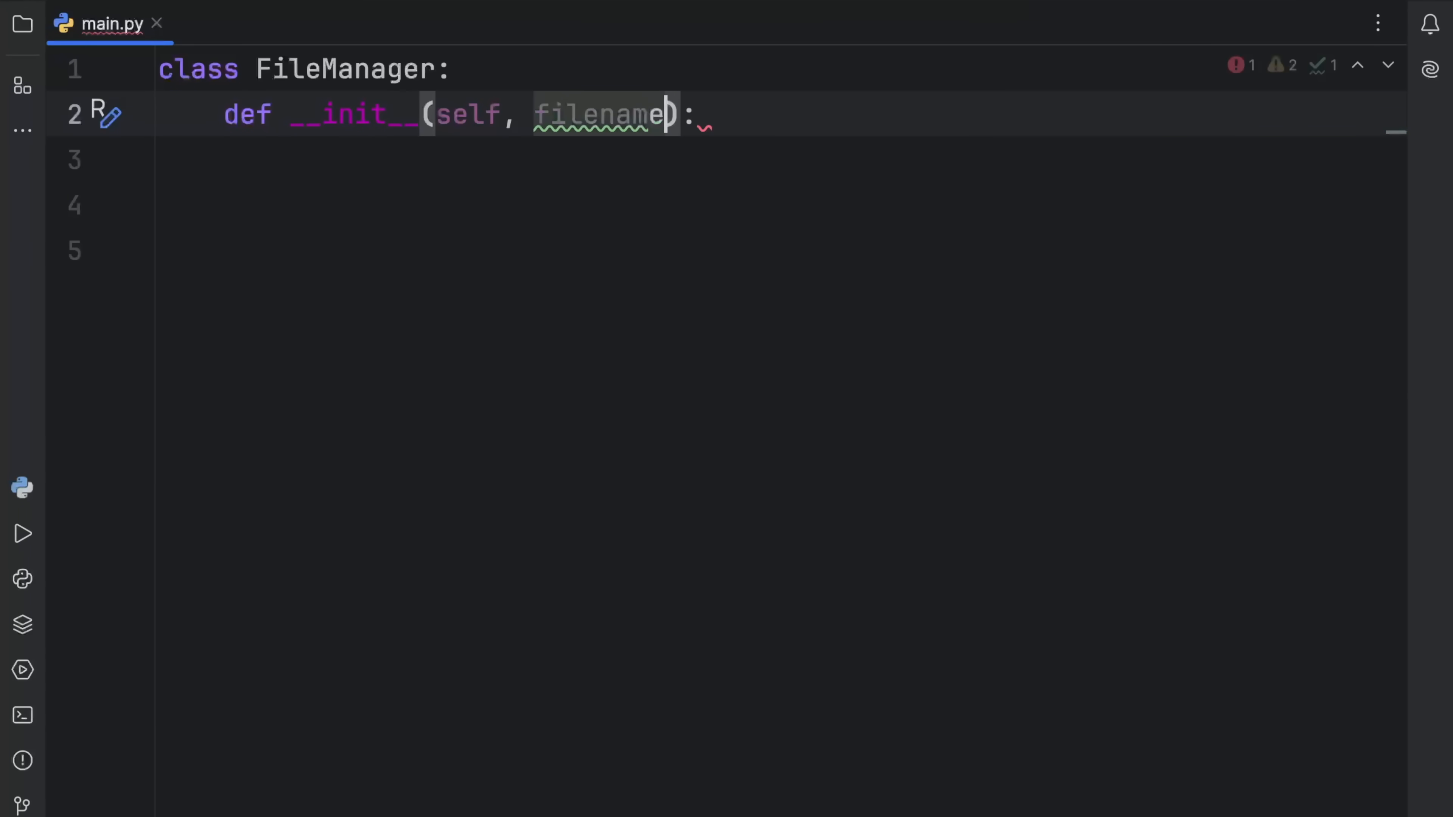
type(": str, mode:")
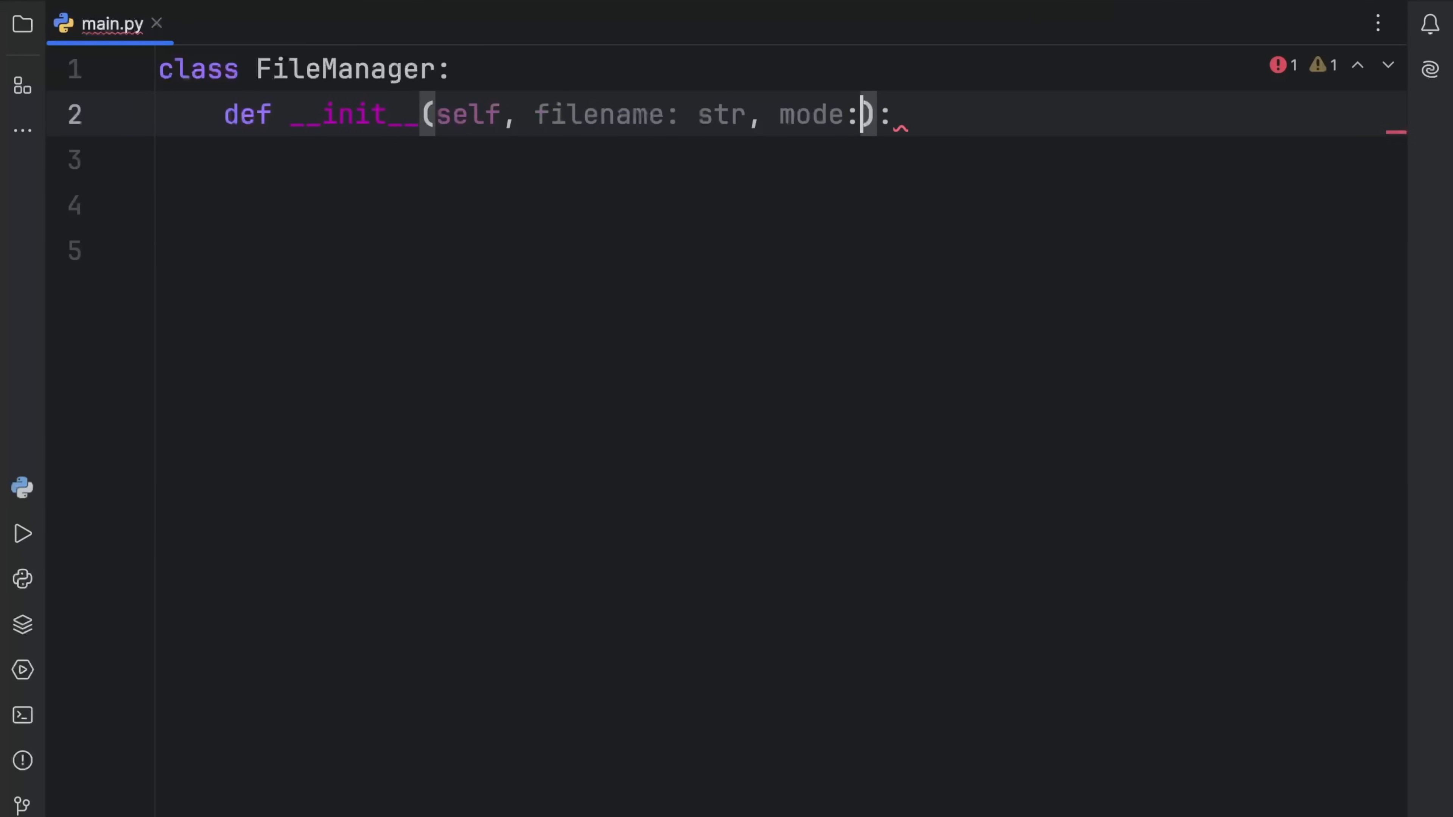
type("str) -> None")
left_click(783, 159)
type("self.fi")
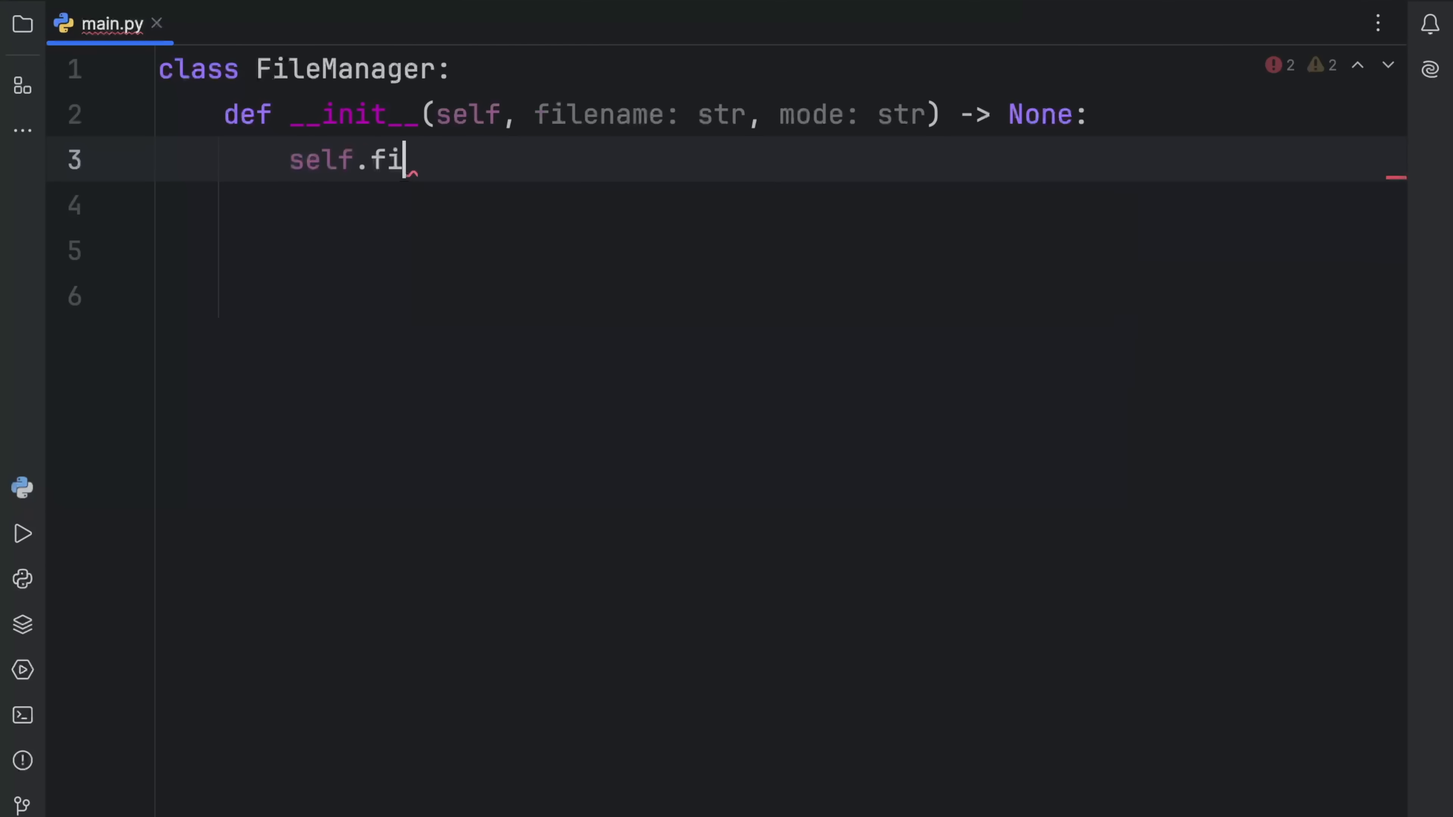
type("lename")
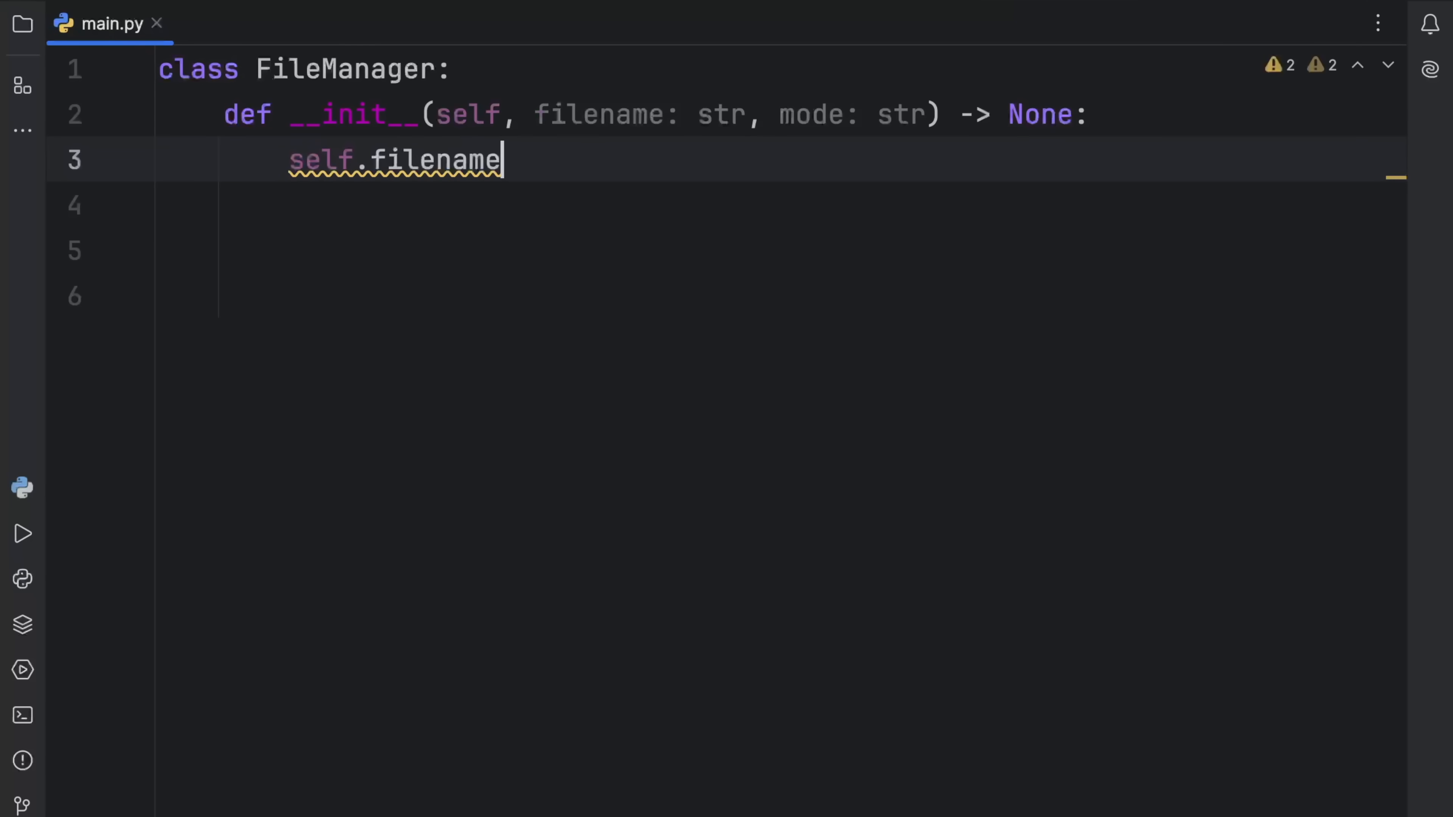
type("= filename")
left_click(784, 296)
type("def")
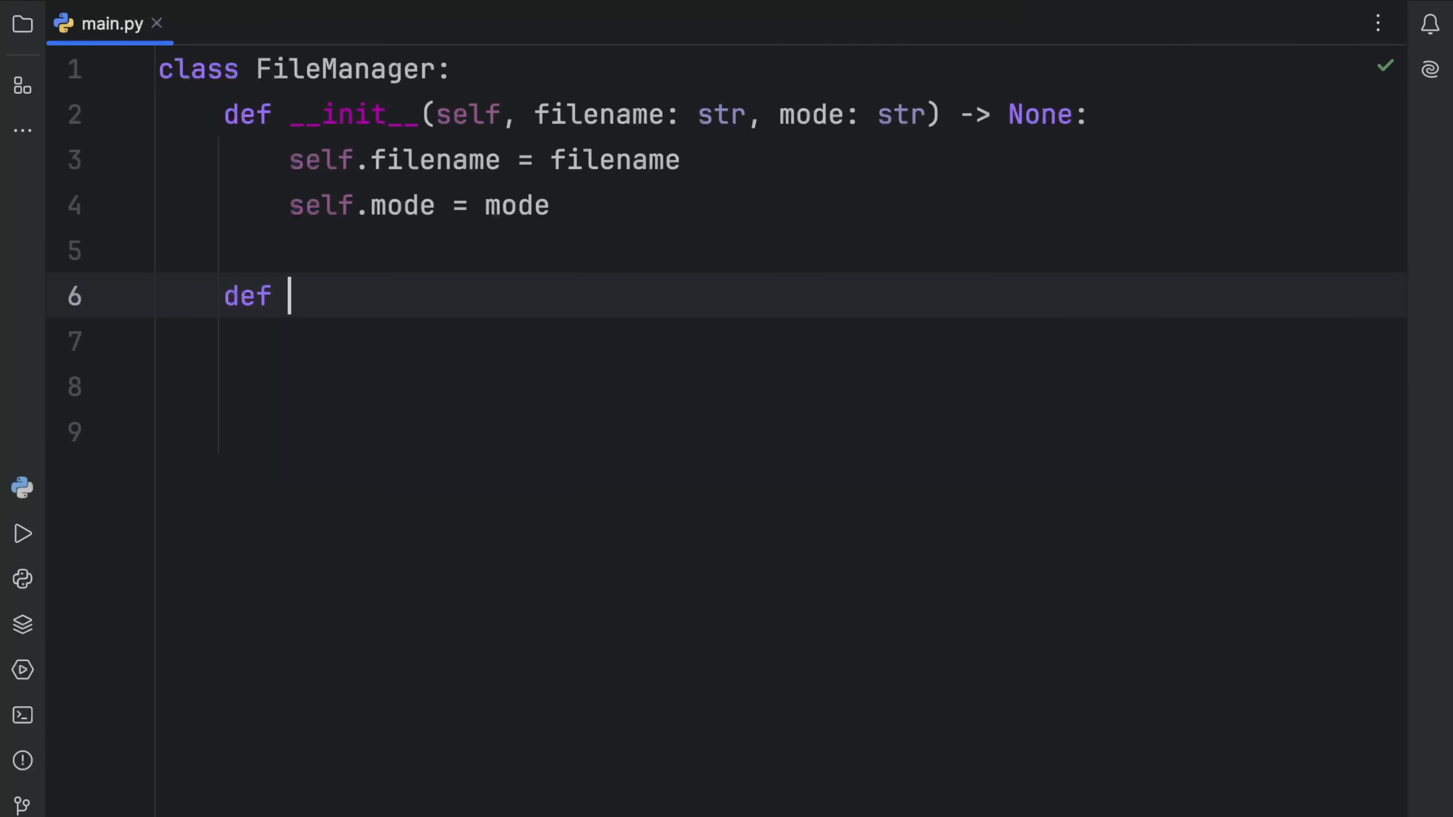
Define __enter__ returning IO (importing typing.IO) that opens self.file with filename and mode
type("__enter__(self) - :")
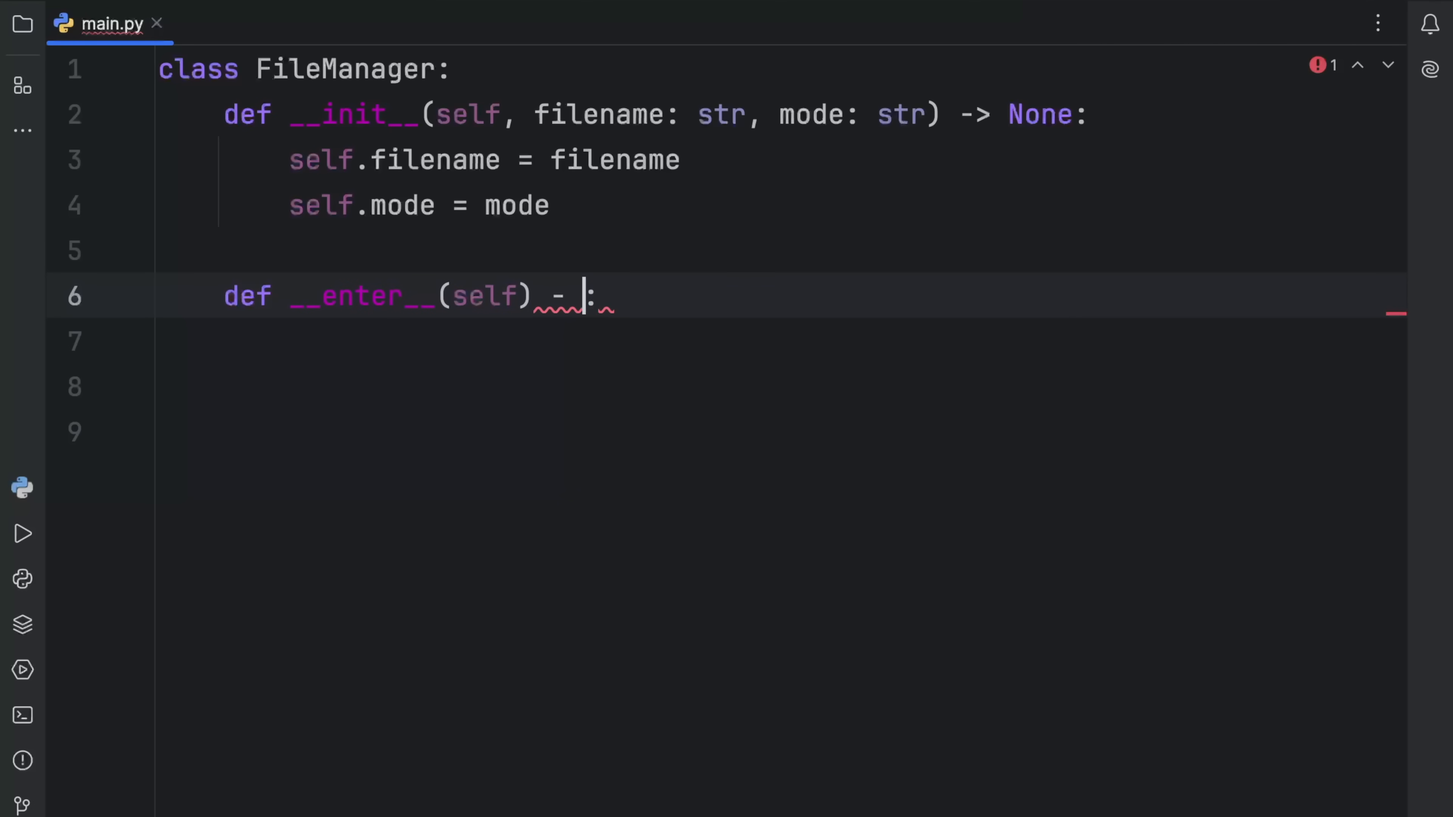
type("IO")
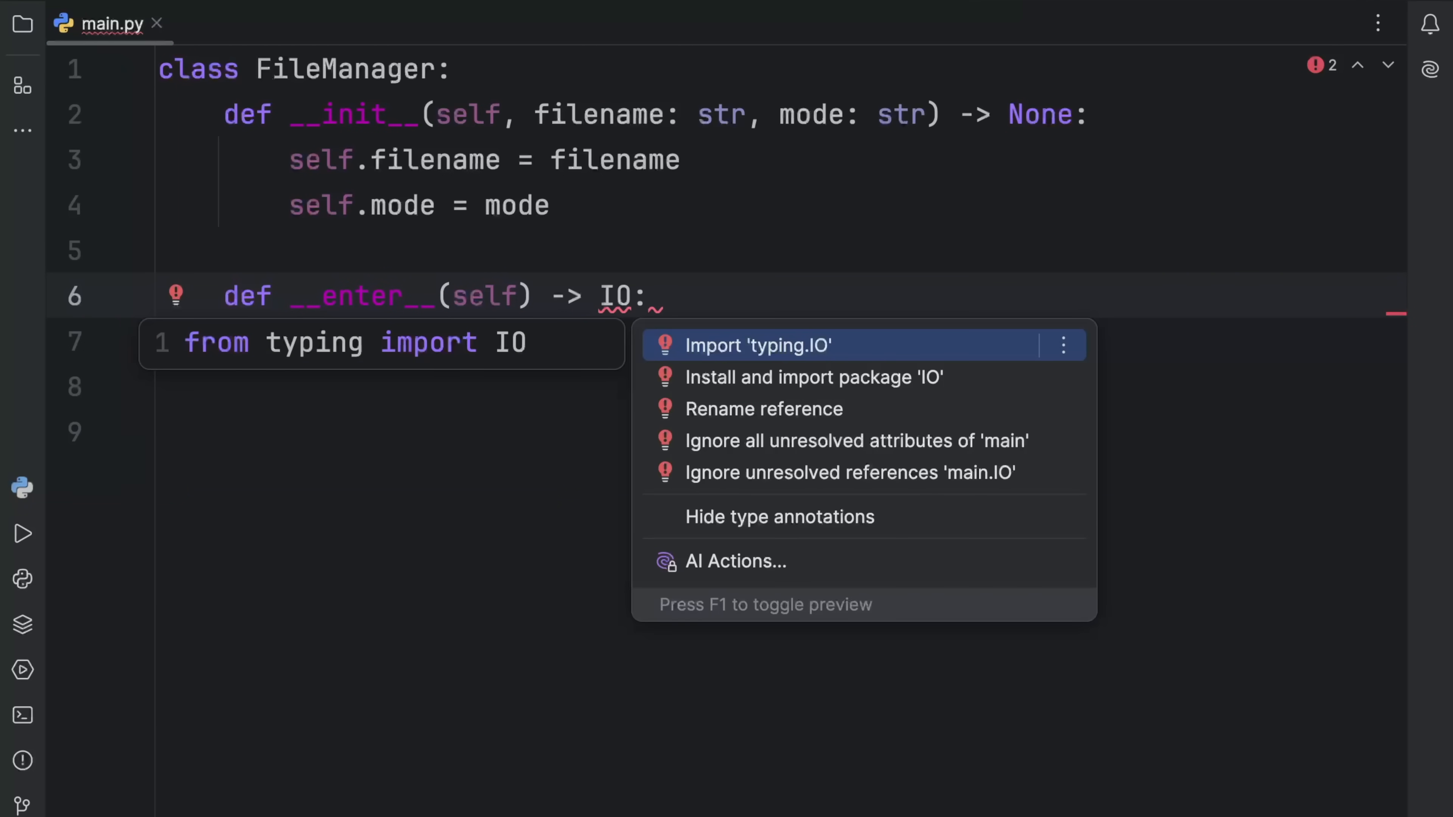
left_click(757, 345)
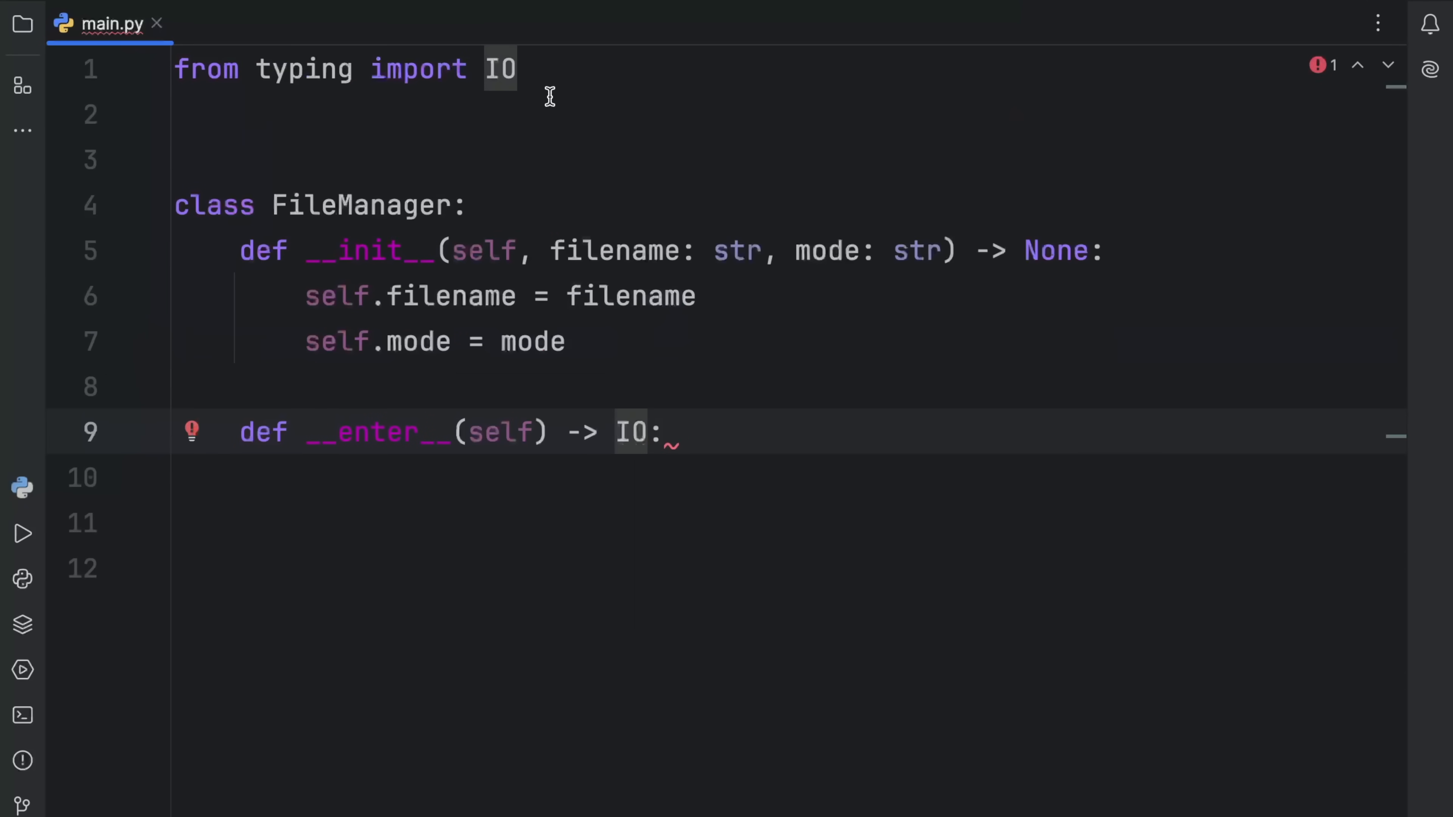
type("self")
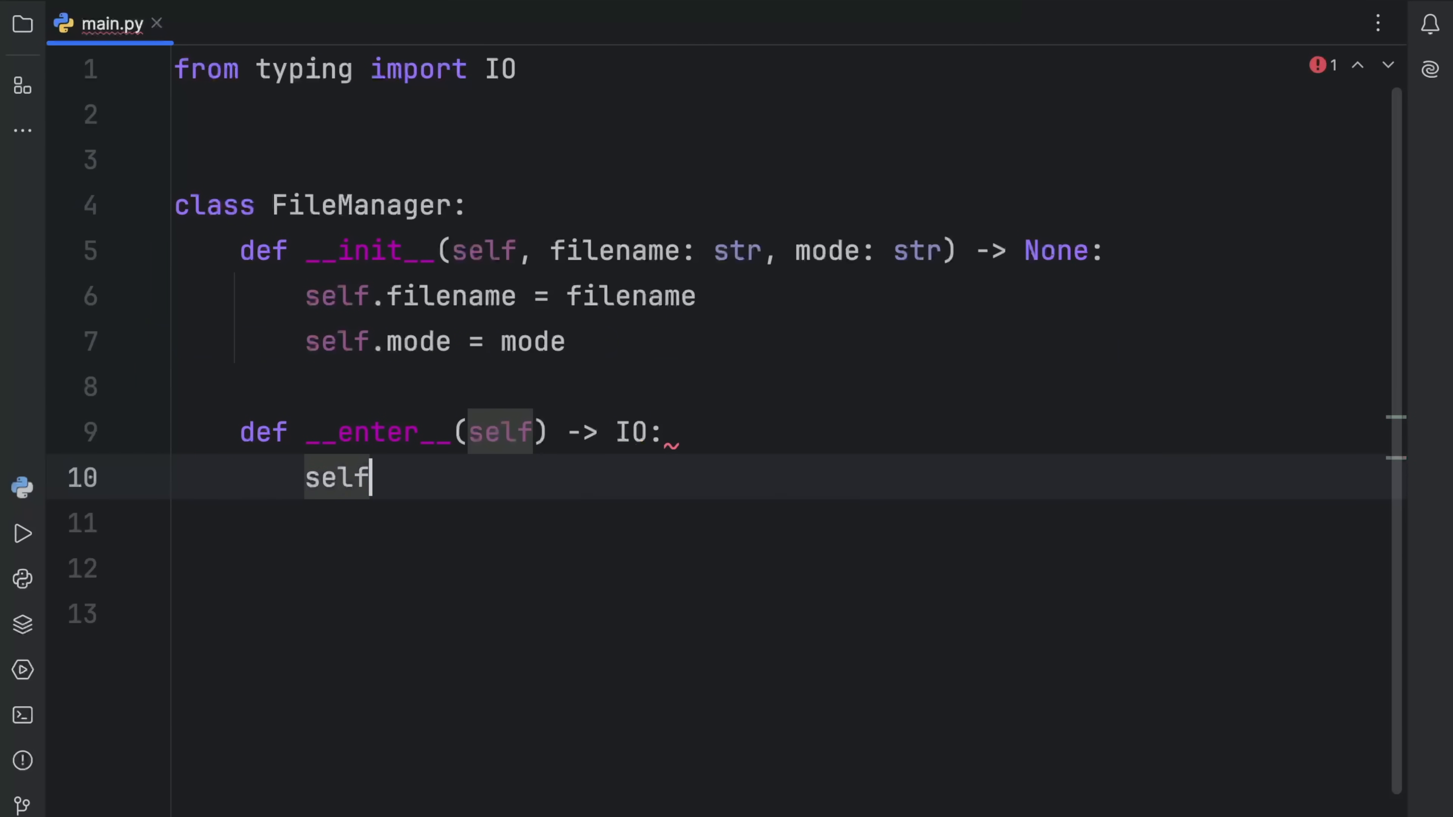
type("._file = open(")
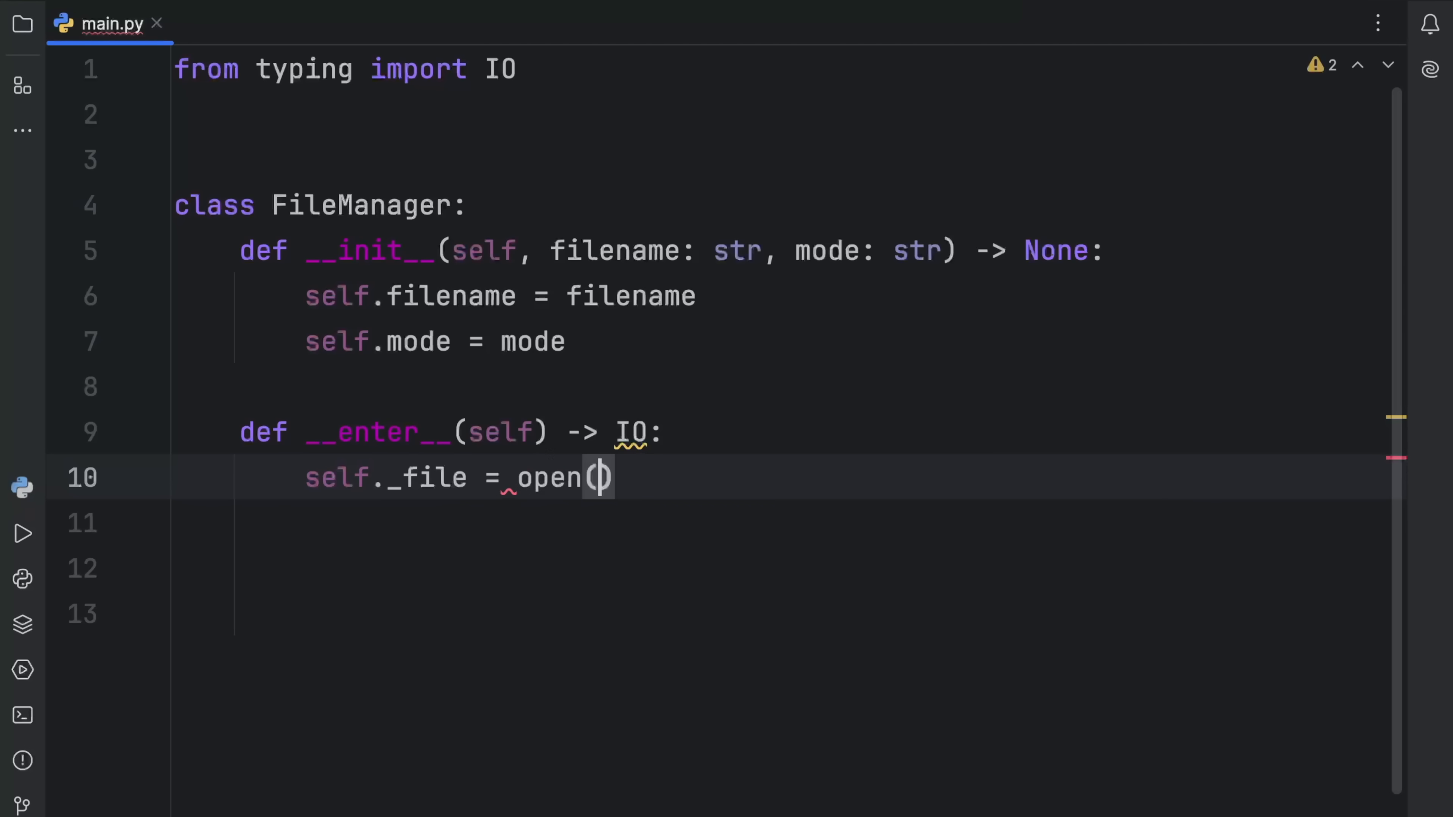
type("self.filename, self.")
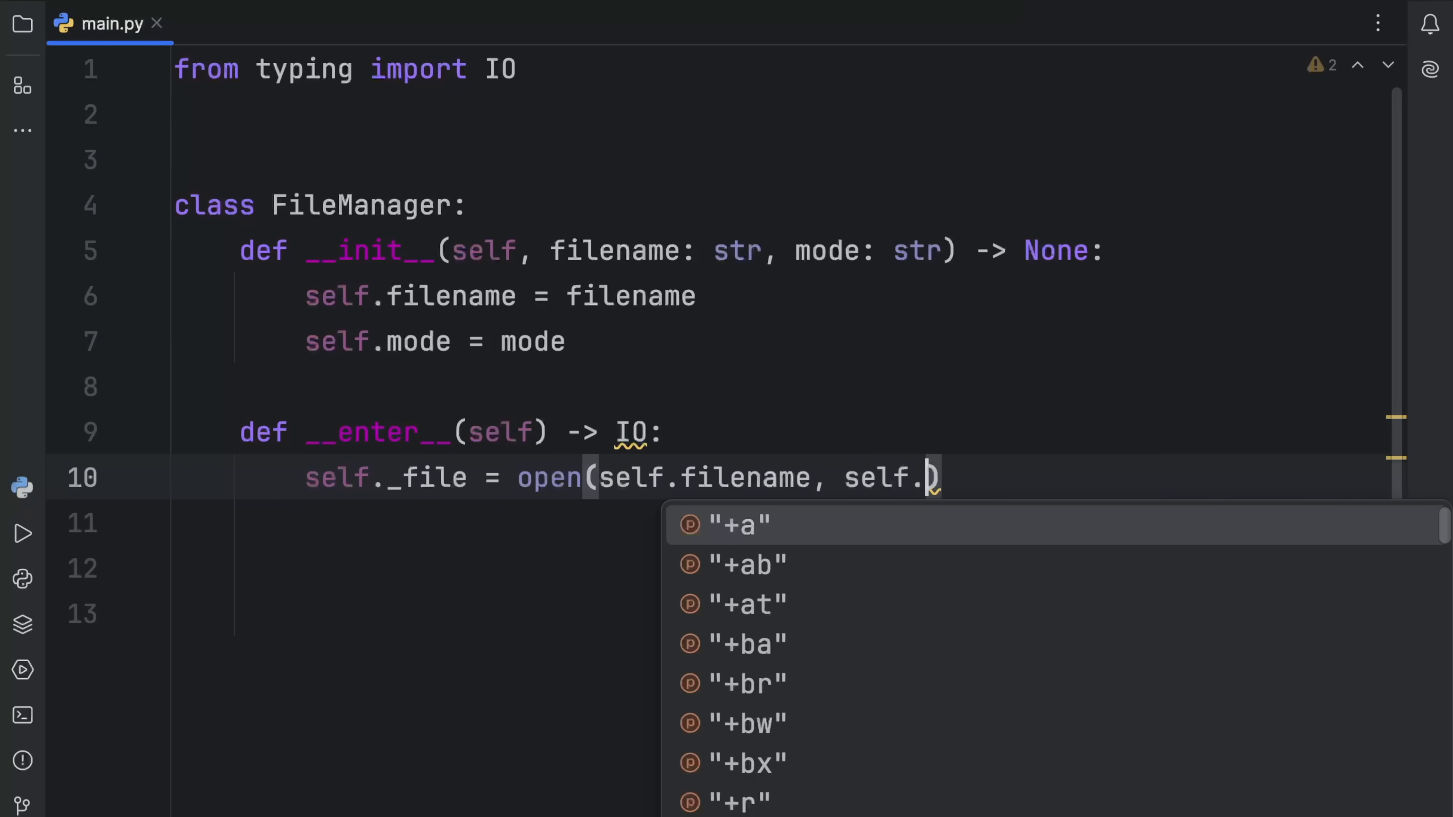
type("mode")
left_click(784, 524)
type("print(f'")
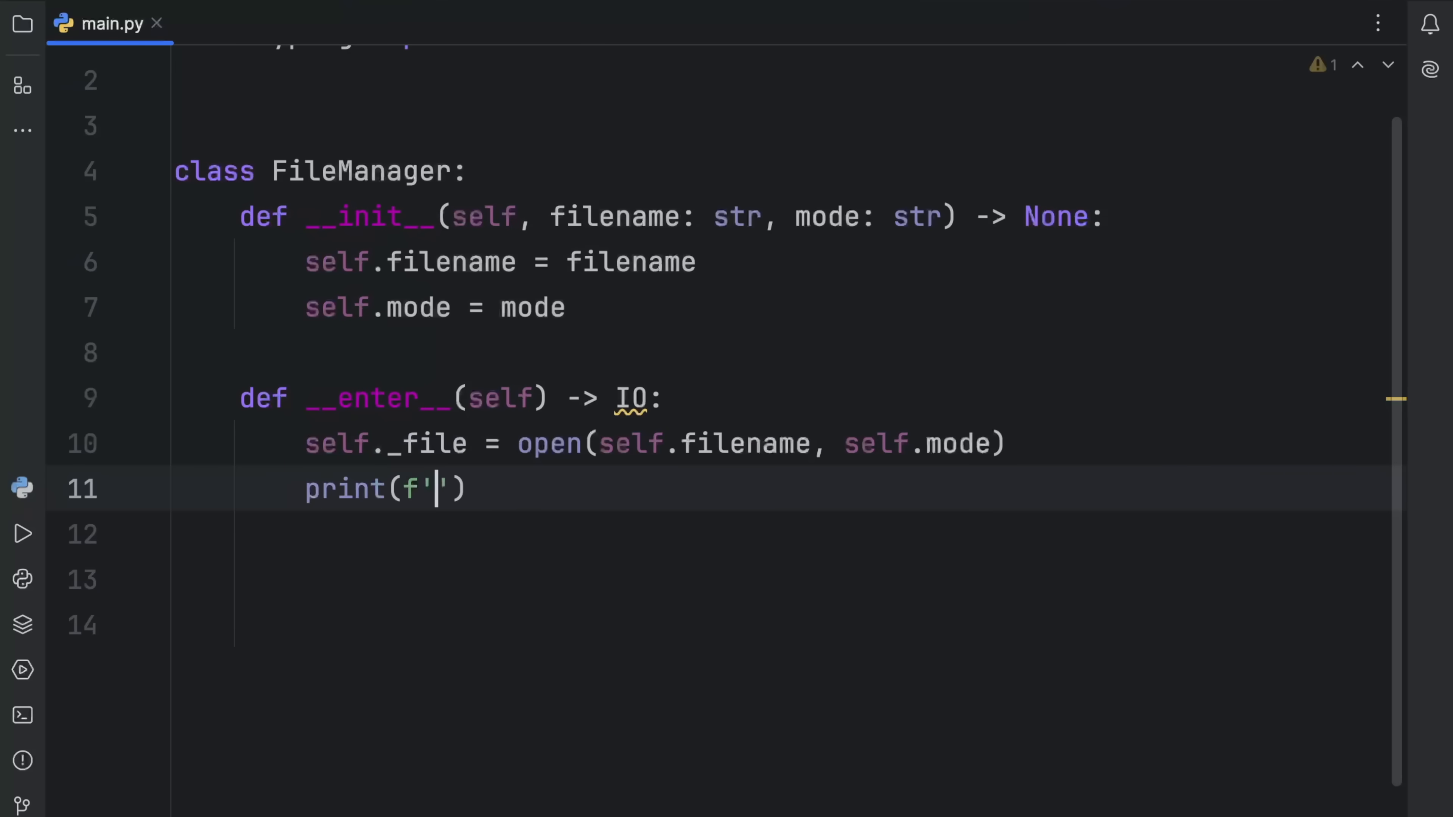
Print f'Custom opening of: {self.filename}' in __enter__ and return the file
type("Custom opening")
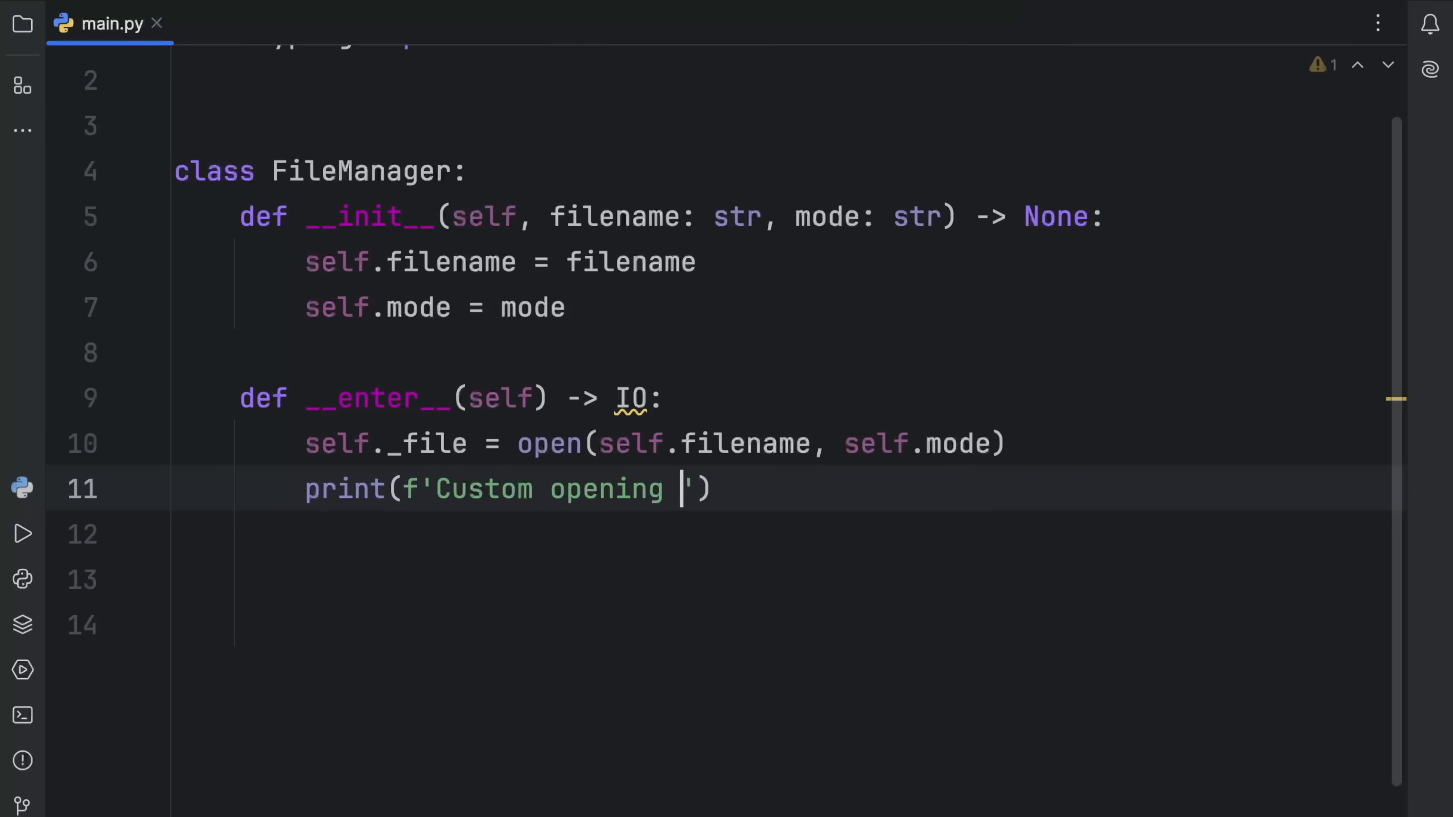
type("of: {}")
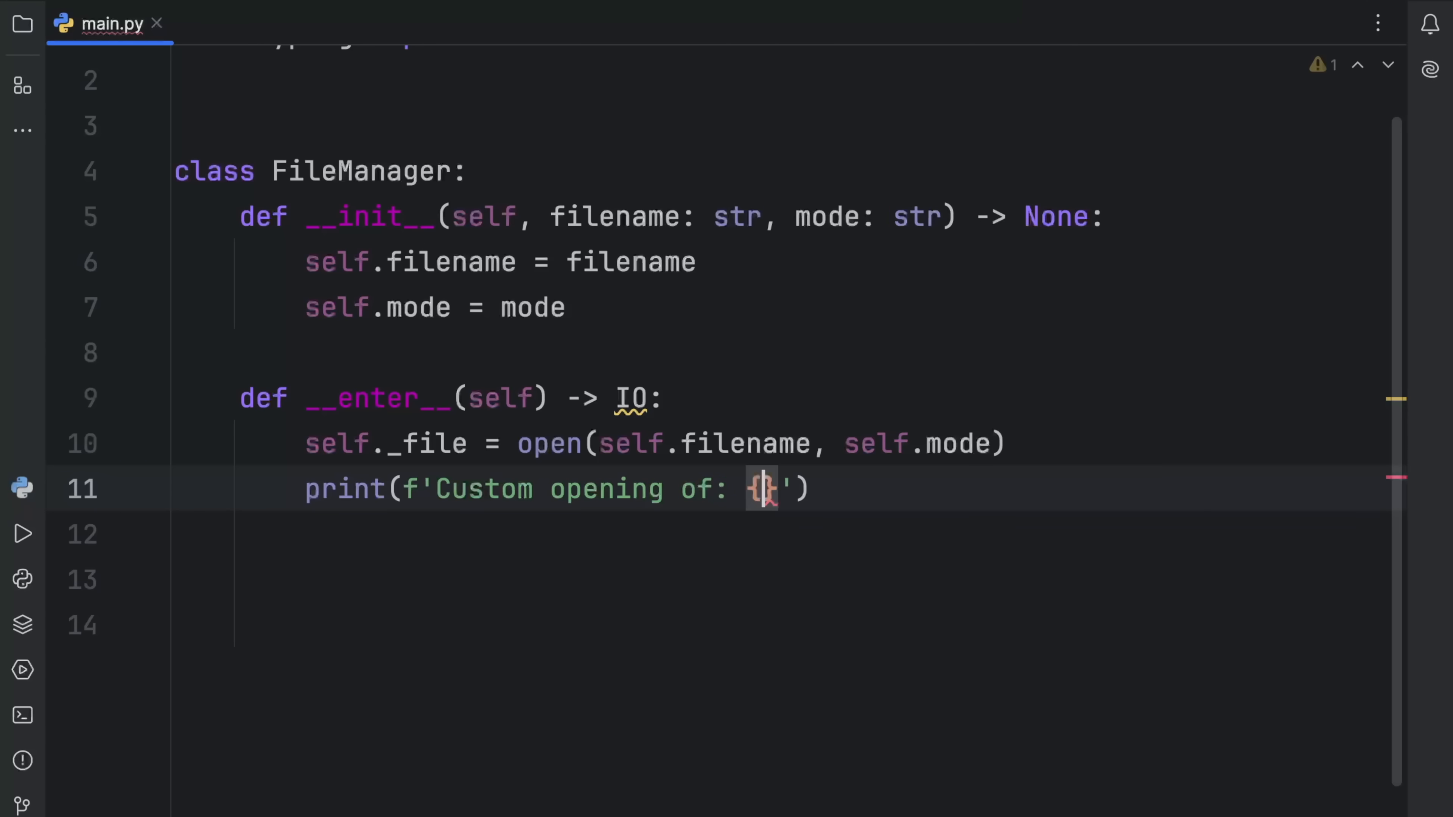
type("self.filename")
type("def ")
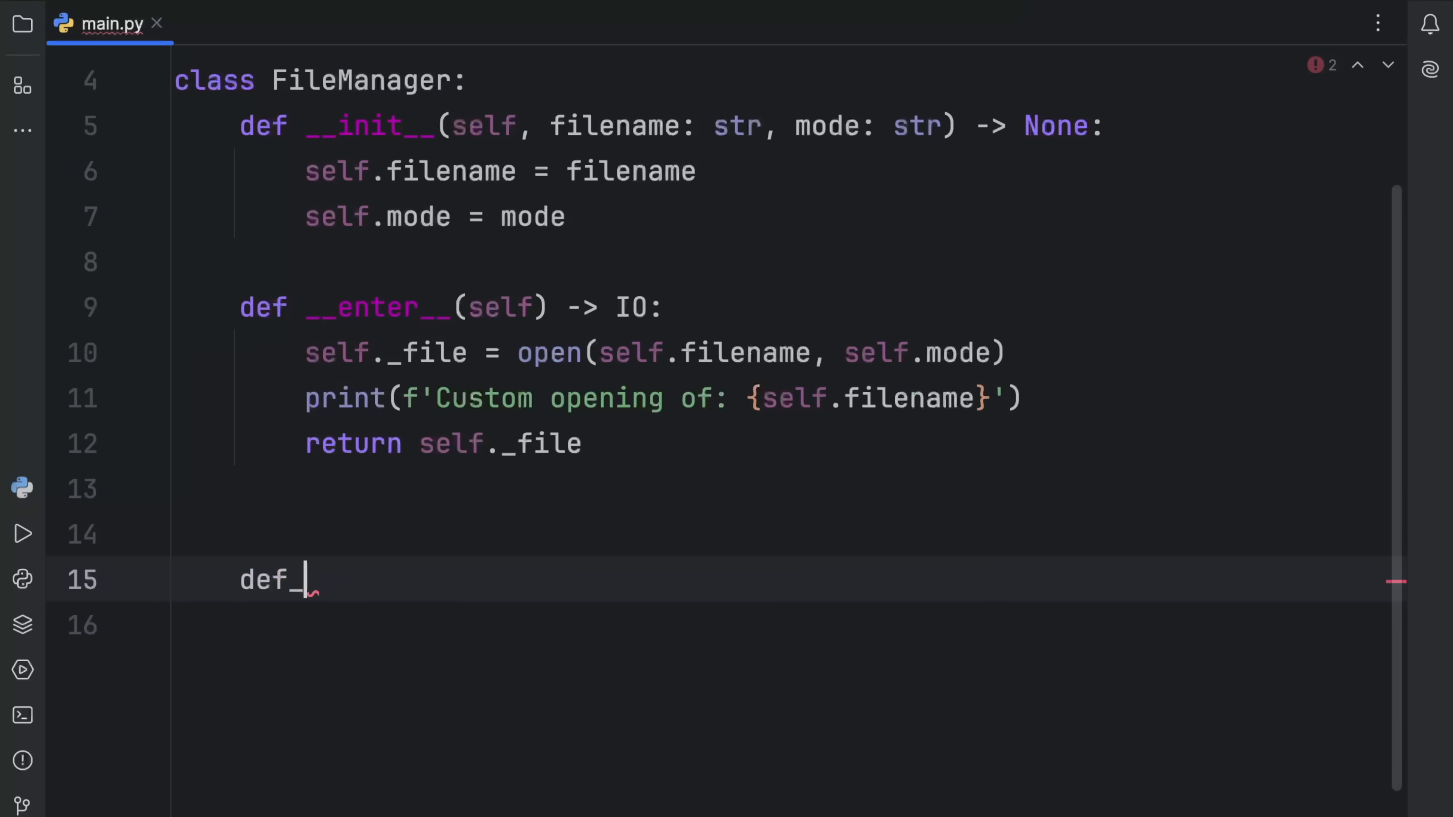
Define __exit__ -> None that closes self.file if it is open
type("__")
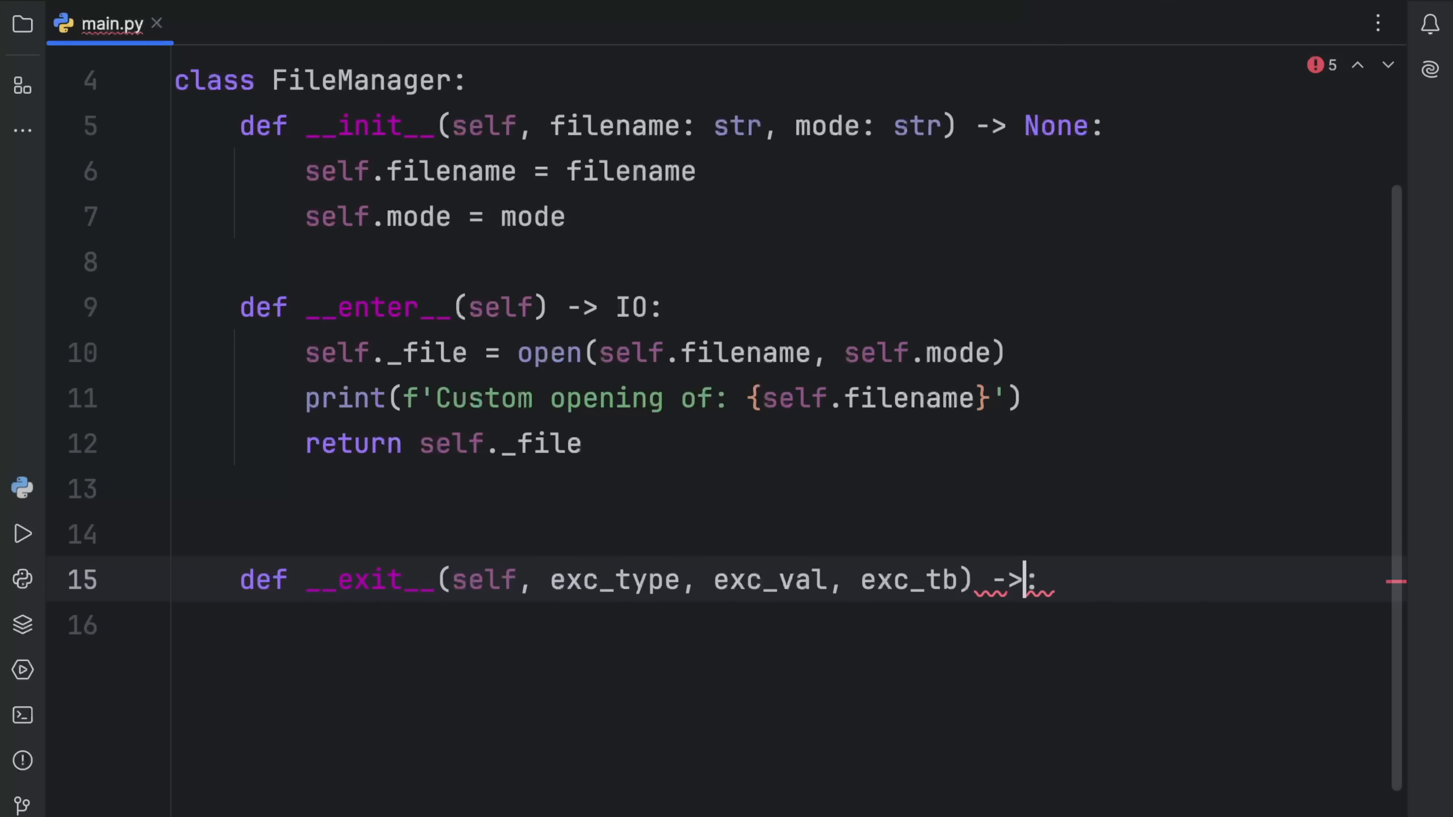
type("None:")
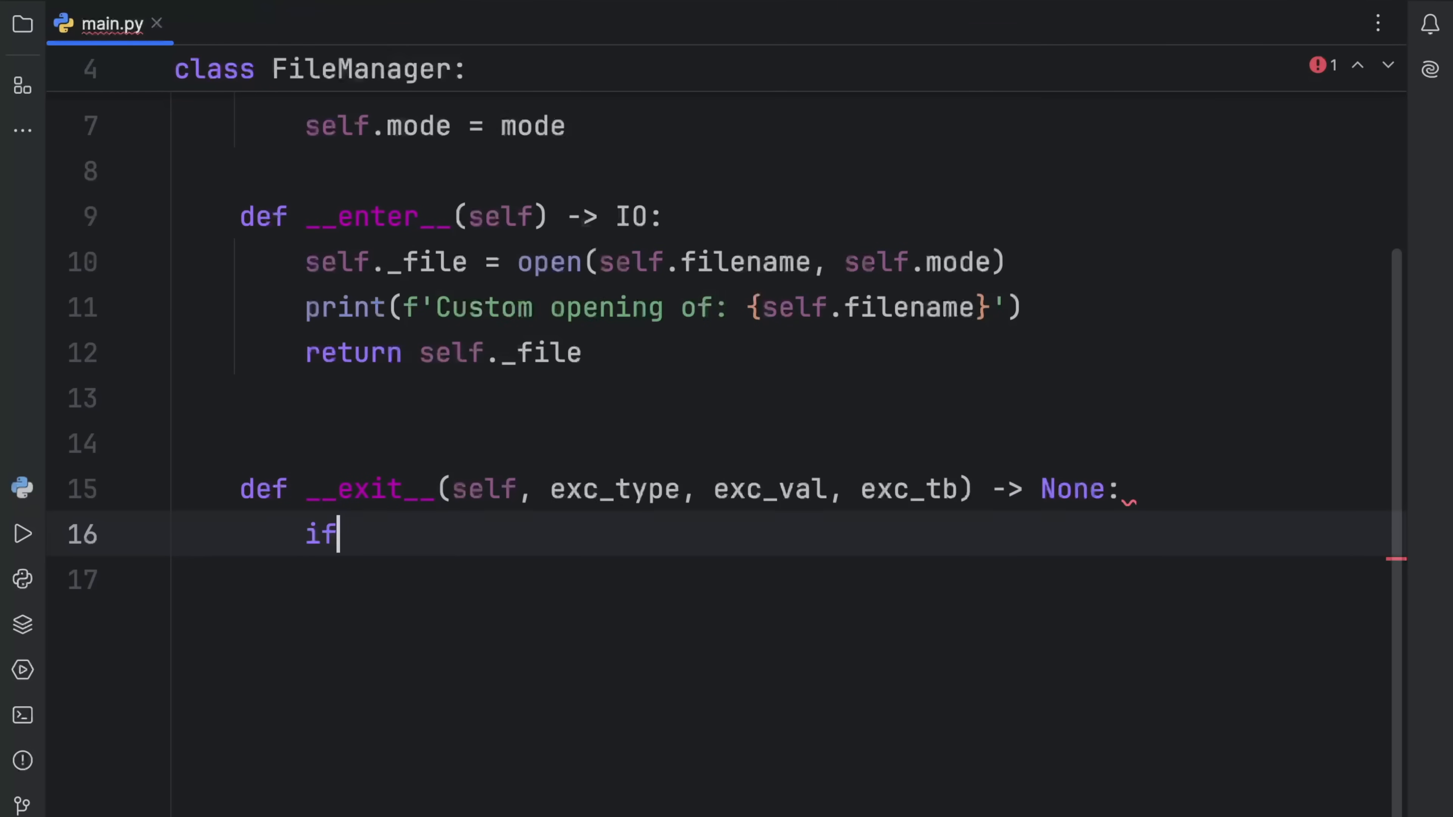
type("se")
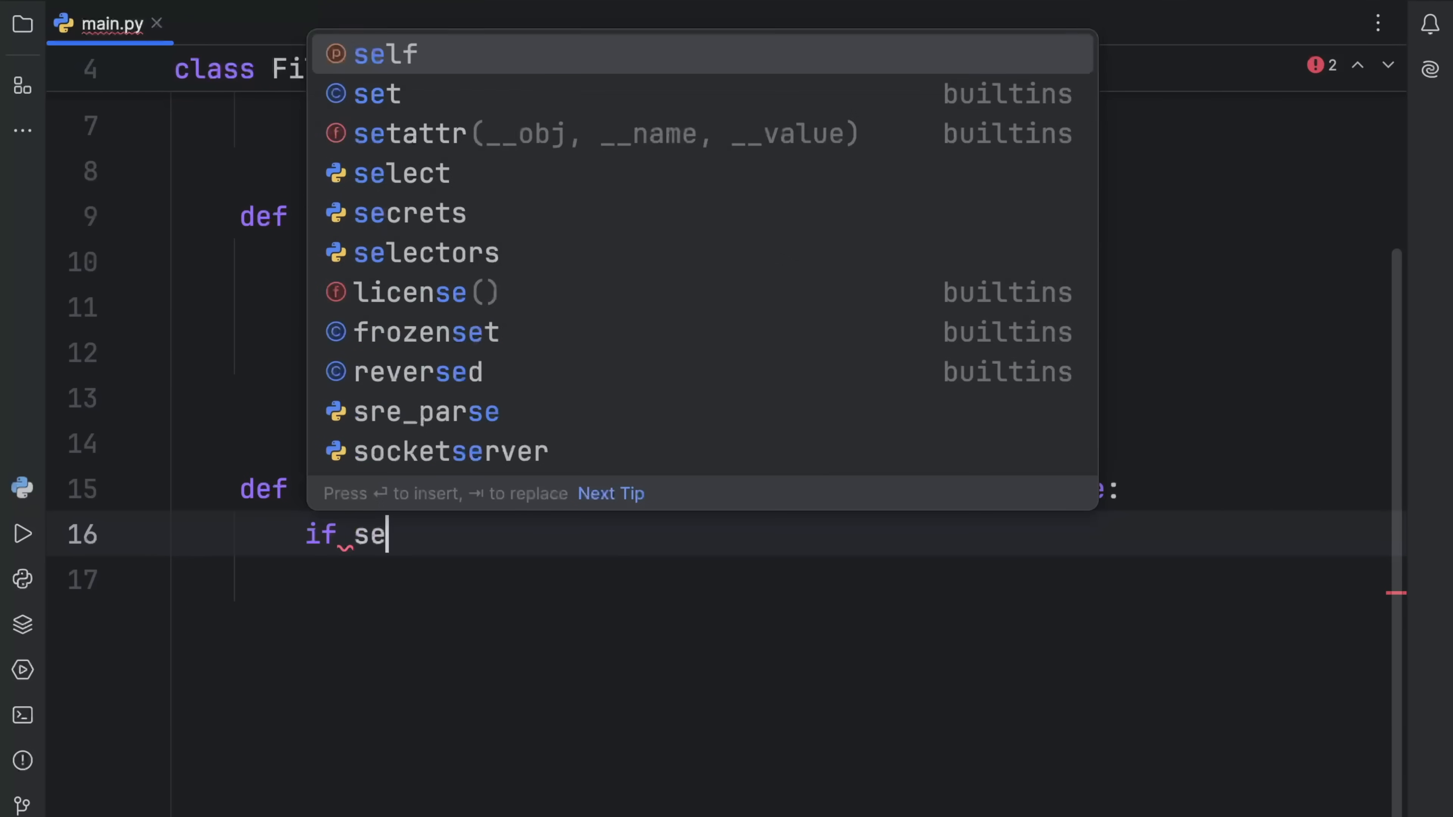
type("lf._")
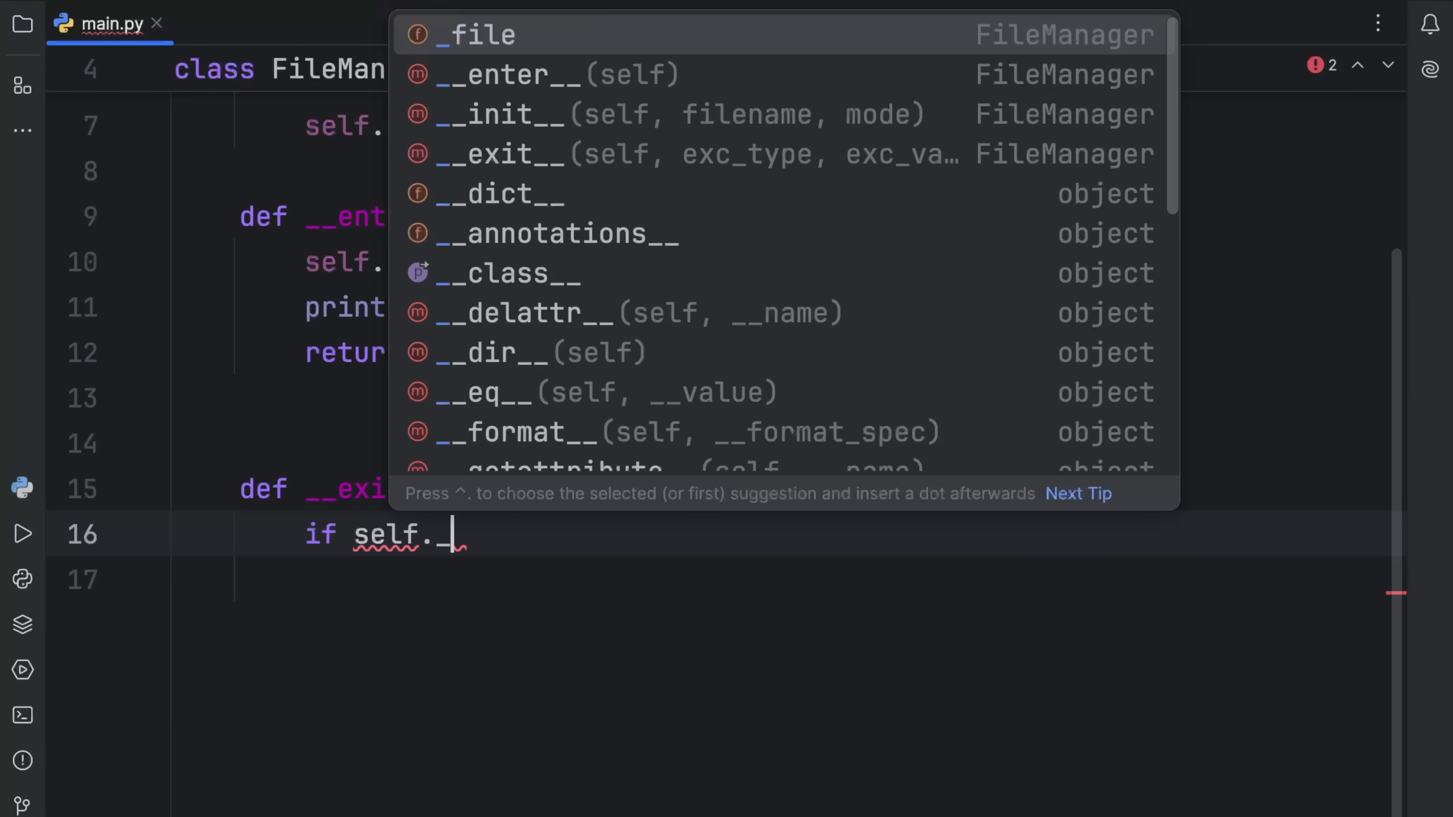
type("self._file")
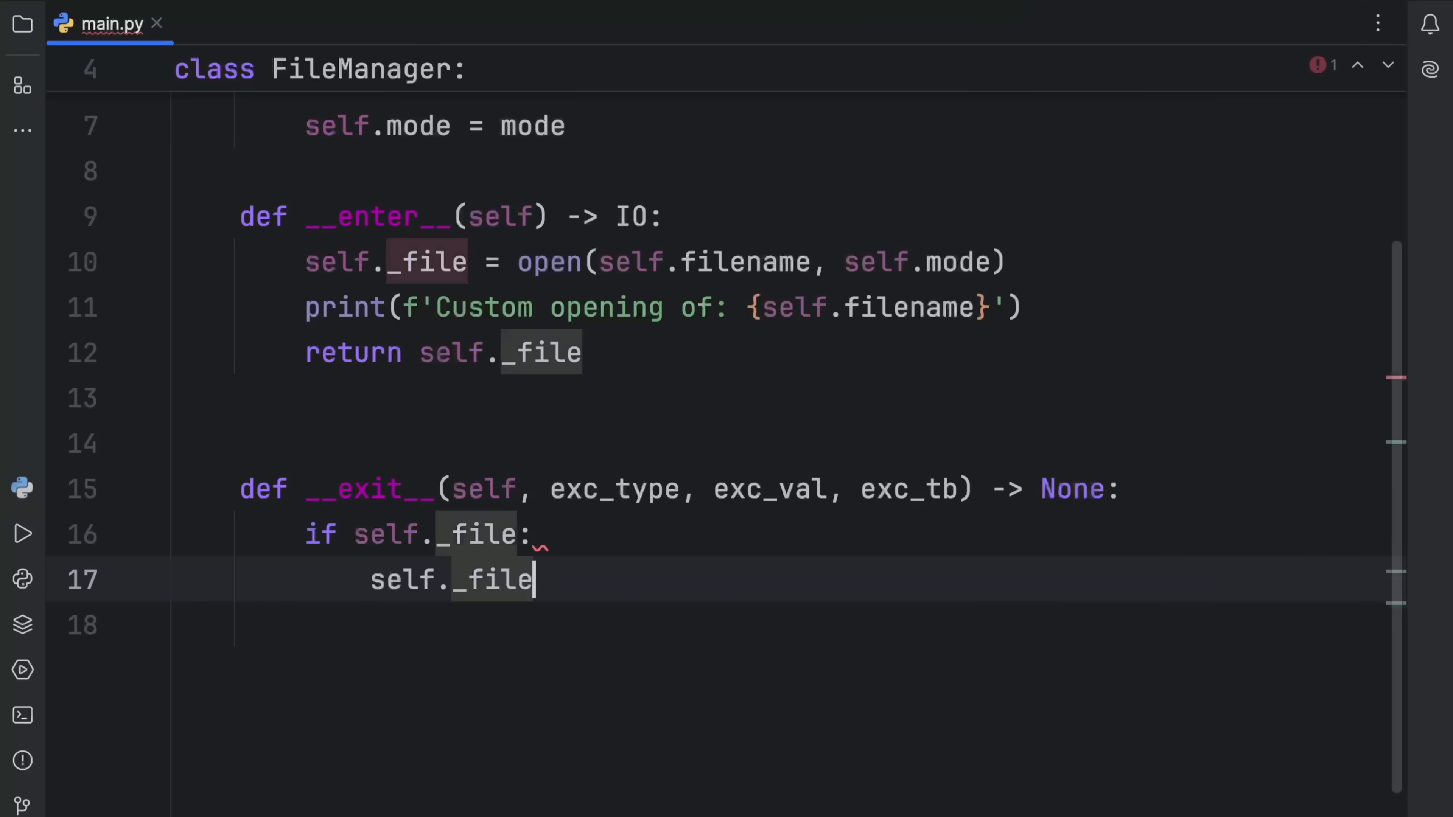
type(".close()")
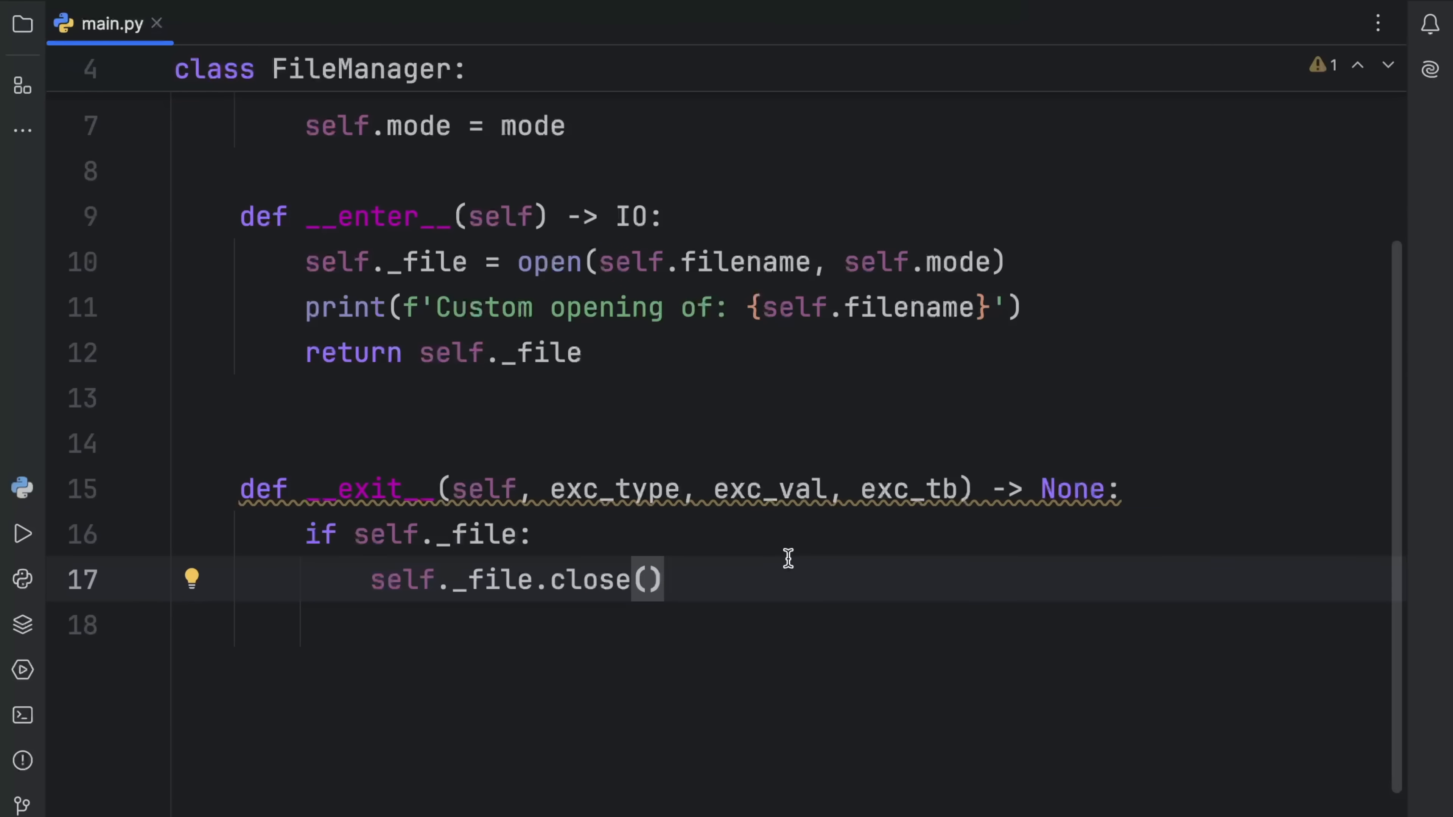
Print f'Custom closing of: {self.filename}' after close() and begin def main() -> None:
type("print(")
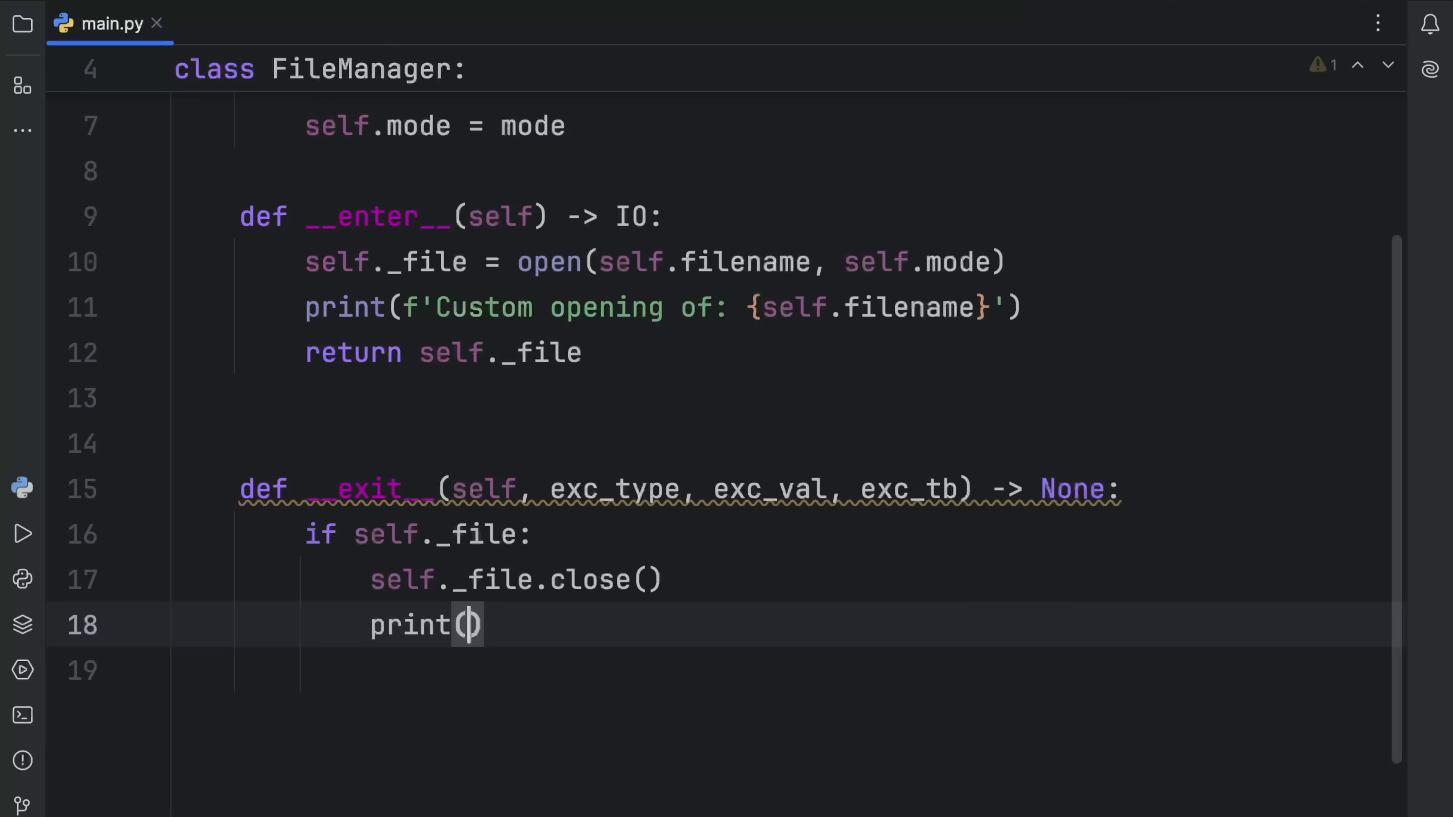
type("f'Custom closing of:")
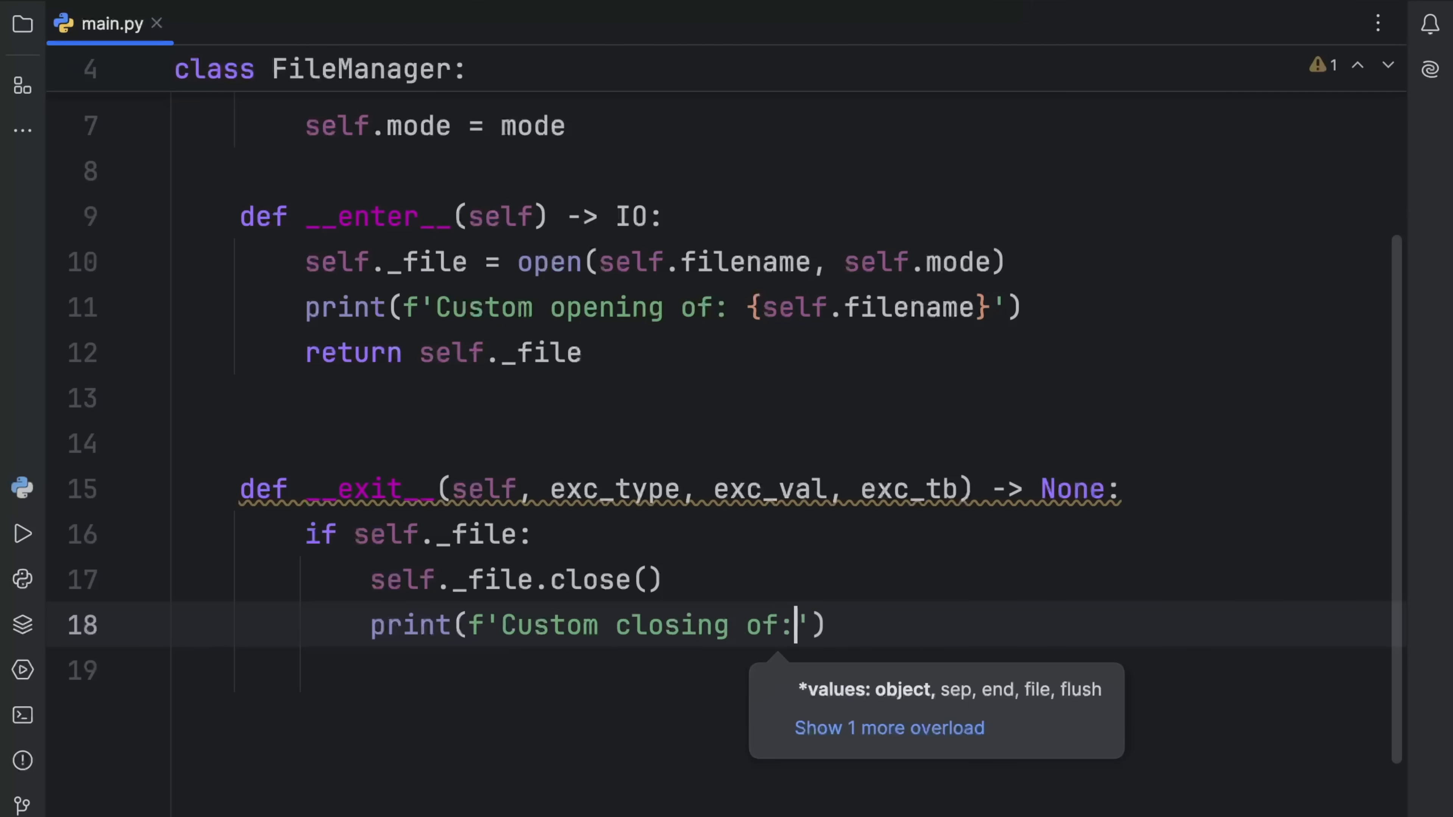
type("{self.f")
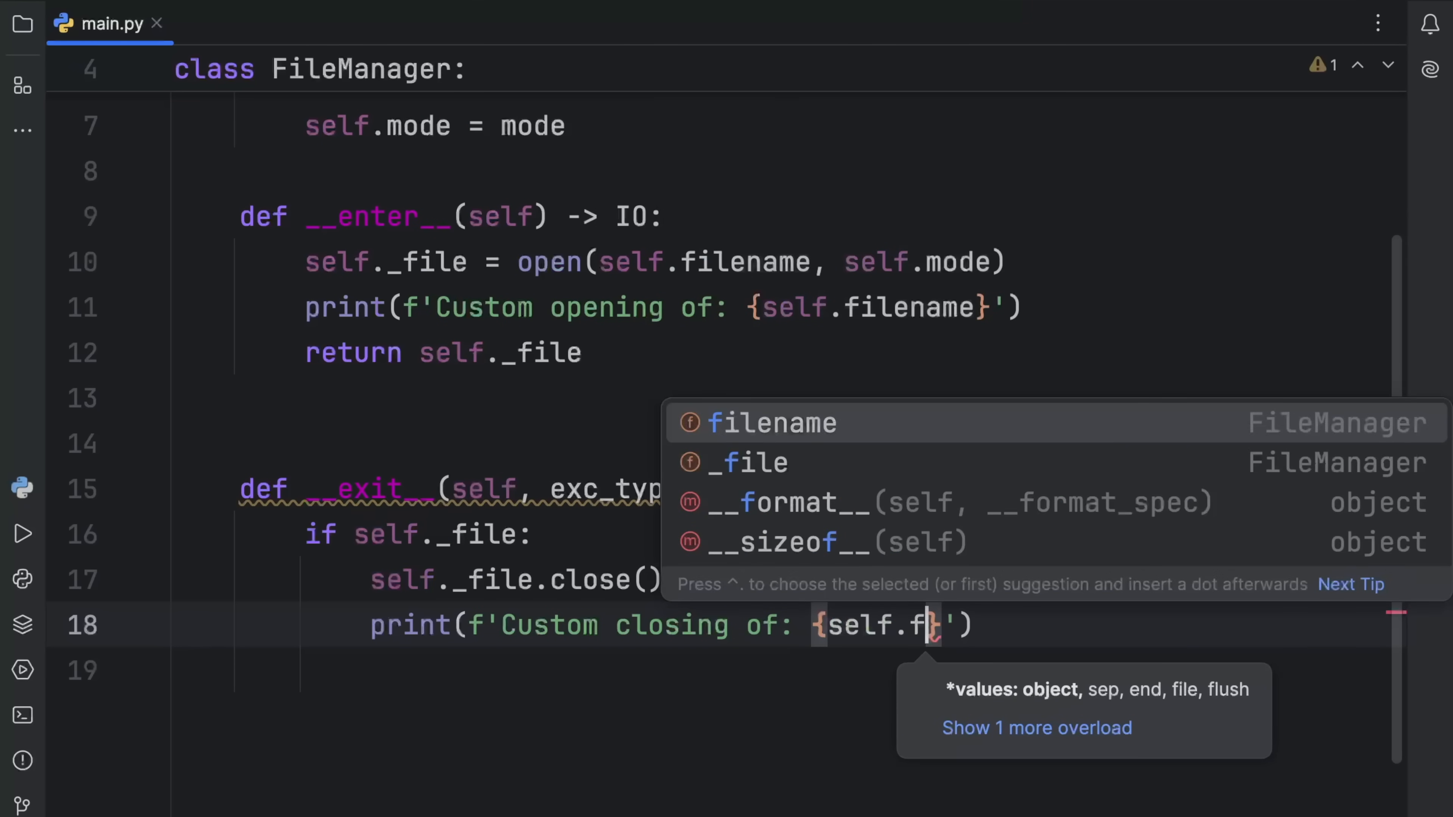
left_click(772, 423)
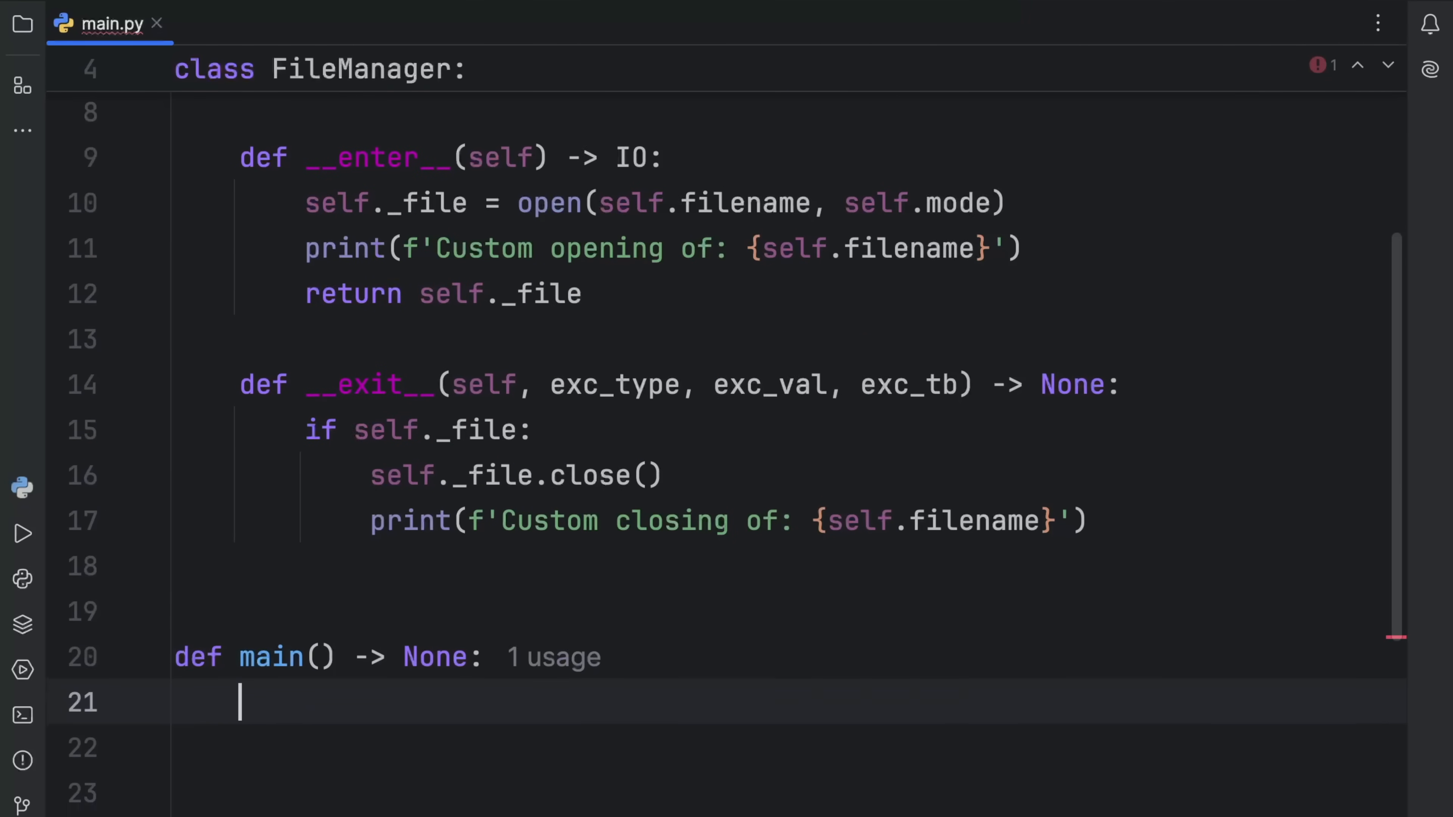
In main(), open example.txt via with FileManager('example.txt', 'r') as f, read into data: str and print it
type("w")
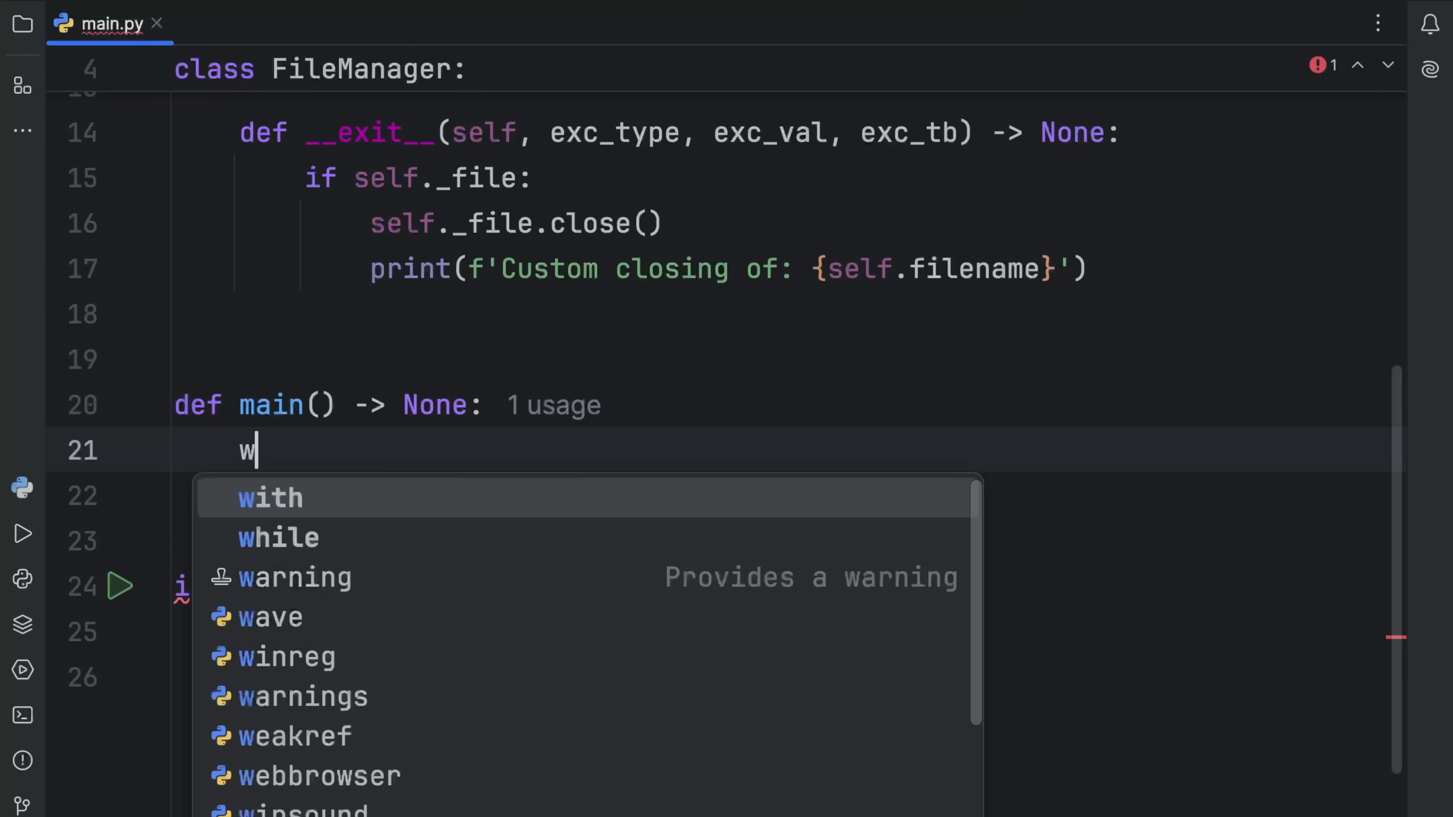
type("ith FileManager('example.txt', 'r') as")
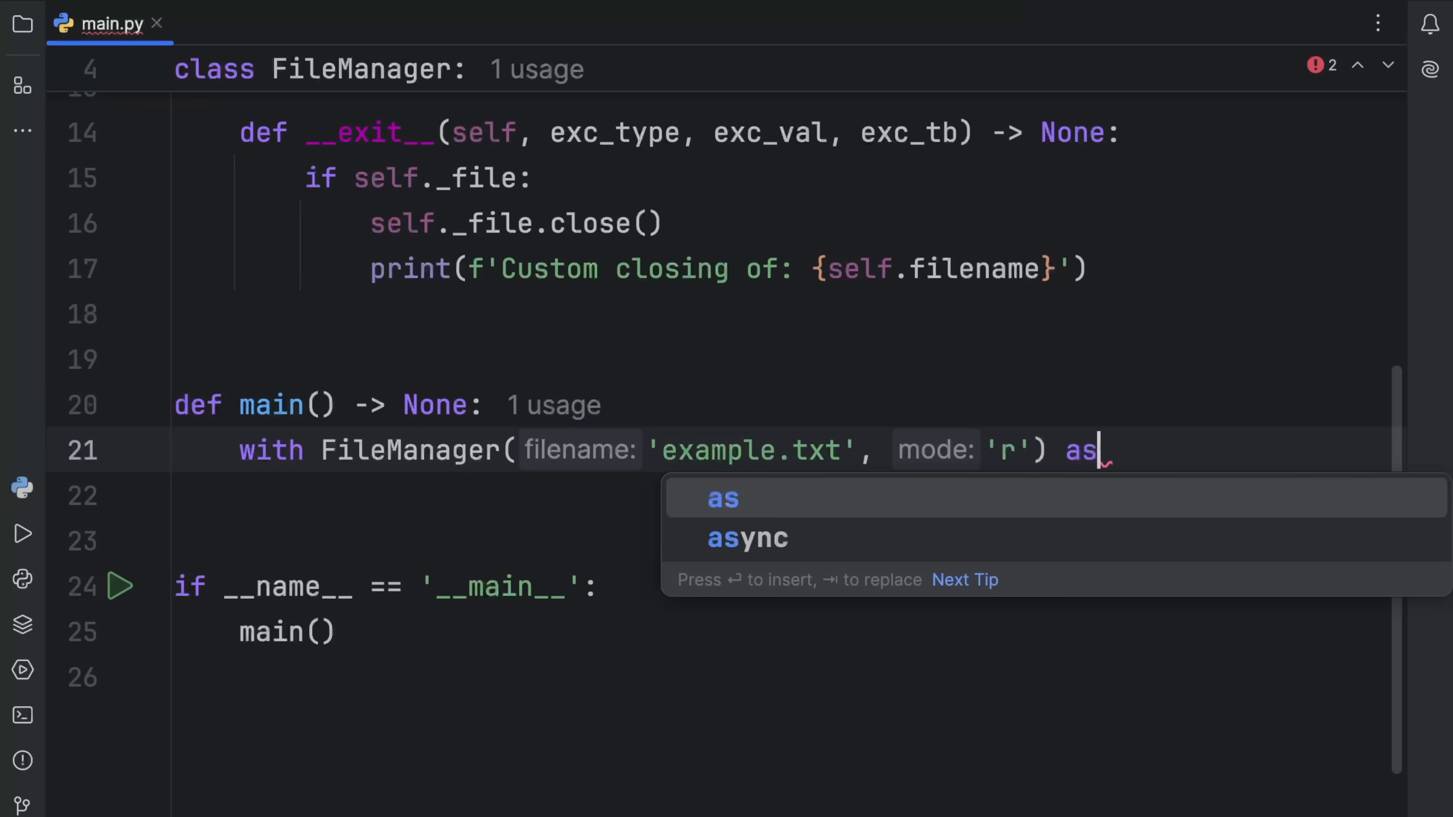
type("f:")
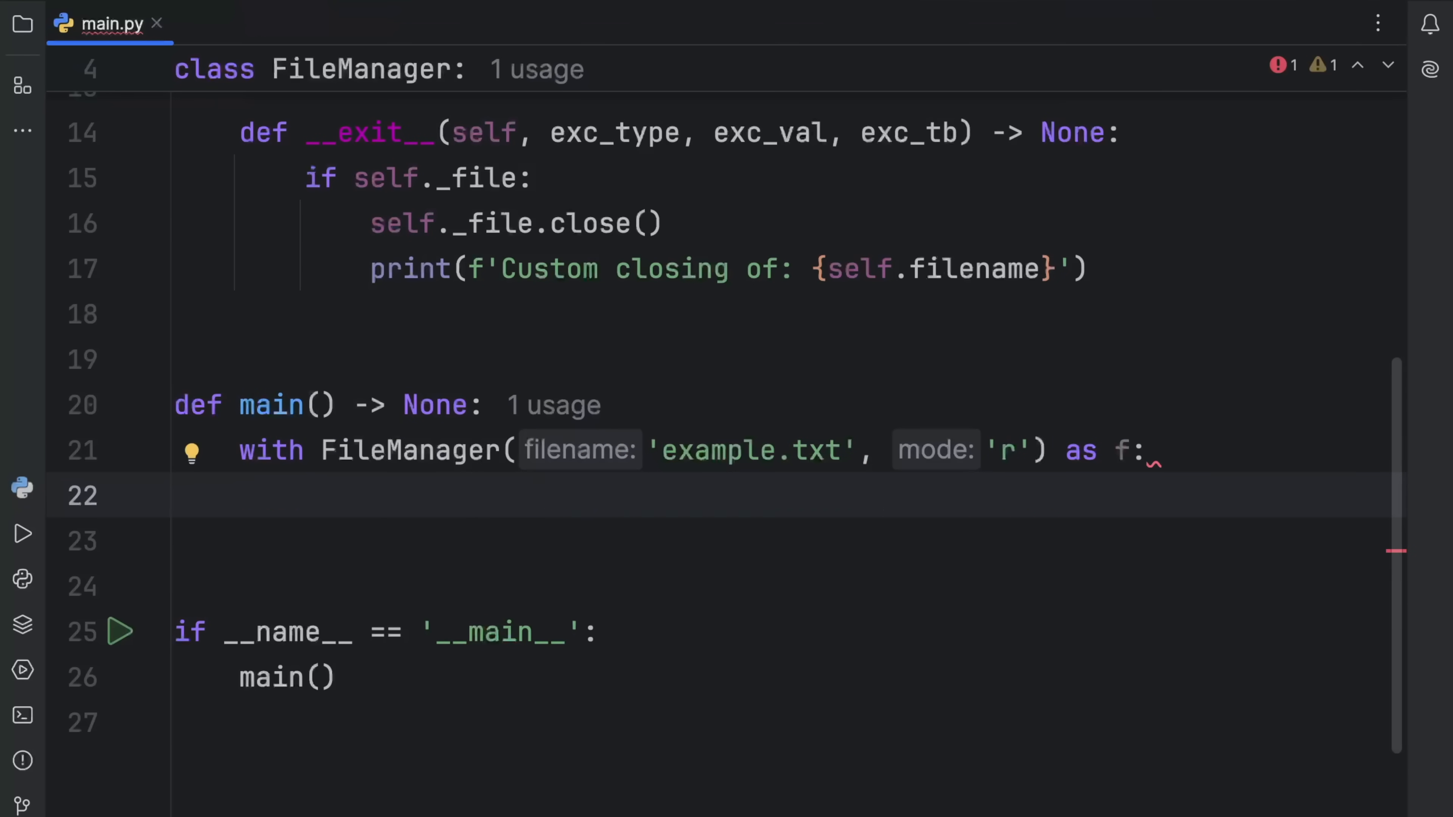
type("data: str =")
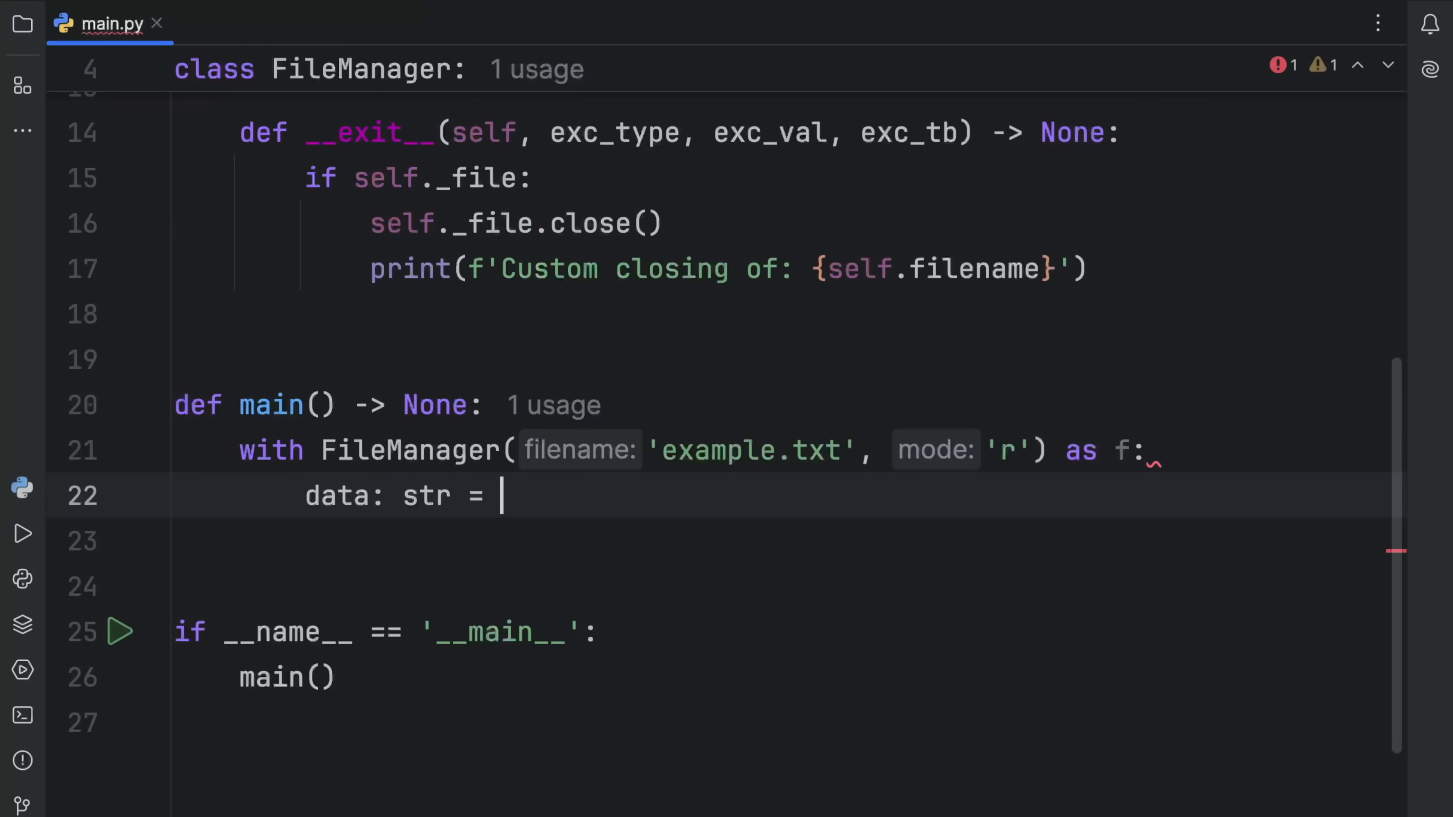
type("f.read()")
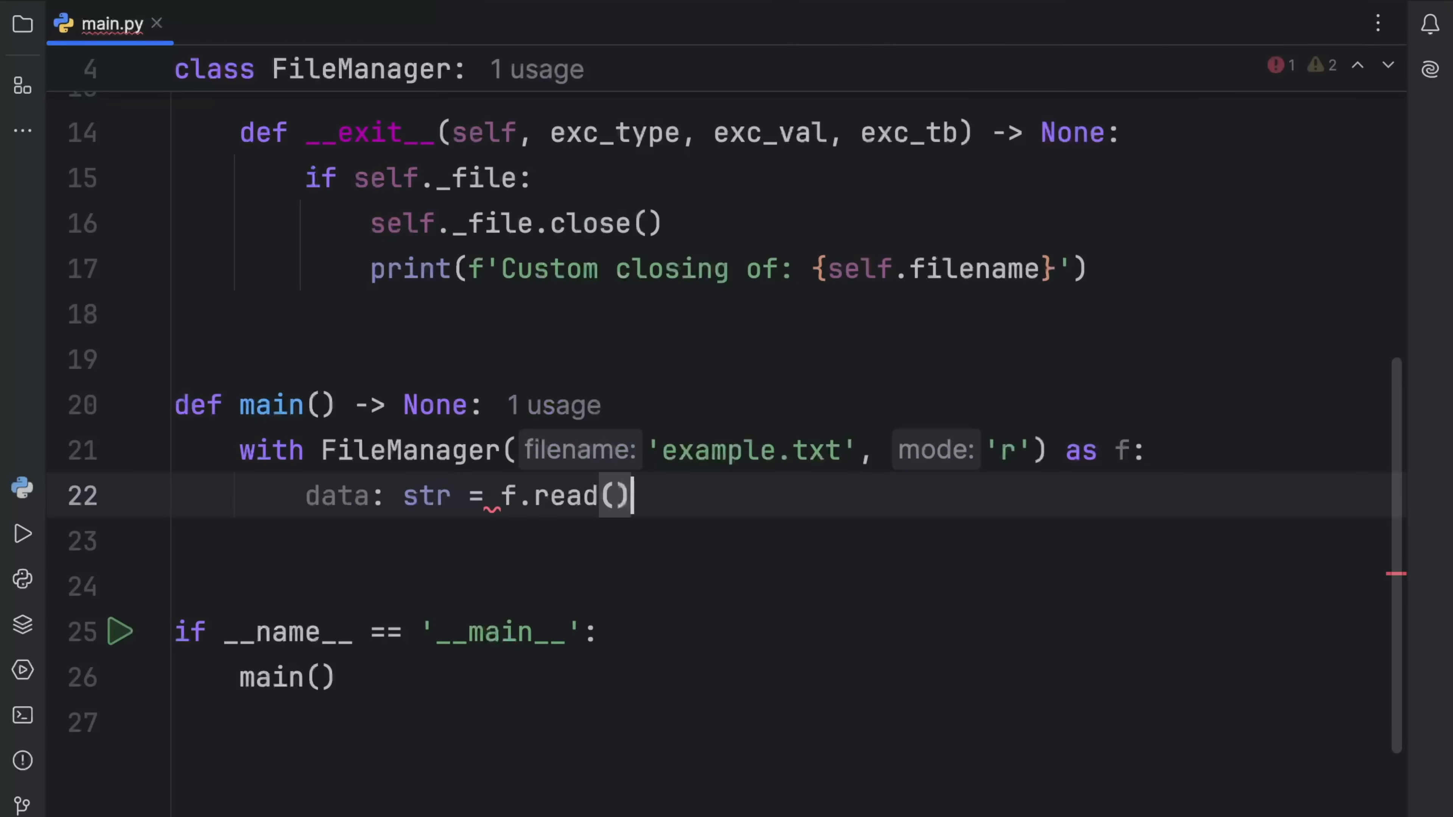
type("print(")
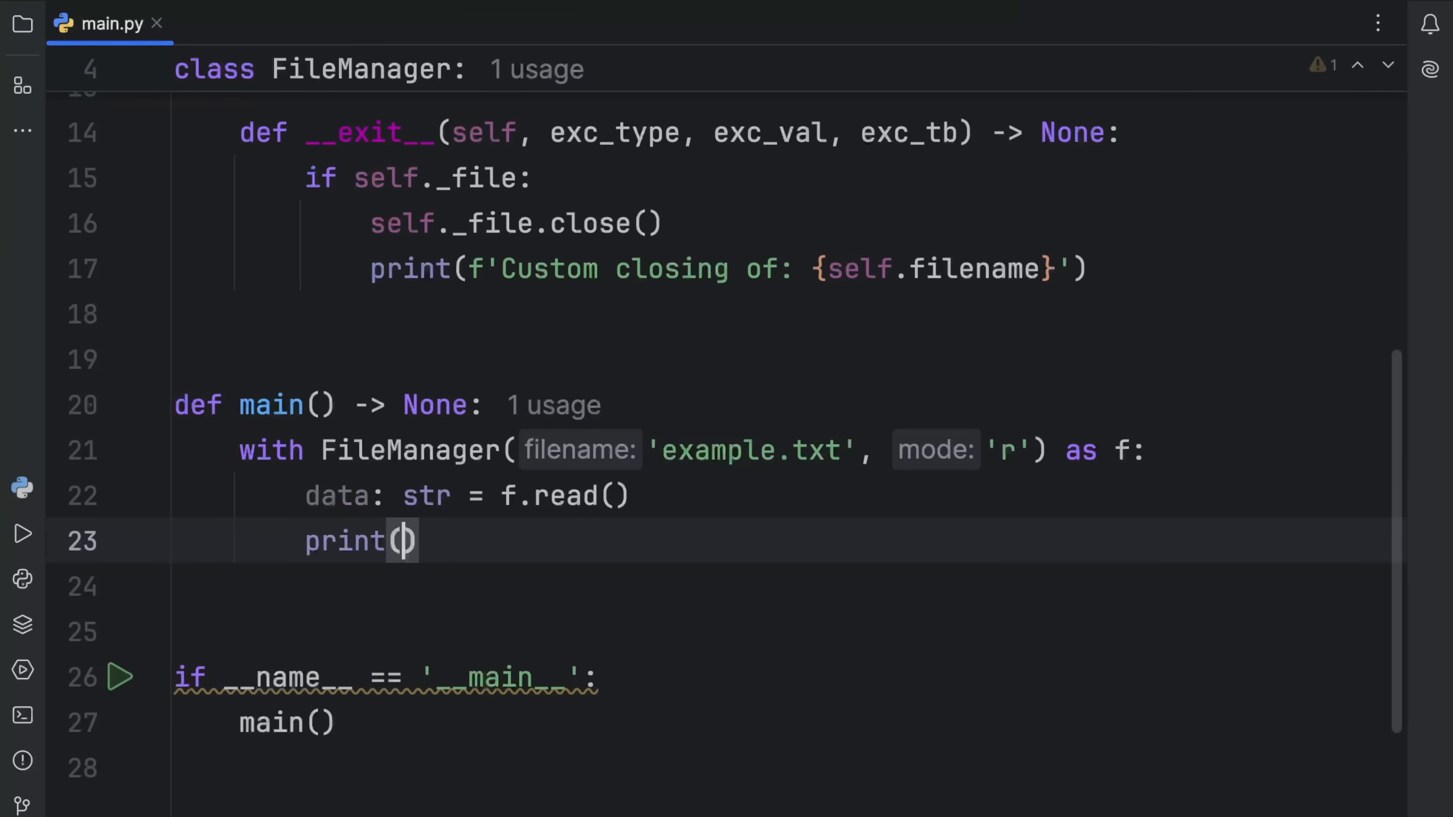
Run the script to see the opening message, 'Hello, World!' and closing message, then hide the Run window
left_click(22, 533)
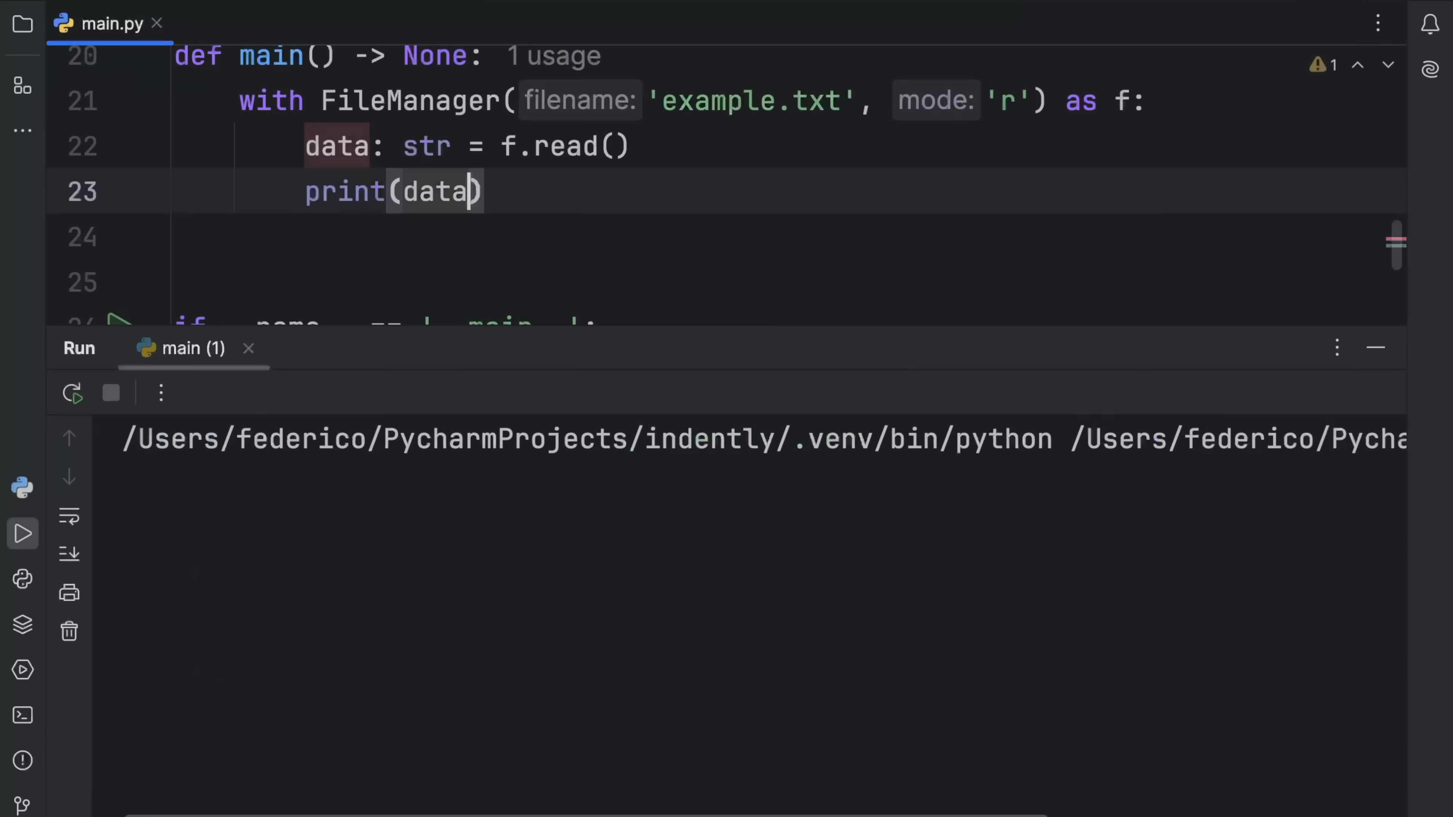
left_click(71, 393)
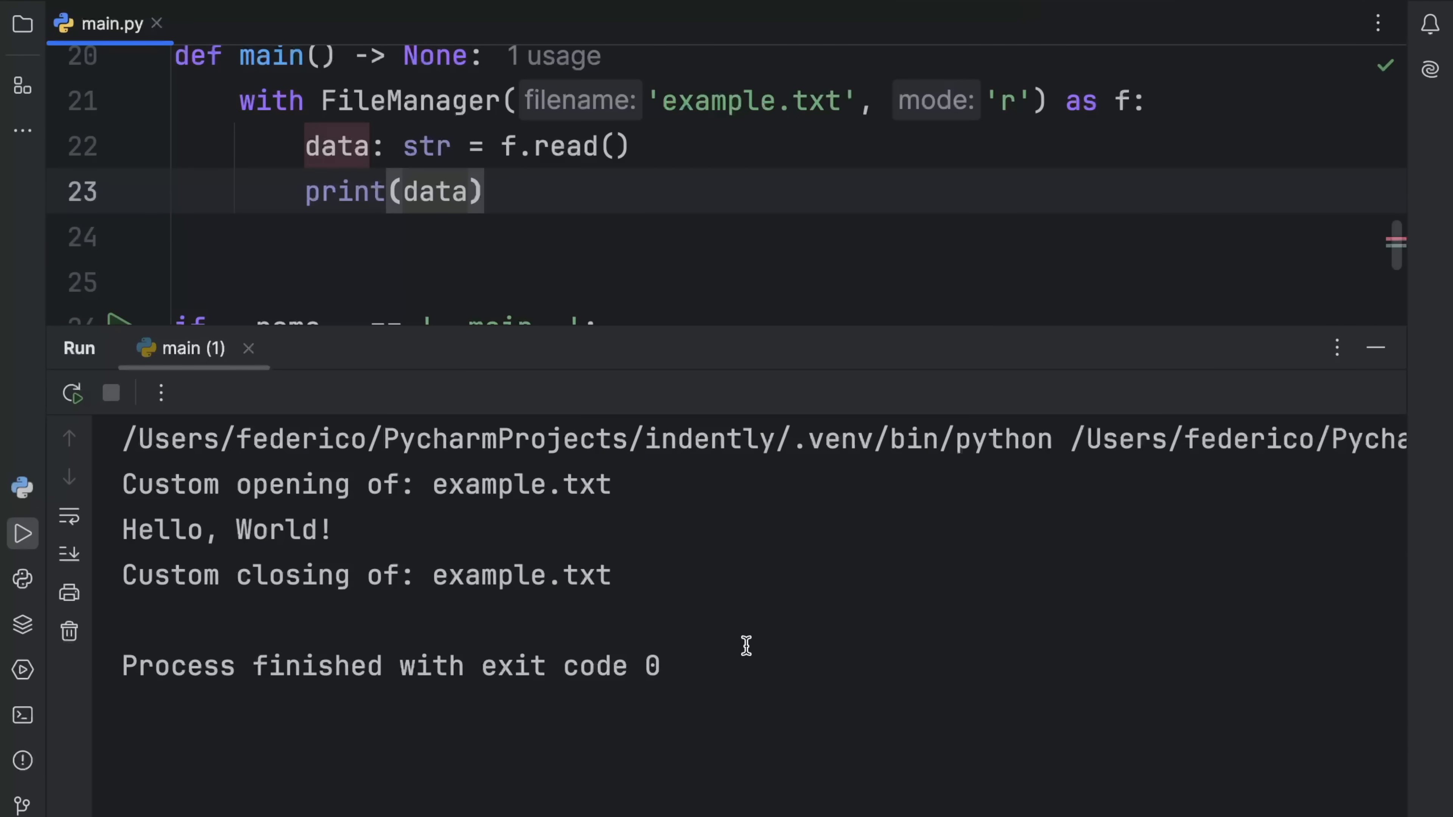
double_click(292, 484)
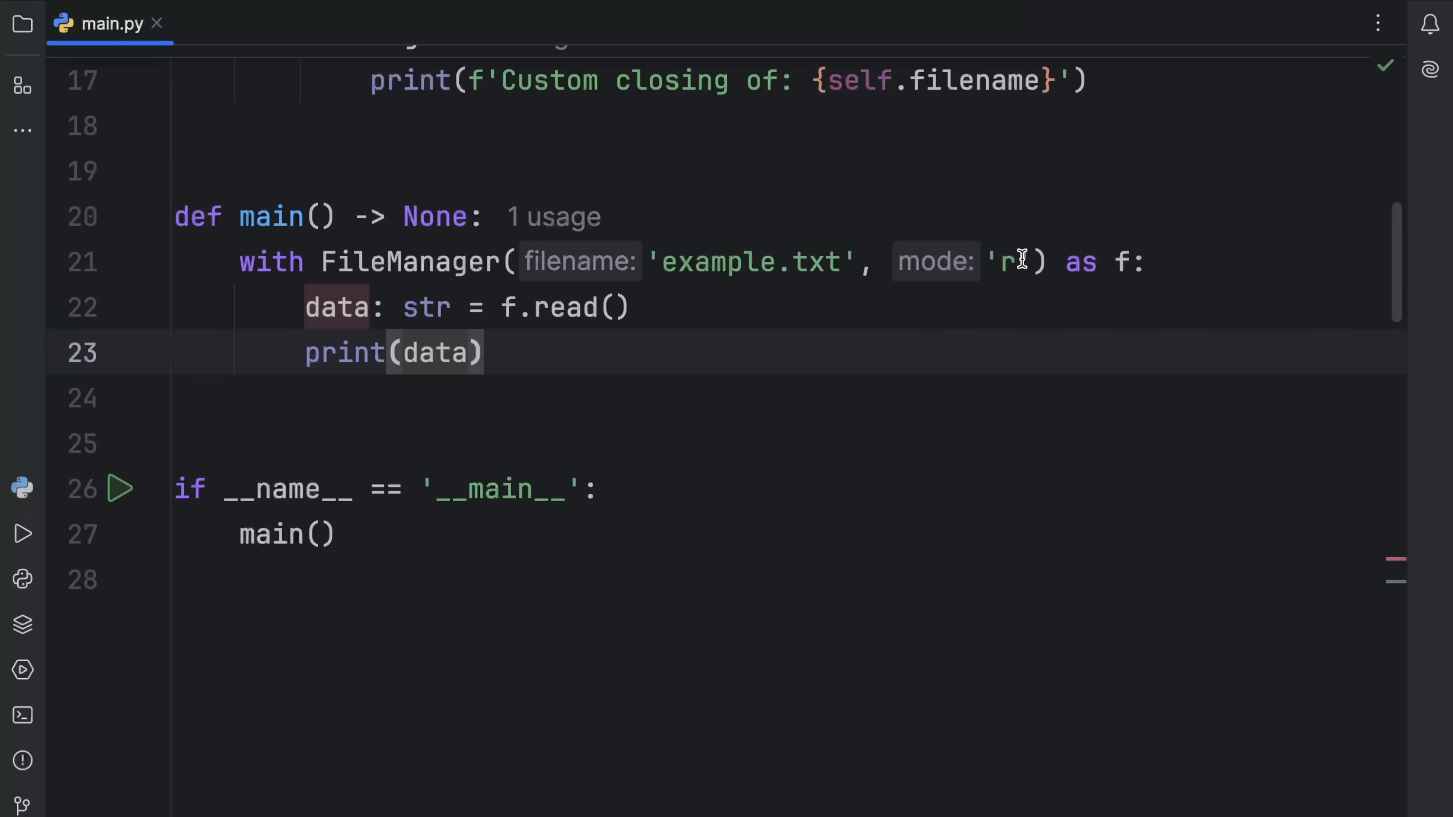
Switch mode to 'w', make the body f.write('Hello, Bob!') and run to store it in example.txt
type("w")
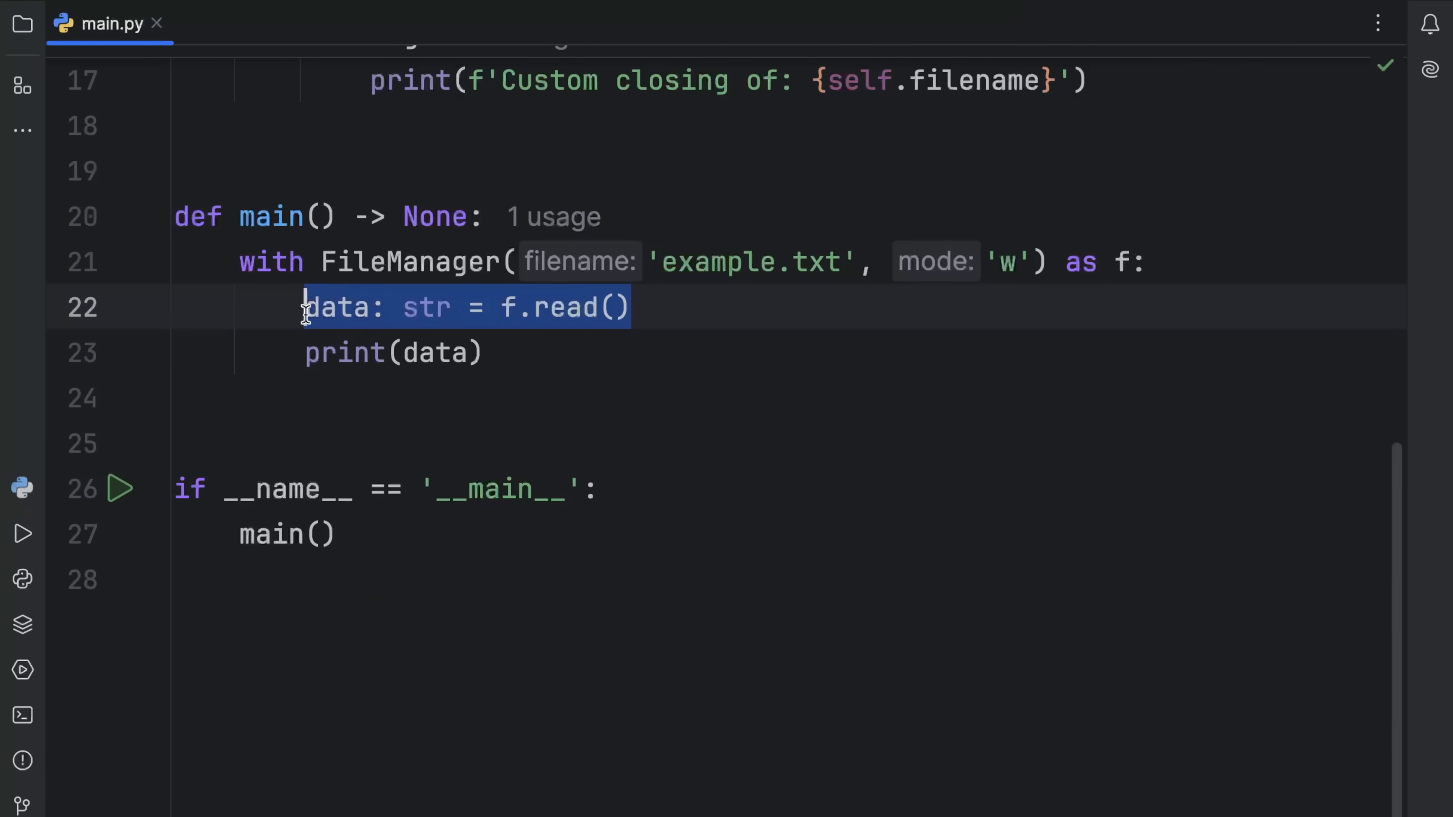
type("f.write('')")
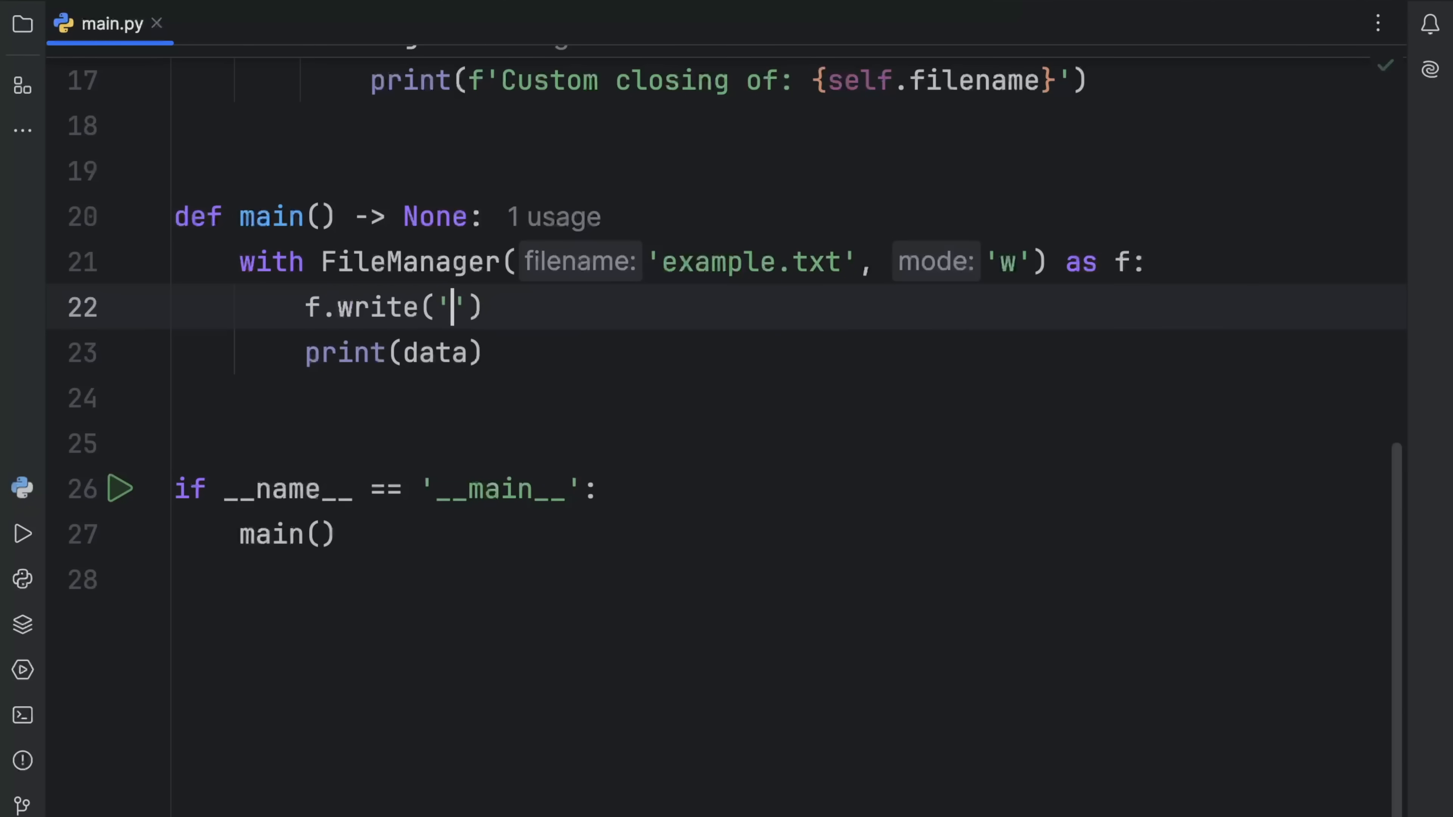
type("Hello, Bob!")
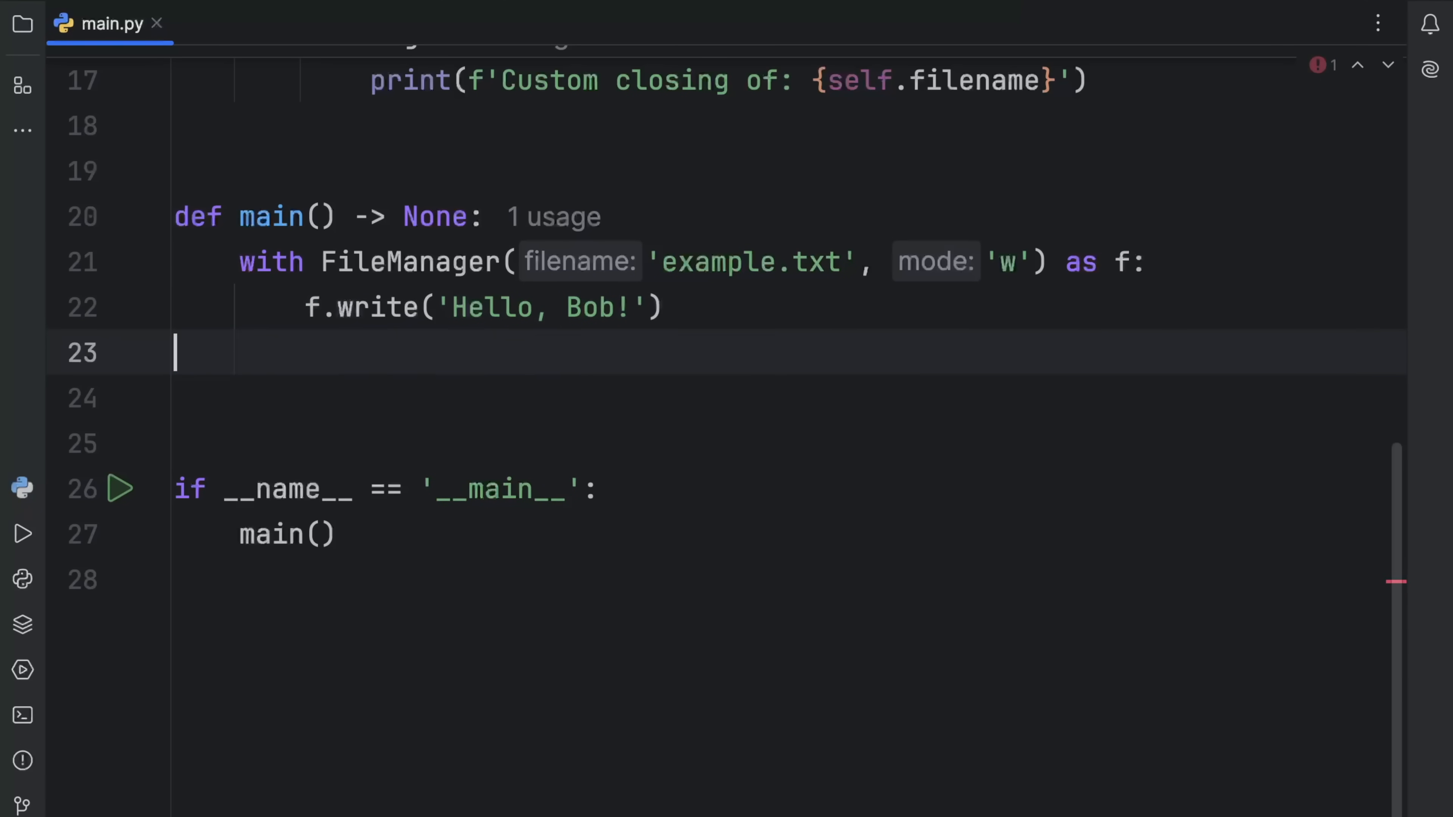
left_click(22, 533)
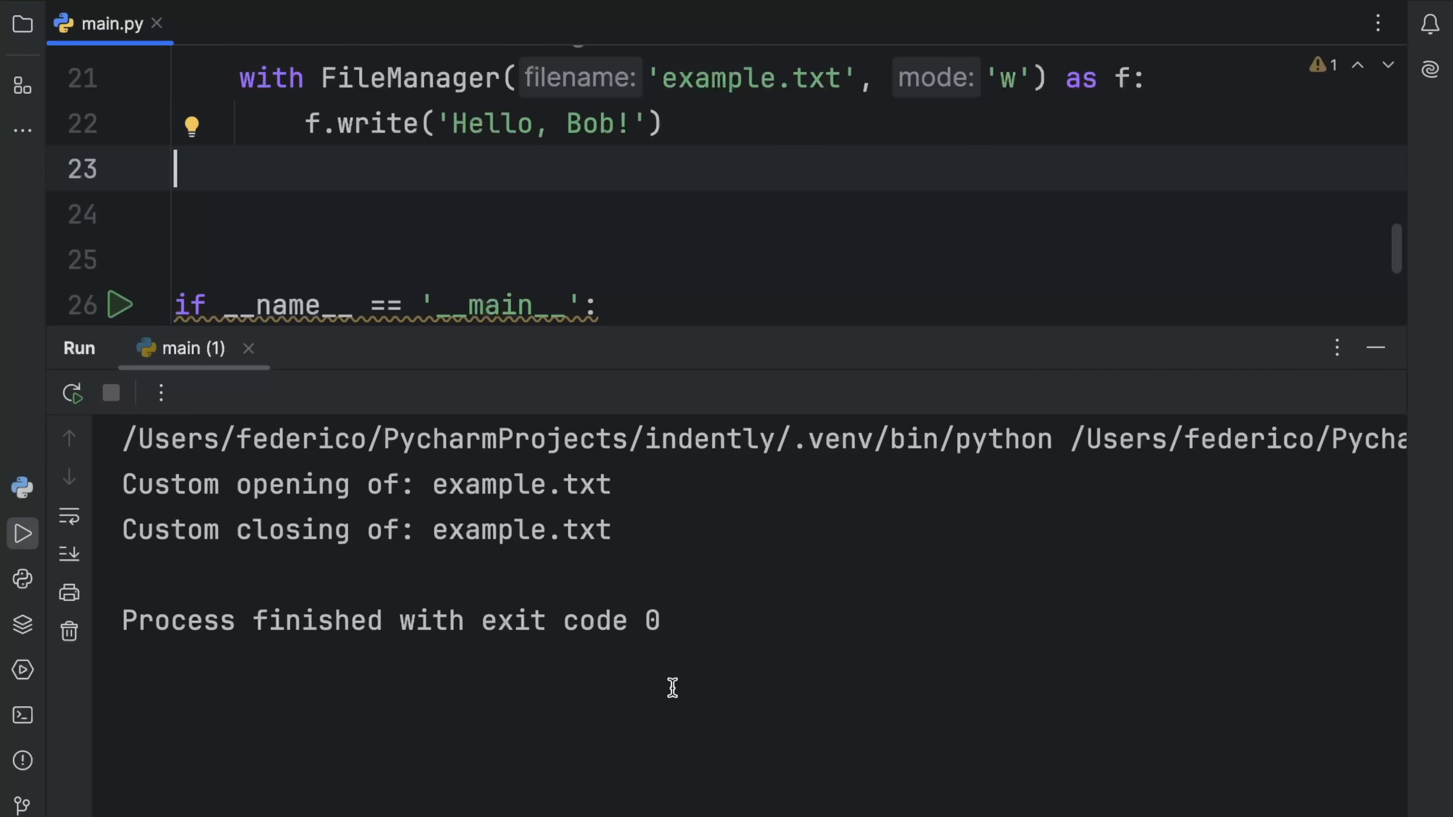
mouse_move(1376, 347)
type("r")
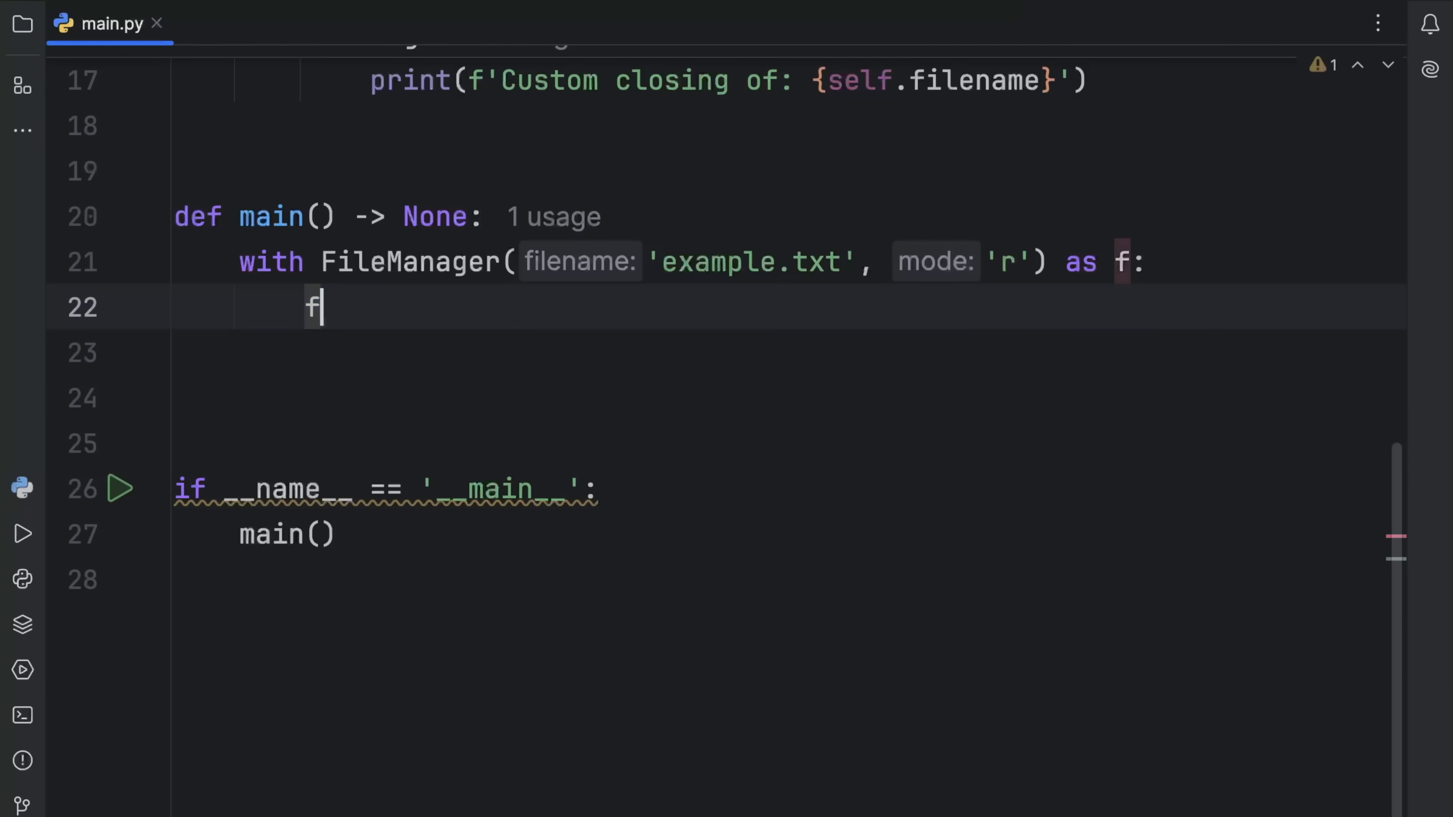
Back in read mode, replace the body with print(f.read()), run to show Hello, Bob!, then hide Run
type("print(f.r")
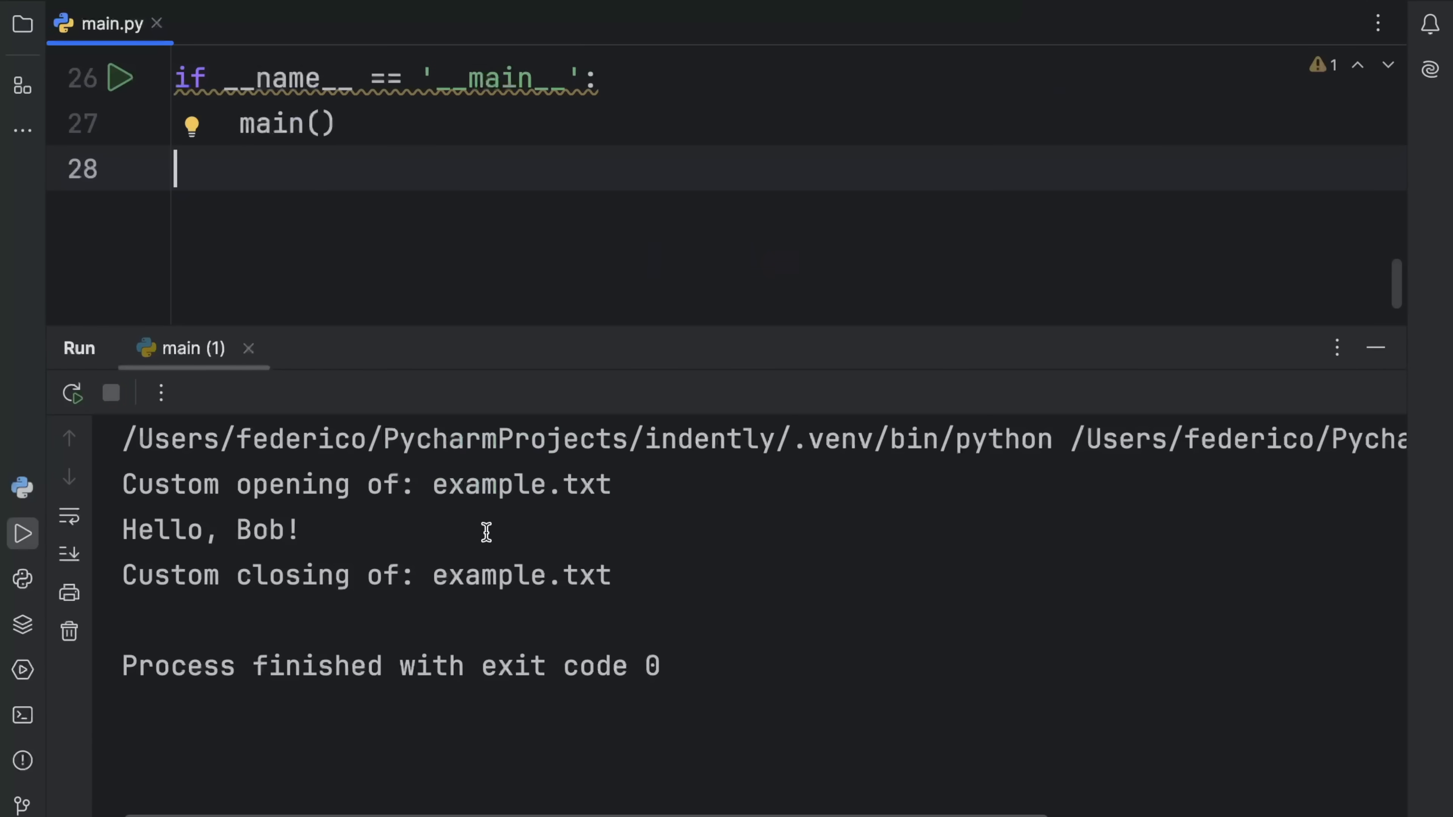
double_click(209, 529)
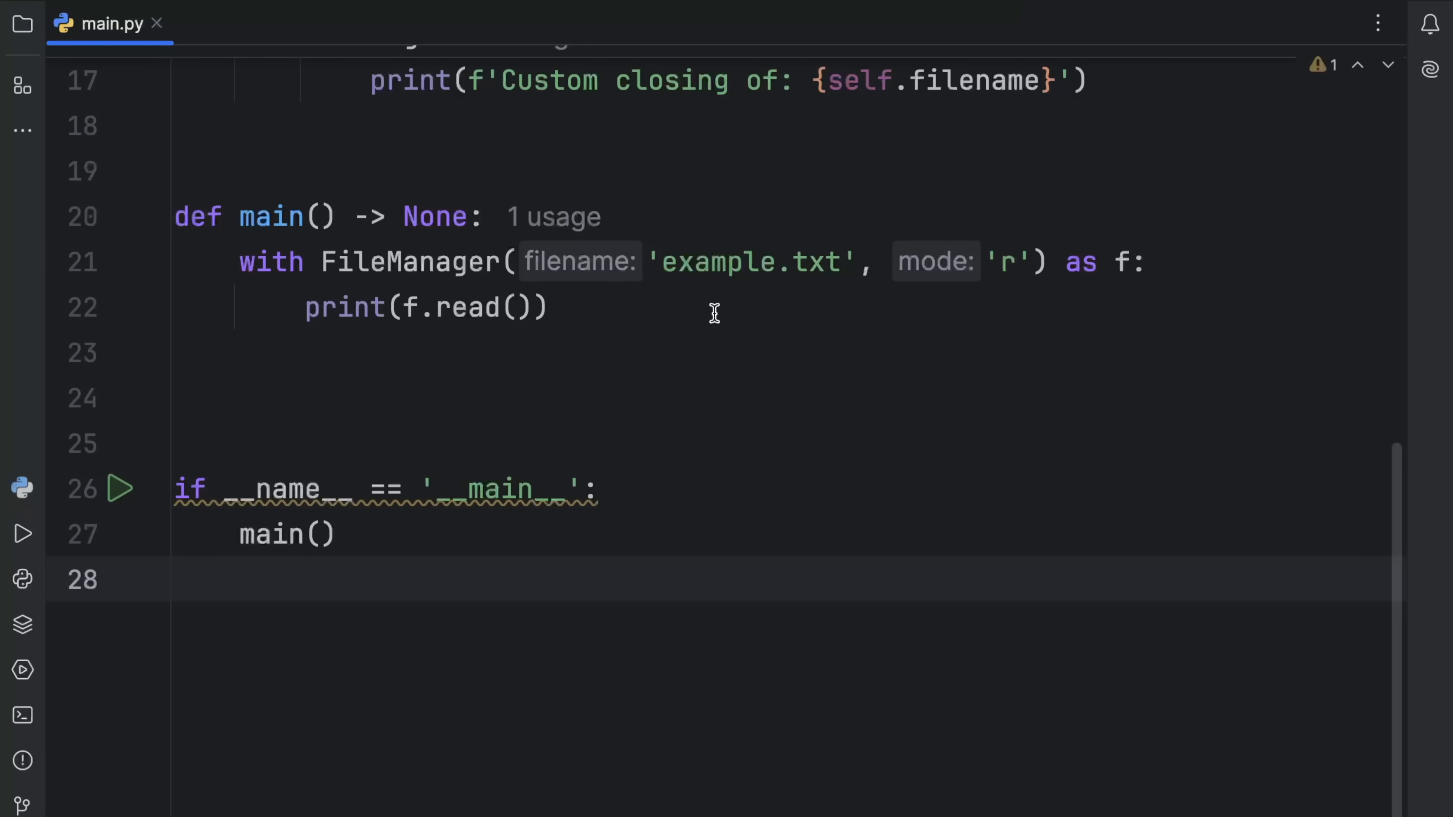
Add raise Exception('BobException') above print(f.read()) and run the script
type("raise Exception('Boc")
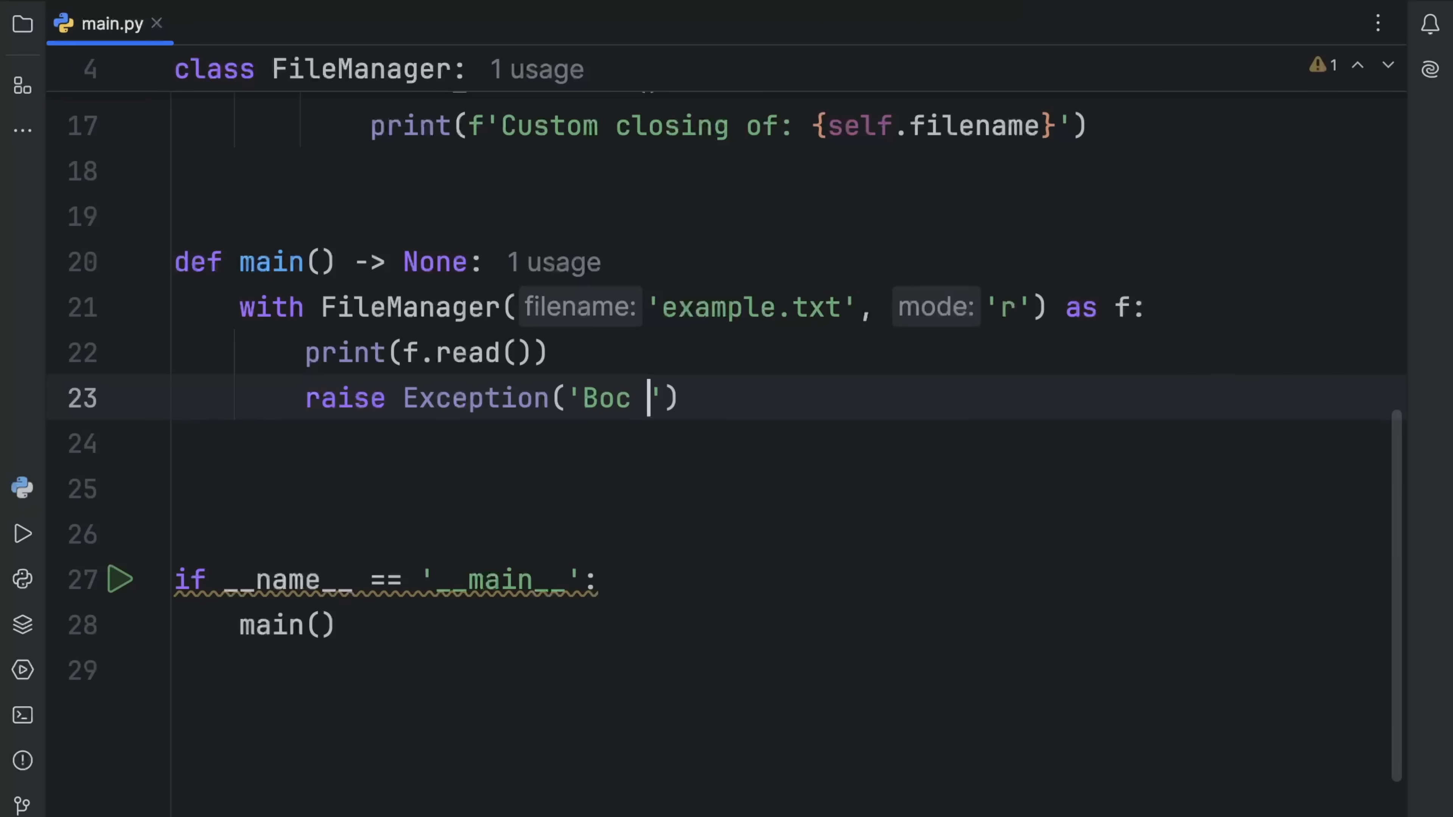
left_click(22, 533)
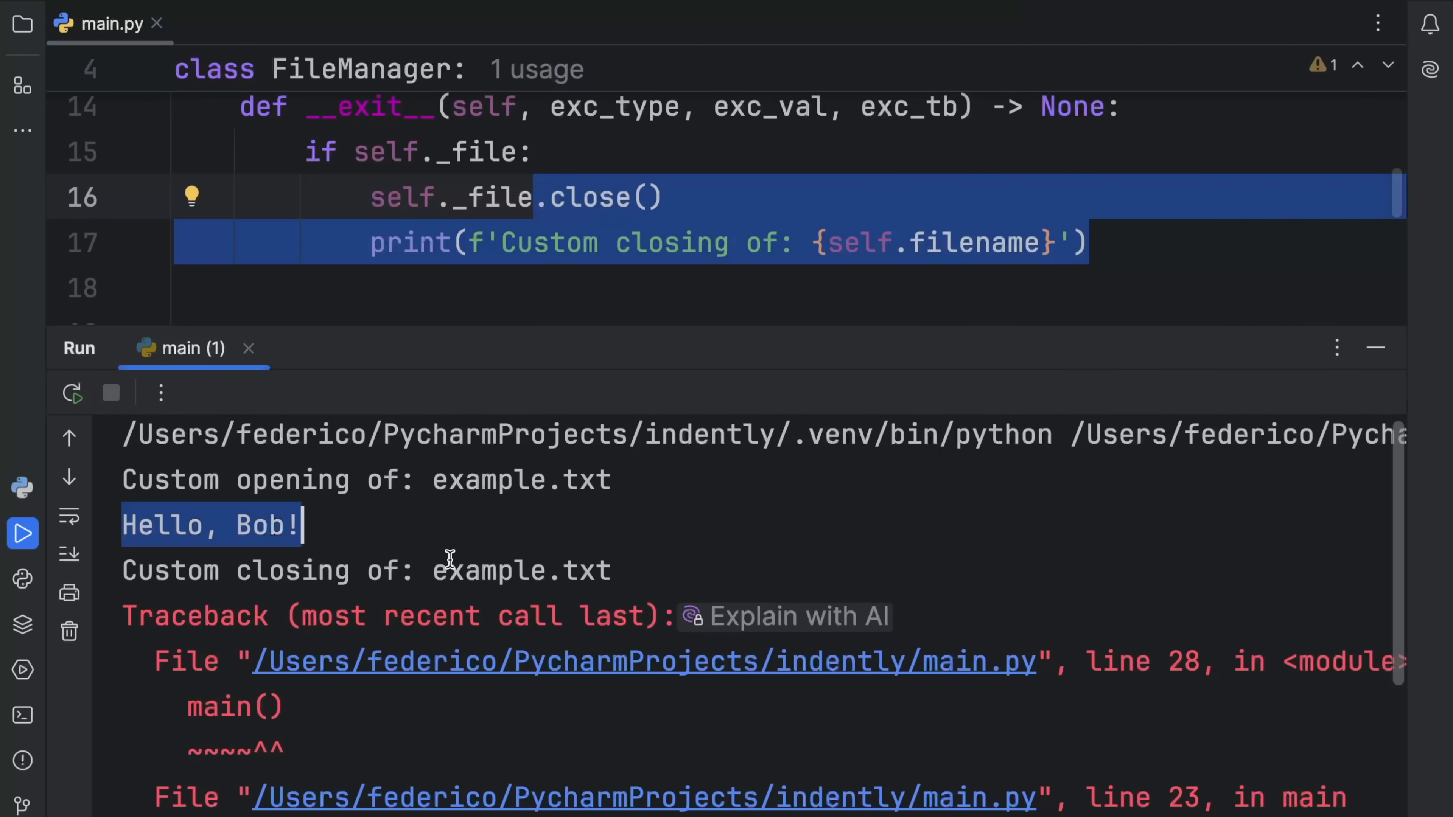
left_click(1375, 347)
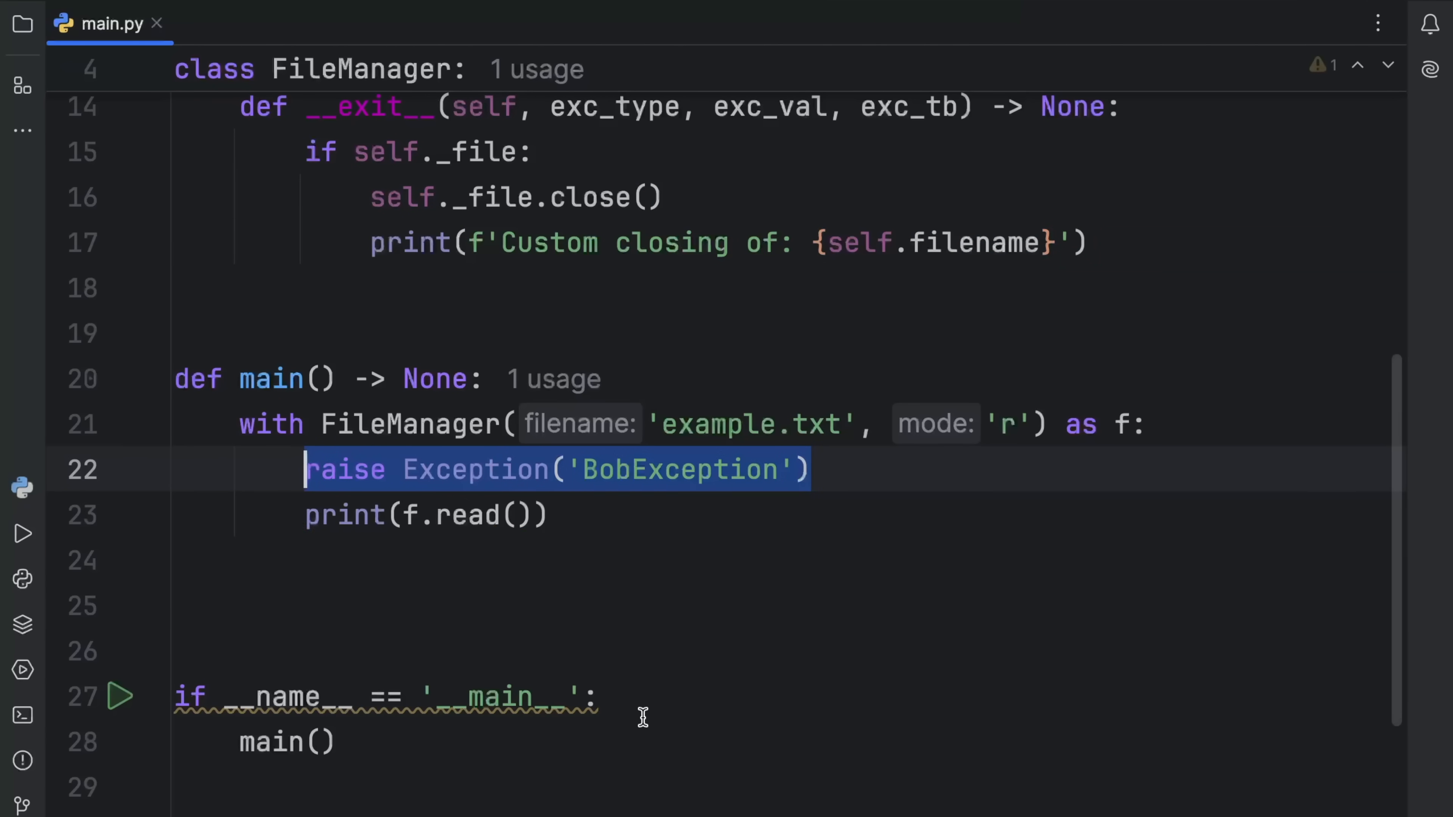
Rerun and confirm the custom opening/closing messages appear before the BobException traceback
left_click(22, 532)
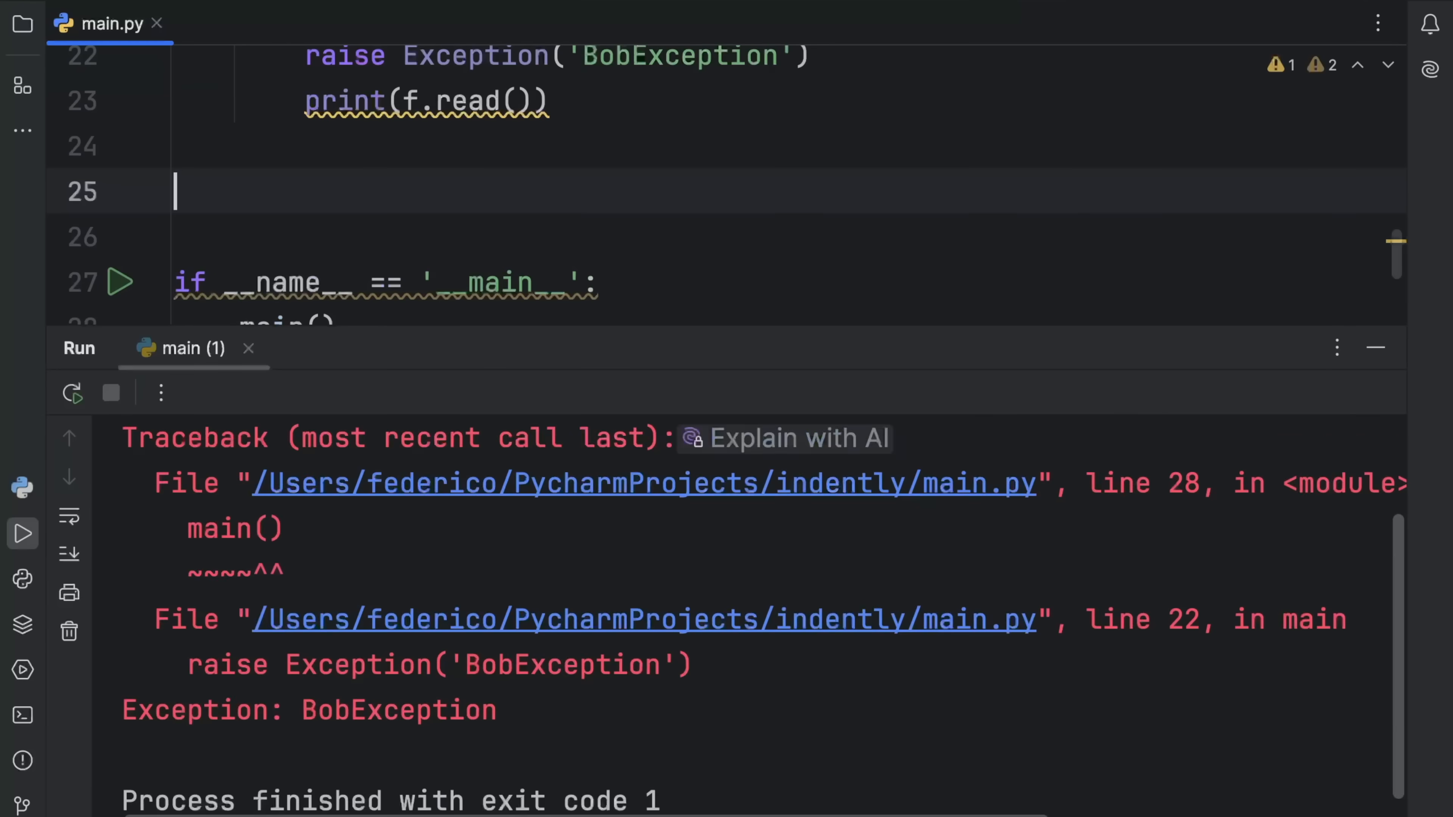
left_click(71, 393)
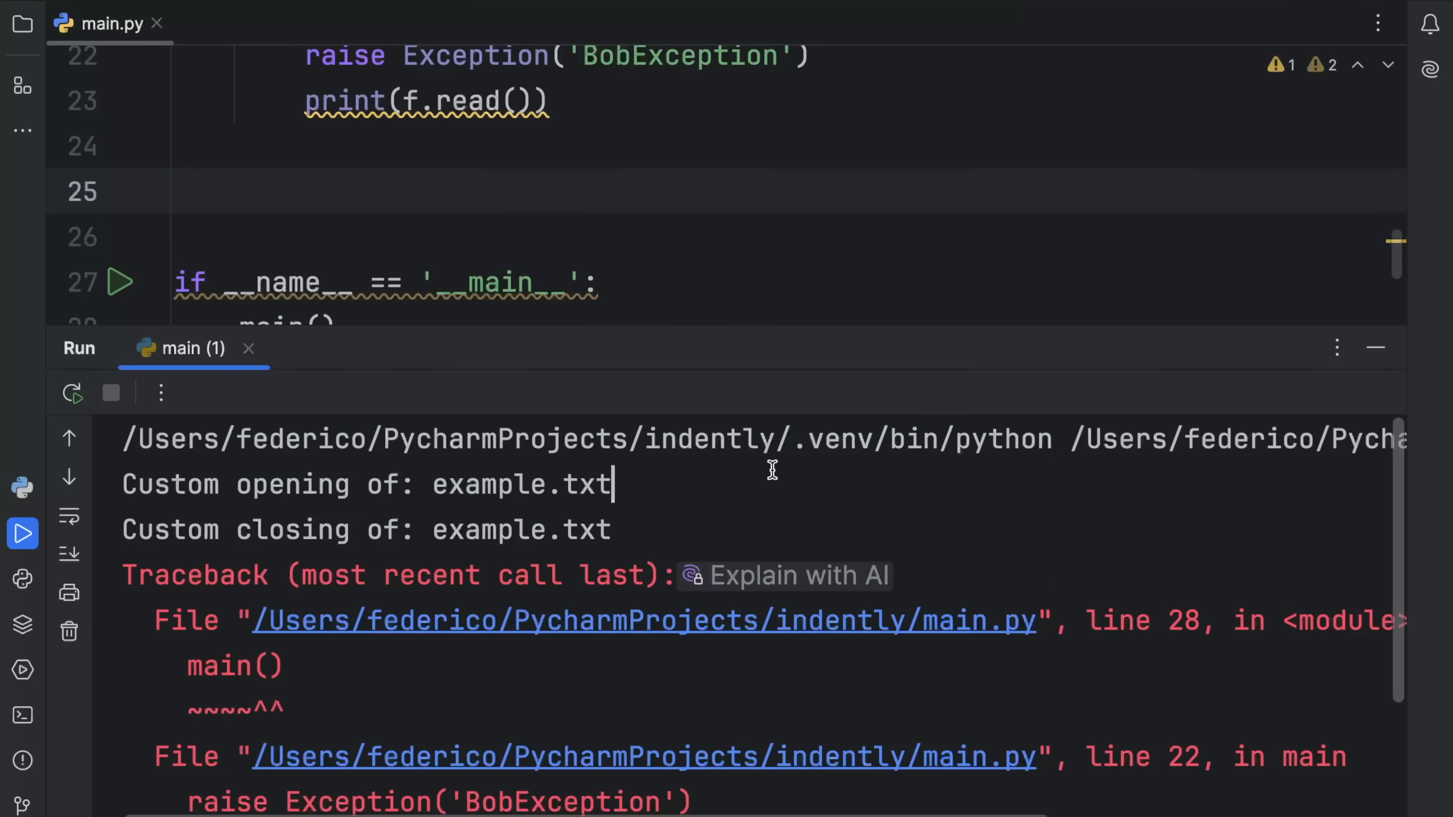
triple_click(367, 484)
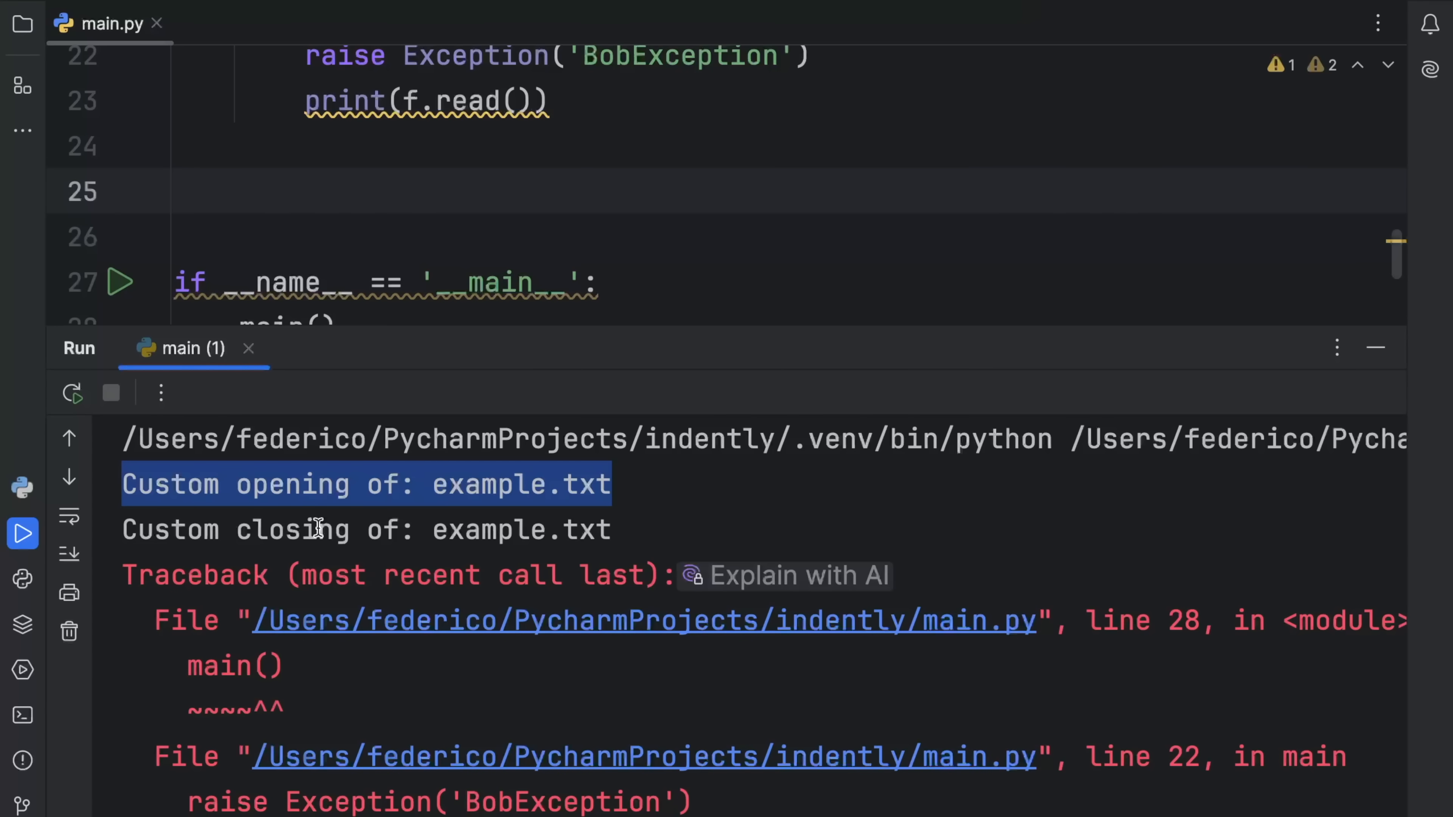
mouse_move(681, 521)
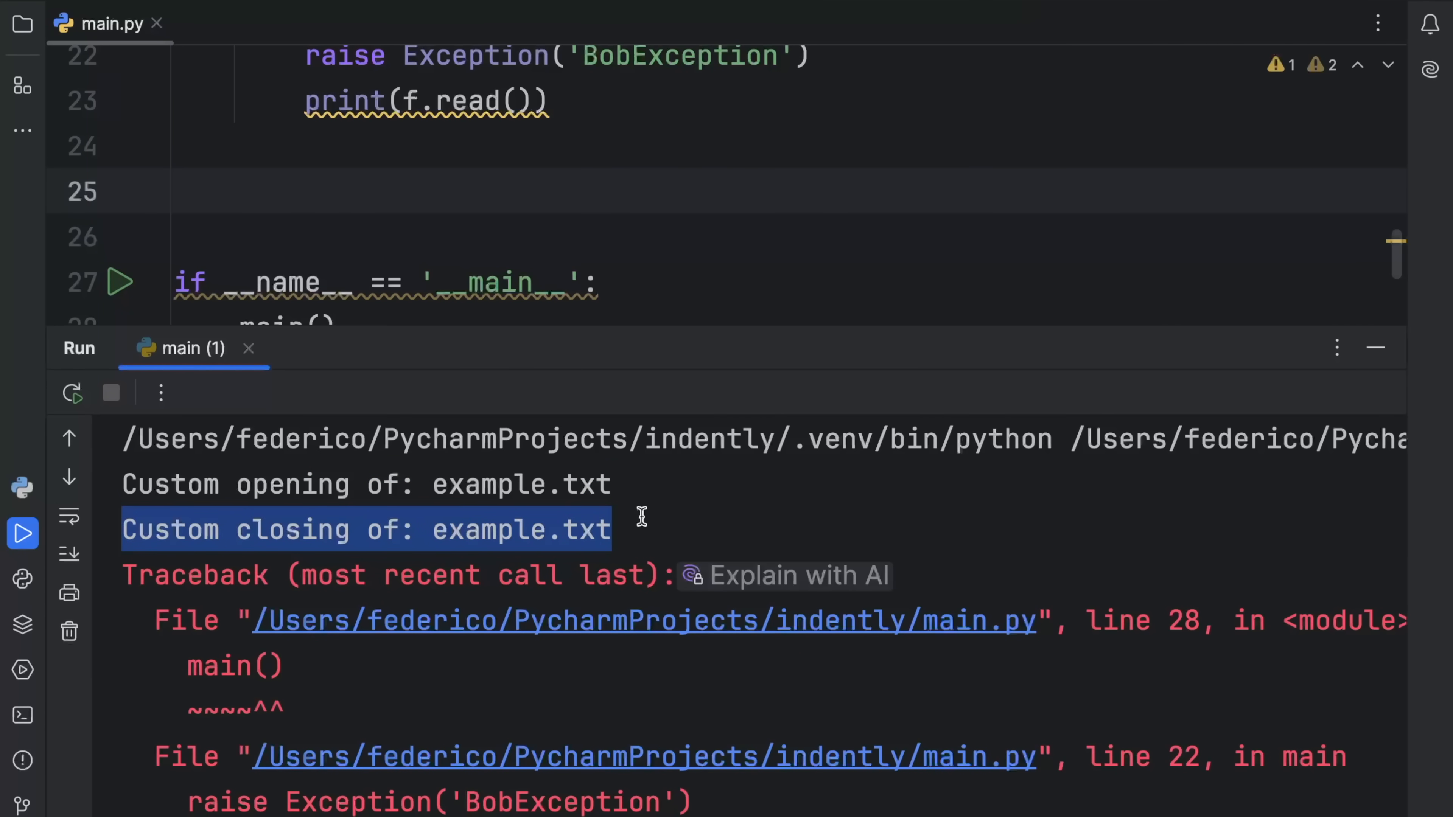
left_click(1375, 347)
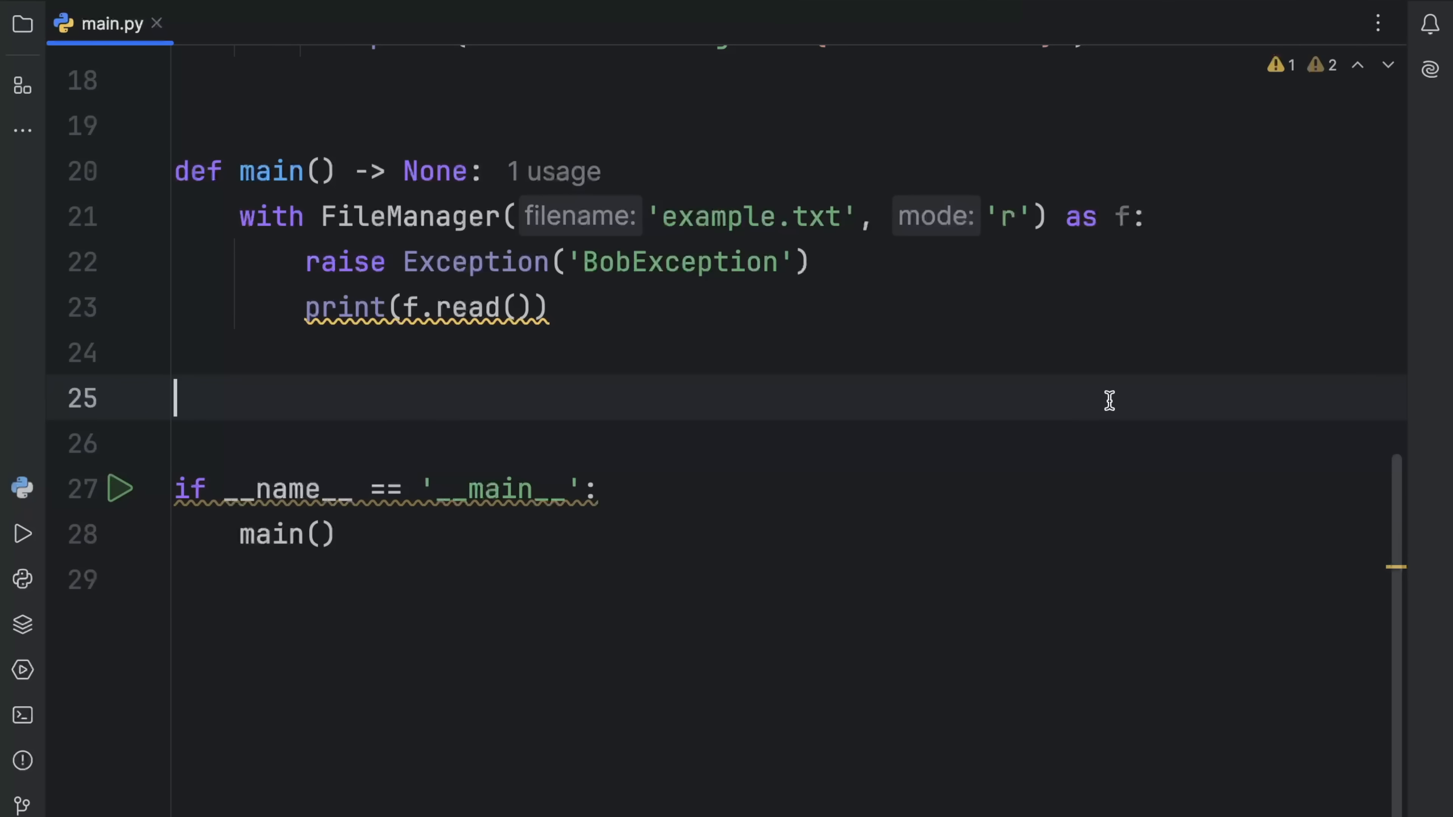